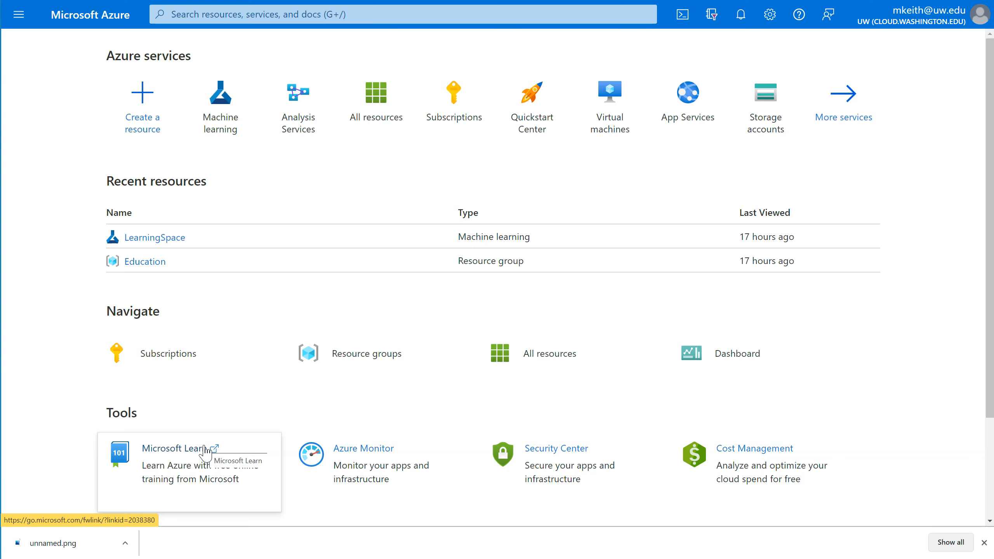
mouse_move(245, 270)
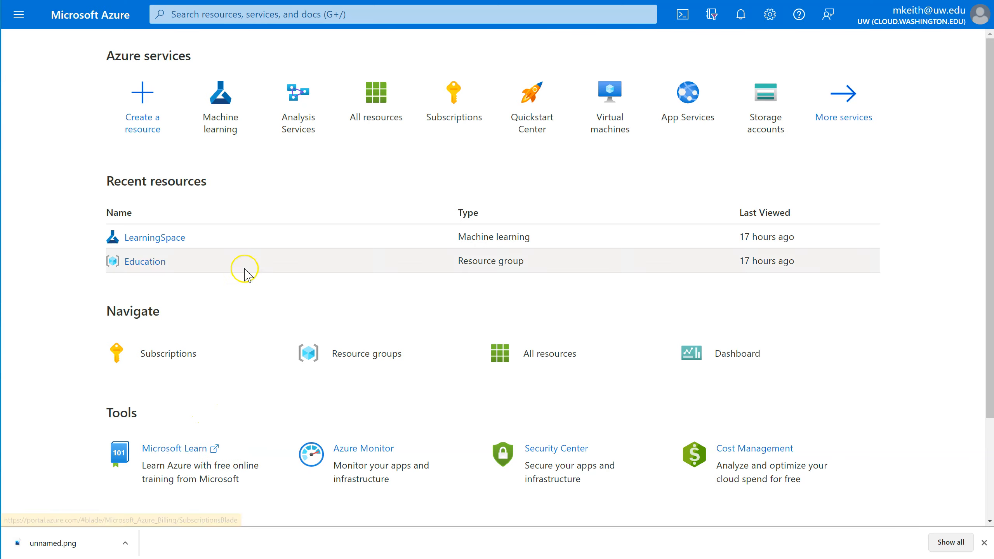
mouse_move(52, 49)
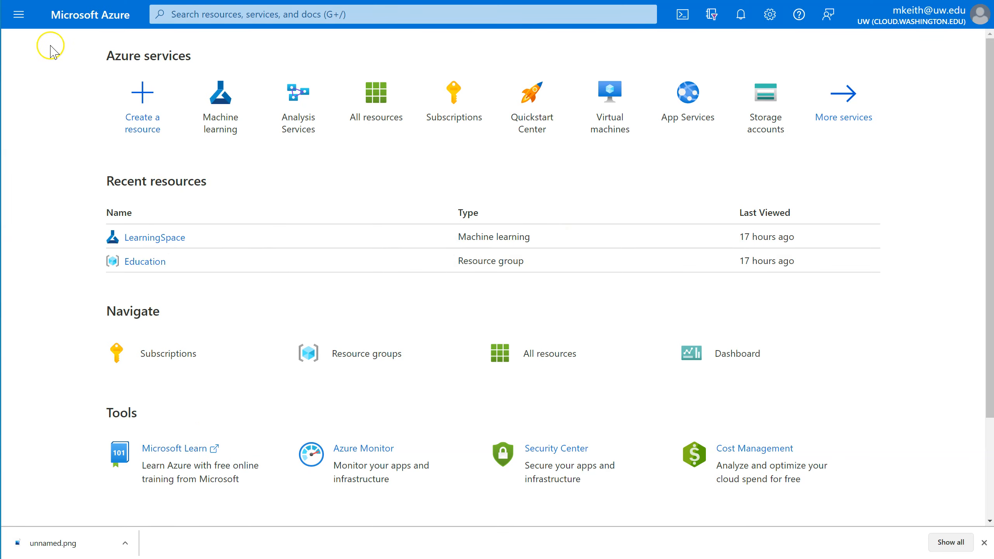
Open the LearningSpace machine learning workspace from Recent resources
left_click(17, 14)
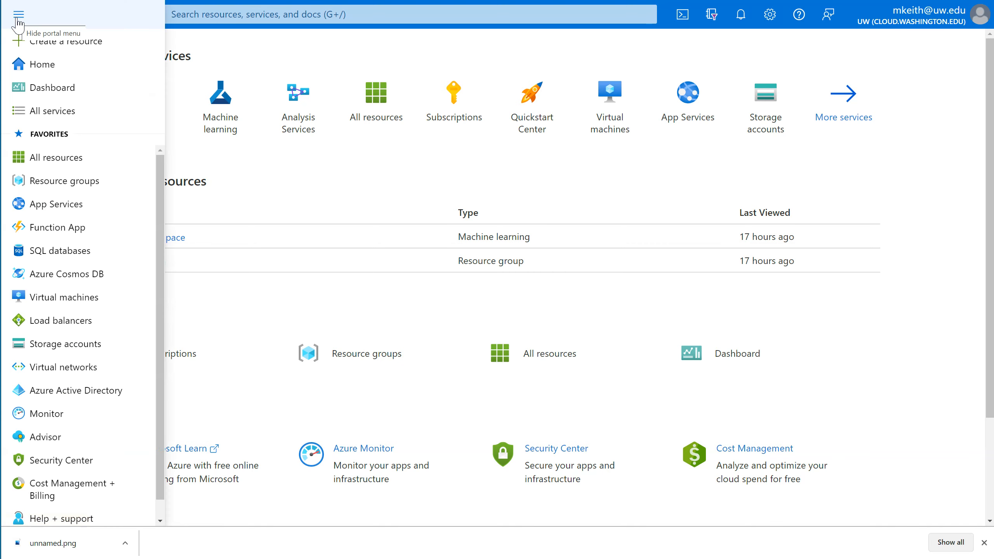
left_click(17, 14)
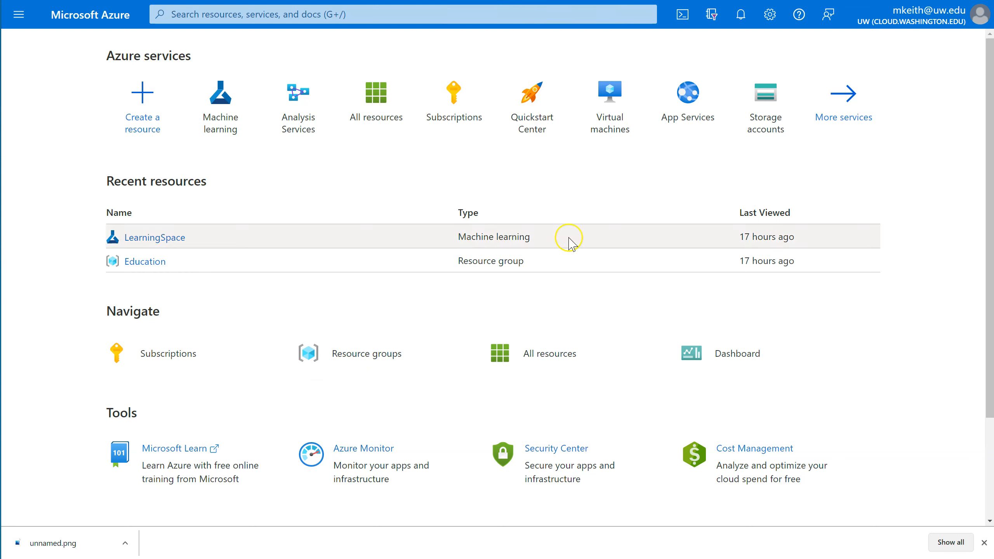
mouse_move(150, 262)
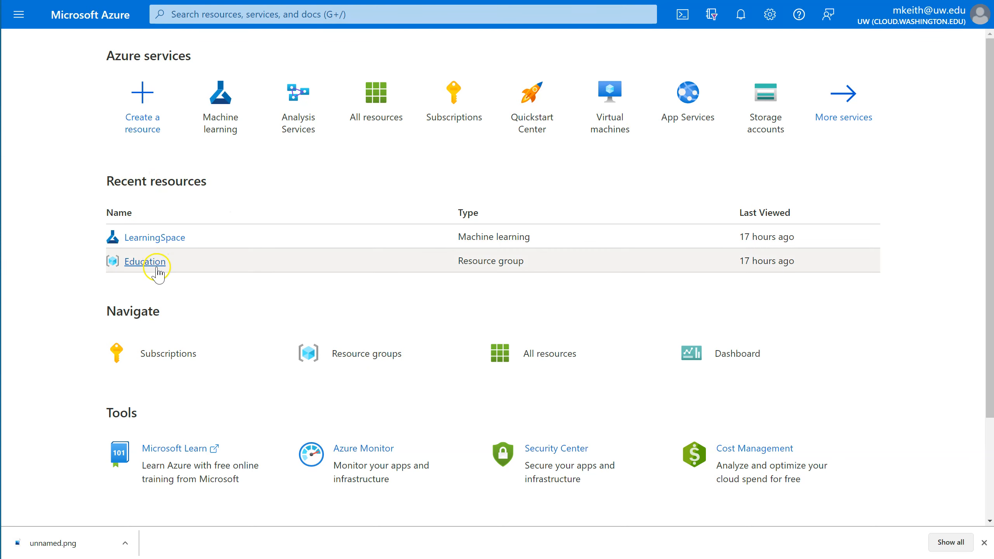
mouse_move(295, 239)
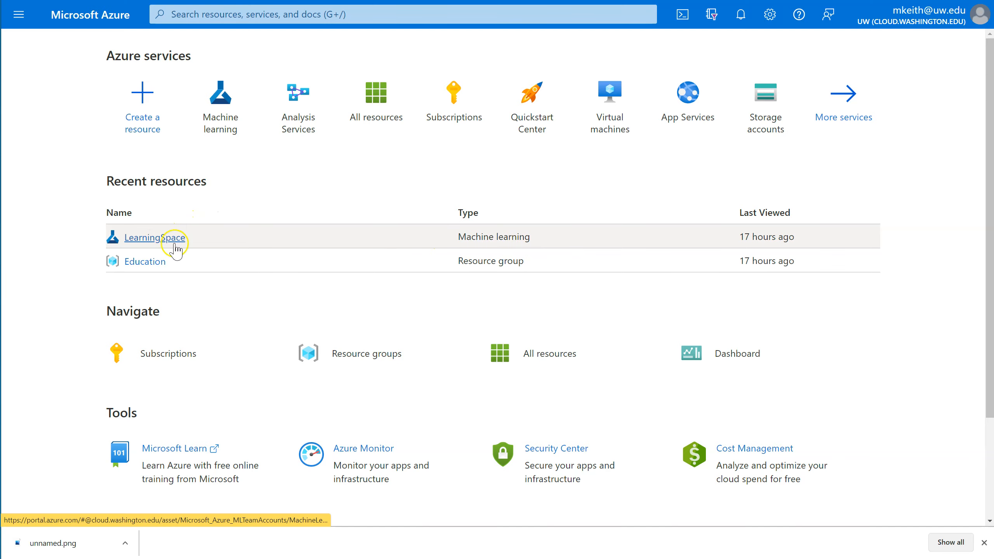
mouse_move(247, 279)
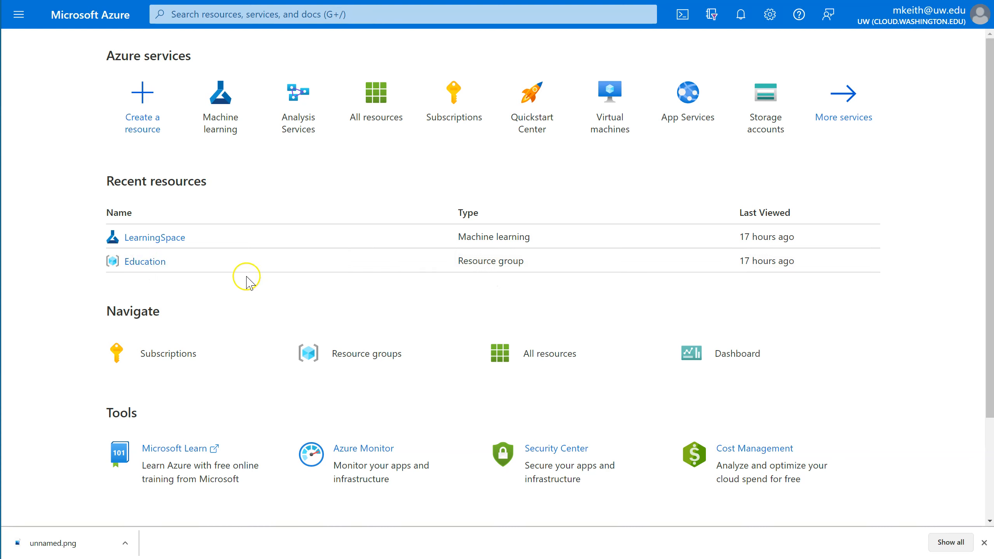
mouse_move(144, 261)
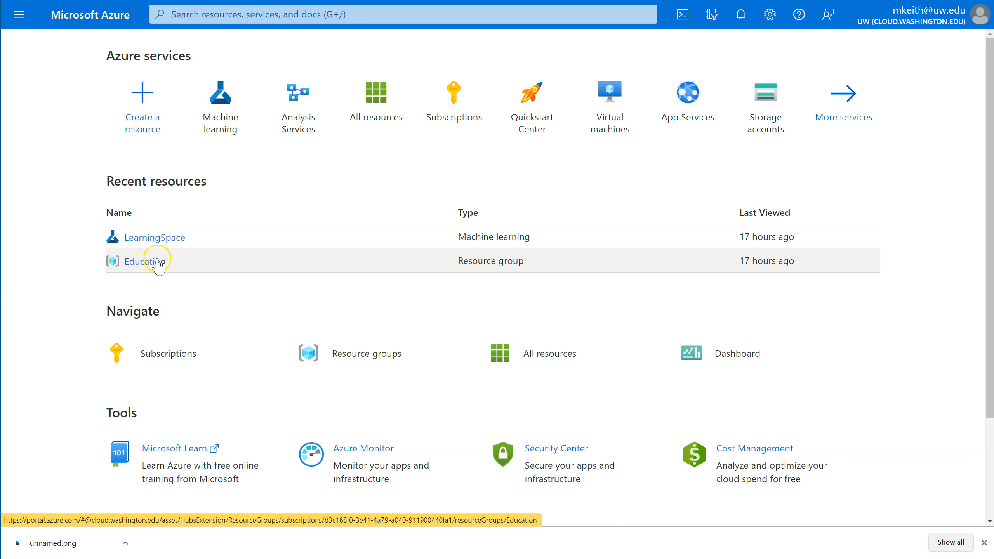
mouse_move(481, 257)
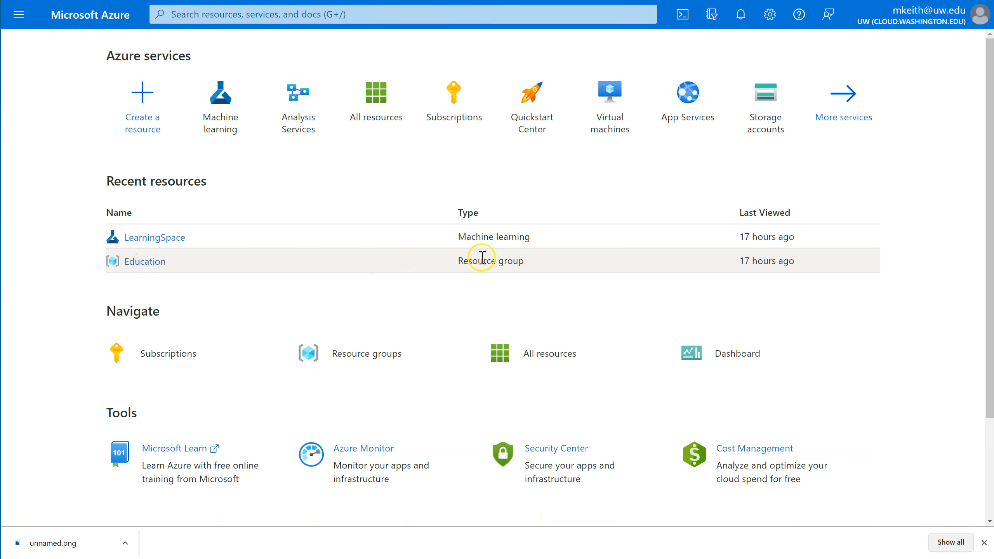
left_click(156, 237)
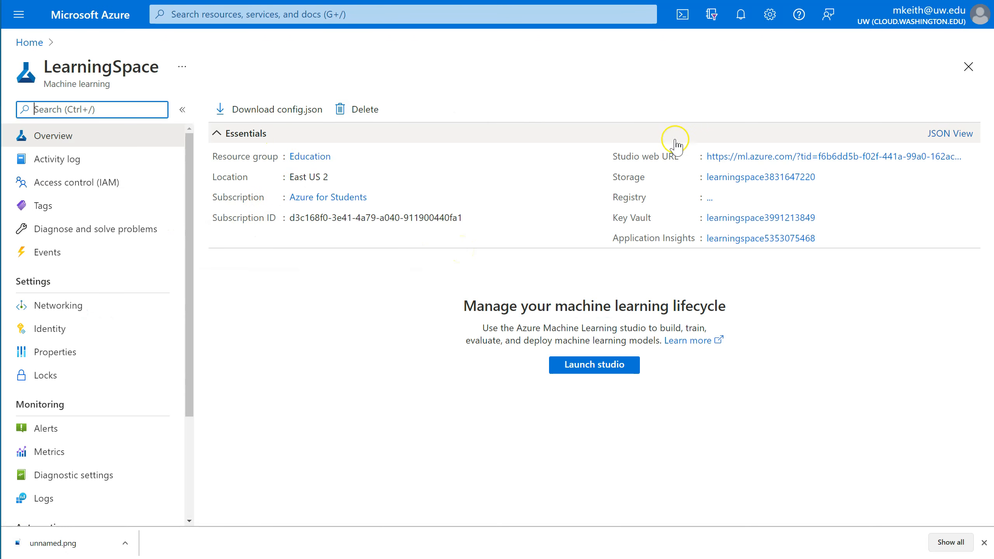
mouse_move(332, 120)
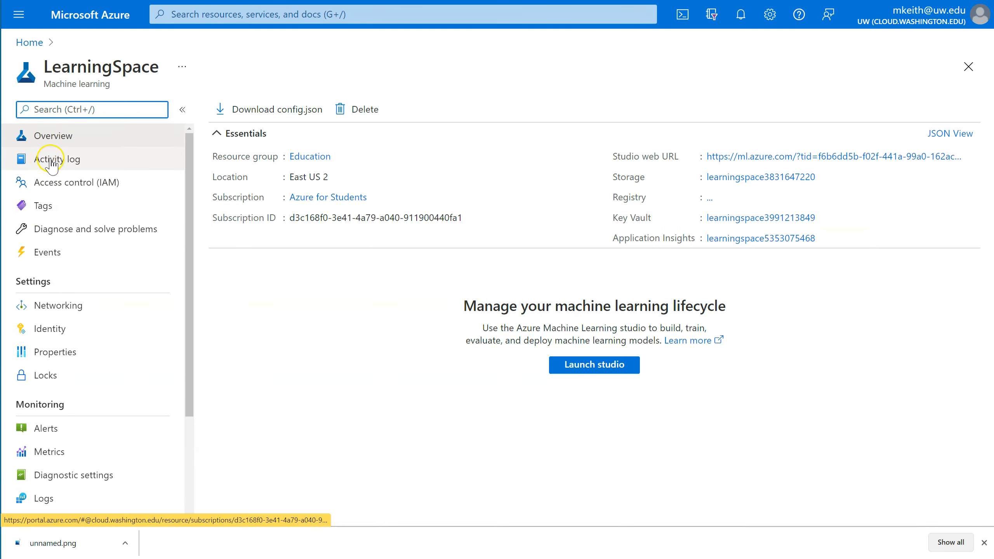
View LearningSpace's Access control (IAM) page and highlight the IAM title
left_click(78, 183)
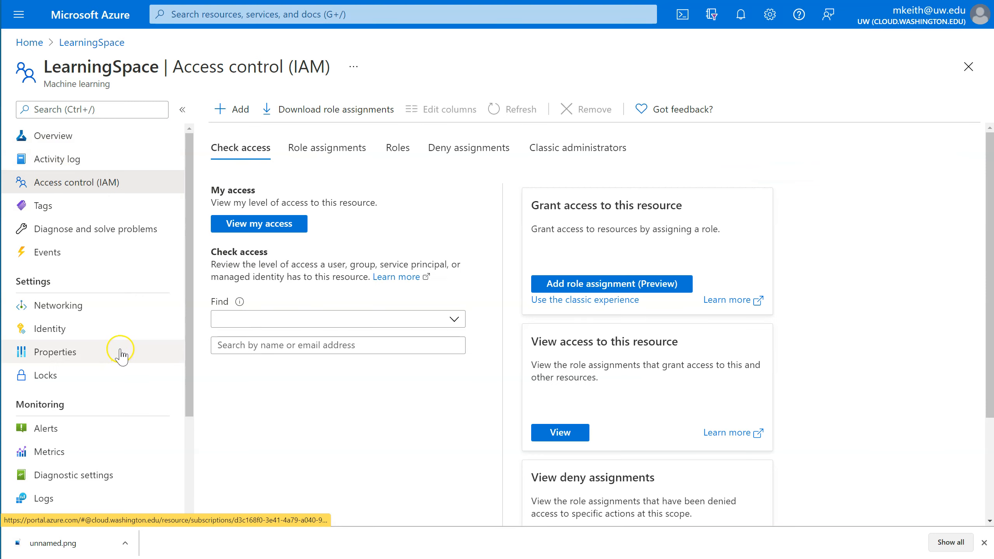
left_click(337, 319)
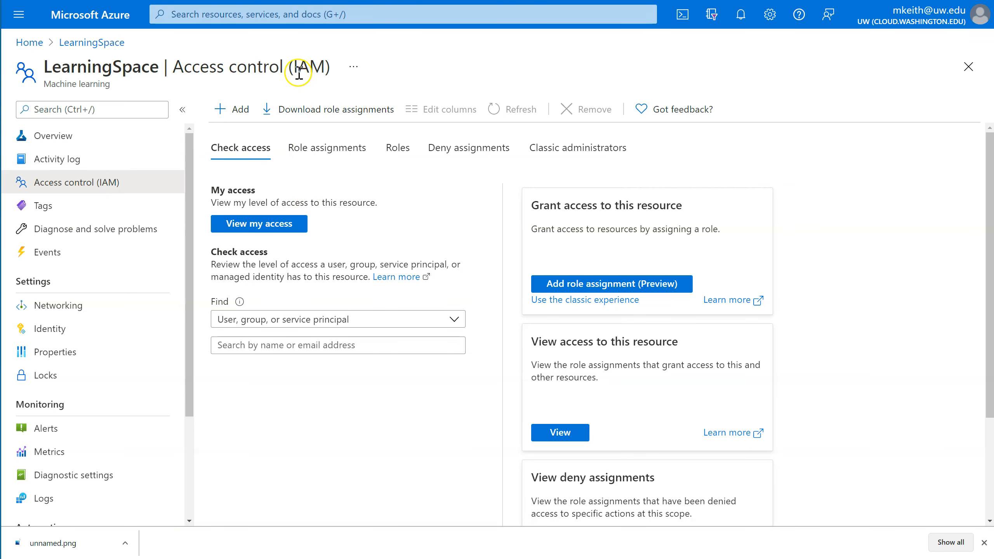
double_click(309, 66)
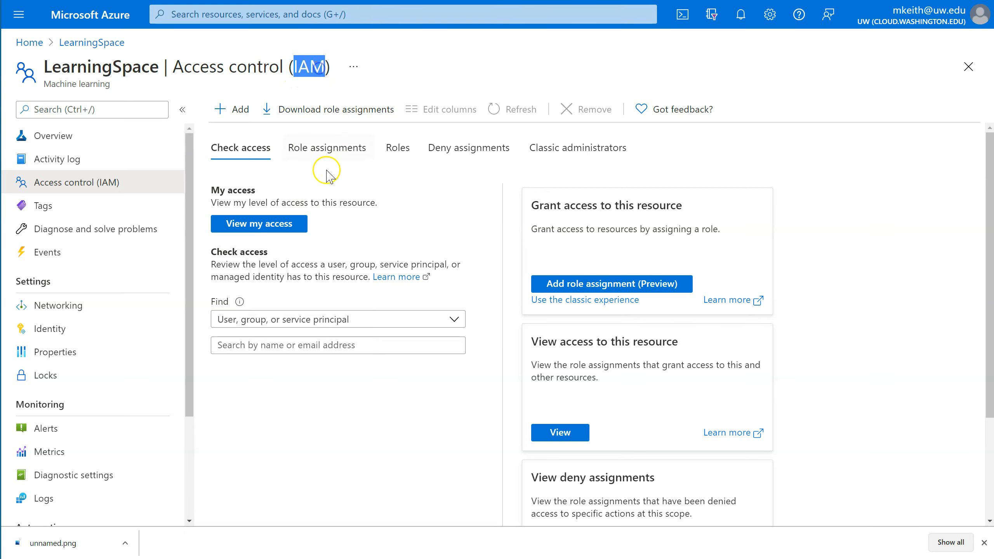
mouse_move(383, 171)
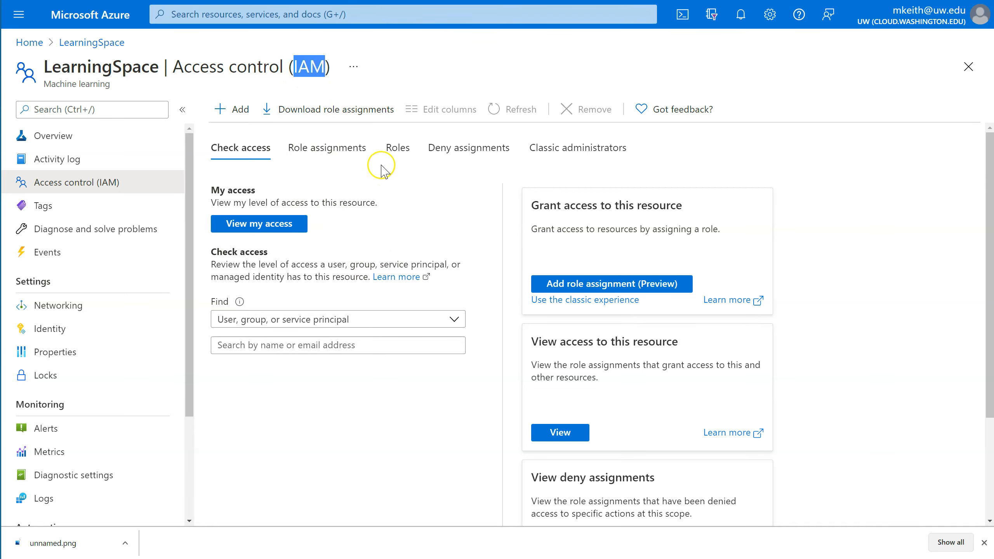
mouse_move(402, 194)
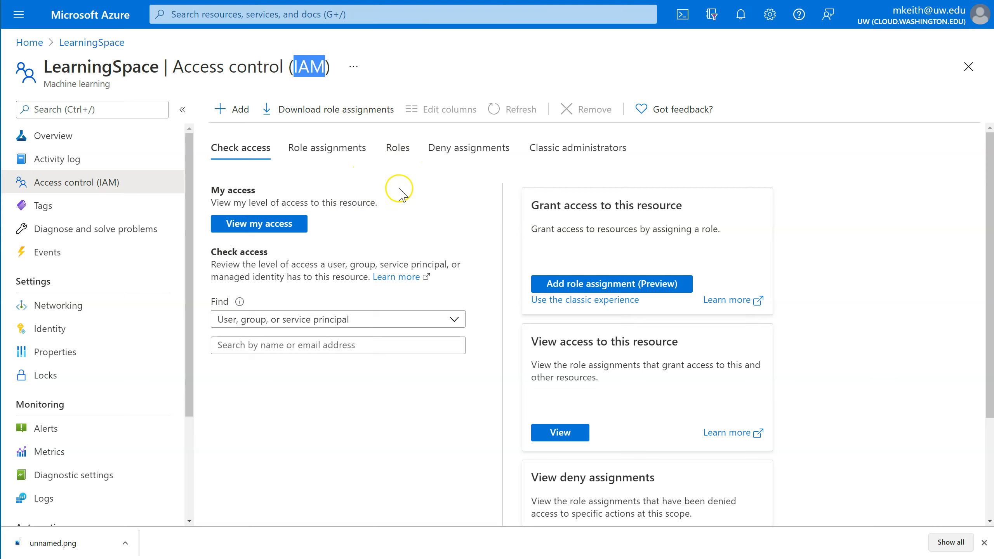
mouse_move(393, 216)
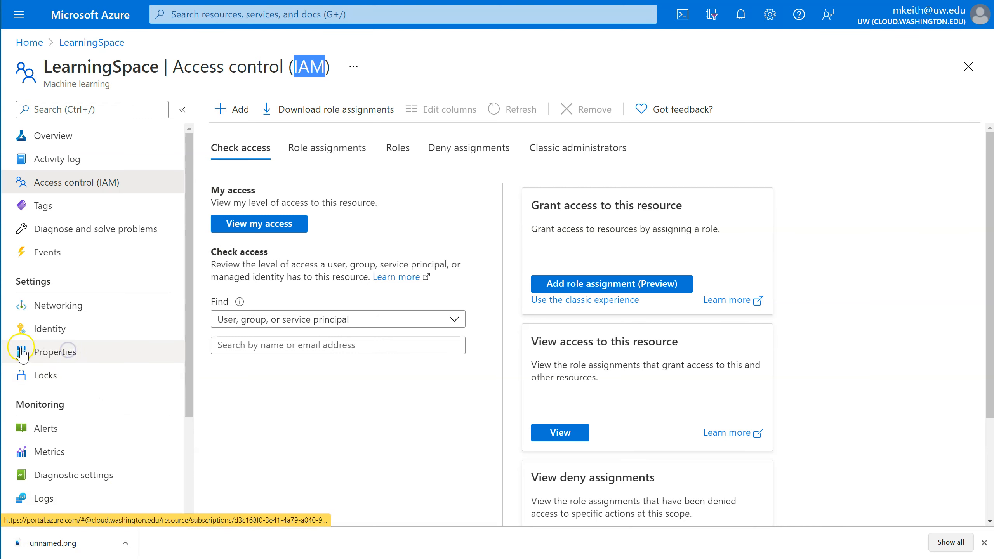
Open LearningSpace Properties and scroll through the workspace, subscription and resource IDs
left_click(56, 352)
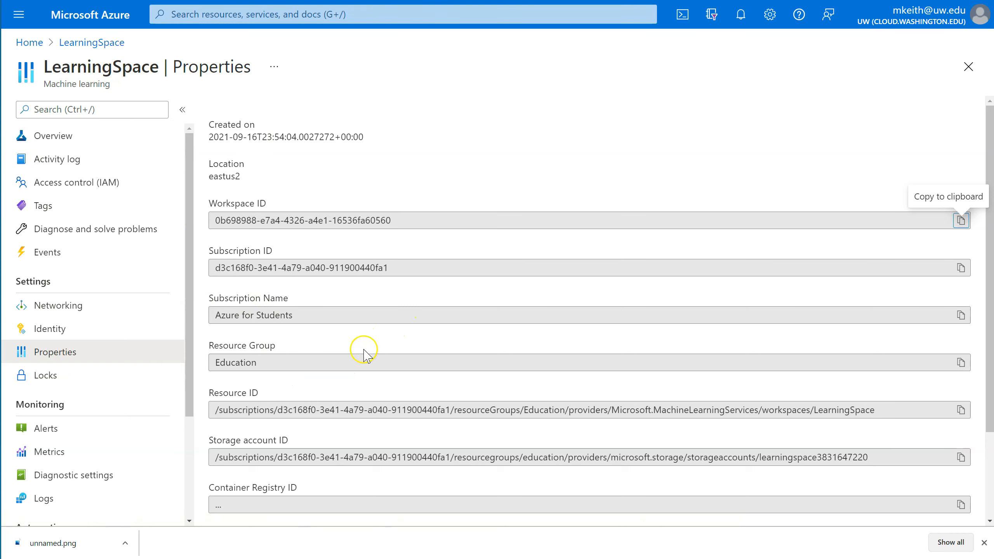
scroll("down", 3)
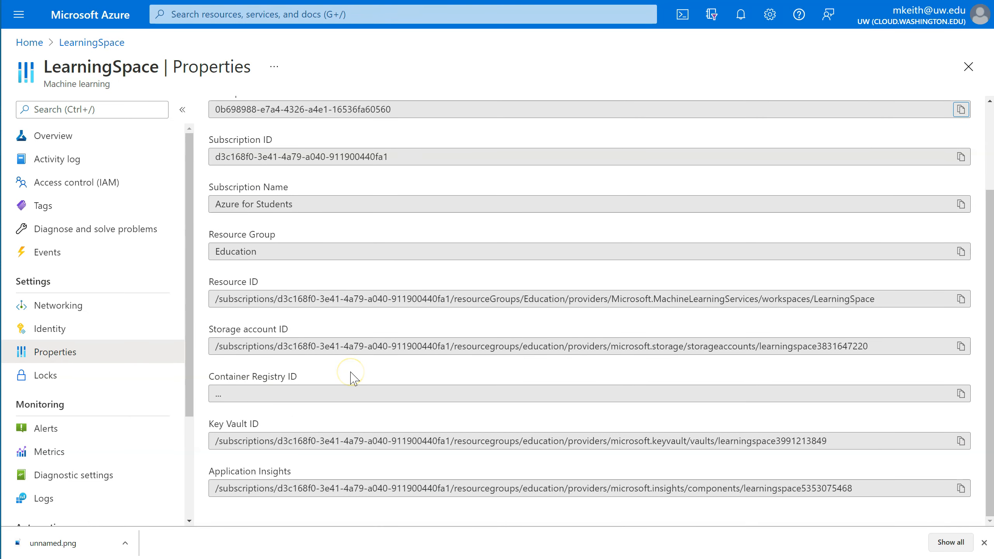
scroll("up", 3)
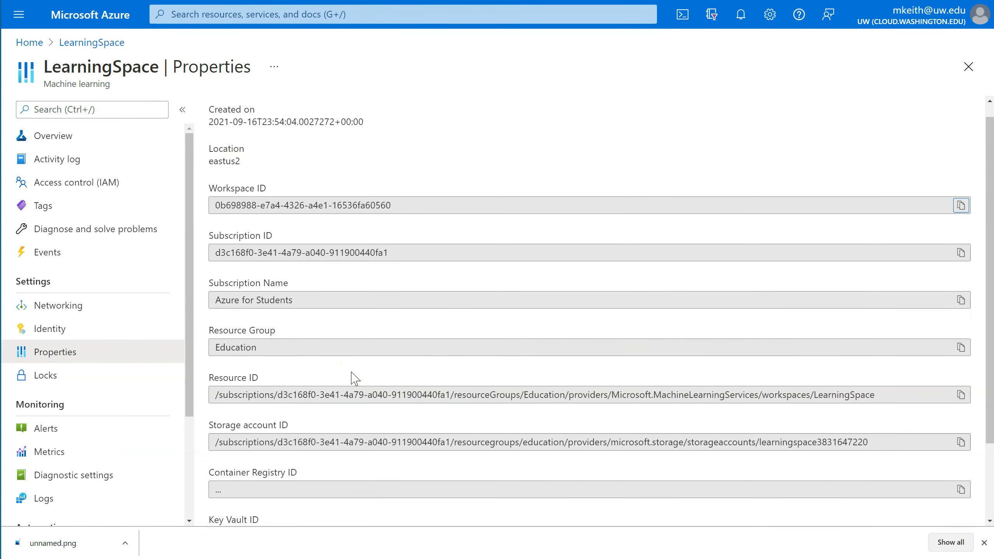
Return to the LearningSpace Overview page via the left menu
left_click(54, 135)
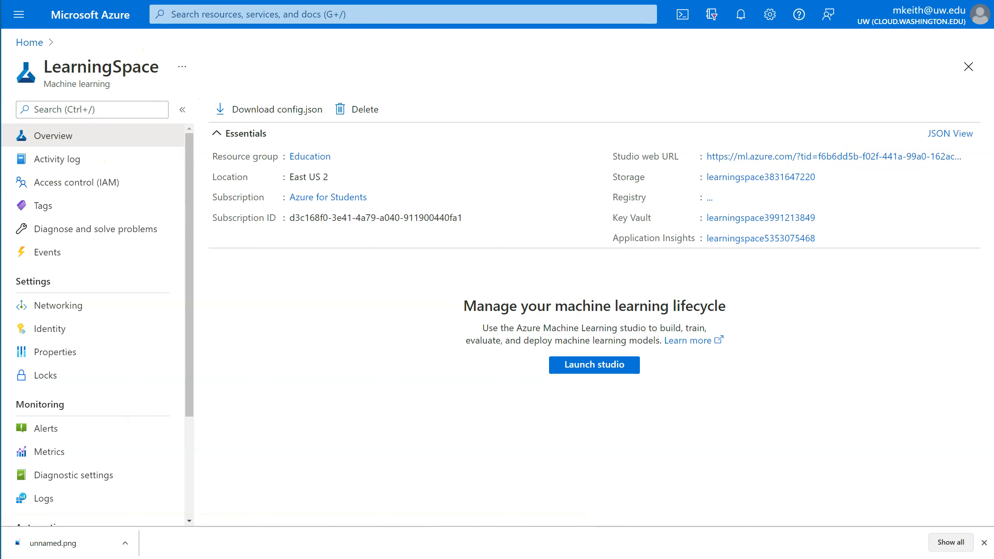
mouse_move(739, 157)
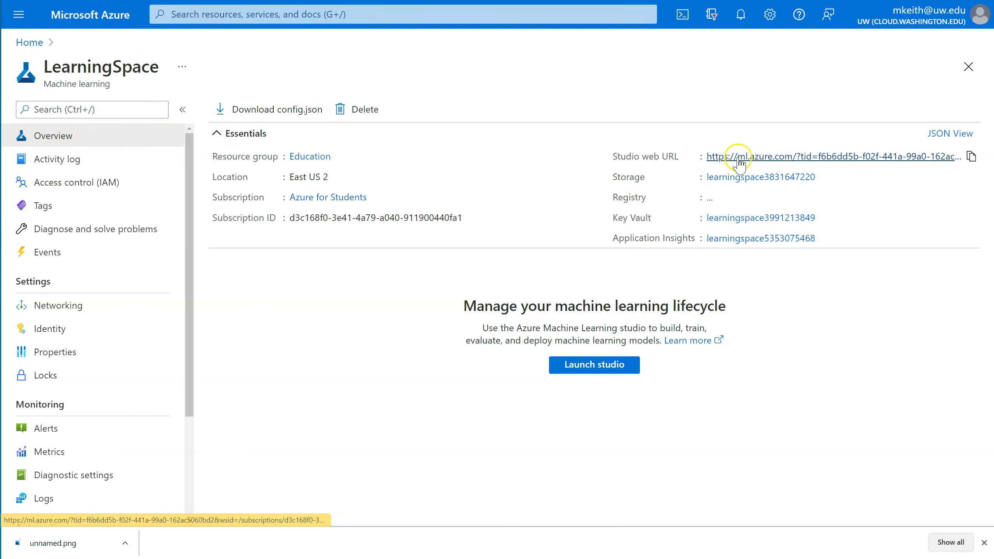
mouse_move(754, 169)
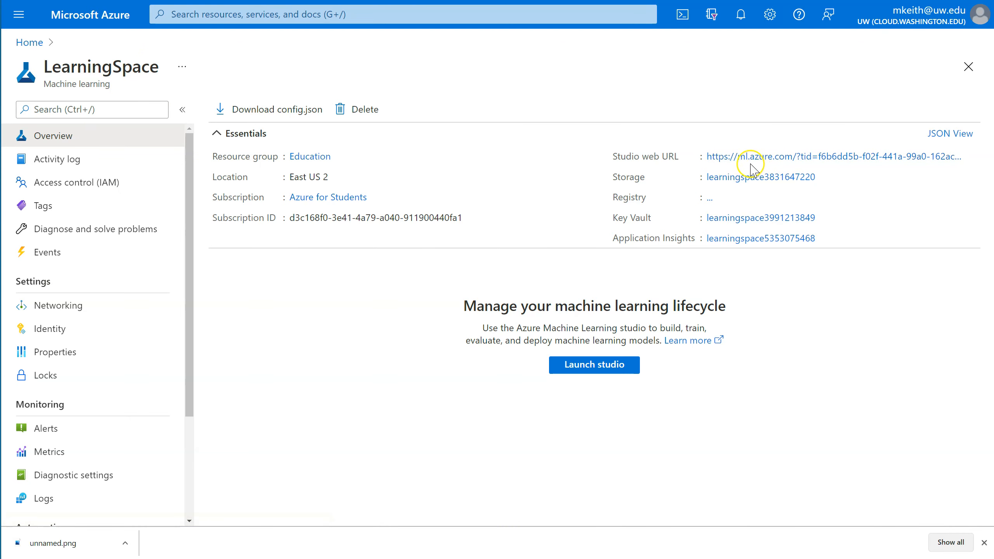
mouse_move(764, 177)
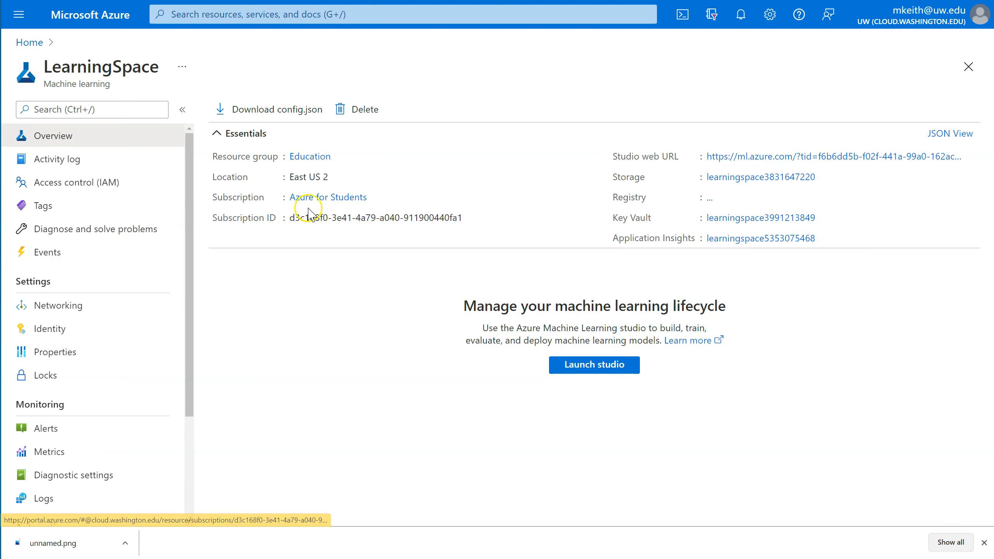
Open the Azure for Students subscription linked in the workspace Essentials
left_click(327, 197)
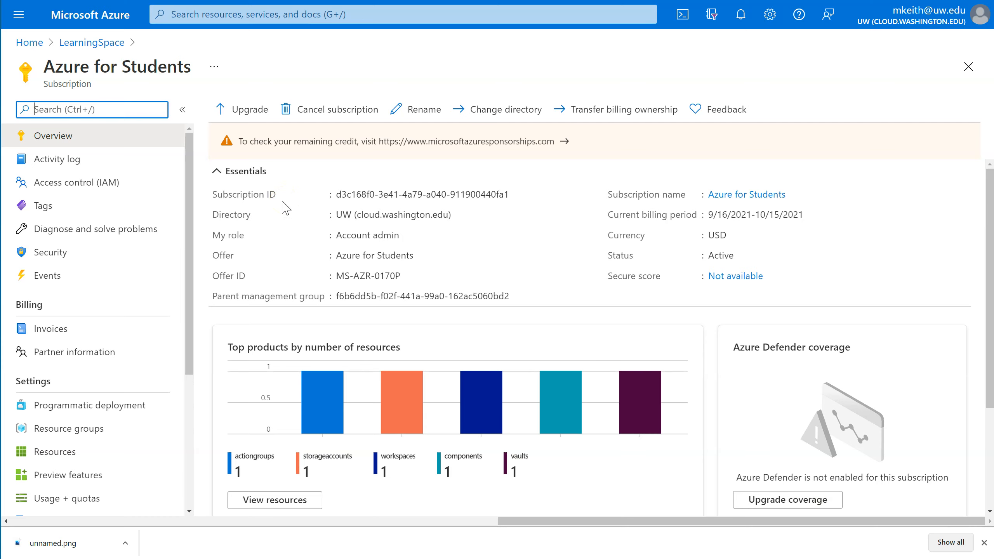
mouse_move(747, 194)
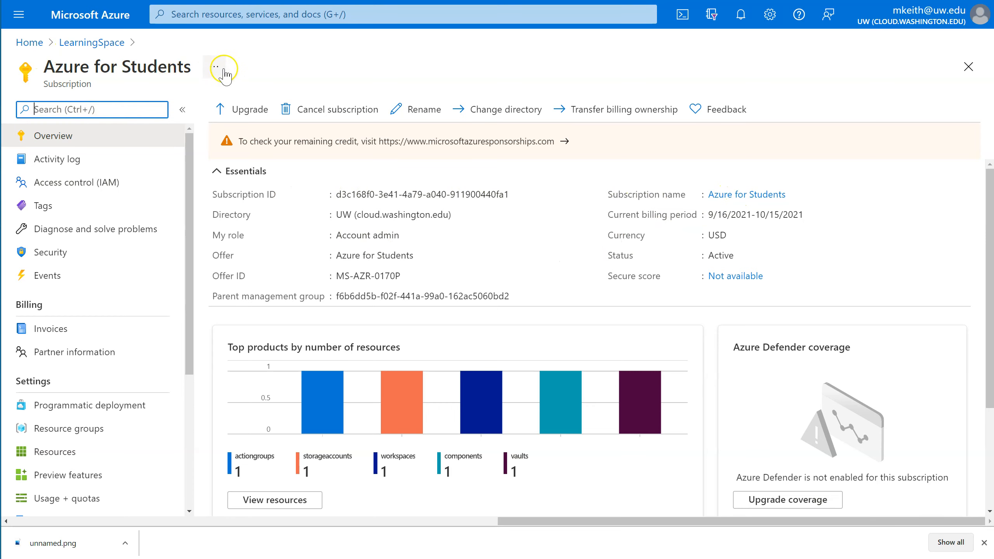
mouse_move(289, 155)
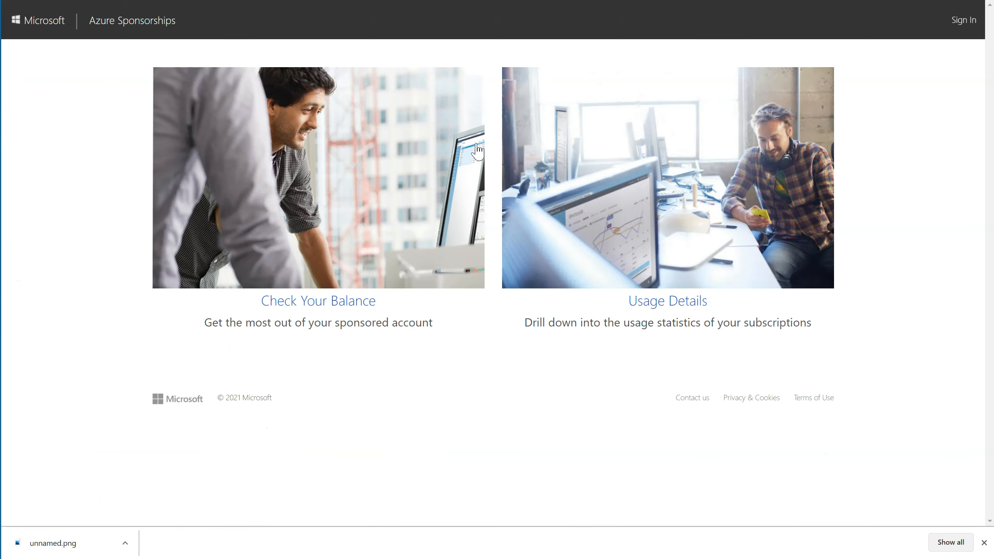
mouse_move(333, 304)
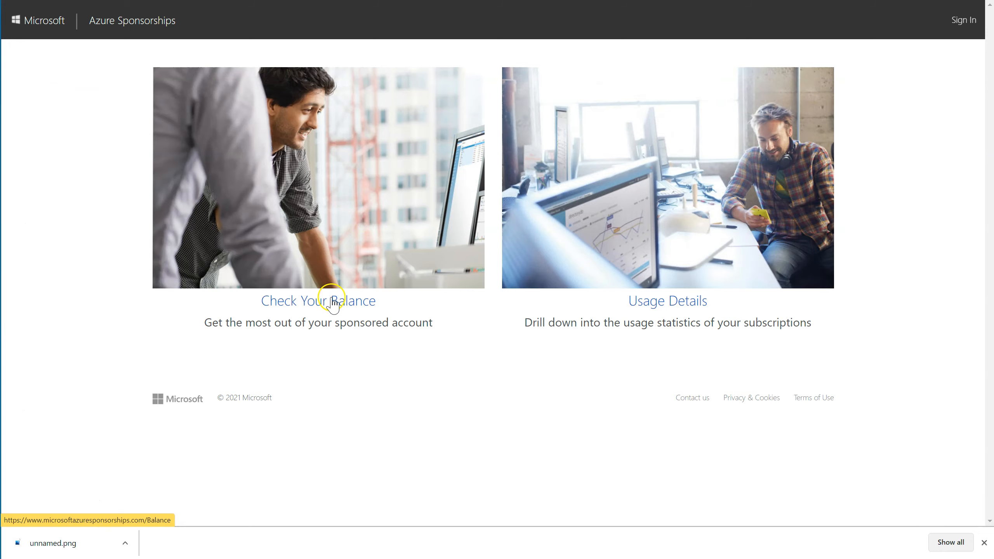
Check the sponsorship balance with the university account (100 USD unused), then return to the portal
left_click(318, 300)
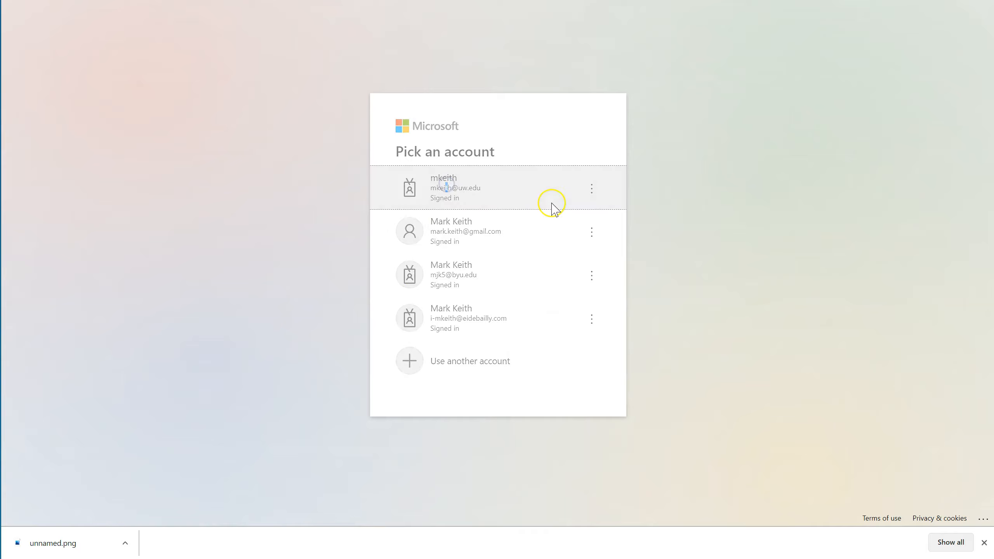
left_click(443, 187)
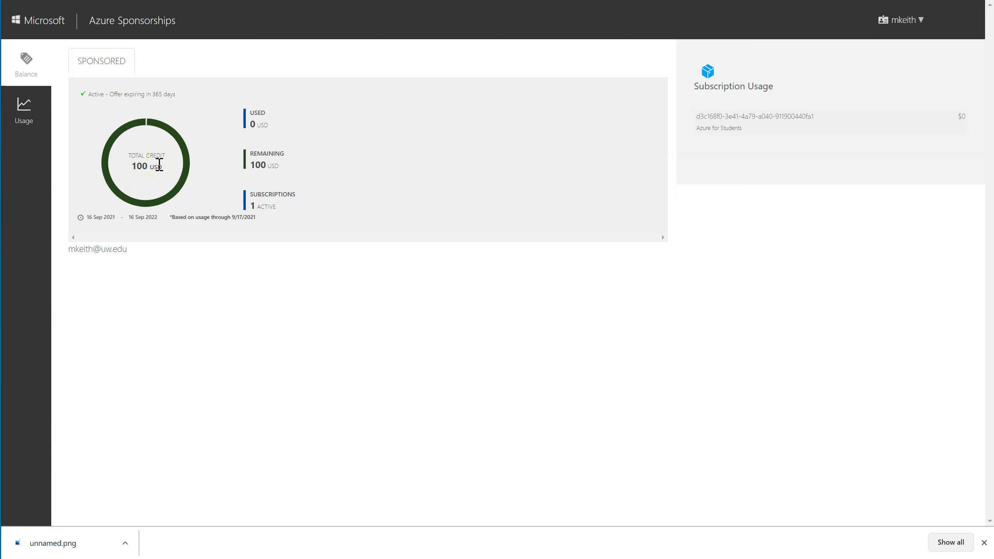
left_click(23, 108)
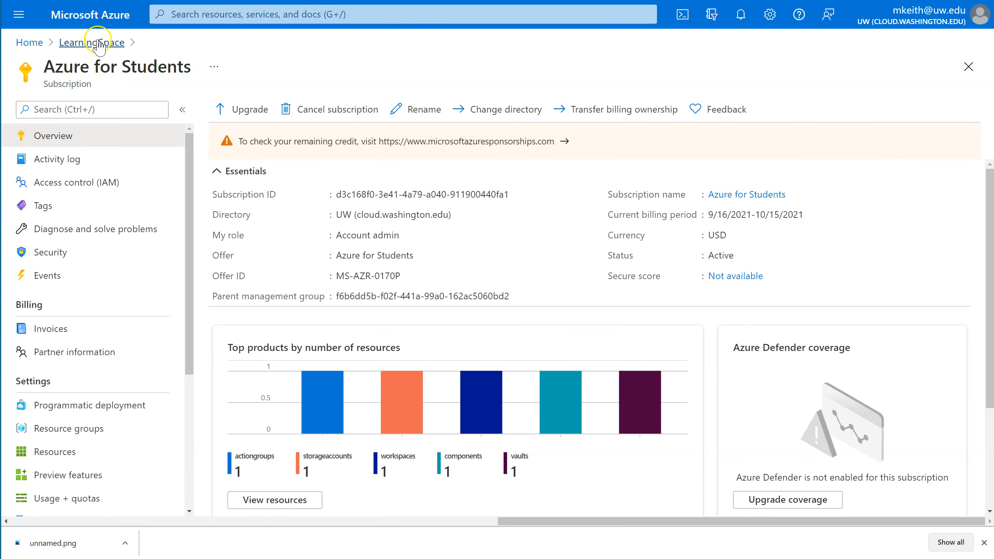
Return to LearningSpace and launch its Azure Machine Learning studio
left_click(91, 42)
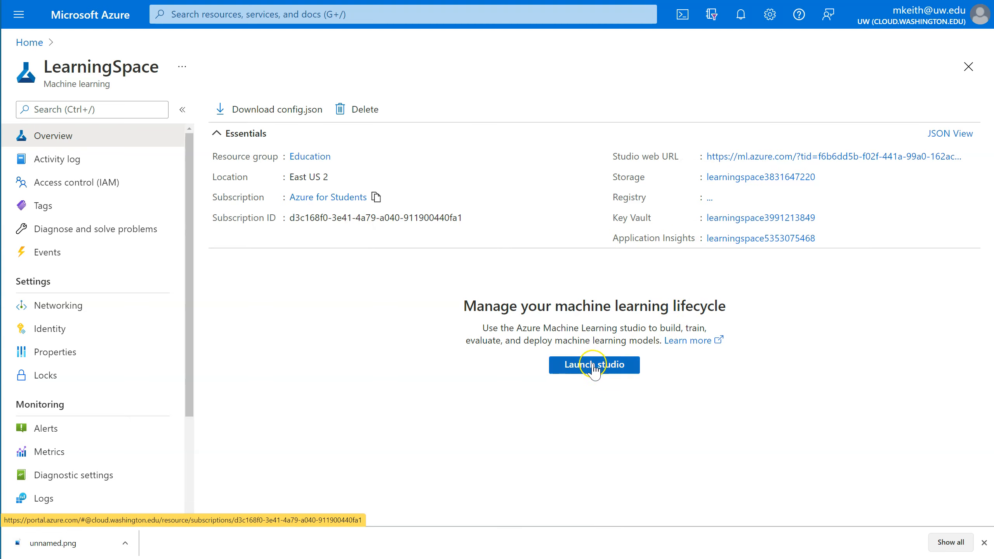
left_click(594, 365)
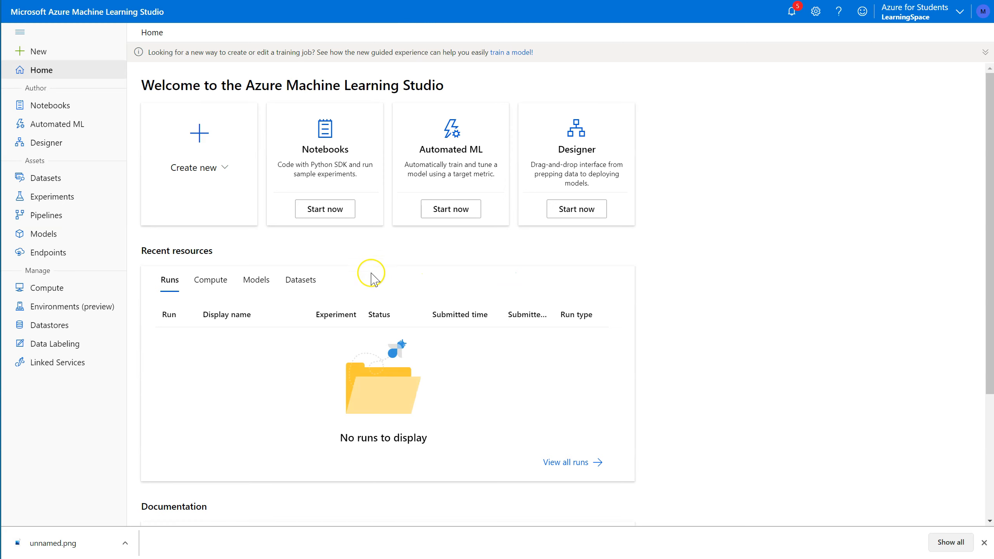
mouse_move(262, 141)
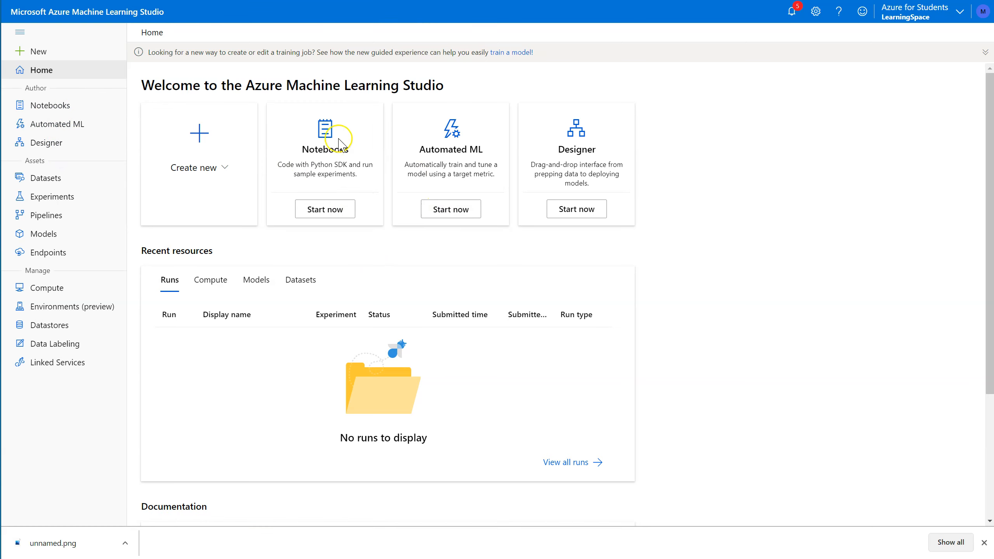
mouse_move(125, 348)
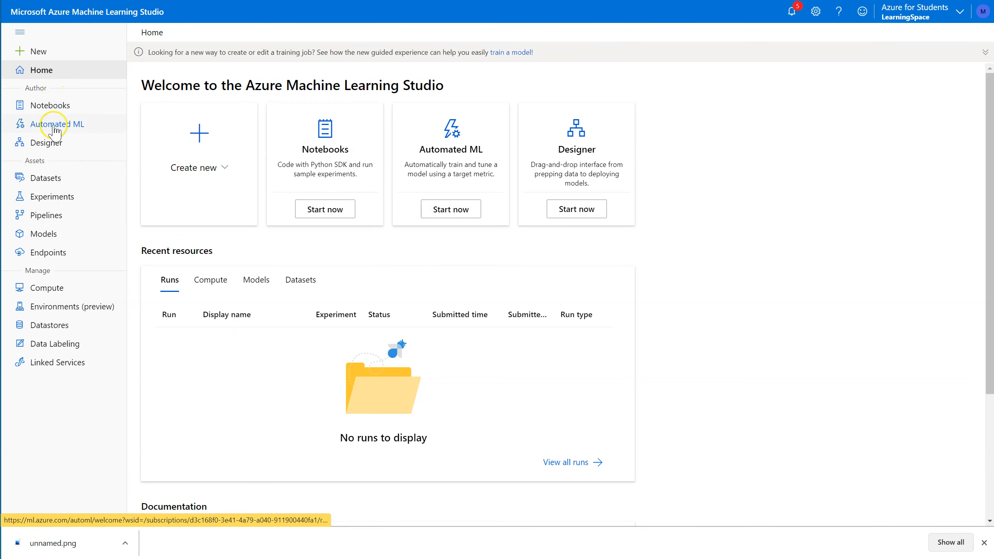
mouse_move(50, 105)
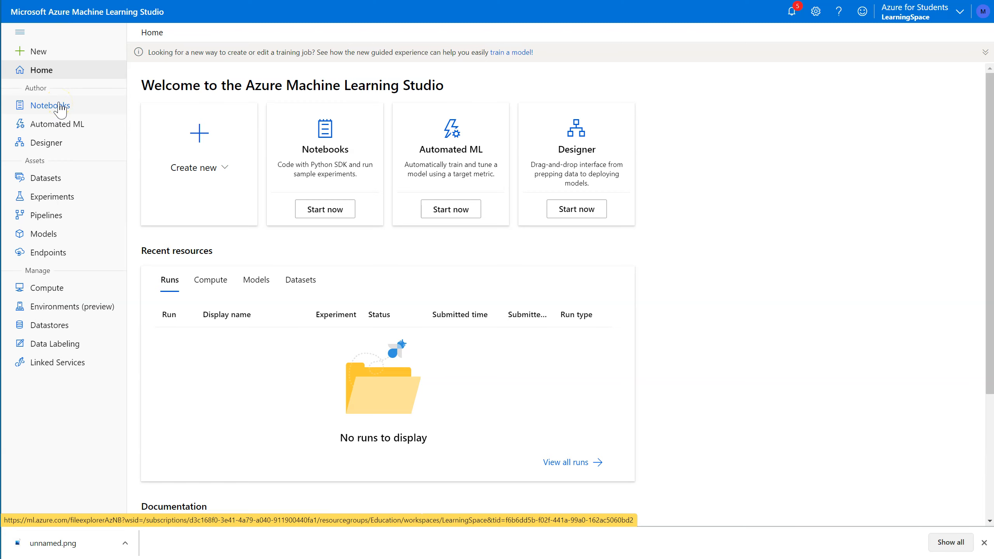
mouse_move(43, 142)
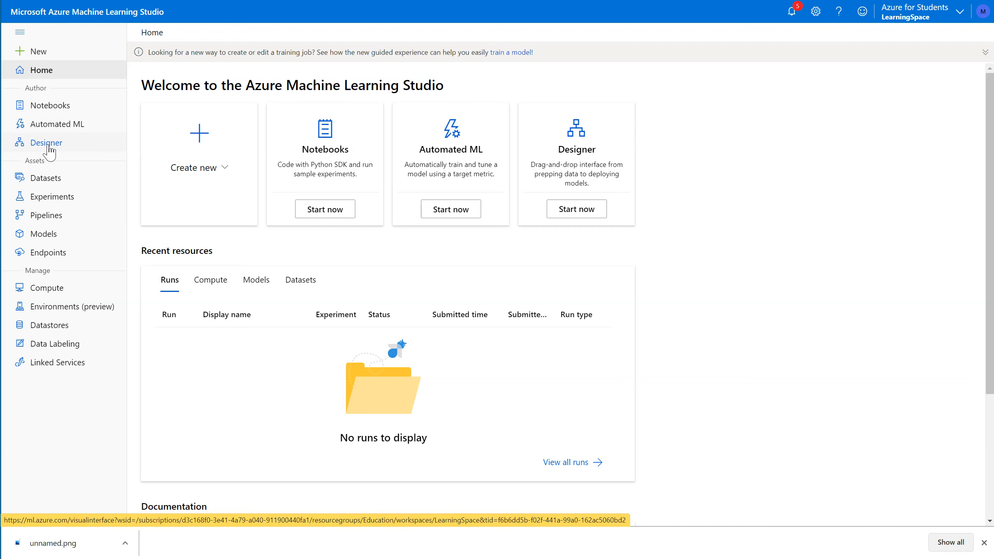
left_click(46, 143)
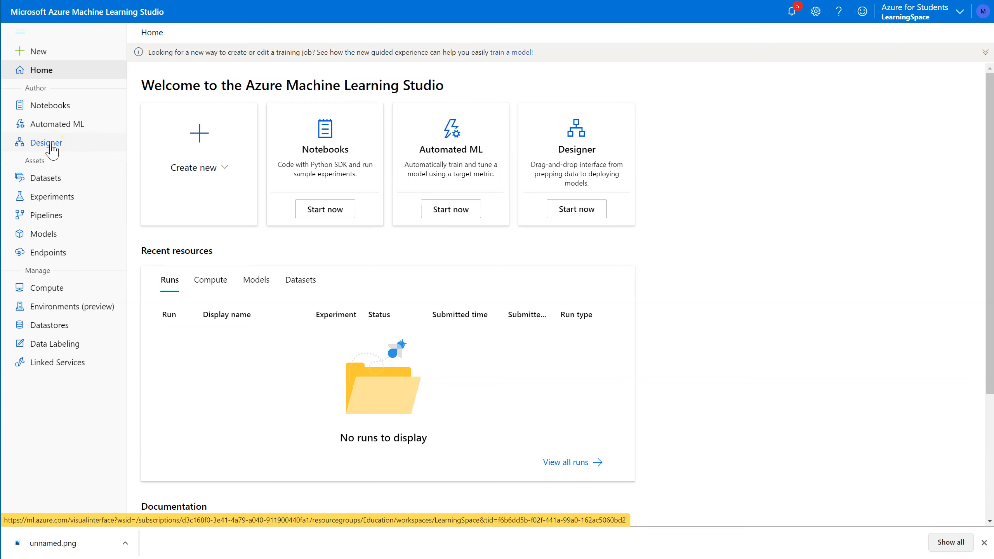
left_click(46, 142)
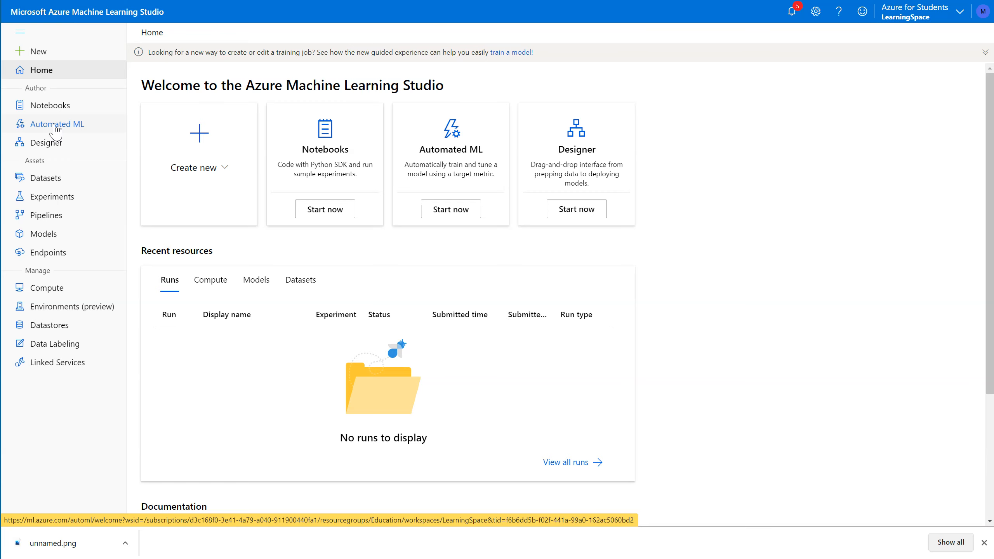
mouse_move(48, 142)
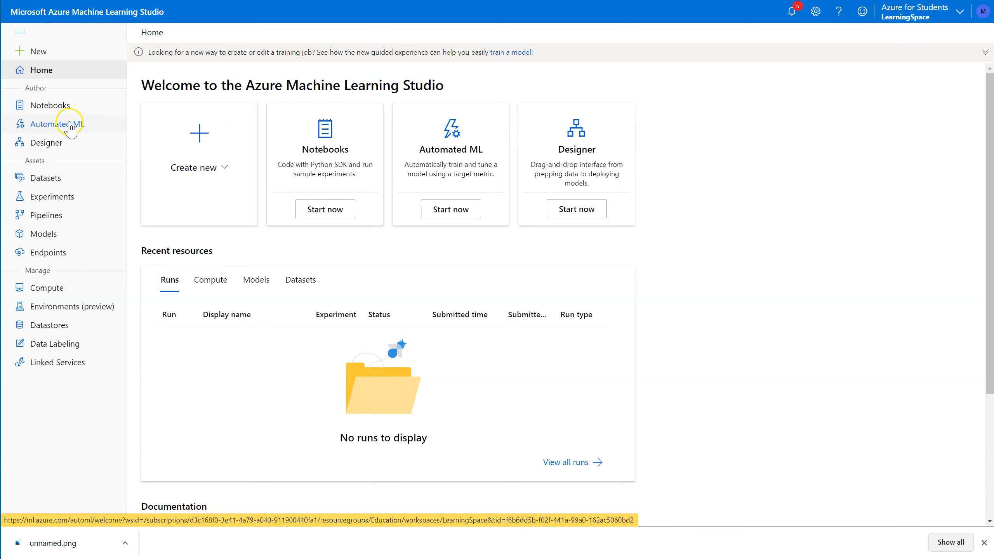
mouse_move(47, 143)
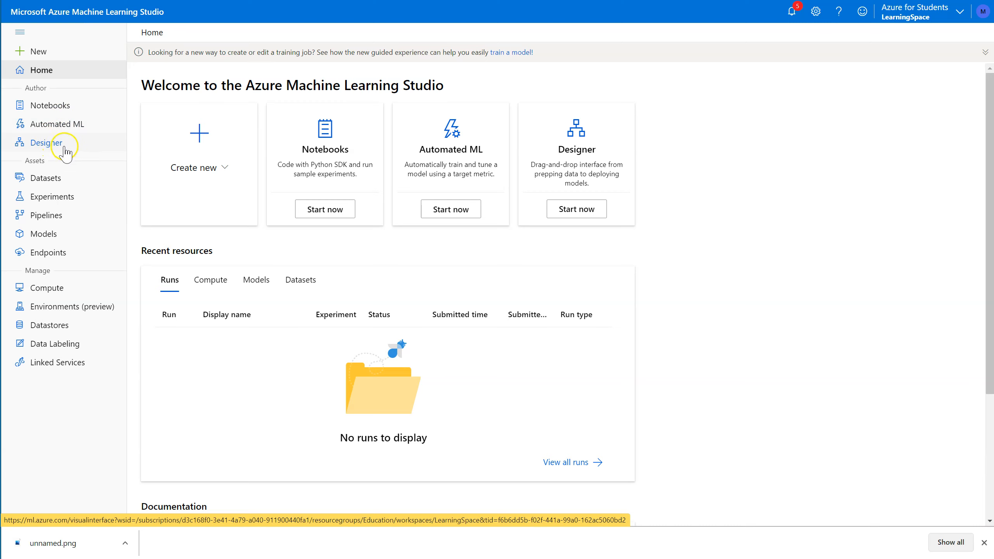
mouse_move(60, 146)
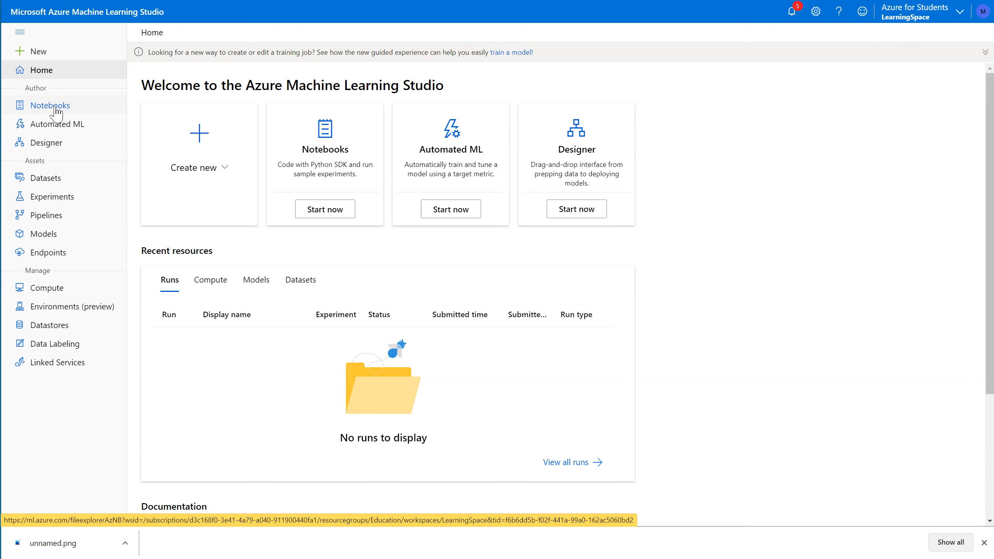
mouse_move(47, 143)
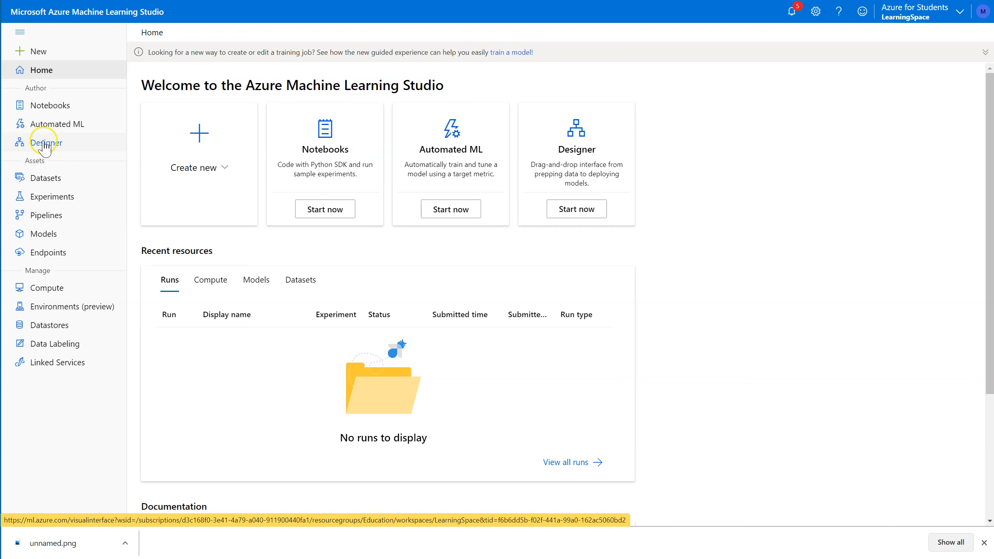
mouse_move(49, 106)
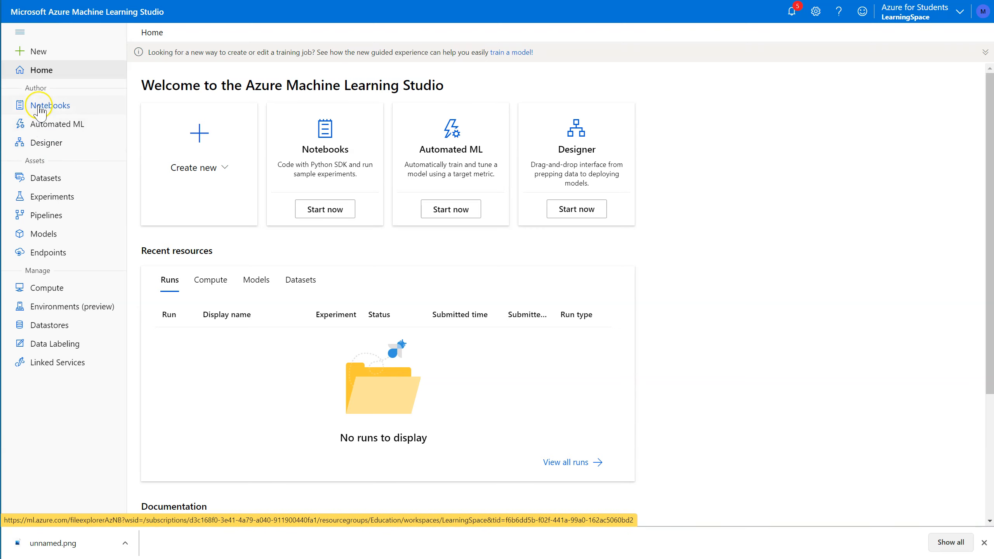
mouse_move(49, 111)
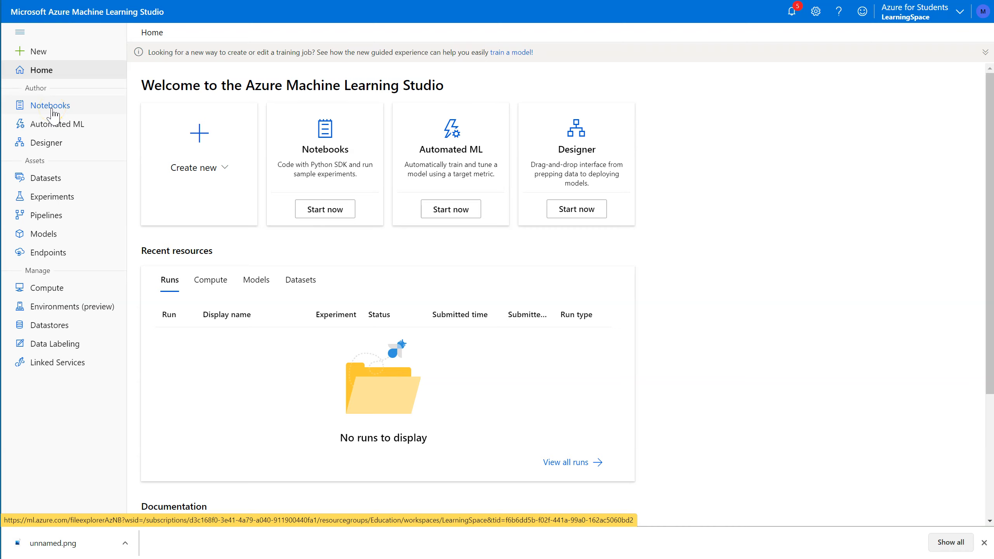
left_click(52, 105)
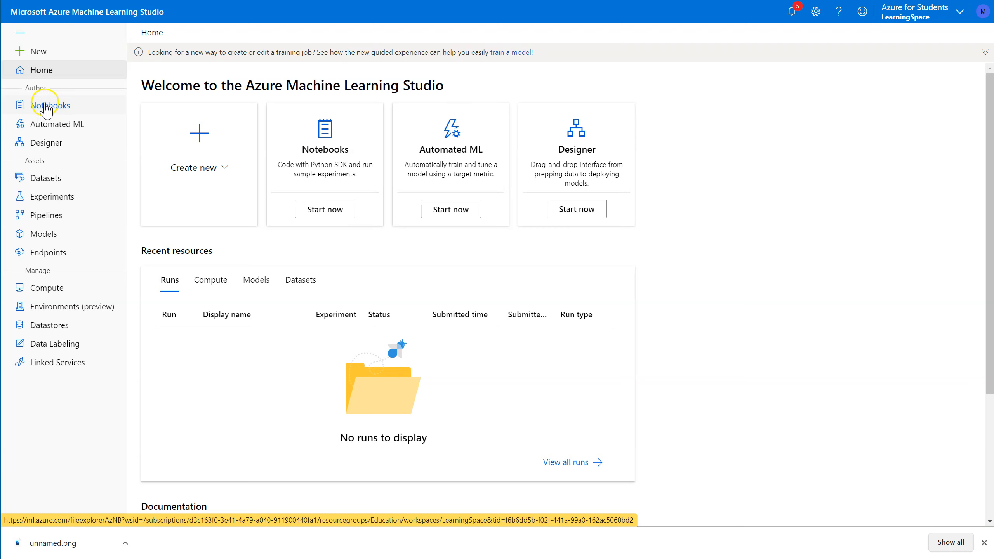
mouse_move(46, 143)
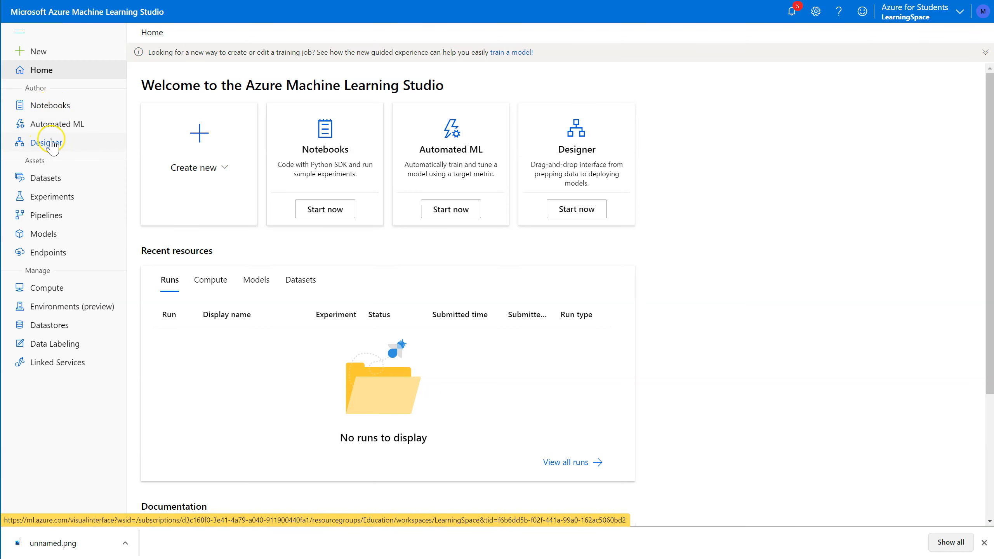
mouse_move(51, 146)
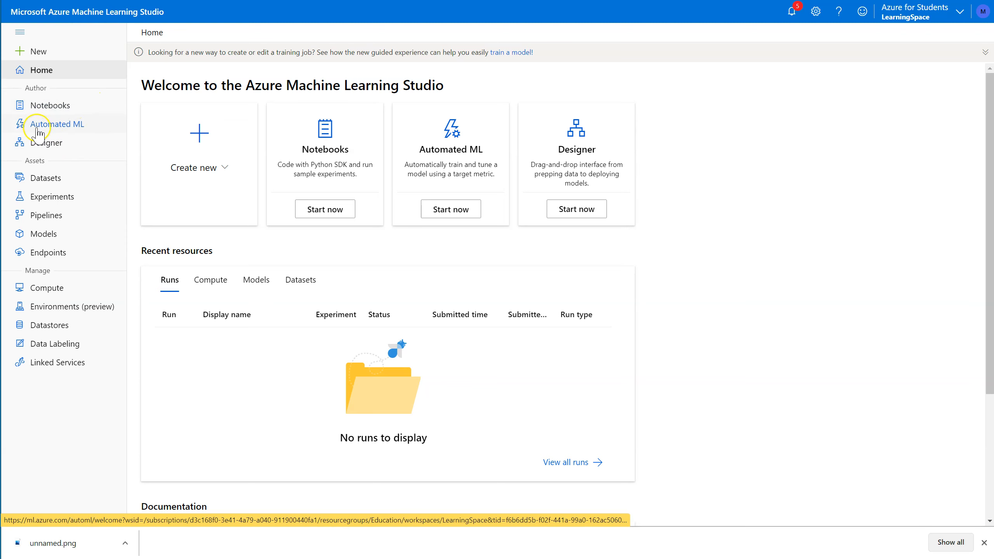
mouse_move(45, 143)
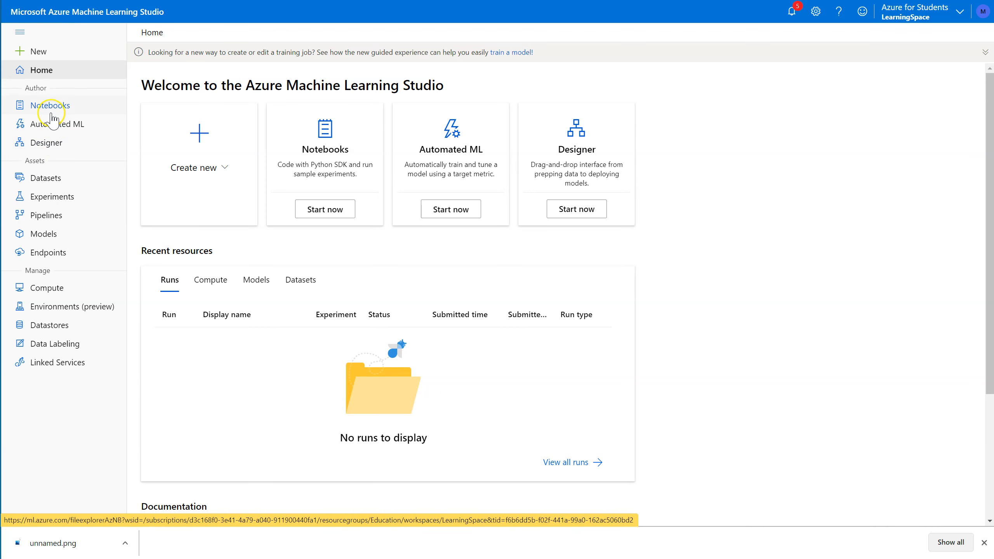
mouse_move(49, 124)
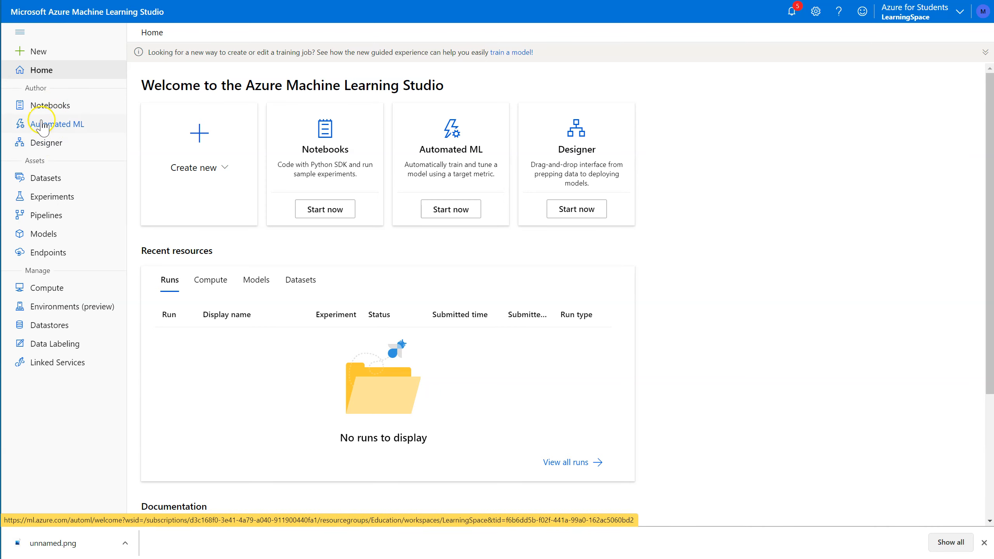
mouse_move(48, 127)
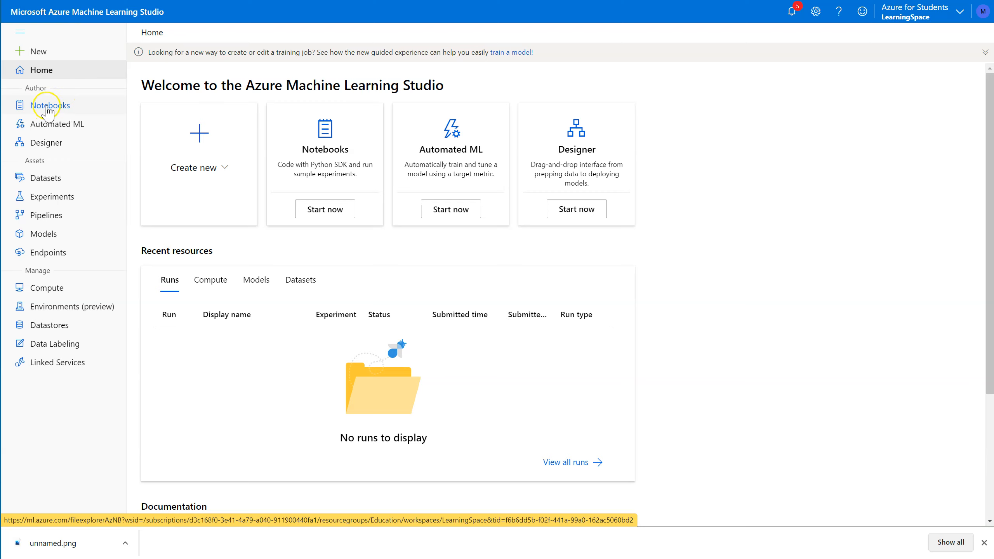
mouse_move(60, 111)
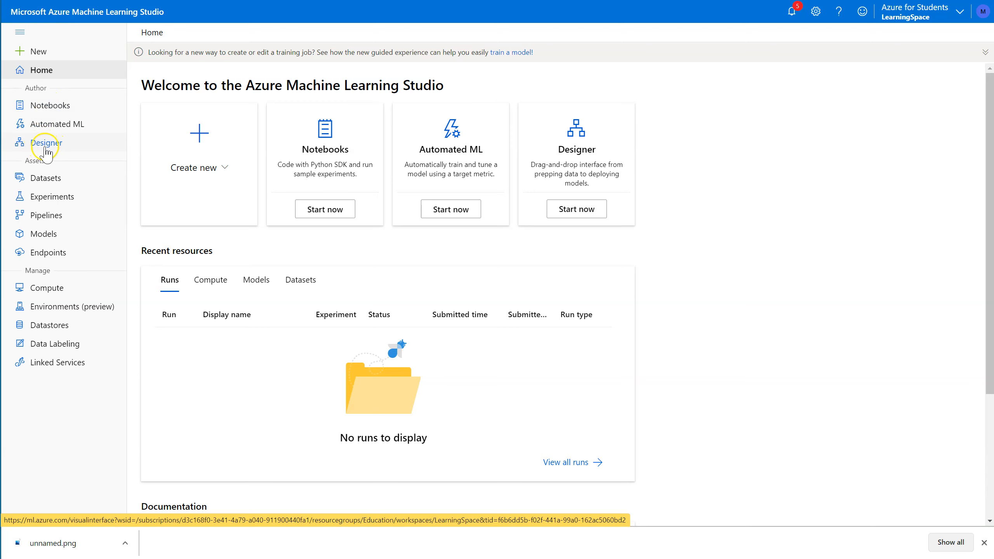
mouse_move(59, 148)
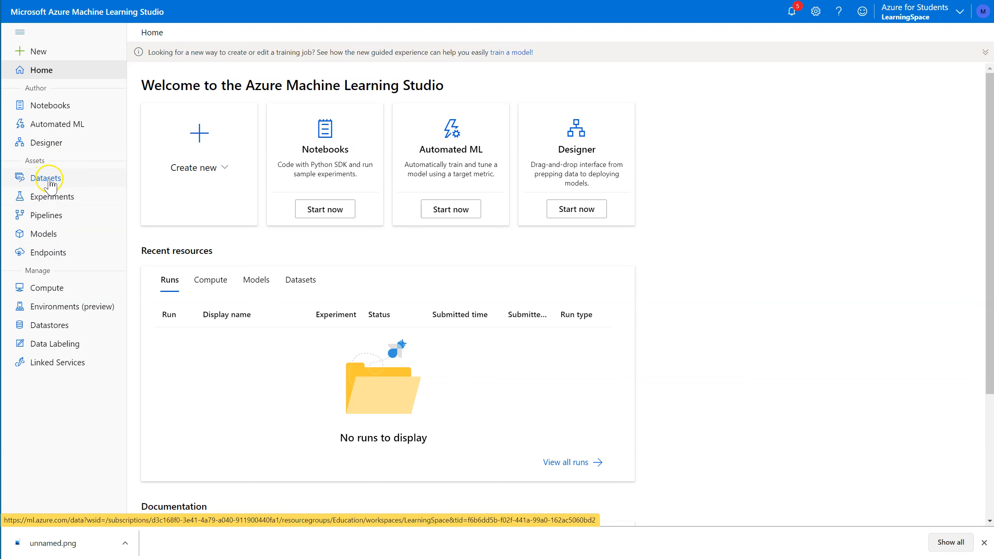
Open the empty Datasets page and expand the Create dataset source options
left_click(46, 177)
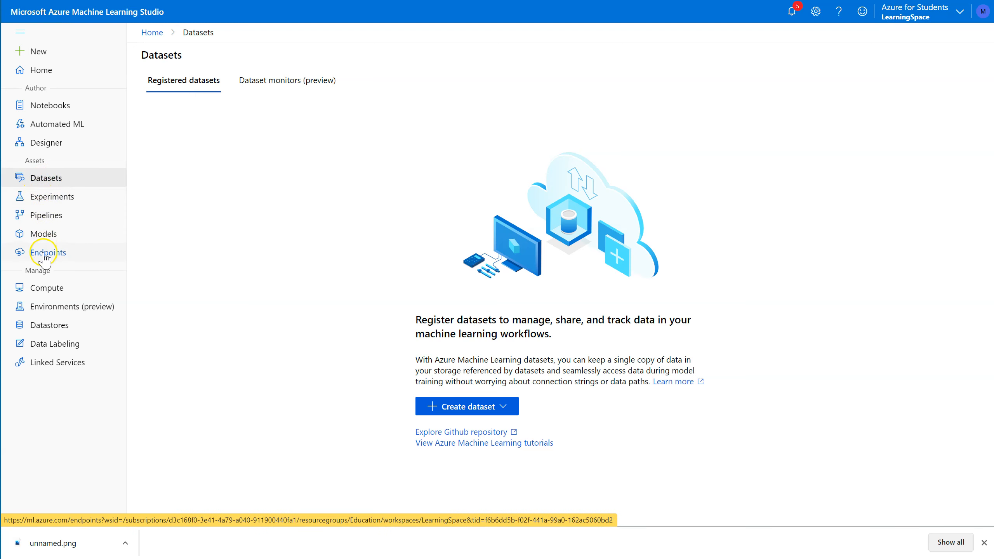
mouse_move(46, 143)
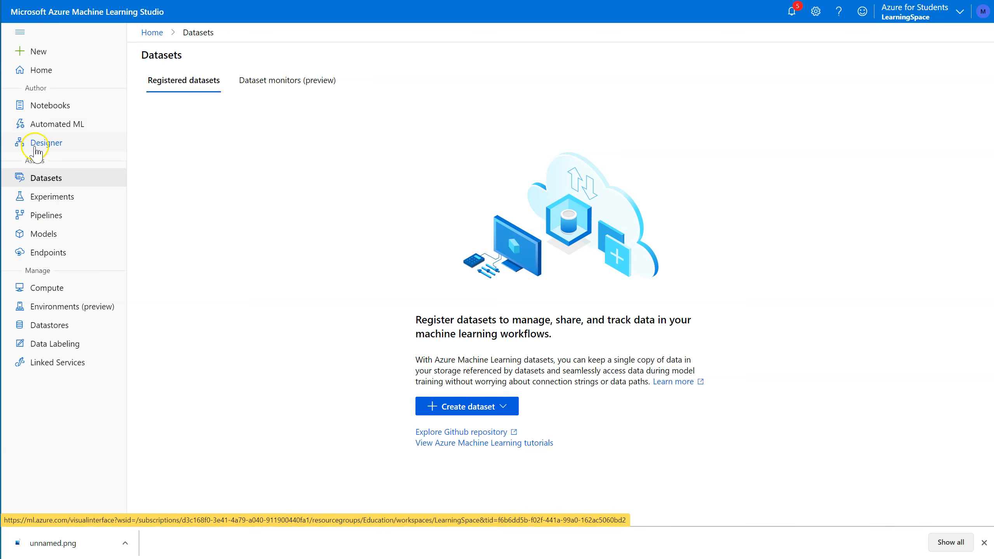
mouse_move(46, 196)
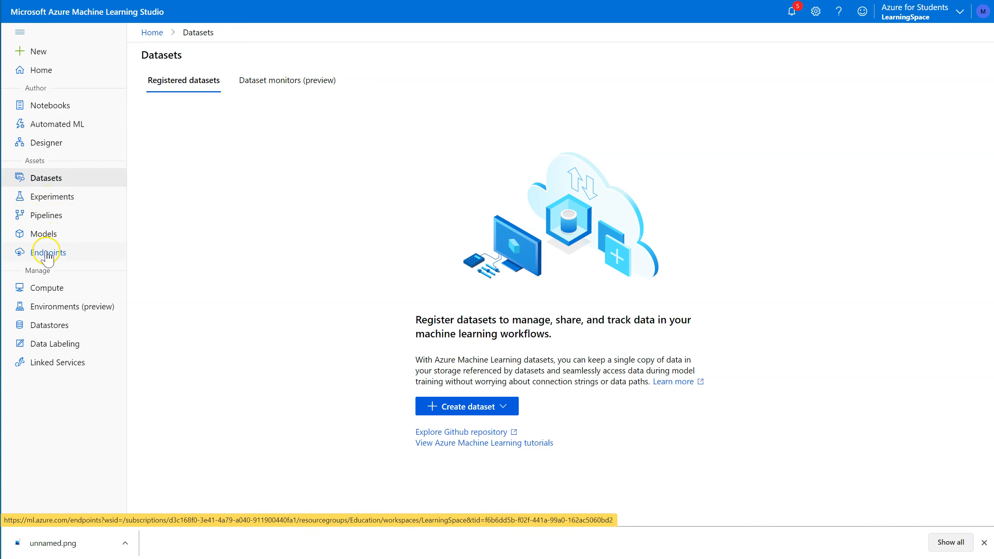
mouse_move(51, 196)
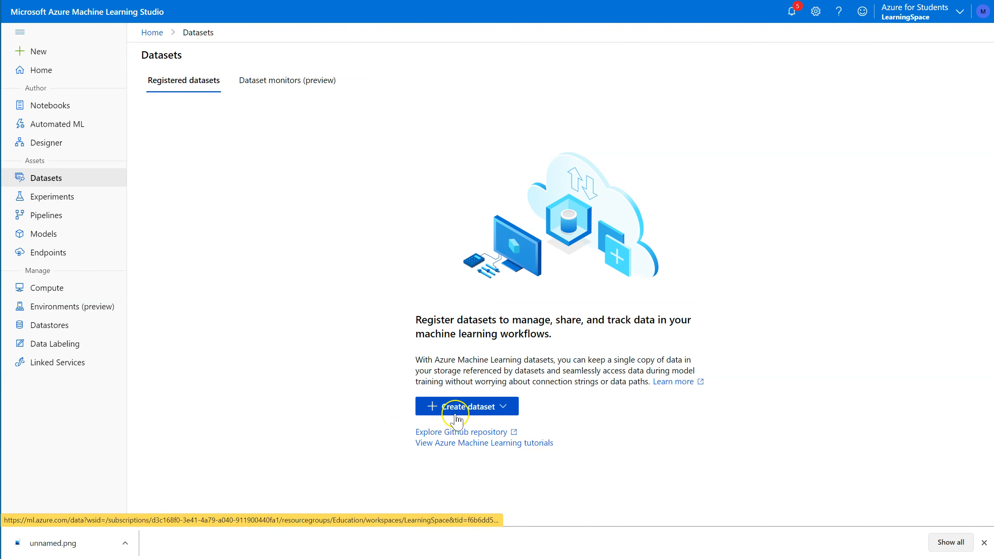
left_click(467, 407)
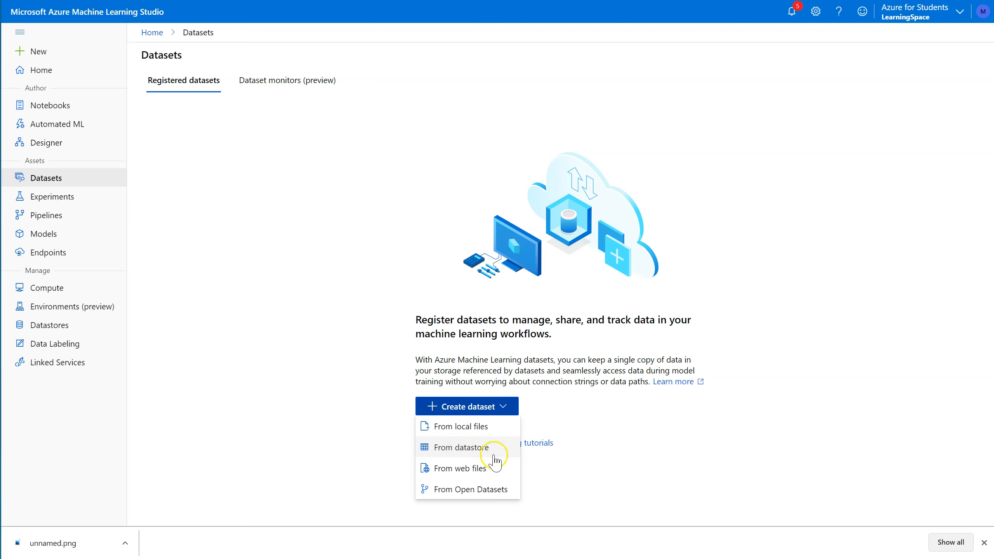
mouse_move(441, 483)
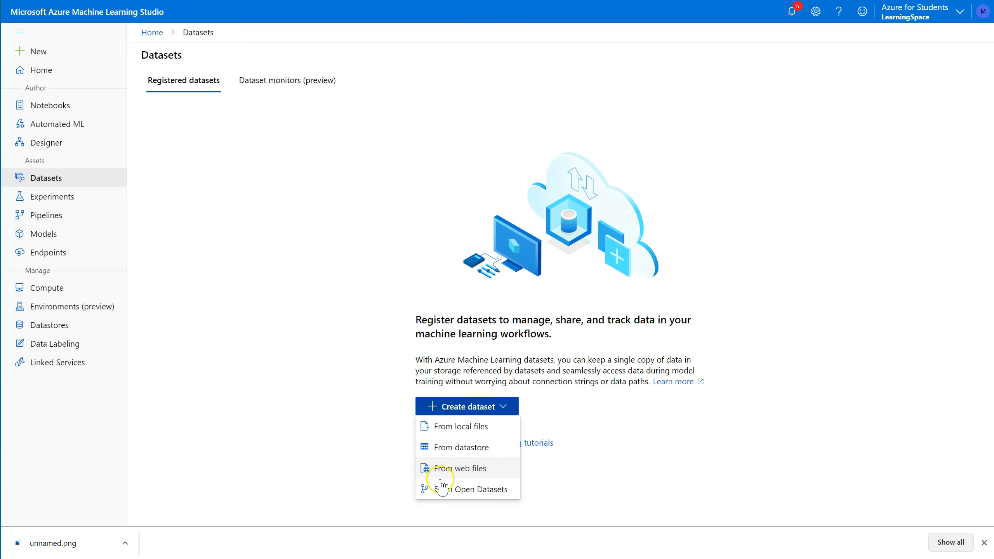
mouse_move(475, 430)
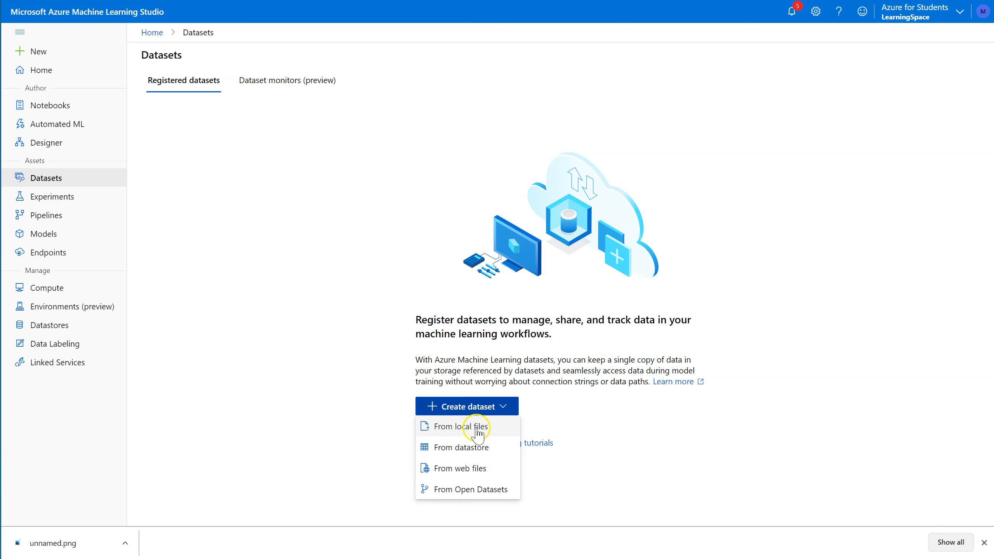
Start a Tabular dataset named 'Insurance' from local files and advance to datastore selection
left_click(459, 426)
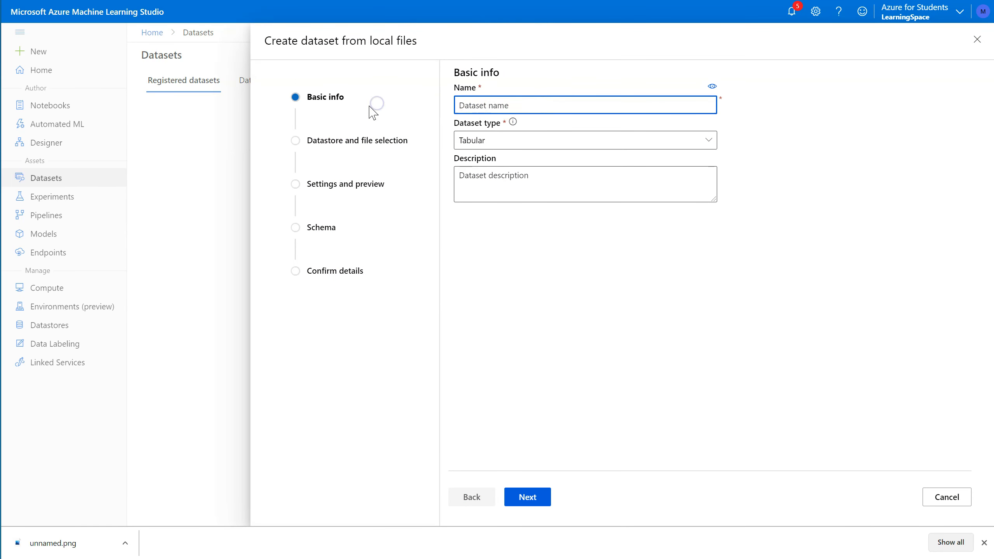
type("Insurance")
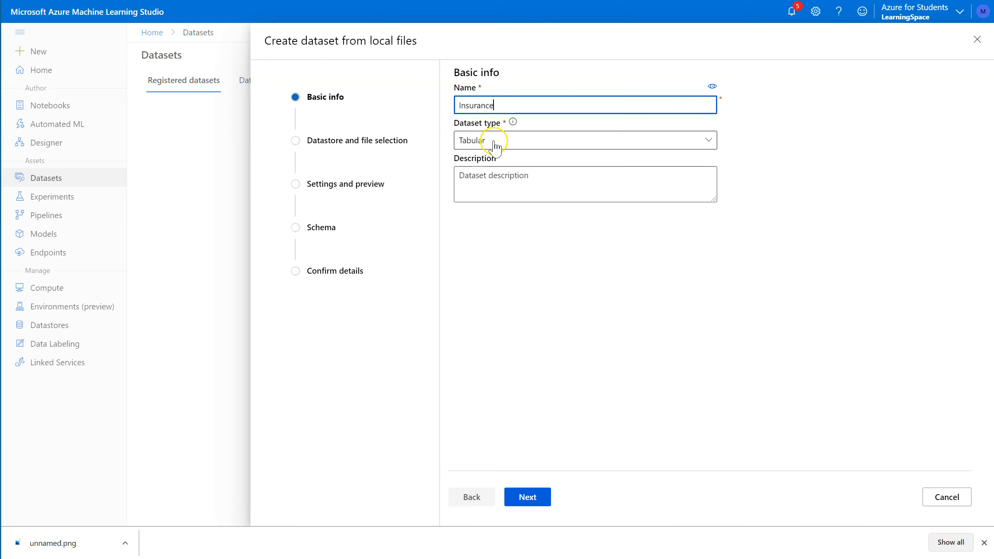
left_click(584, 140)
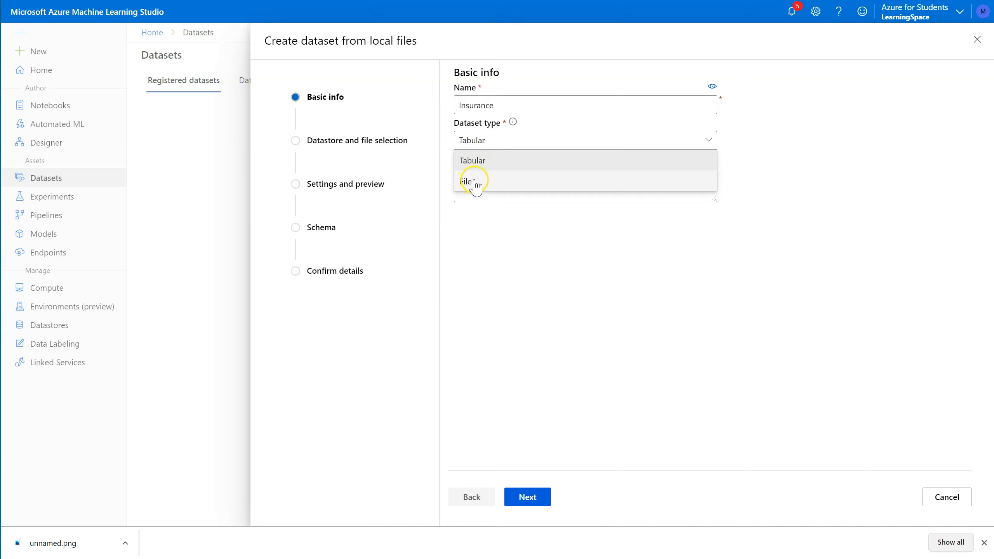
mouse_move(488, 161)
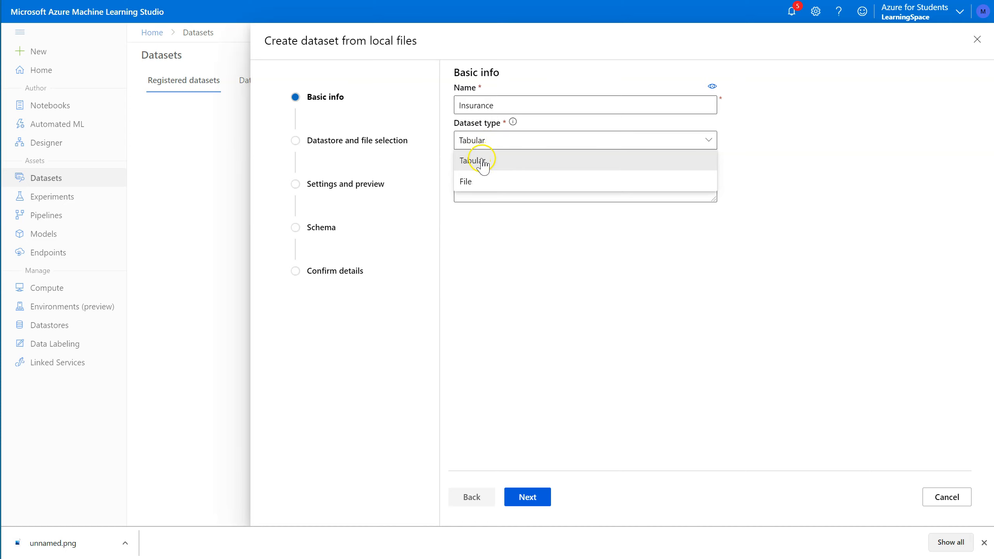
left_click(472, 160)
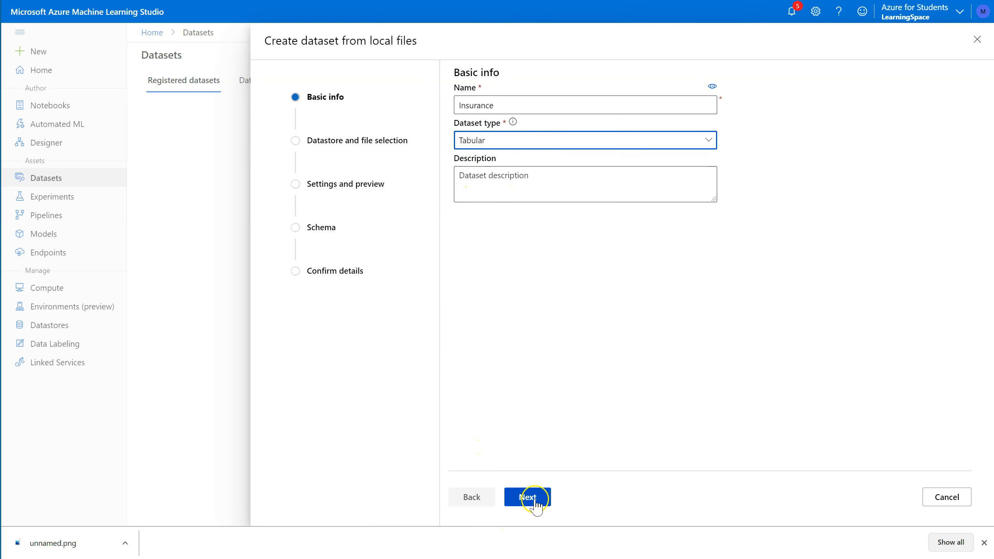
left_click(527, 496)
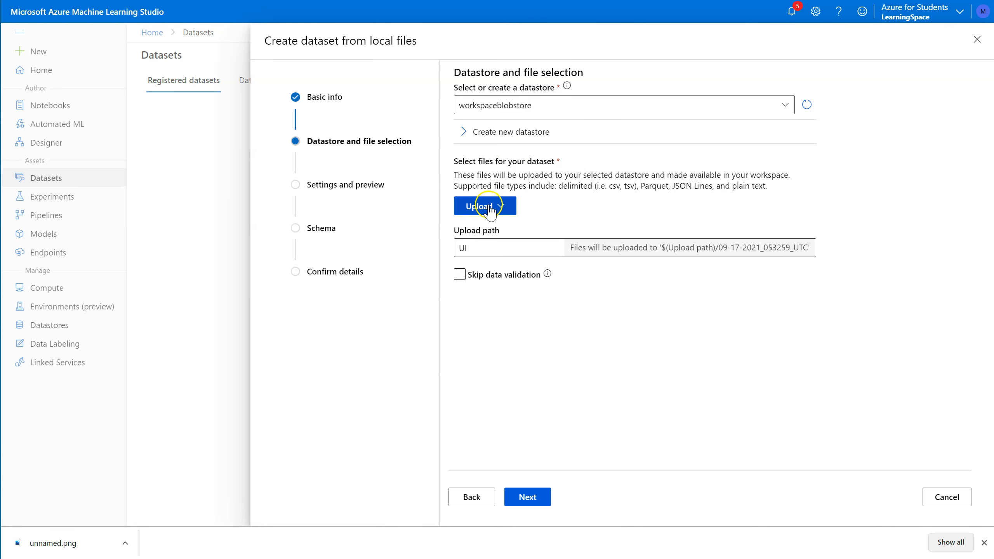
Upload insurance.csv from the data folder, keeping data validation on, and continue
left_click(484, 206)
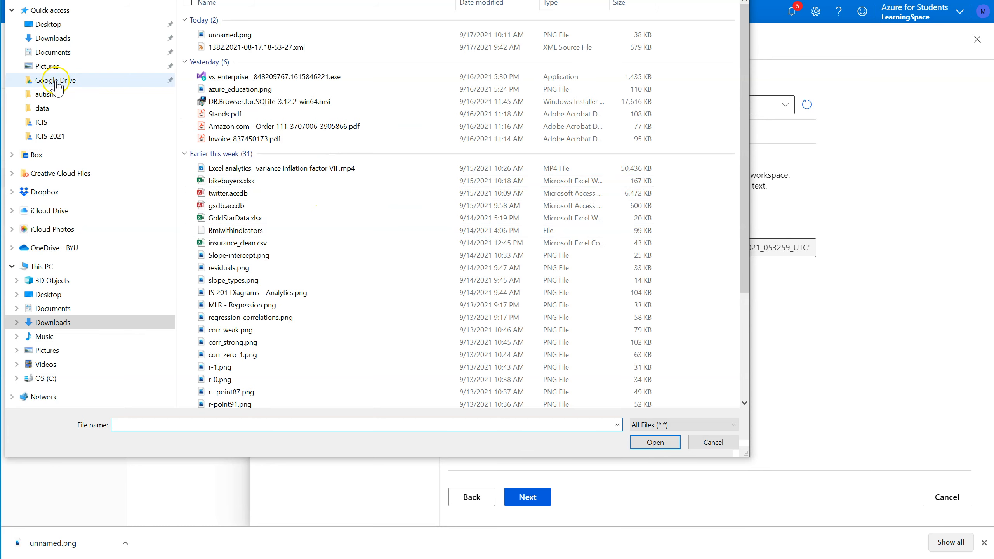
double_click(42, 108)
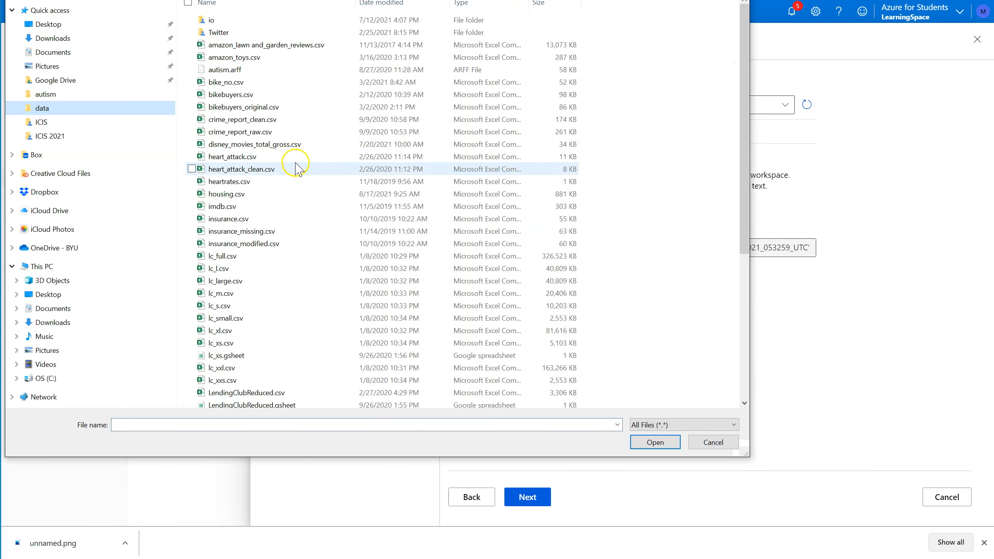
left_click(227, 193)
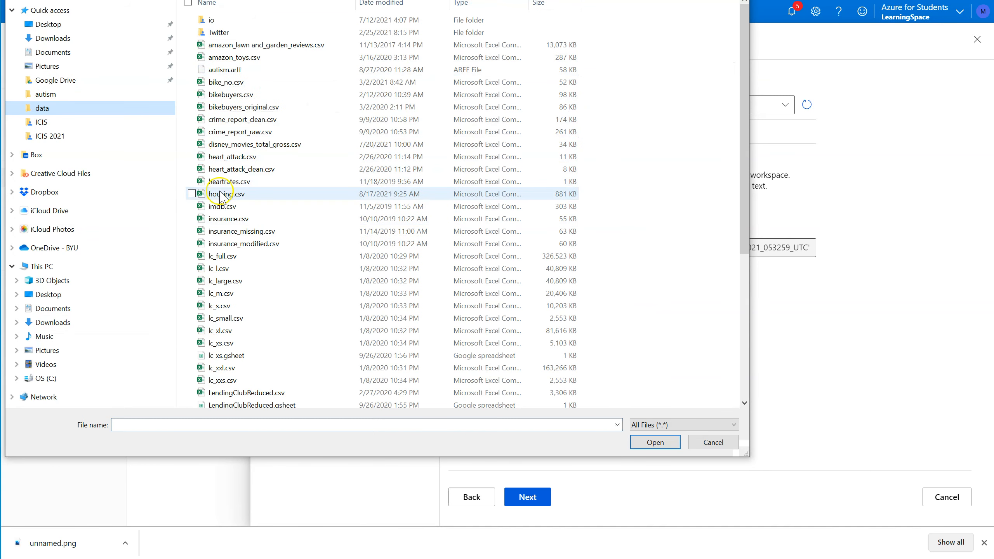
left_click(655, 442)
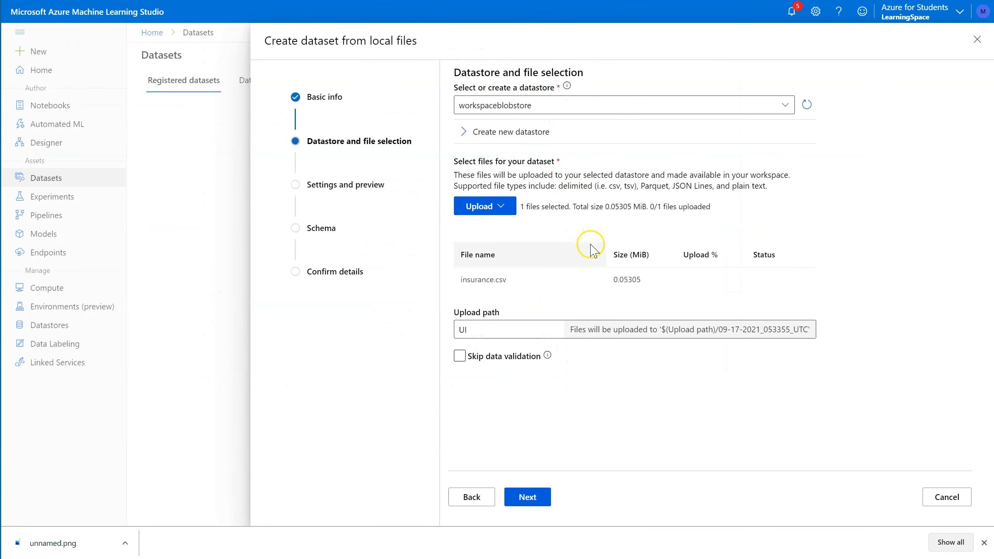
mouse_move(524, 253)
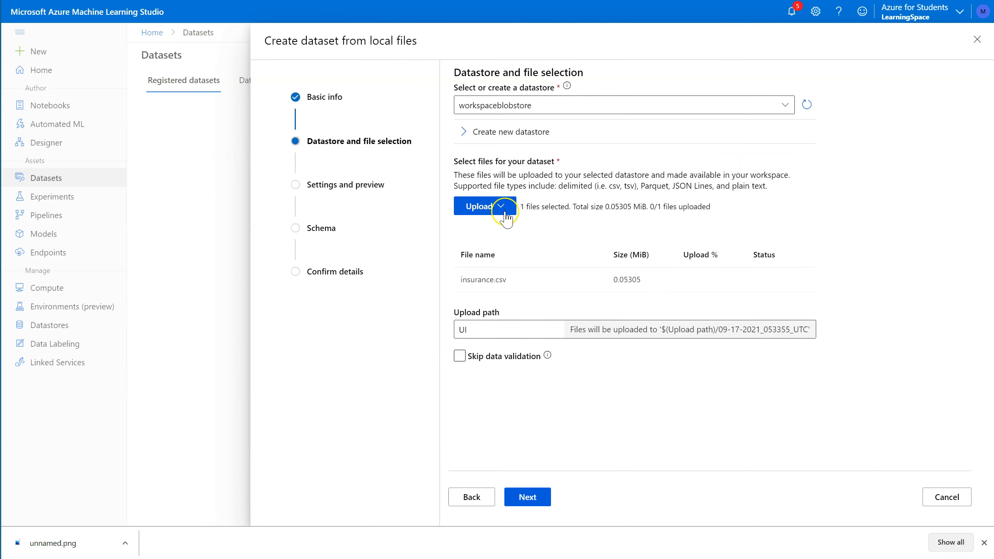
left_click(460, 356)
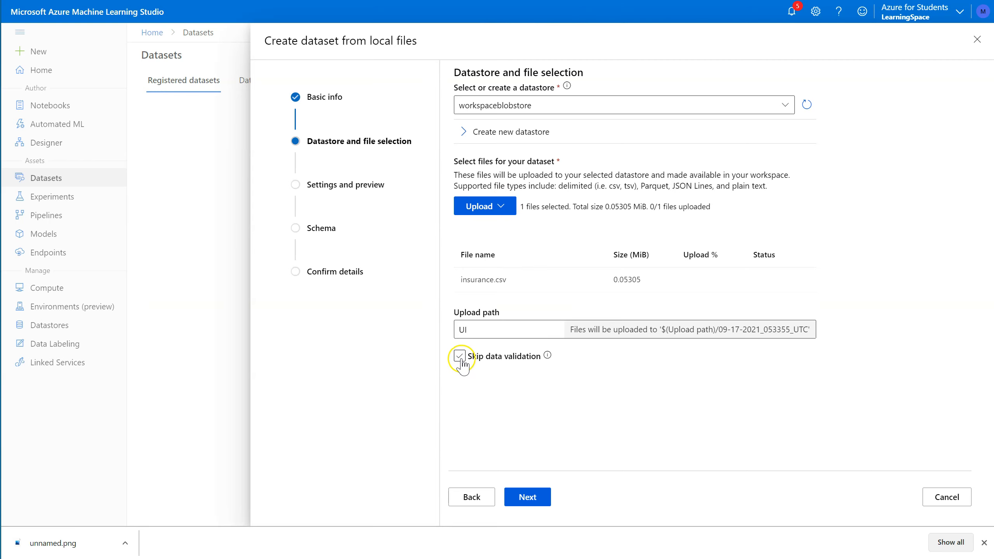
left_click(459, 357)
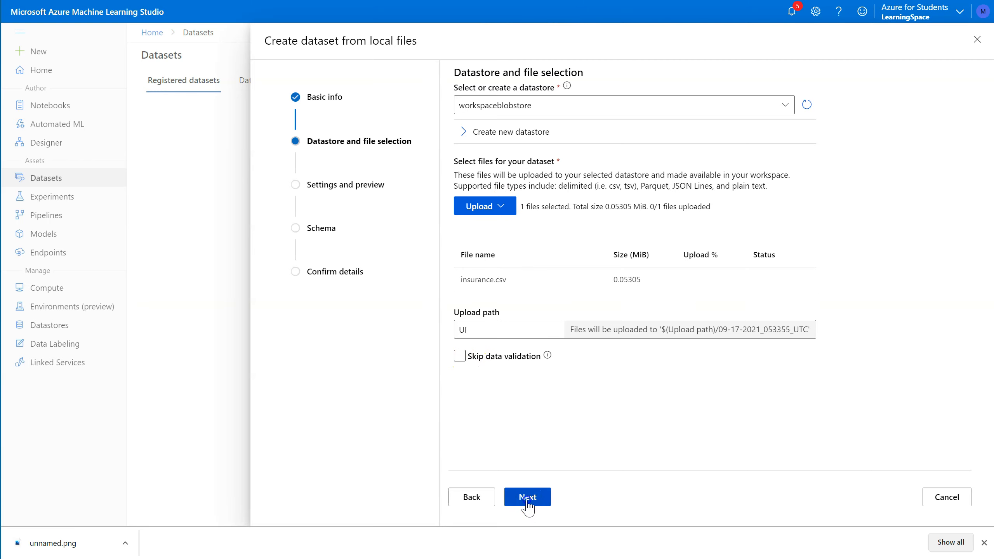
left_click(528, 497)
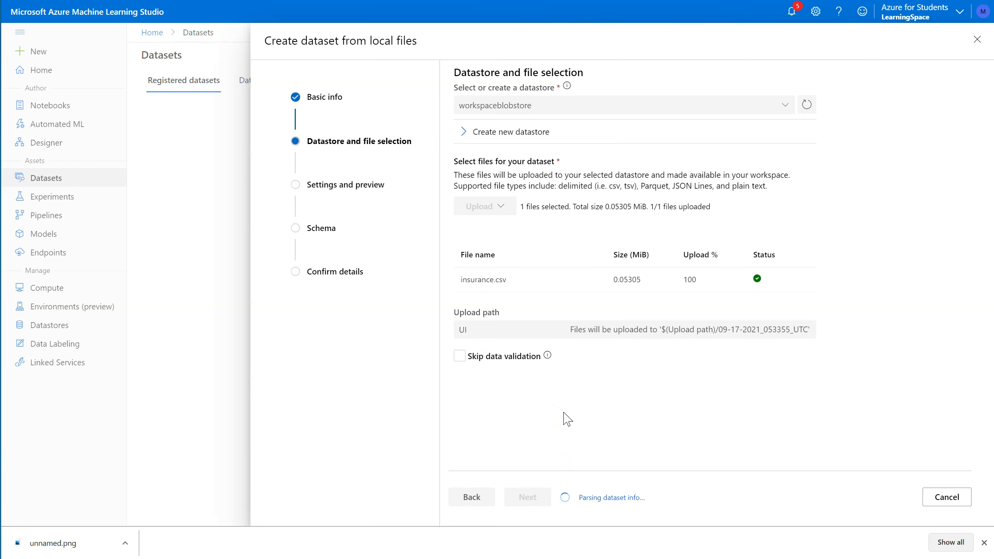
Advance to Settings and preview and scroll the comma-delimited, UTF-8 insurance.csv preview
left_click(526, 497)
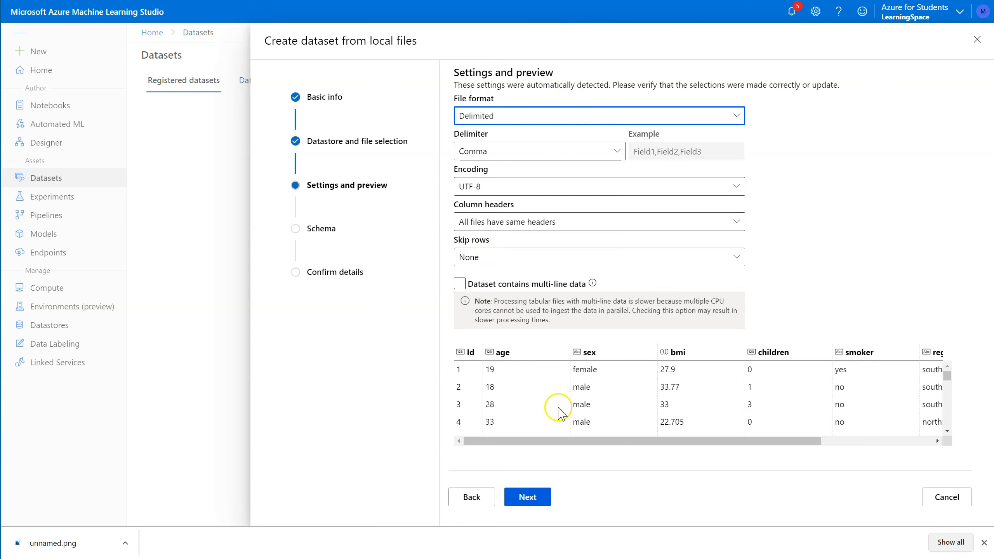
mouse_move(578, 349)
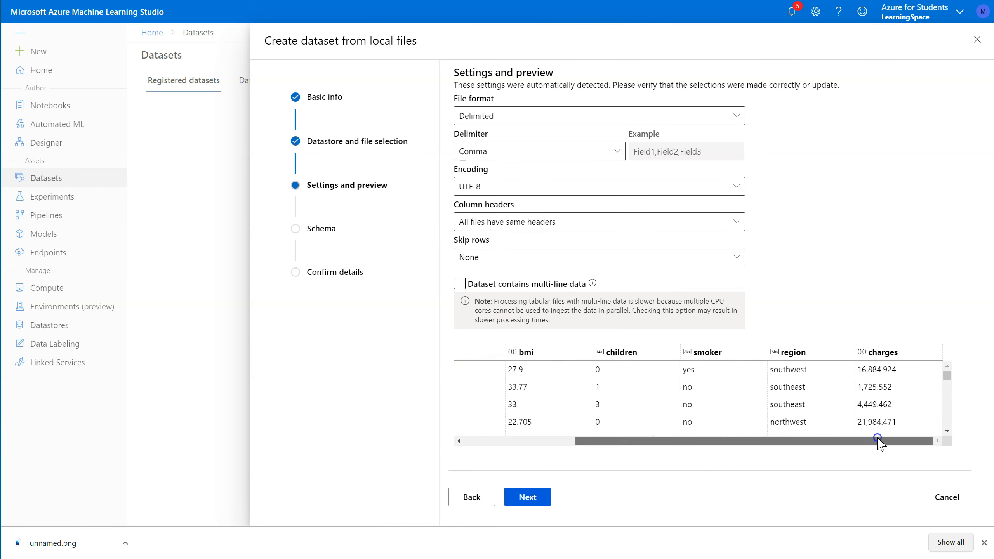
left_click_drag(880, 438, 637, 438)
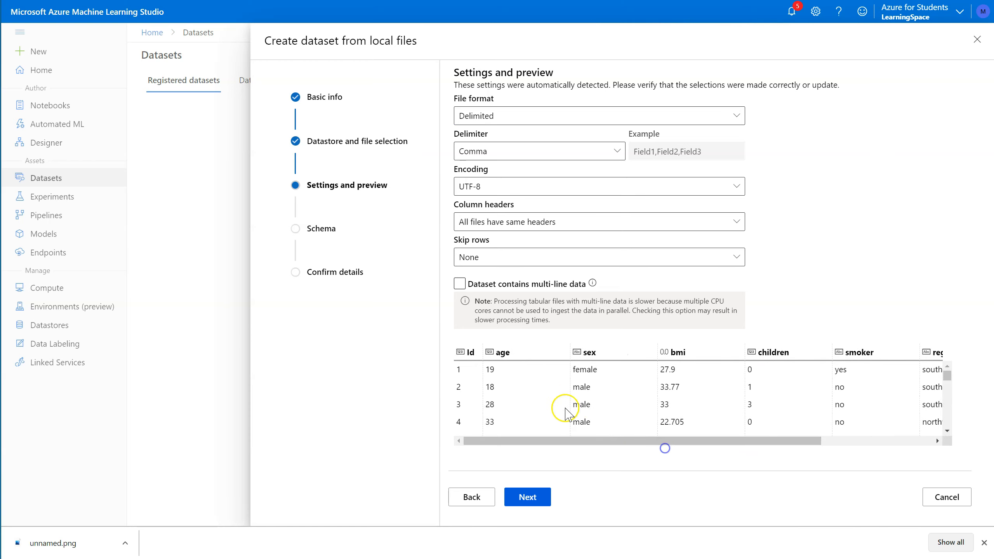
mouse_move(520, 393)
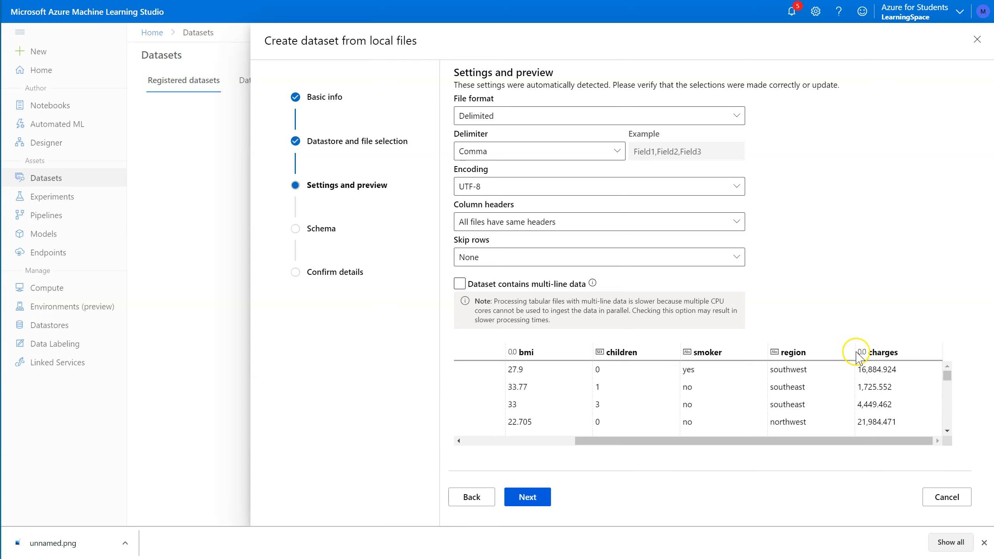
mouse_move(777, 355)
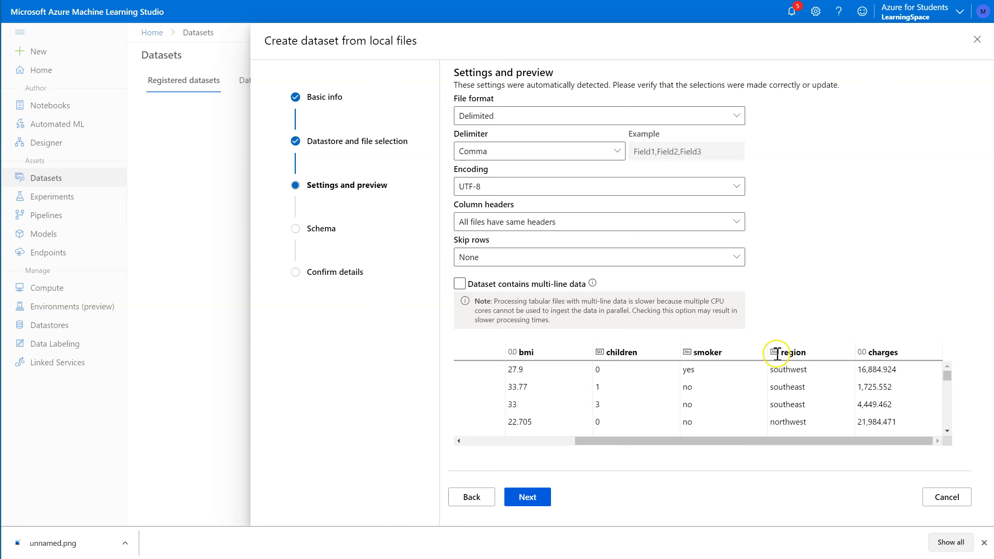
mouse_move(768, 353)
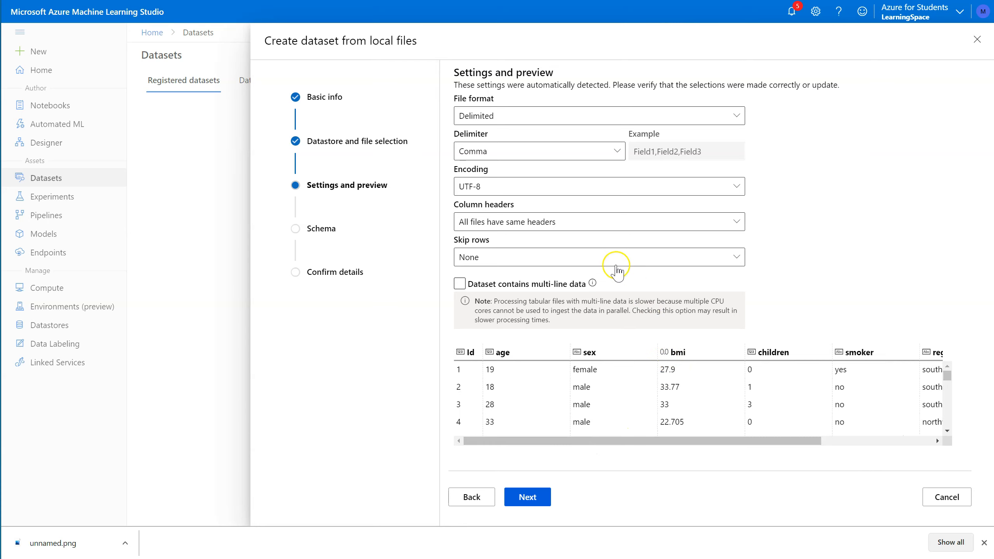
mouse_move(528, 179)
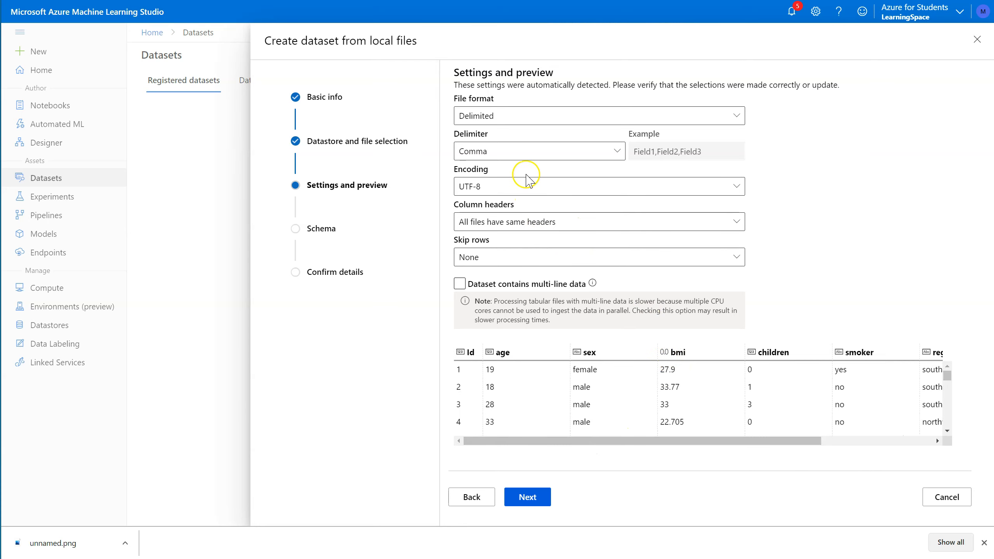
mouse_move(506, 514)
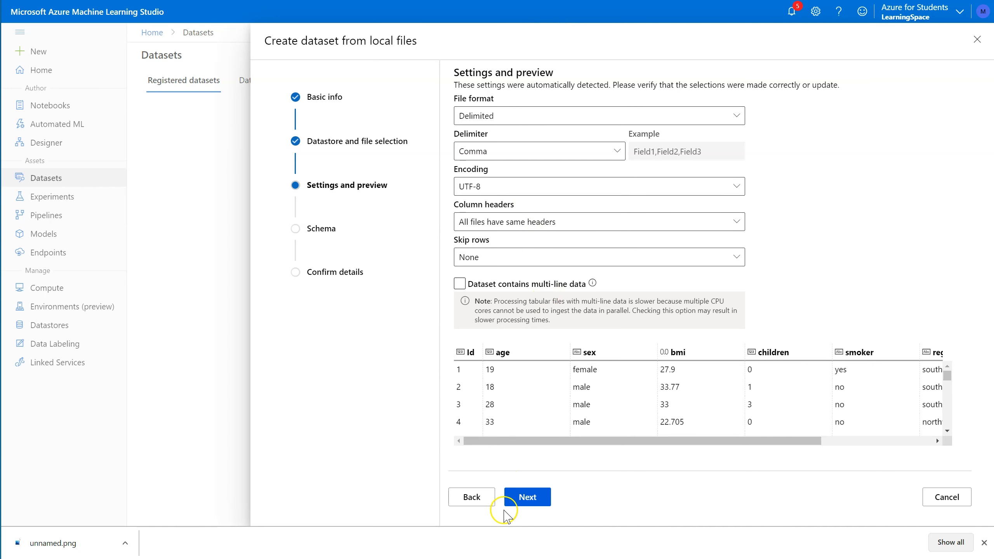
Advance to the Schema step and scroll through the detected column types
left_click(526, 496)
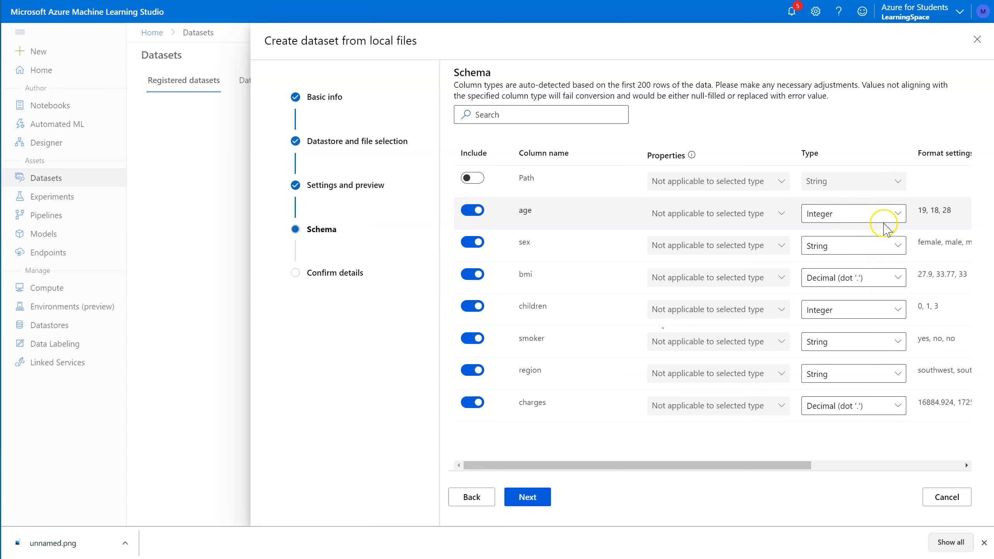
mouse_move(835, 329)
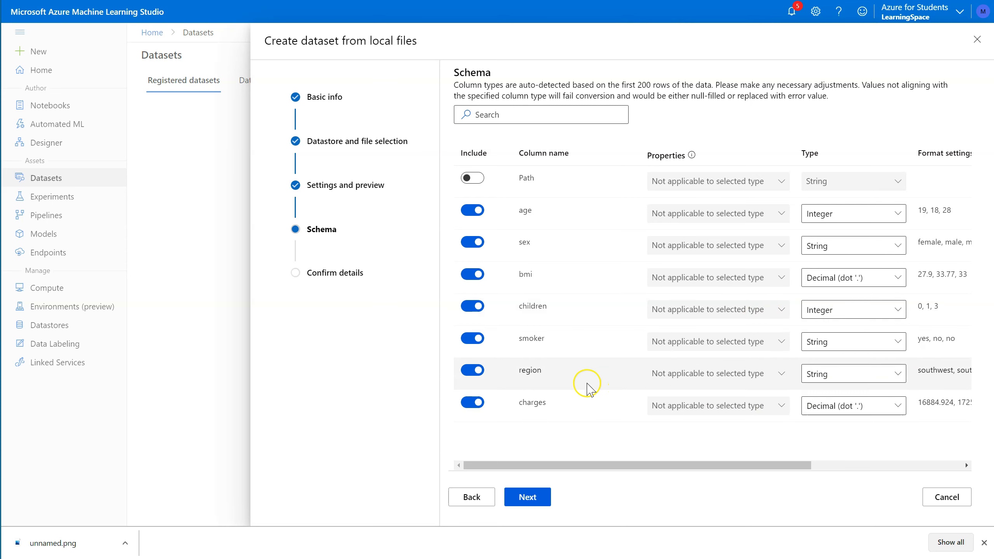
mouse_move(554, 378)
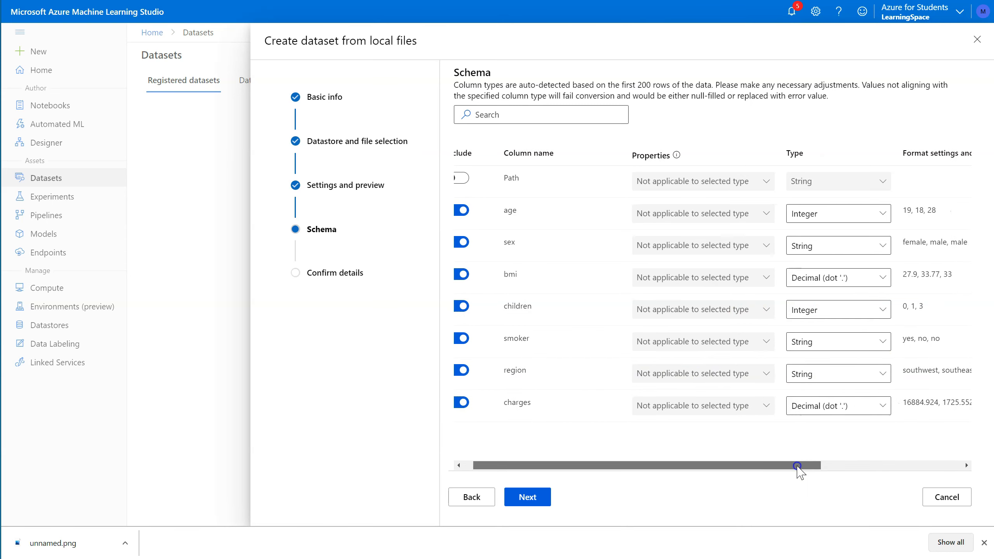
left_click_drag(801, 465, 912, 463)
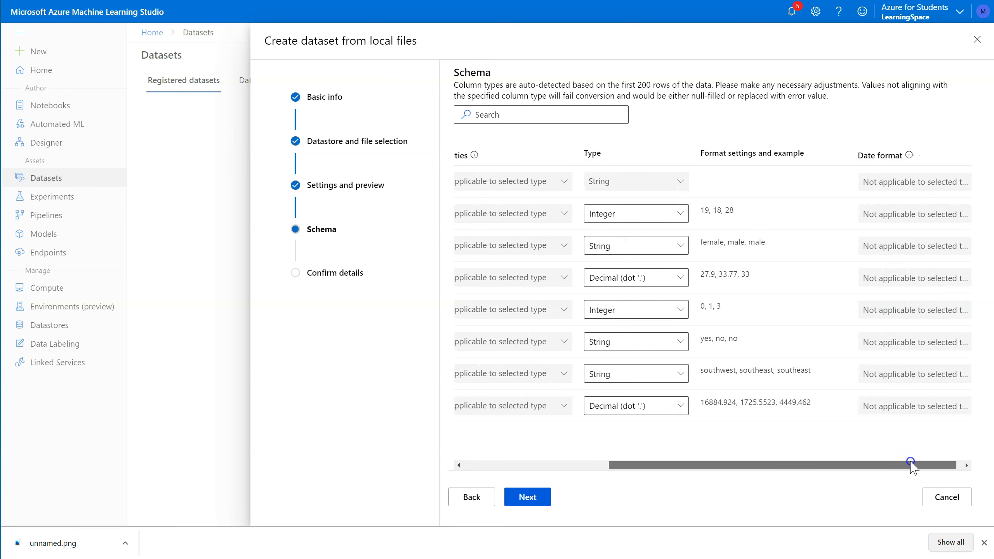
left_click_drag(913, 465, 931, 462)
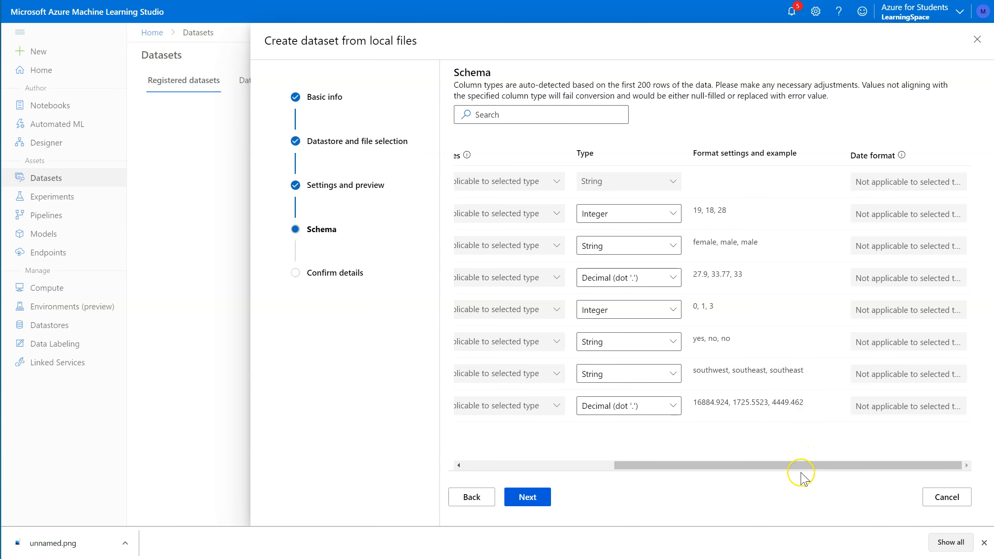
left_click_drag(803, 465, 788, 469)
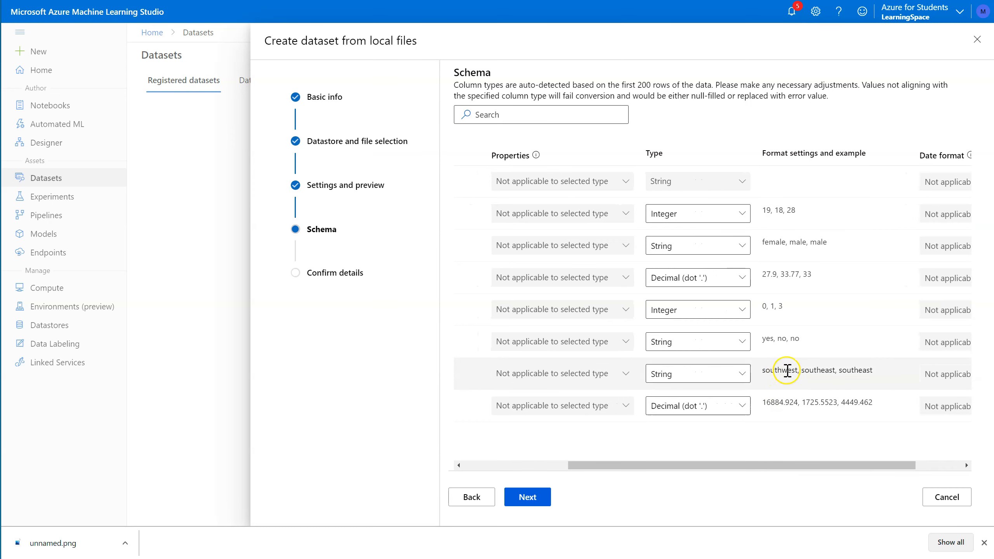
mouse_move(792, 369)
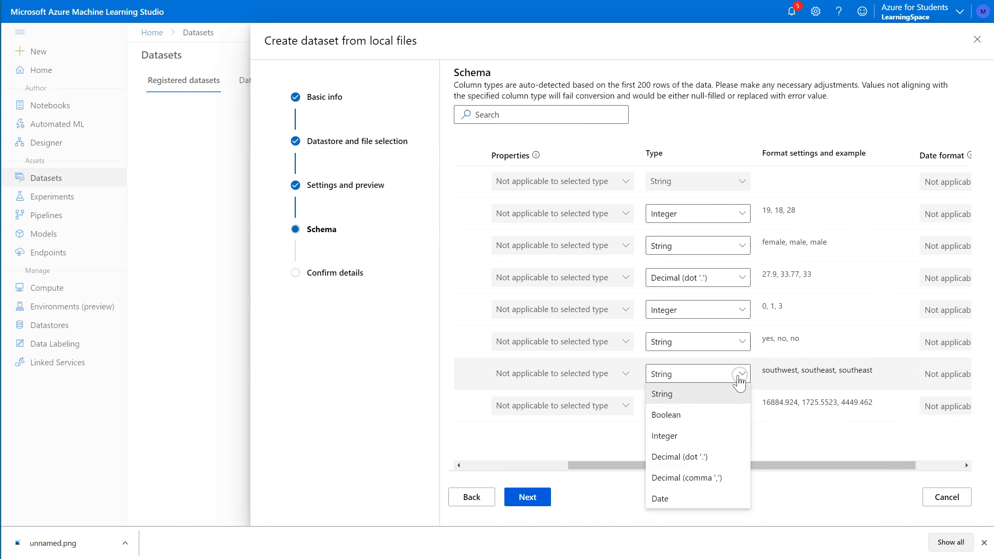
mouse_move(665, 435)
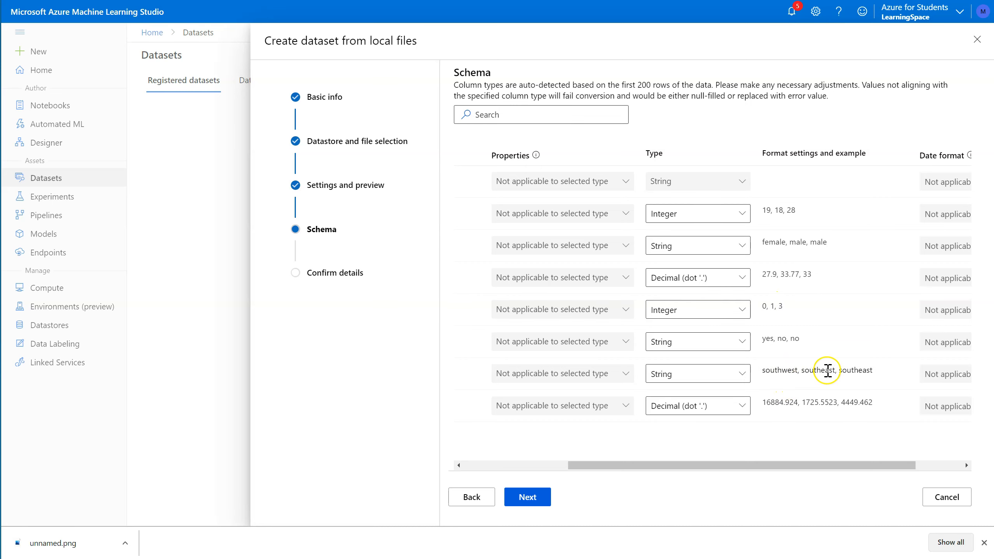
mouse_move(775, 369)
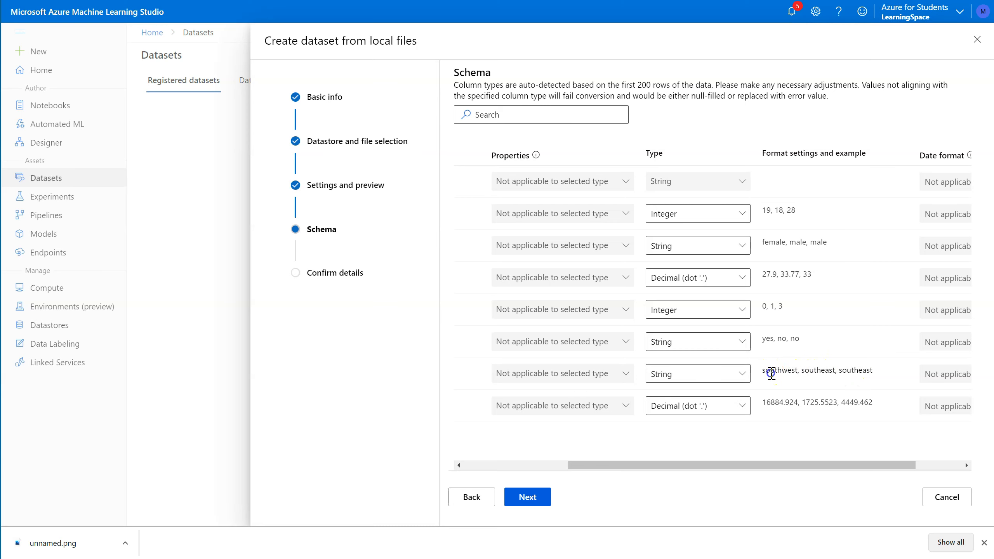
Check the region column's Type choices and keep it as String
double_click(818, 370)
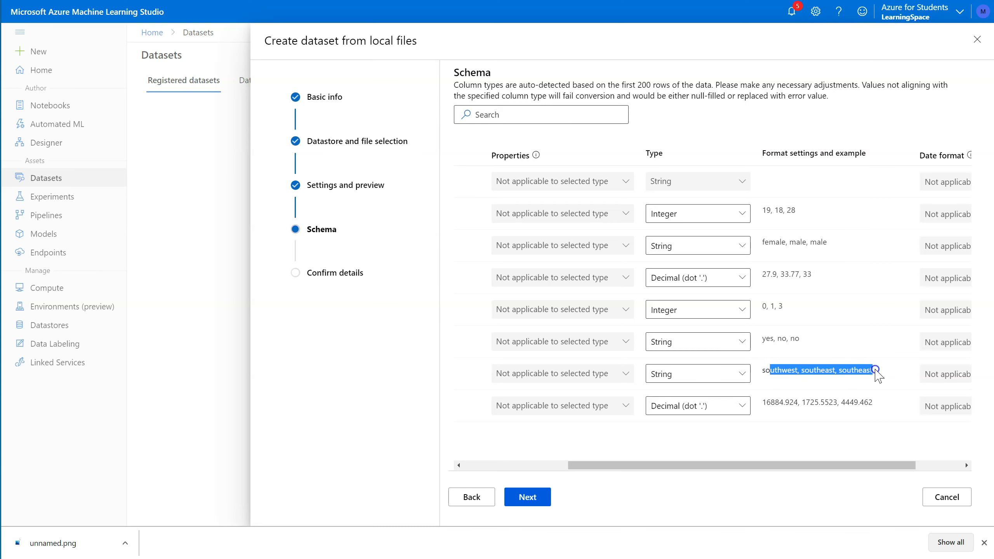
left_click(741, 374)
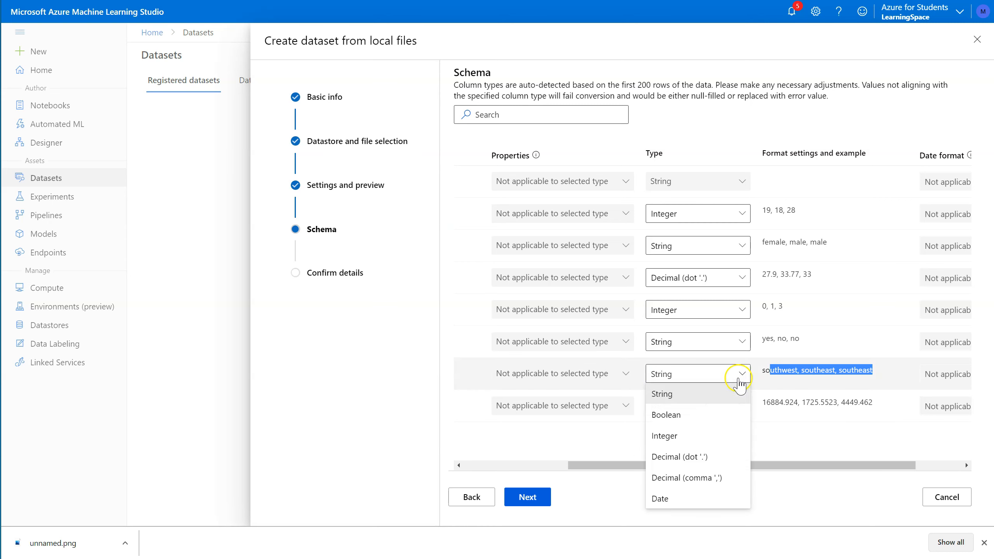
mouse_move(712, 399)
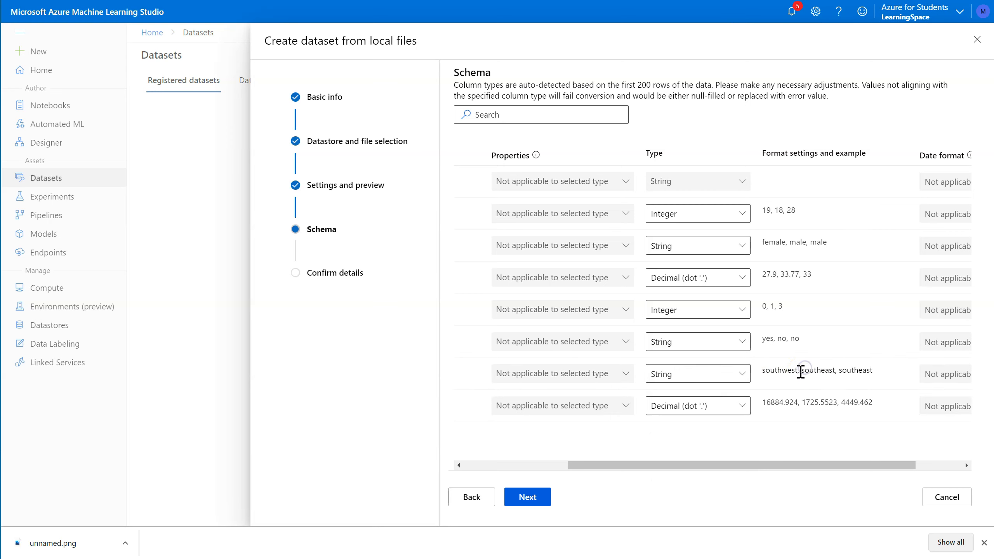
double_click(778, 370)
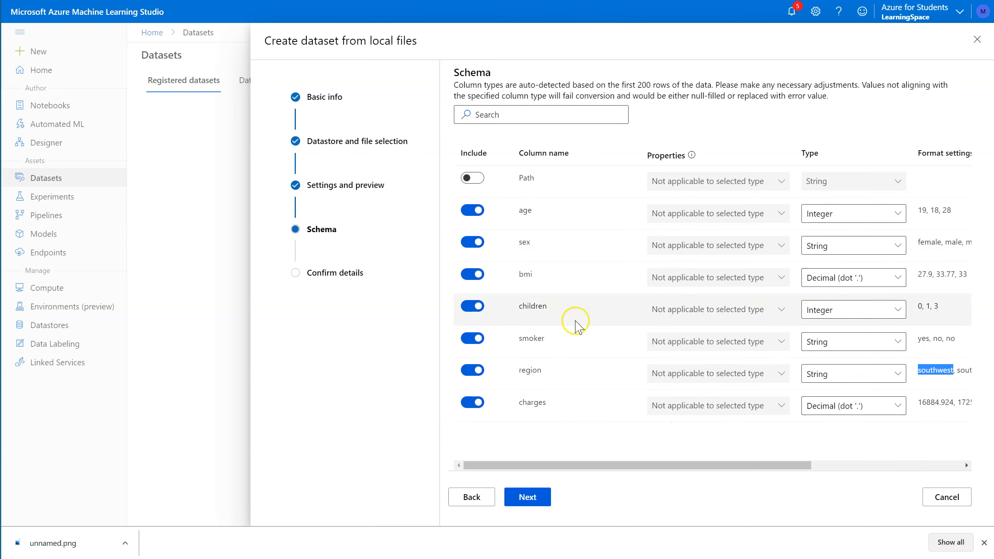
On Confirm details, leave profiling after creation off and create the Insurance dataset
left_click(527, 496)
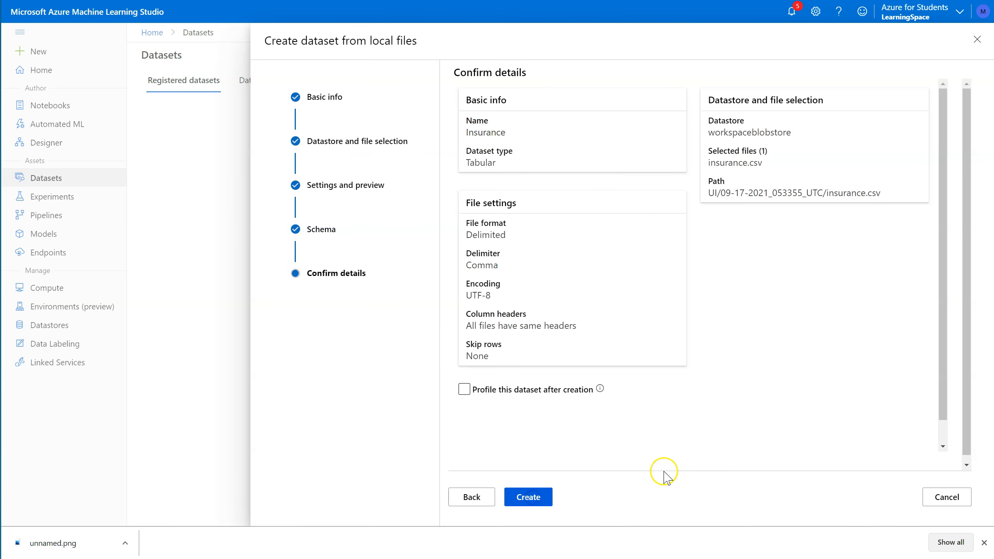
mouse_move(702, 247)
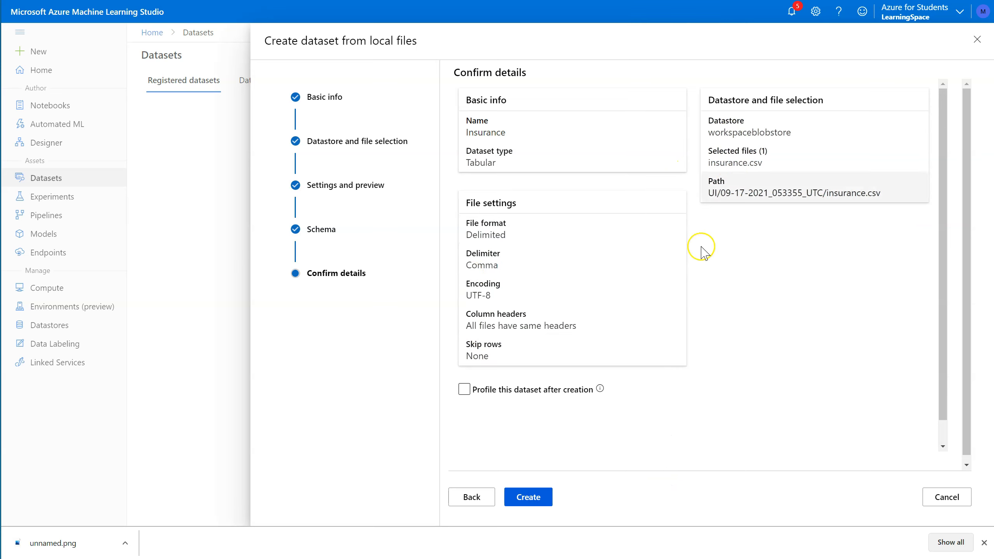
left_click(463, 389)
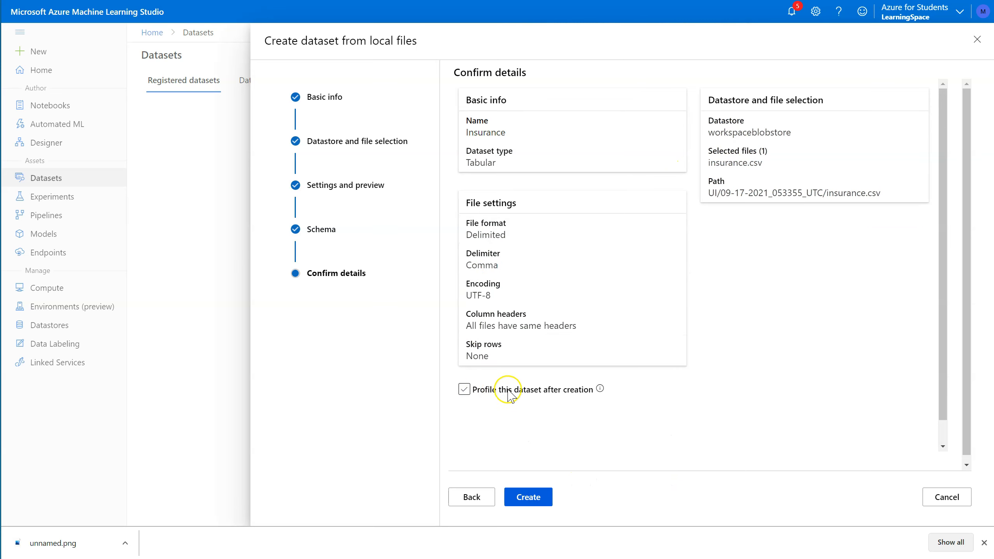
left_click(463, 389)
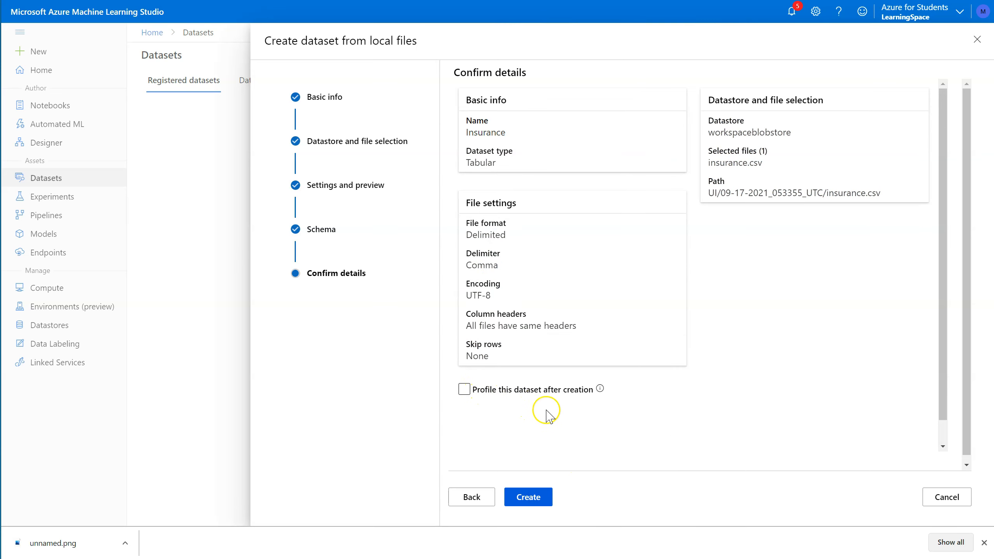
left_click(464, 389)
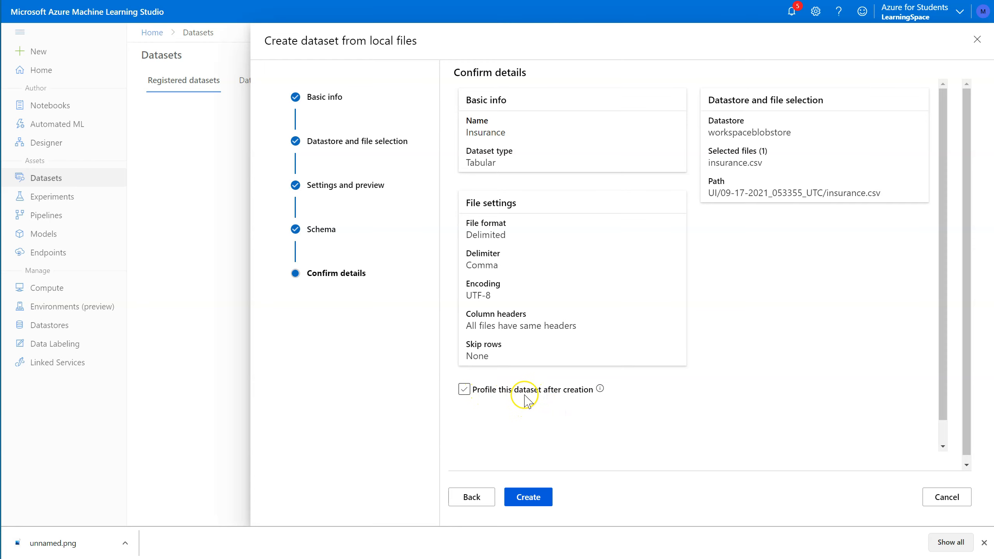
left_click(464, 389)
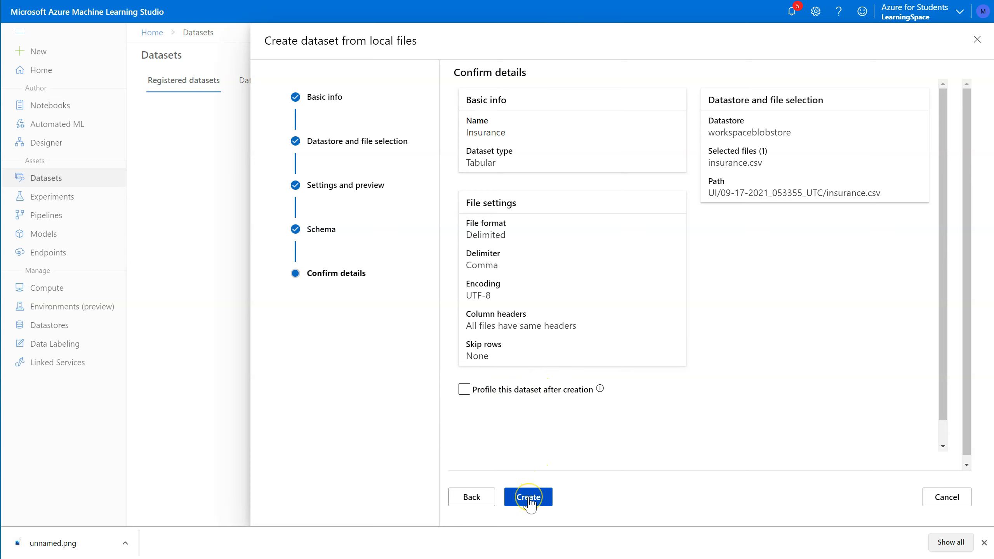
left_click(528, 497)
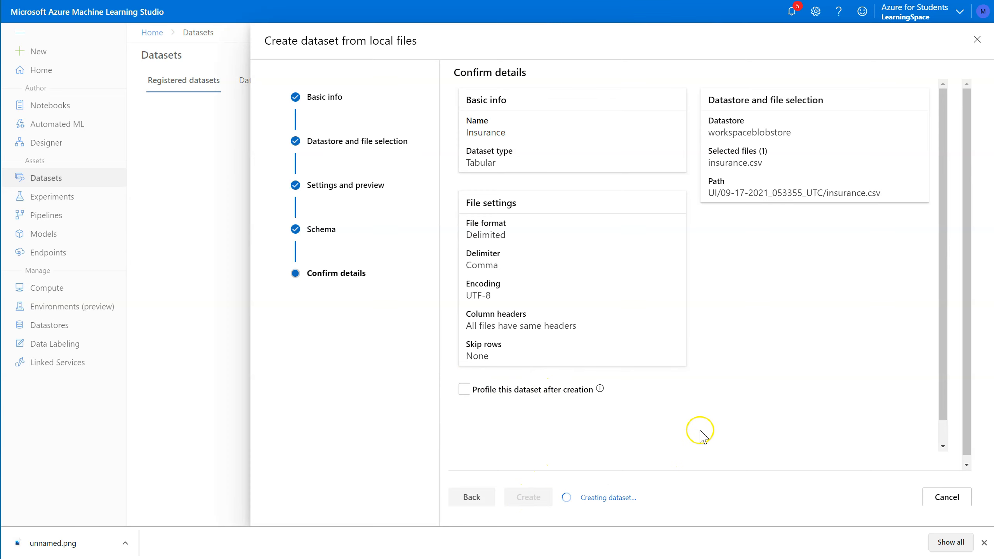
left_click(527, 496)
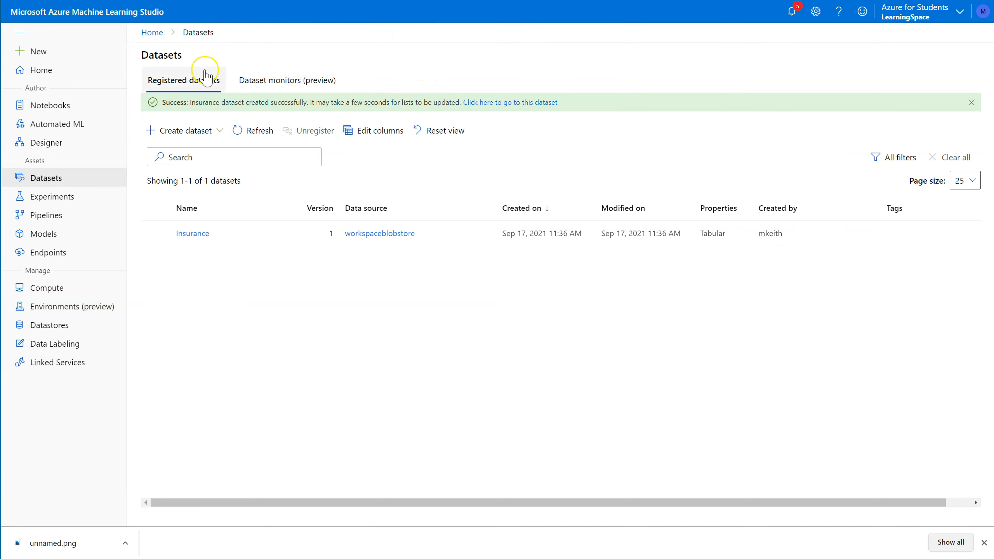
mouse_move(466, 248)
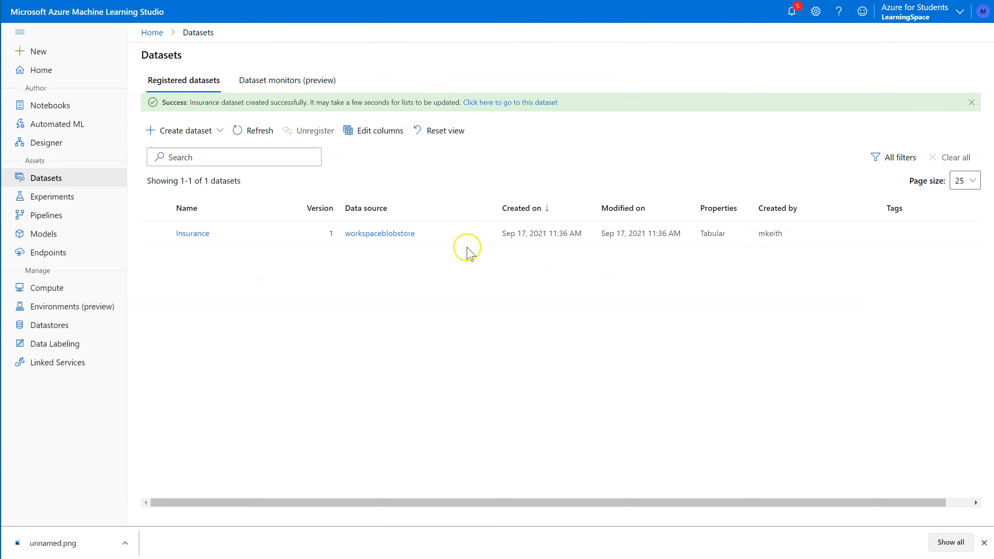
mouse_move(286, 80)
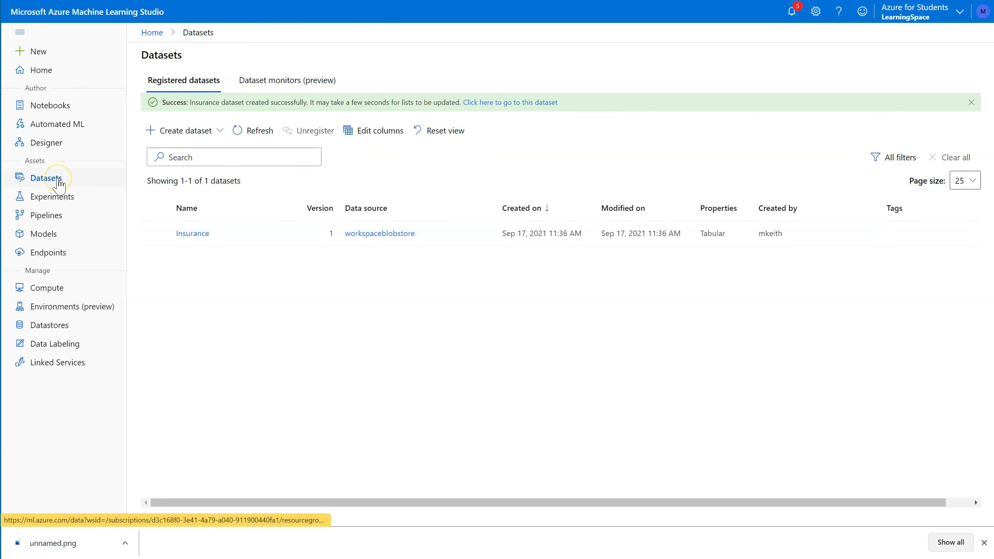
mouse_move(46, 143)
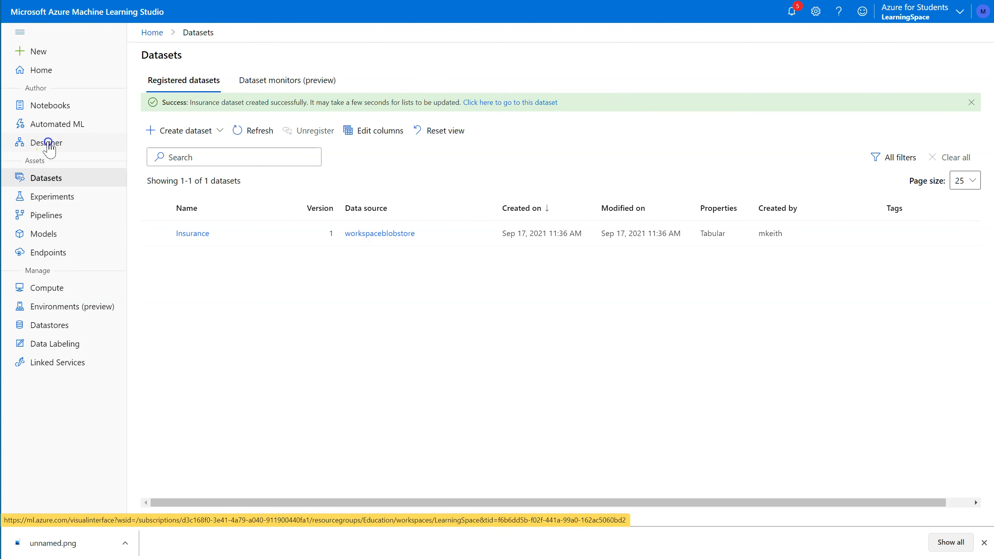
Go to Designer and expand the gallery with 'Show more samples'
left_click(47, 142)
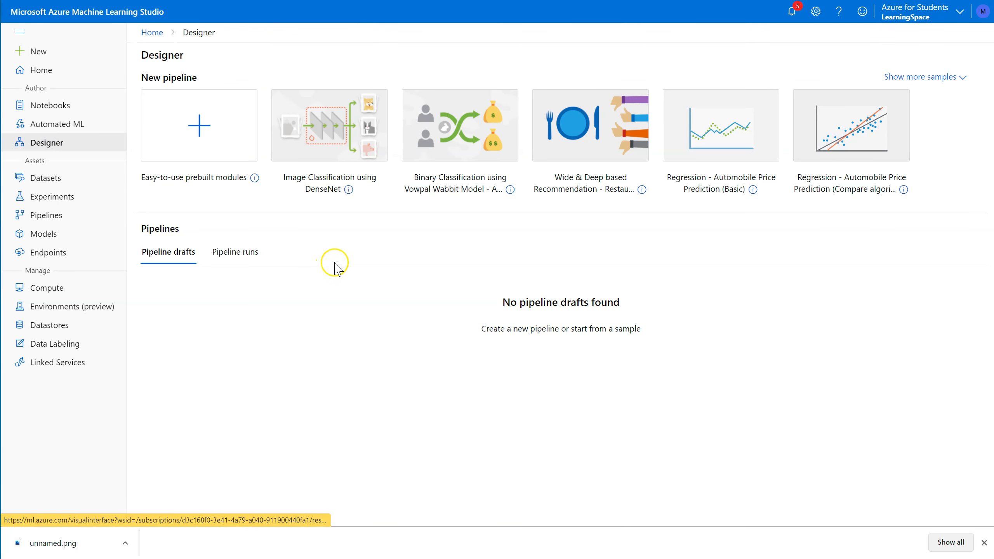
mouse_move(455, 201)
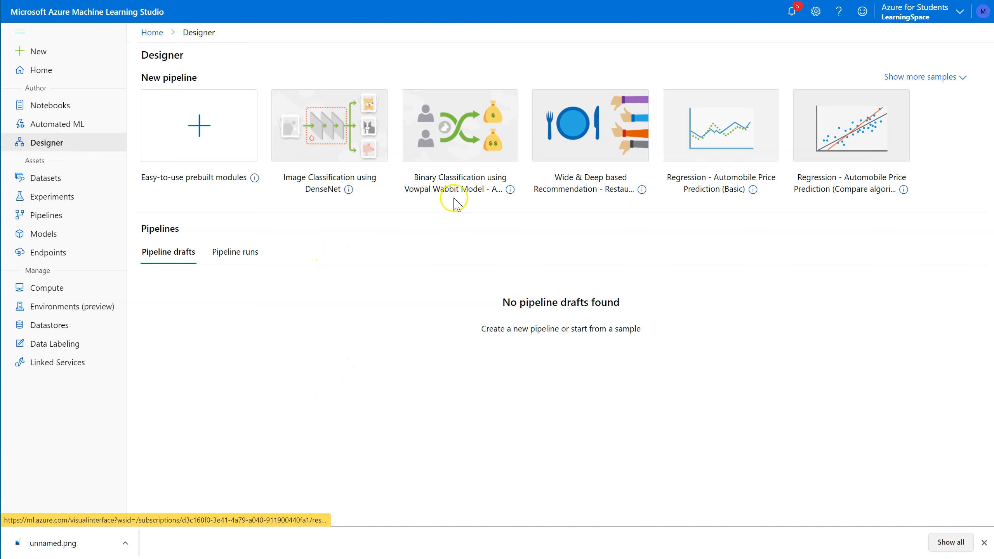
mouse_move(850, 126)
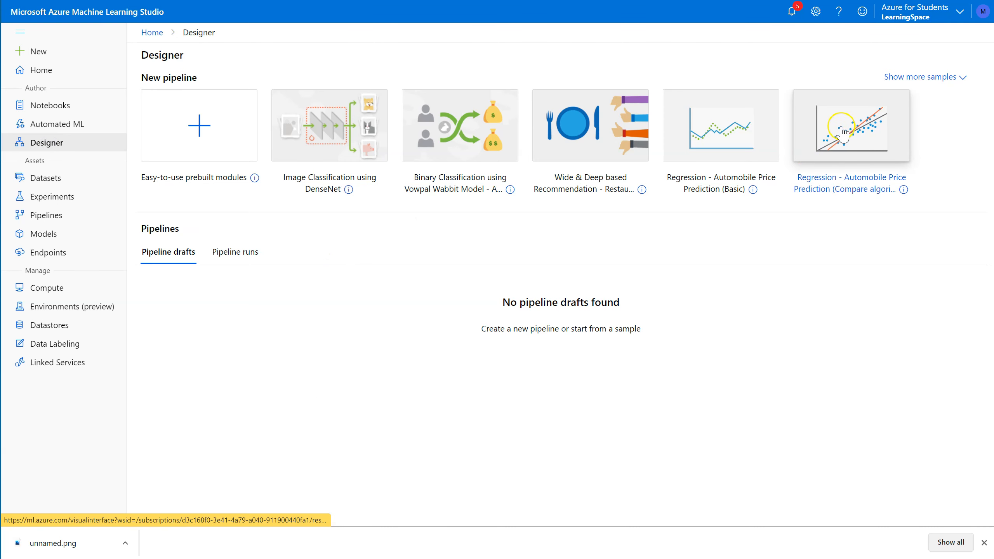
left_click(921, 77)
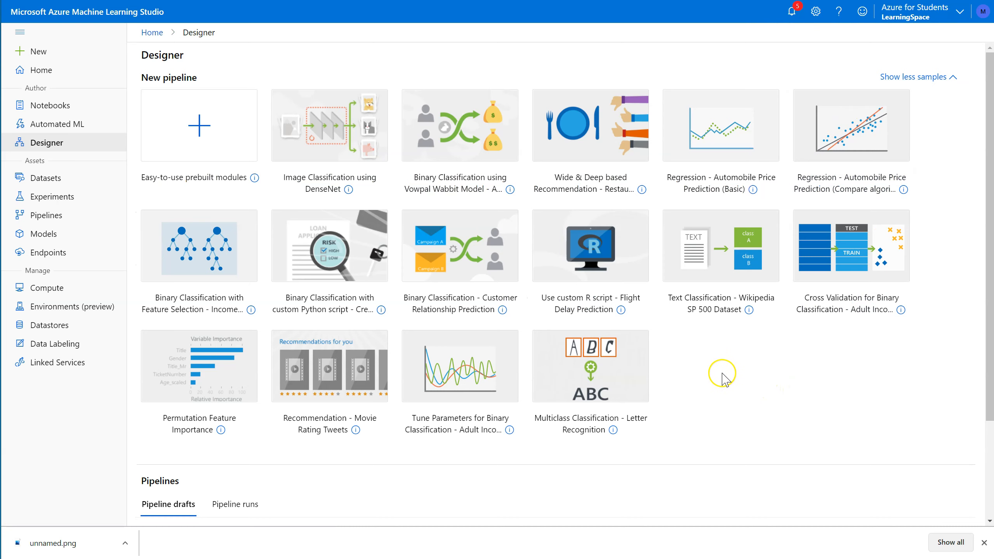
mouse_move(768, 338)
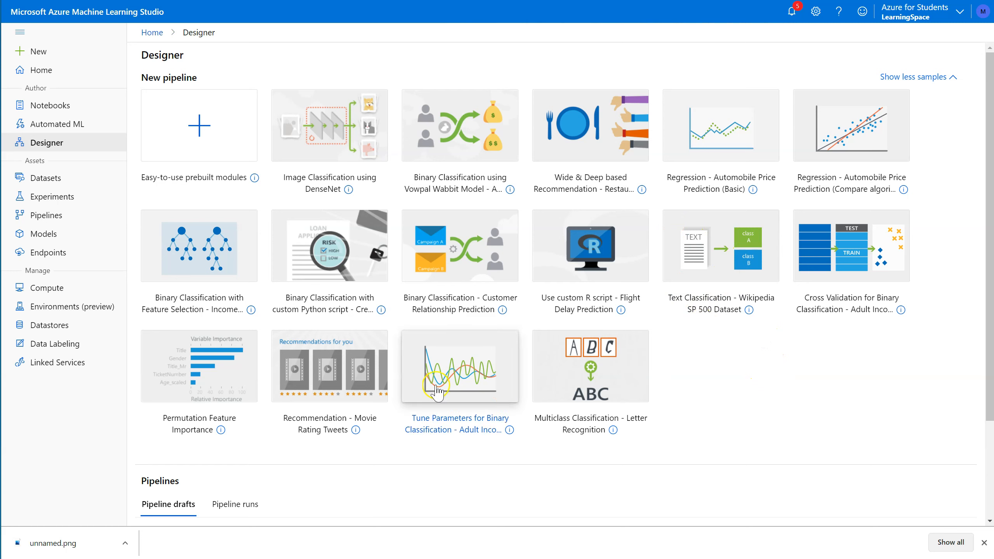
mouse_move(775, 230)
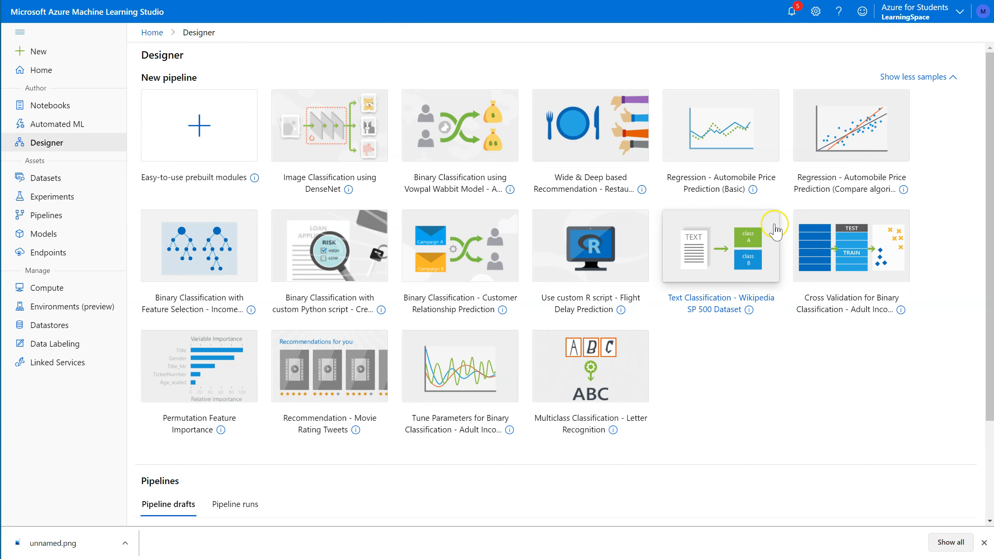
mouse_move(731, 129)
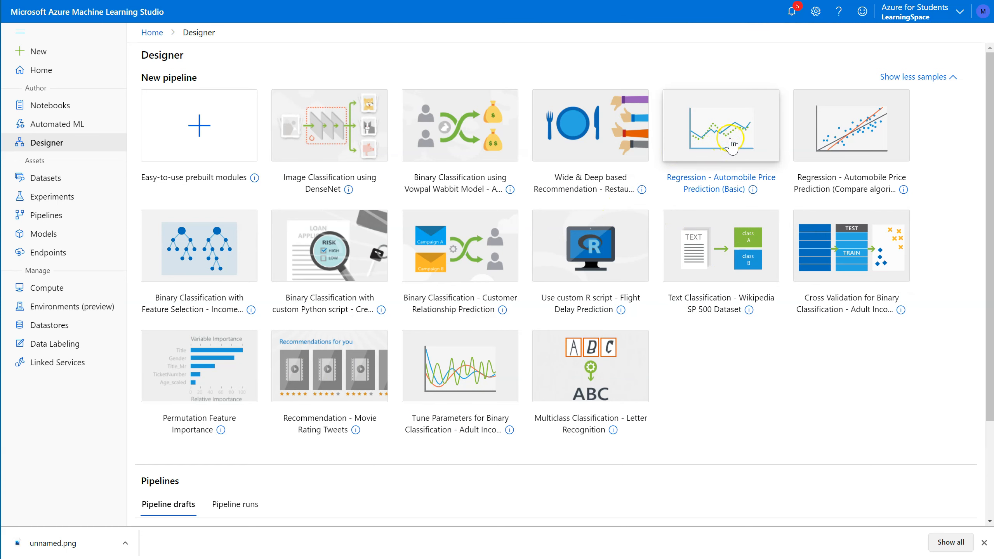
mouse_move(743, 147)
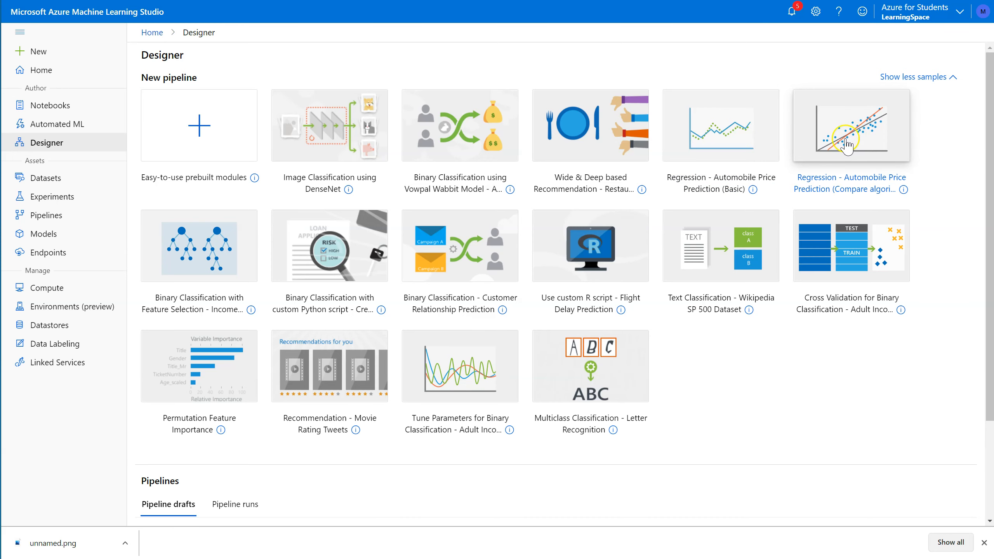
mouse_move(768, 163)
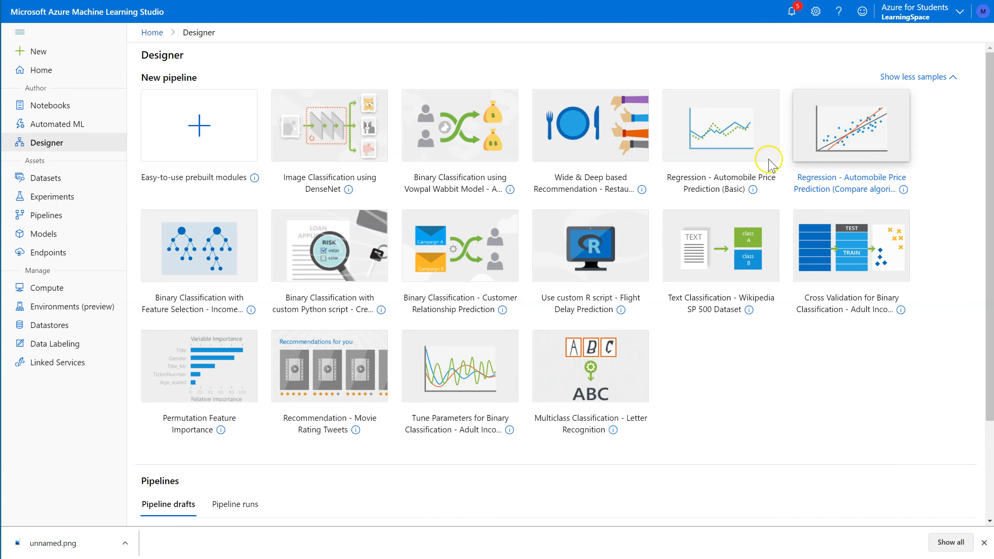
mouse_move(324, 125)
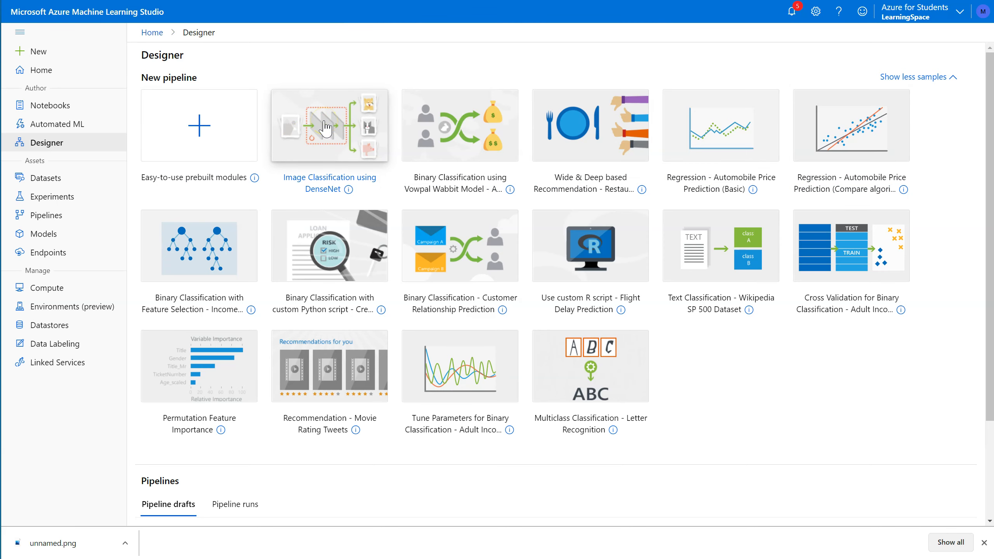
mouse_move(350, 122)
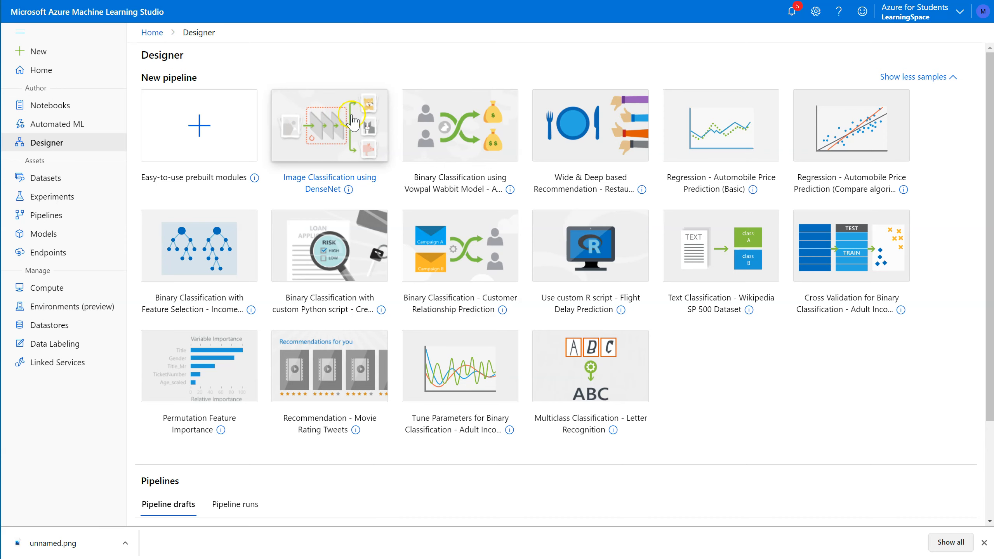
mouse_move(727, 256)
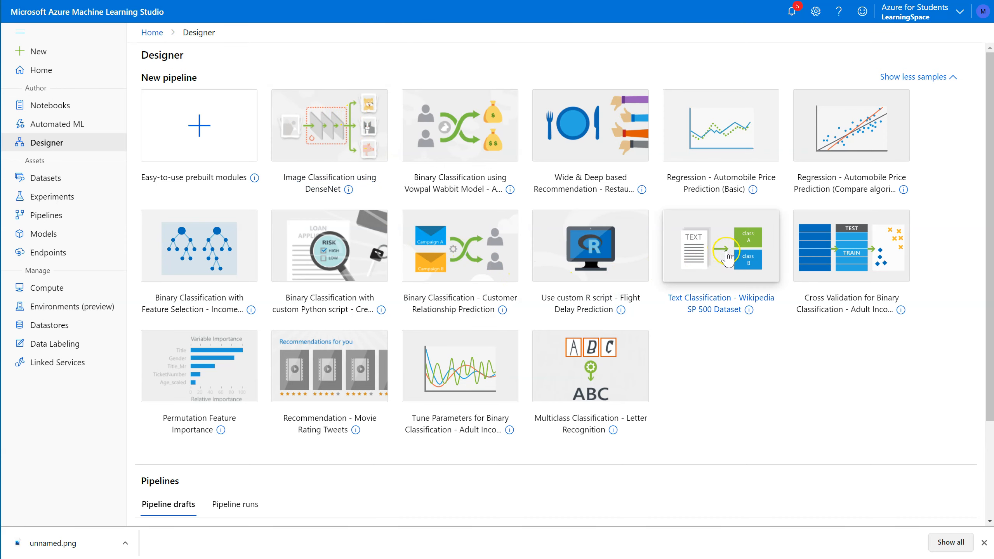
mouse_move(549, 277)
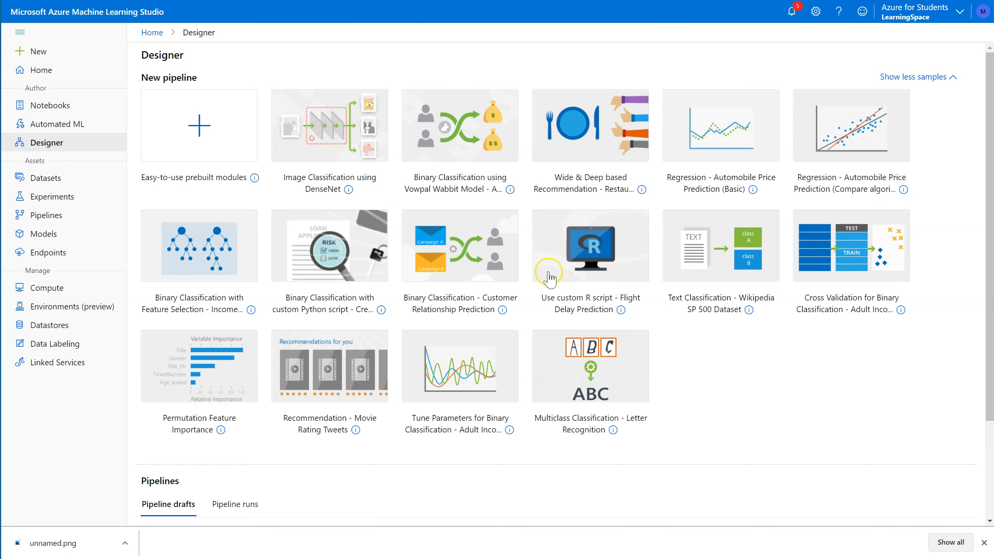
mouse_move(360, 280)
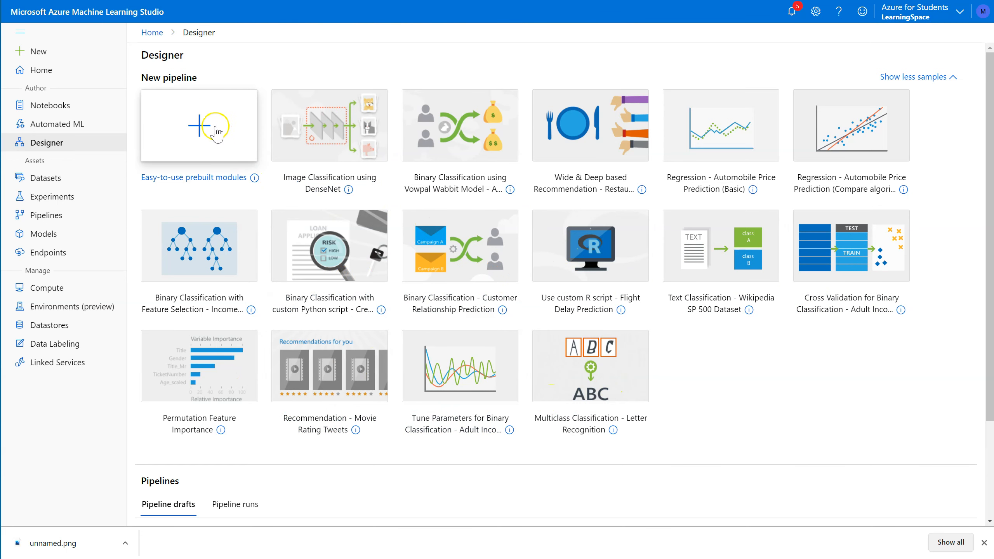
Start a pipeline from prebuilt modules and browse the Sample datasets and Data Transformation groups
left_click(198, 125)
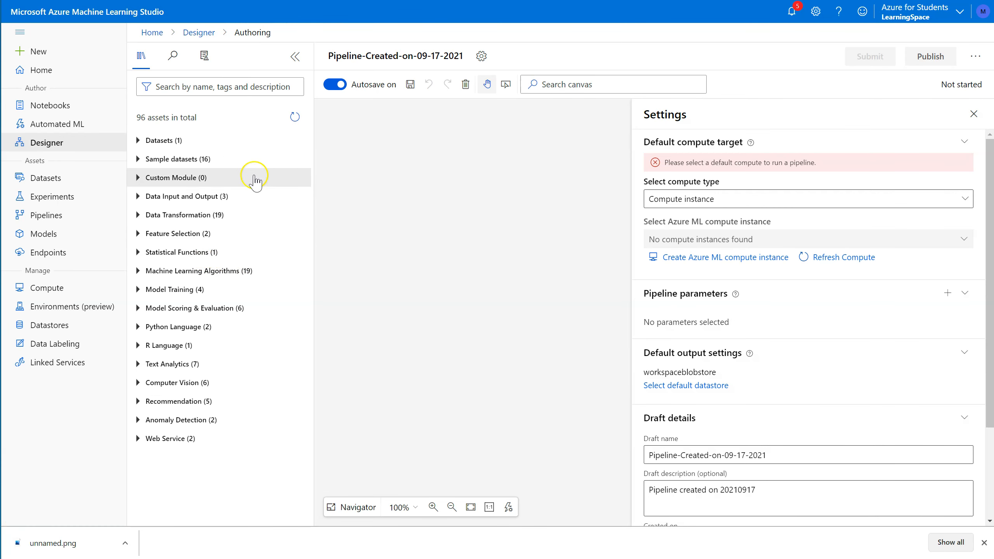
mouse_move(162, 457)
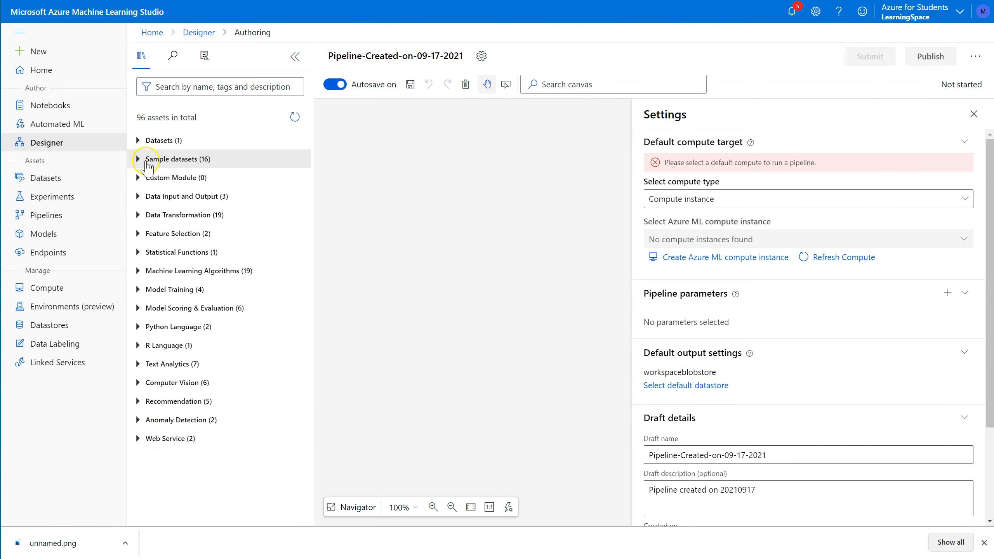
left_click(139, 160)
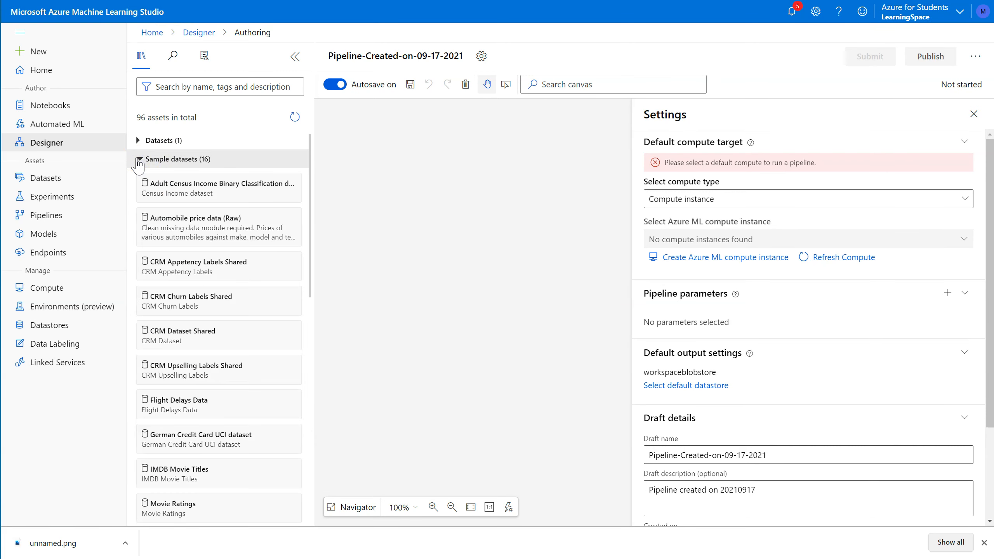
left_click(138, 159)
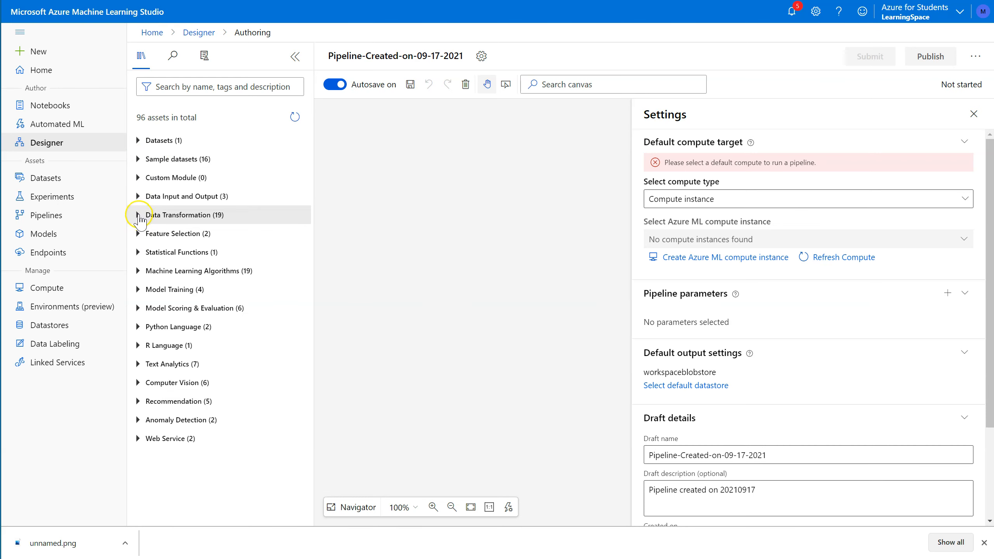
left_click(138, 214)
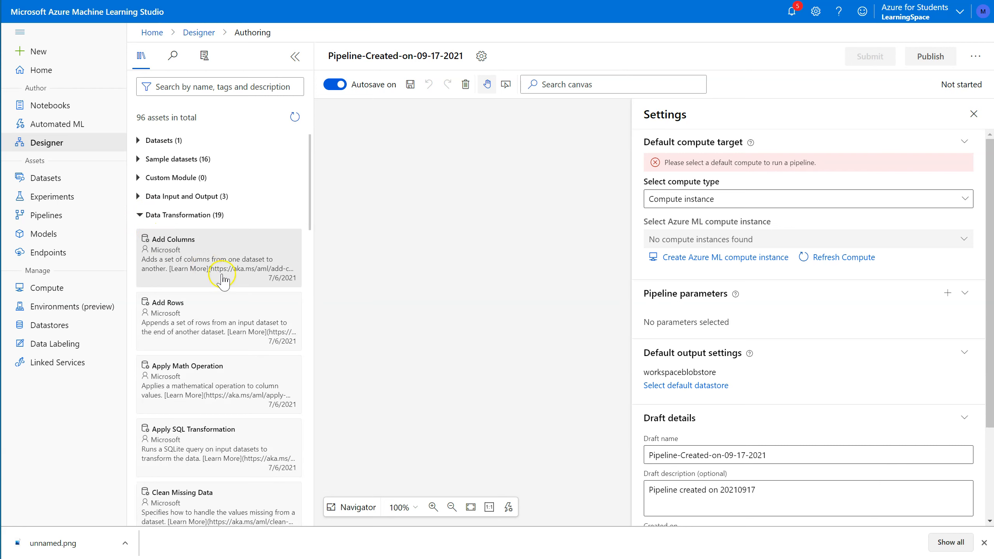
mouse_move(228, 262)
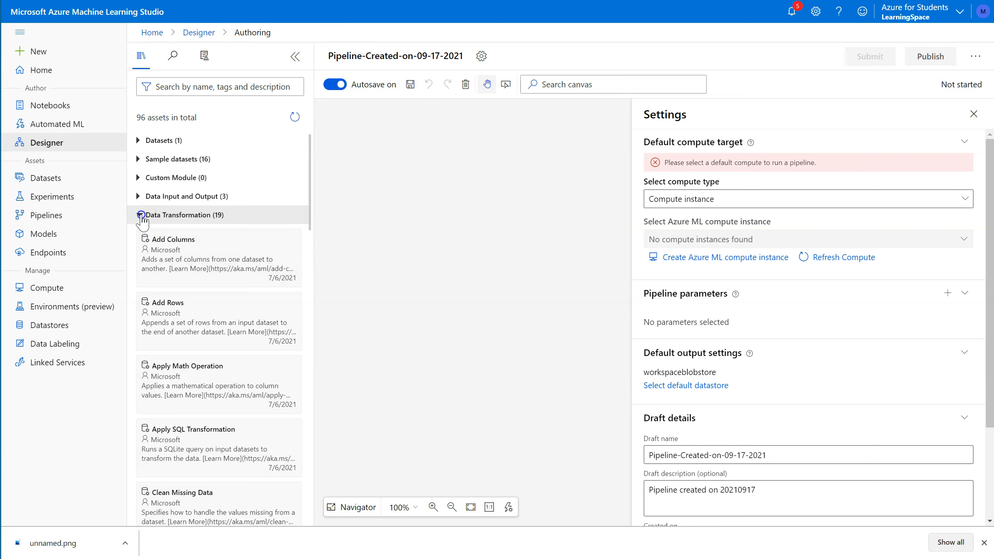
left_click(138, 215)
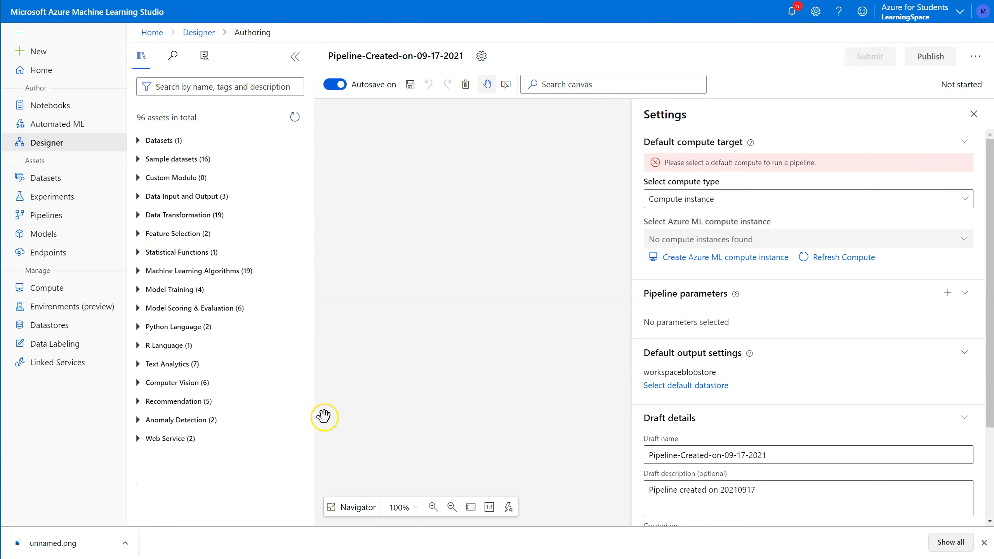
mouse_move(161, 186)
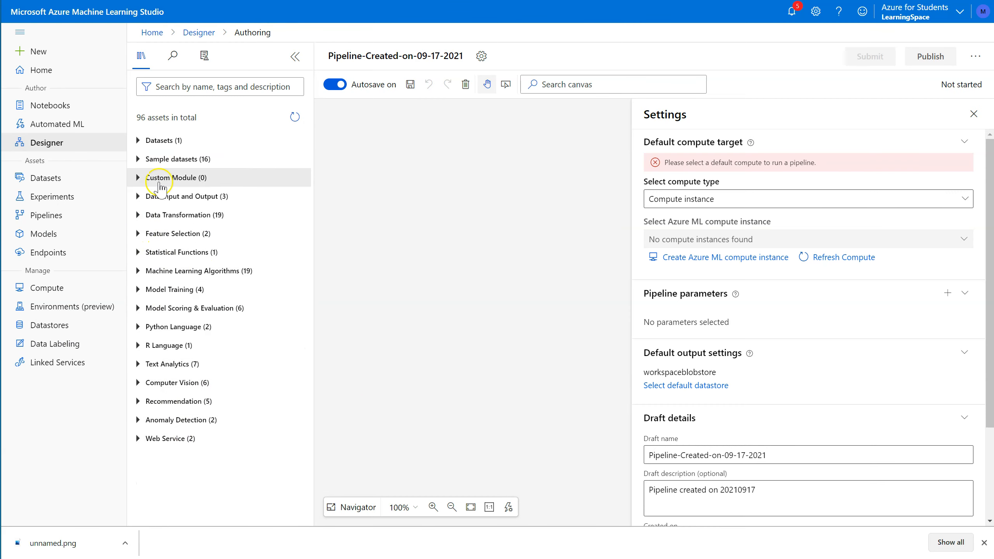
mouse_move(180, 129)
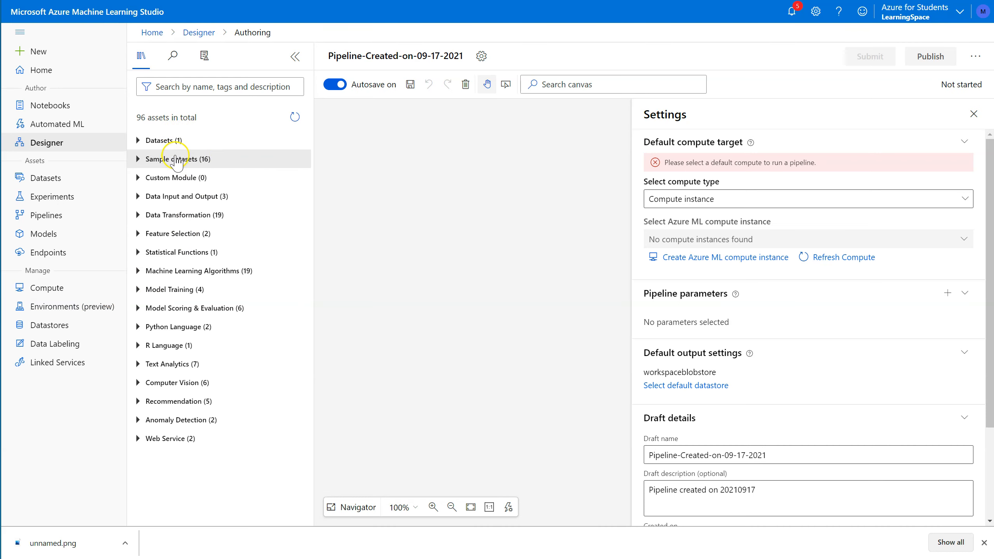
mouse_move(341, 345)
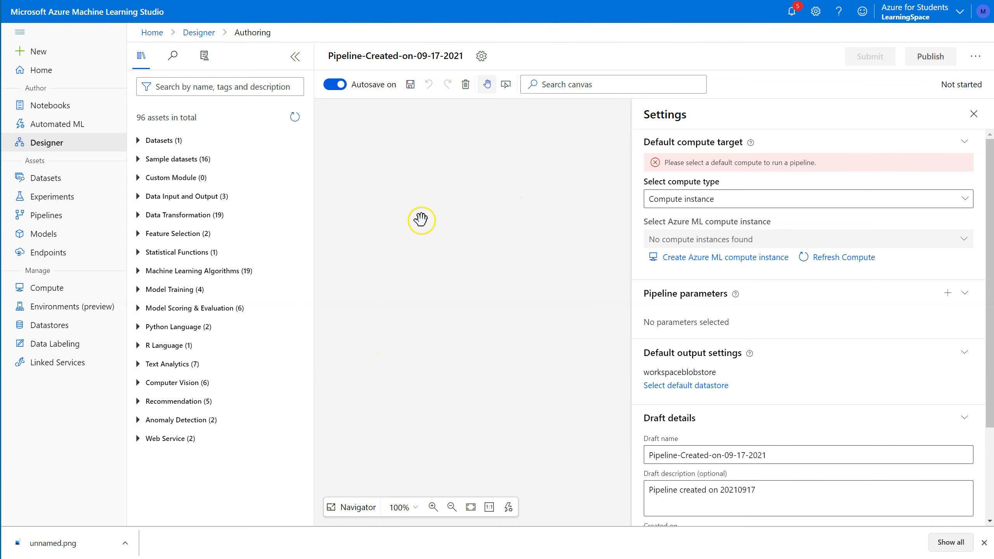
mouse_move(428, 129)
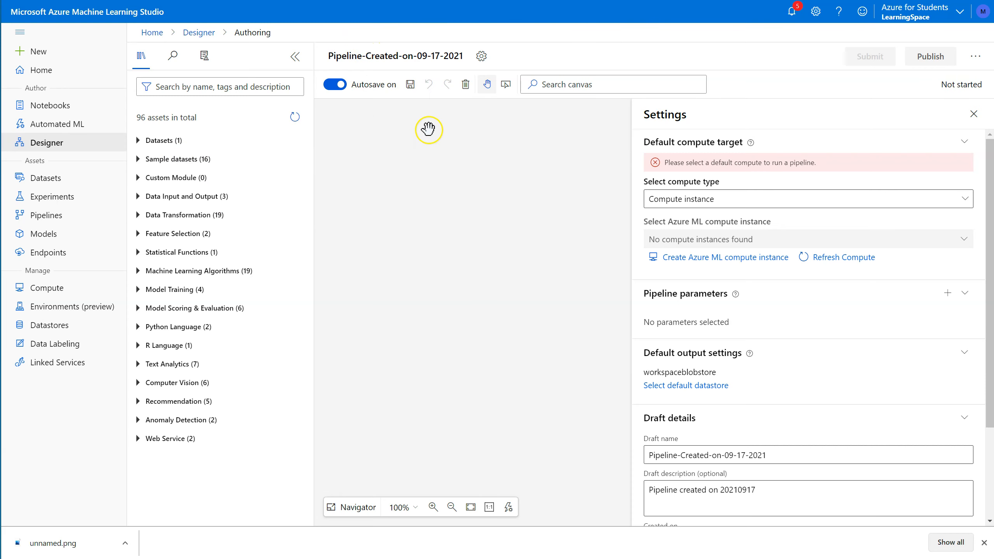
mouse_move(514, 294)
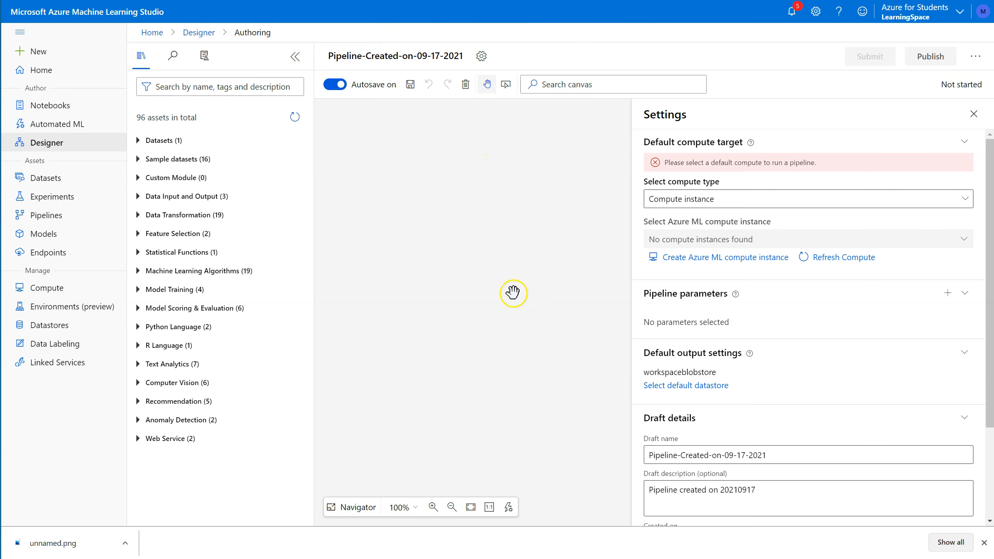
mouse_move(506, 460)
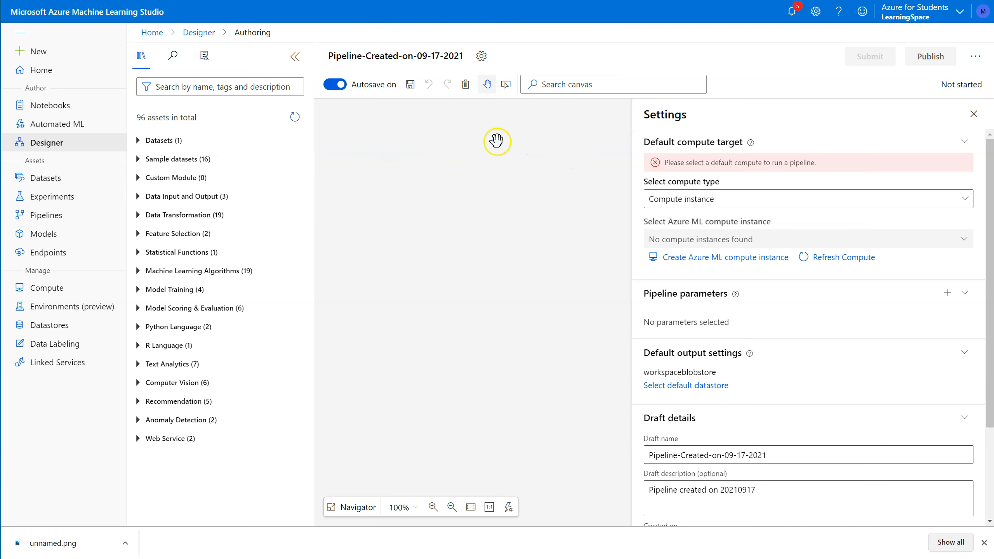
mouse_move(406, 348)
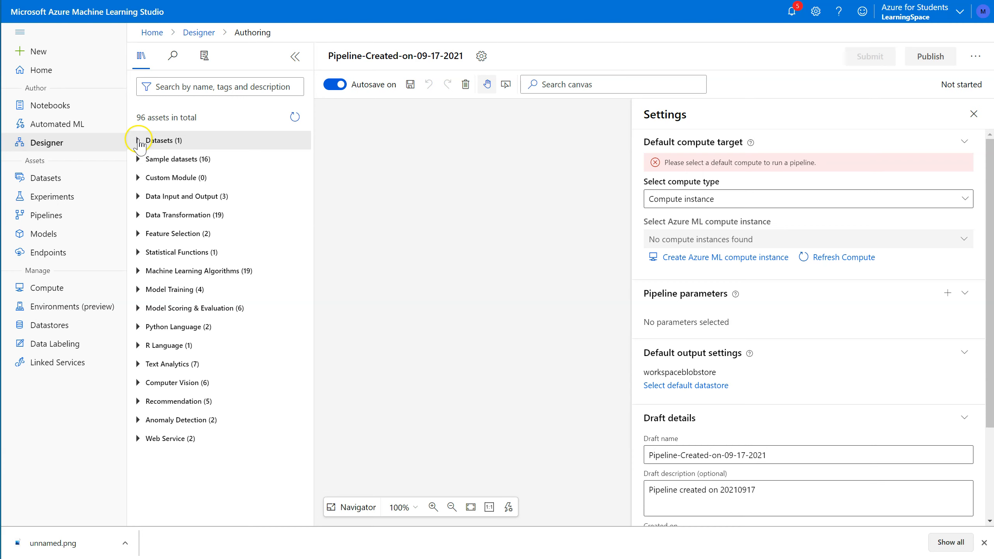
Expand the Datasets and Sample datasets groups in the asset library
left_click(138, 140)
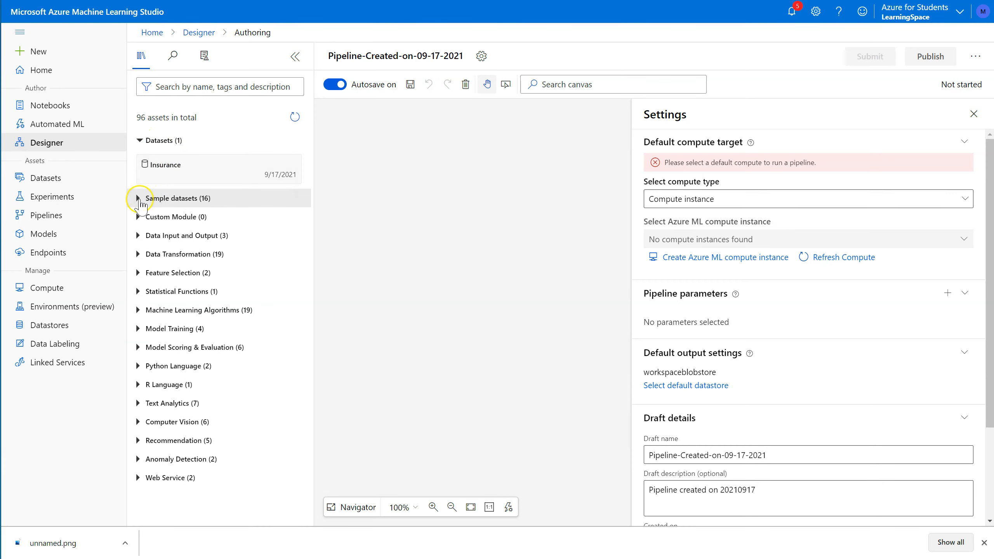
left_click(138, 198)
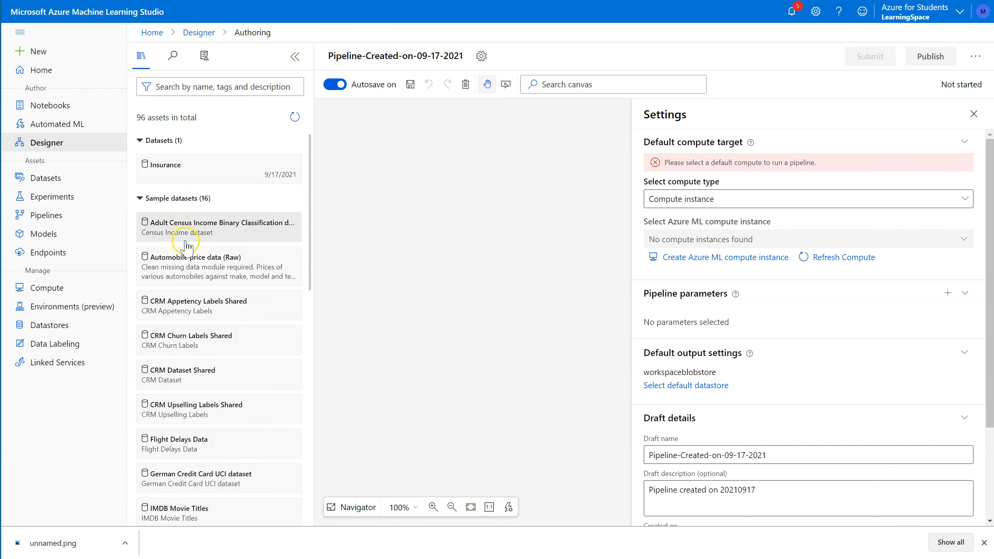
mouse_move(274, 237)
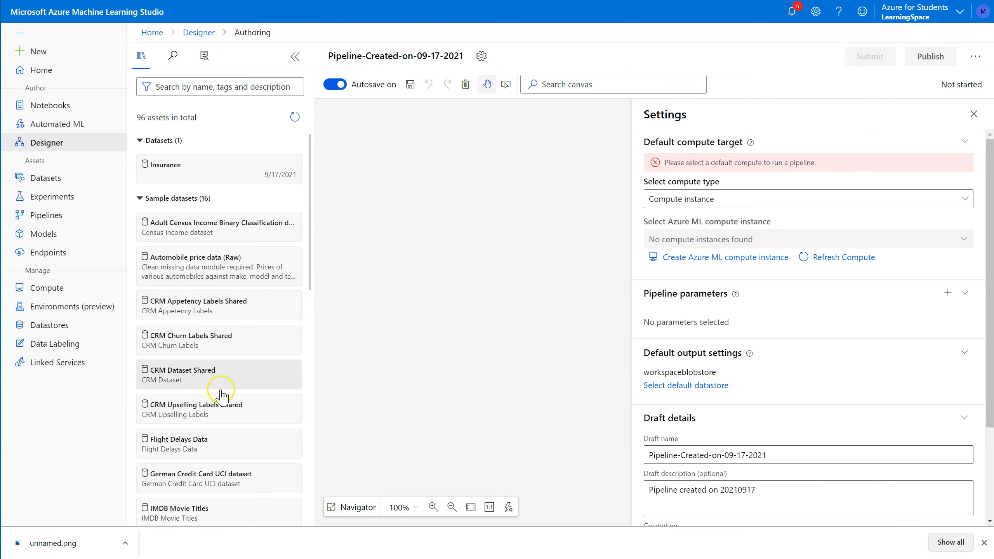
mouse_move(487, 248)
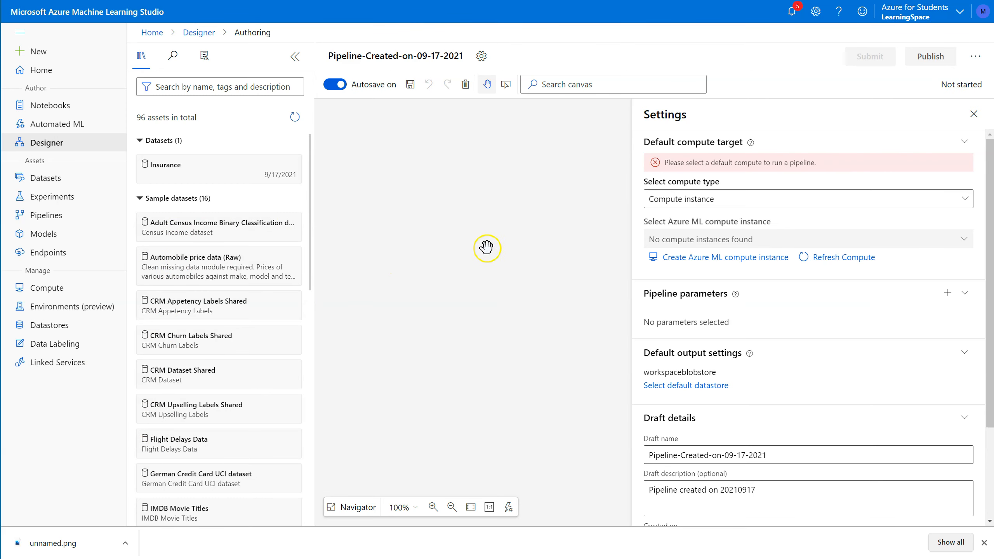
mouse_move(264, 285)
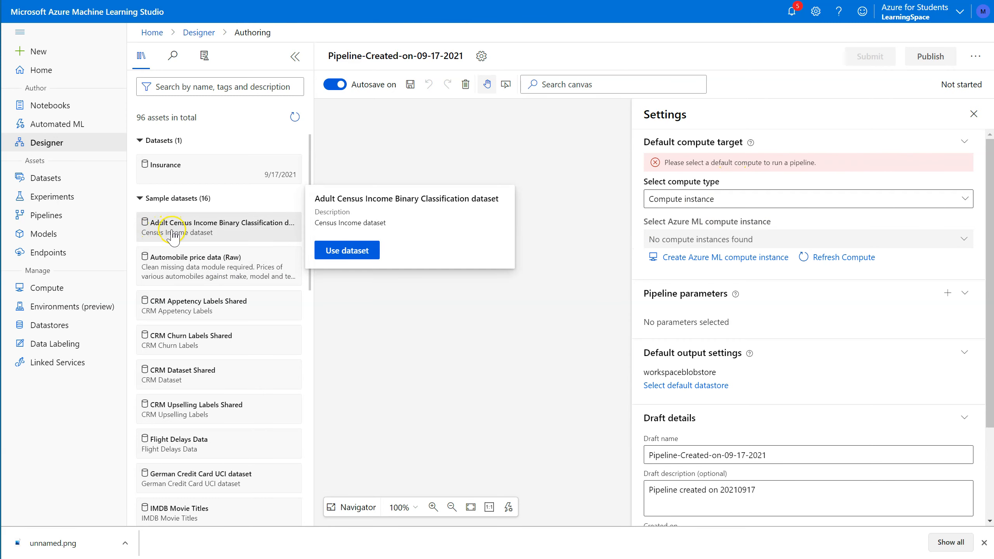
mouse_move(205, 374)
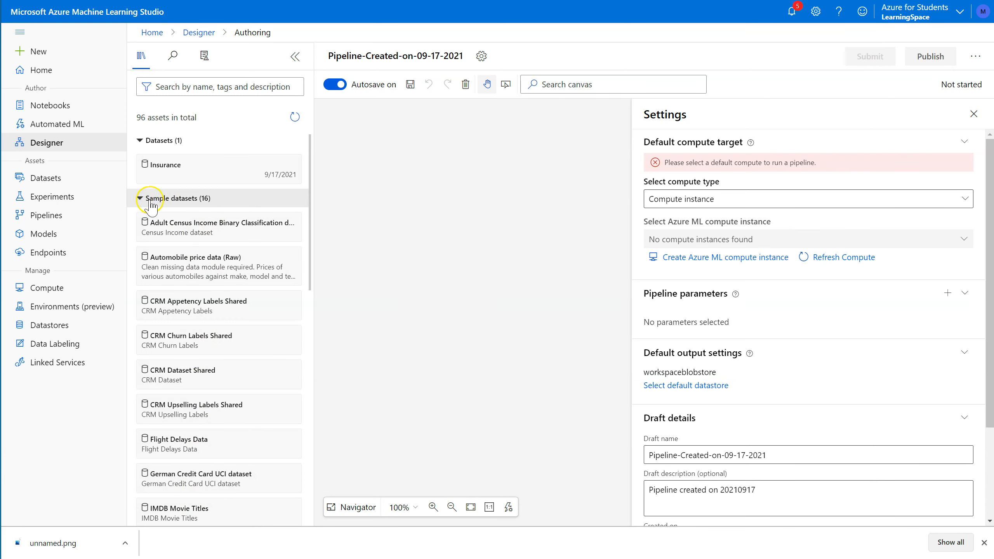
Drag the Insurance dataset near the top of the canvas and open its context menu
left_click(152, 198)
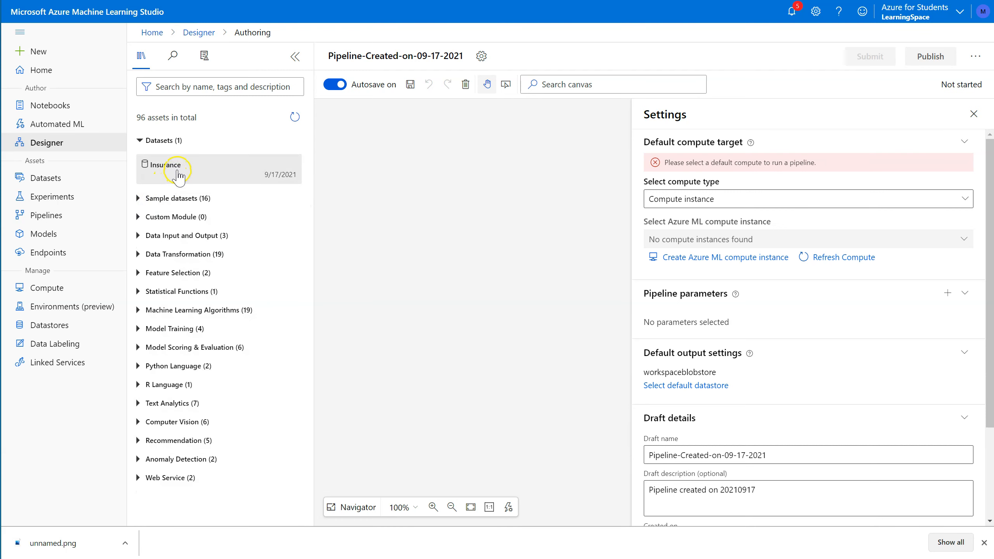
mouse_move(166, 165)
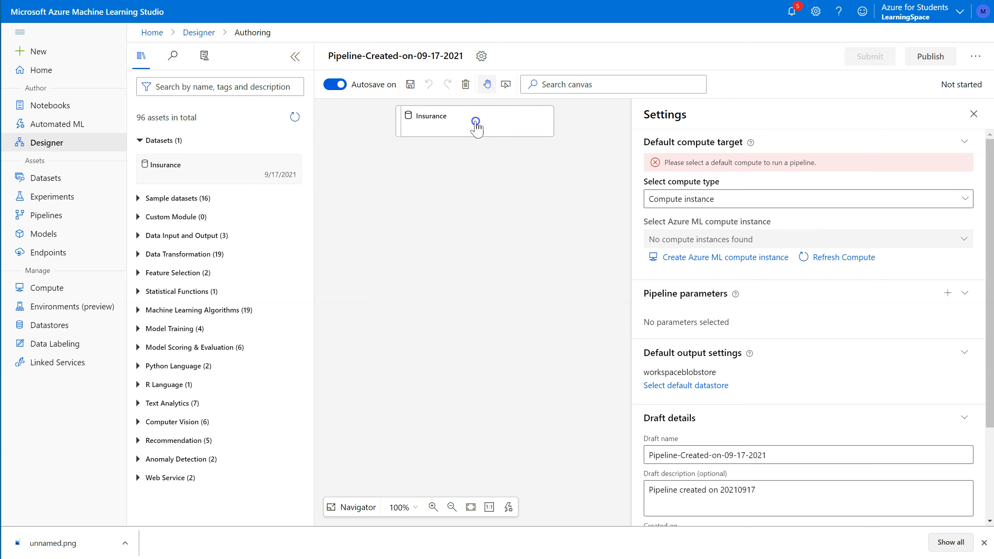
left_click_drag(474, 121, 468, 131)
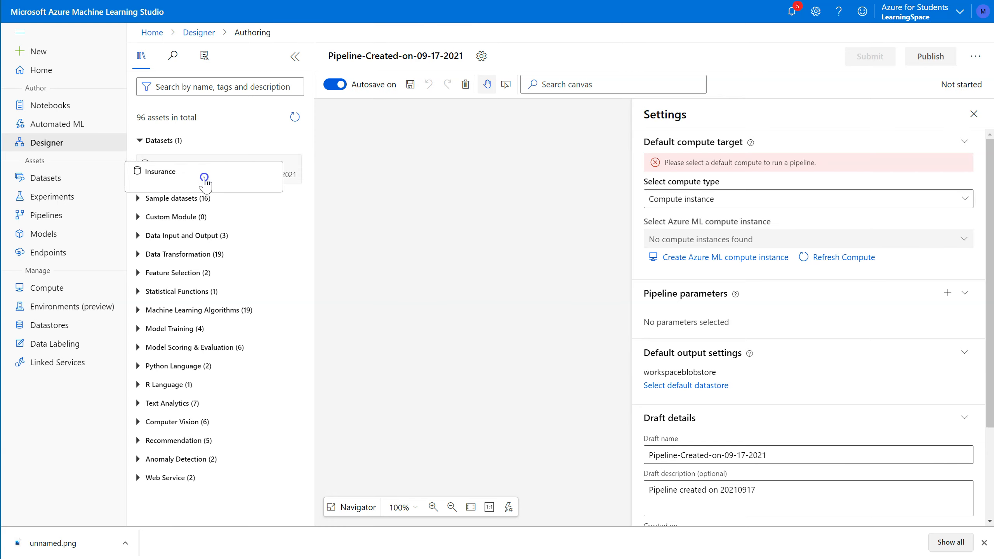
left_click_drag(204, 176, 482, 133)
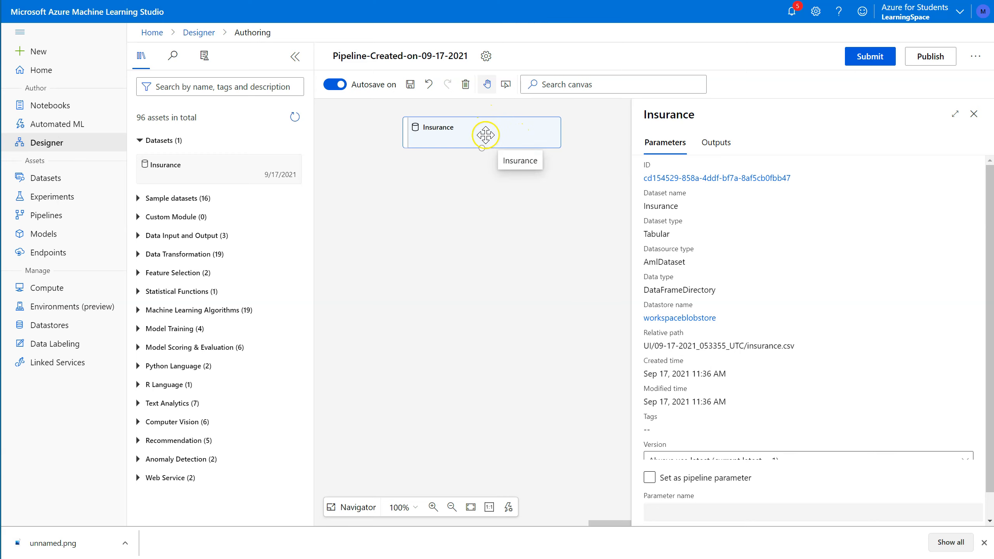
mouse_move(474, 156)
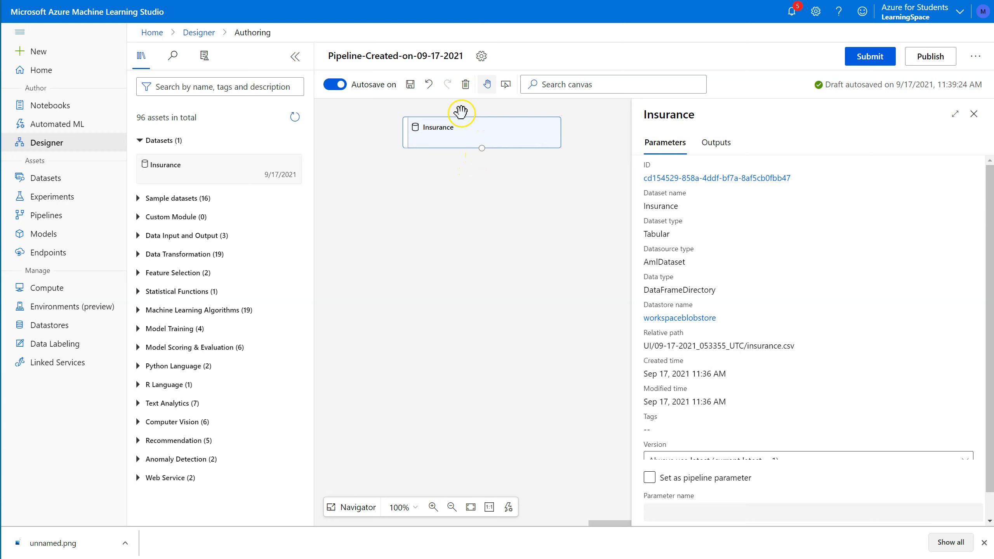
mouse_move(467, 127)
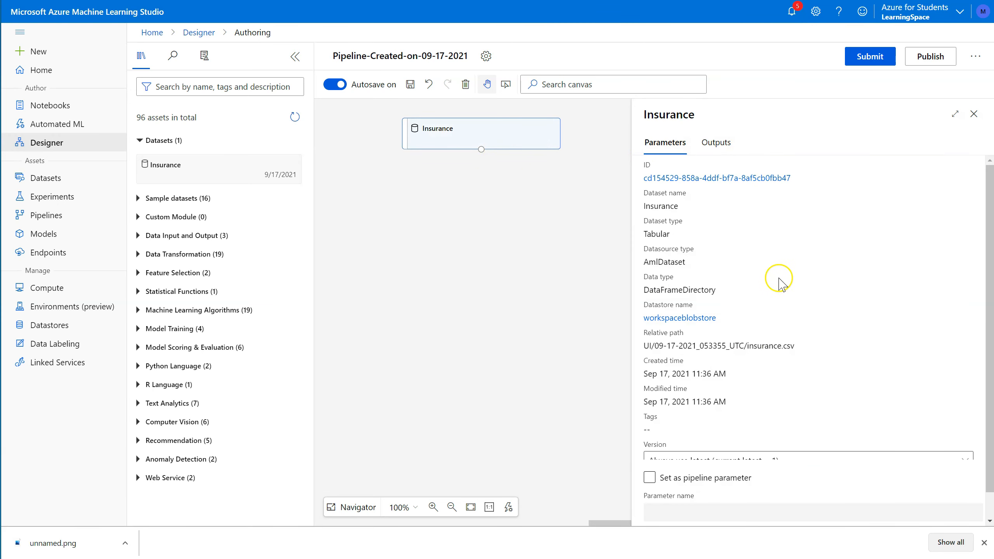
scroll("down", 3)
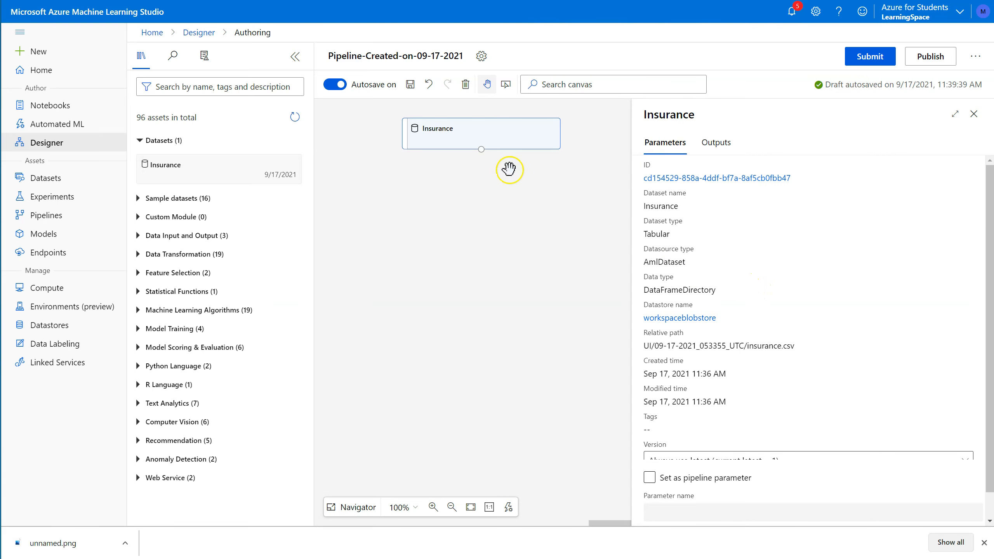
scroll("down", 3)
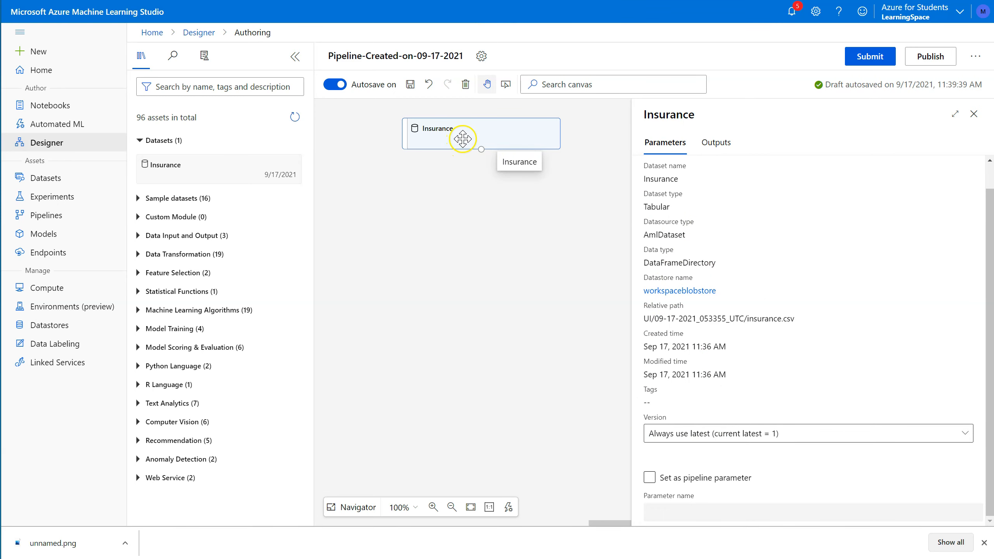
mouse_move(481, 133)
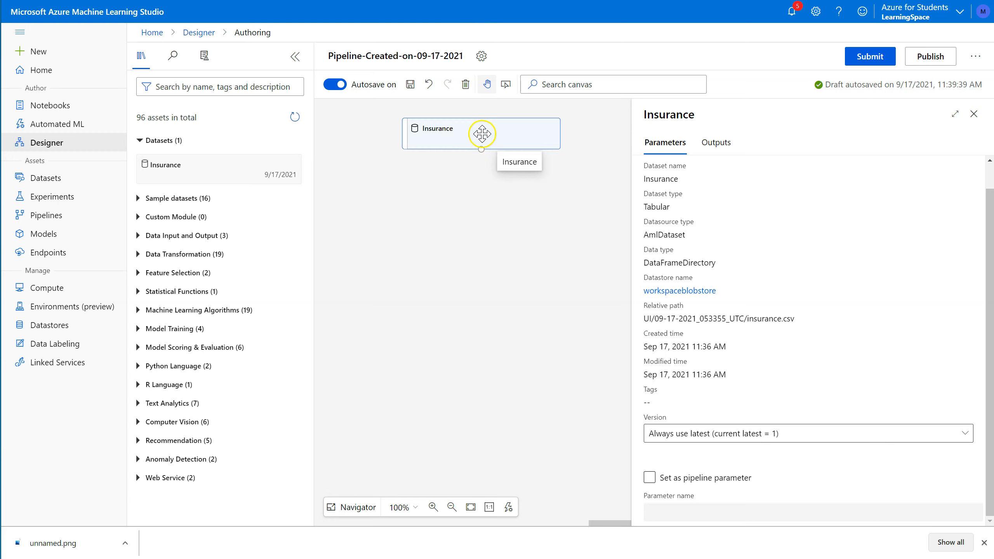
right_click(482, 133)
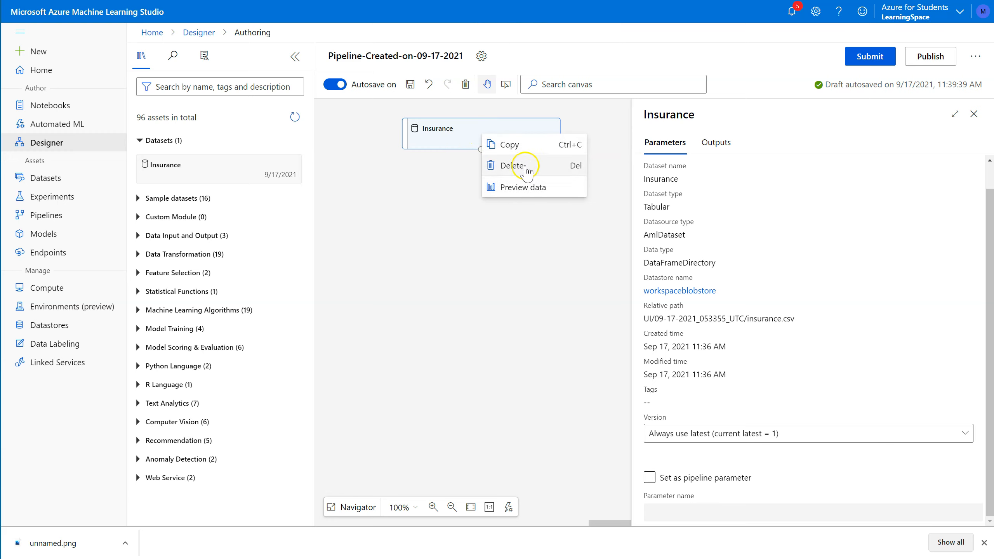
Preview the Insurance output (1,338 rows, 7 columns), inspect age statistics, then close it
left_click(522, 188)
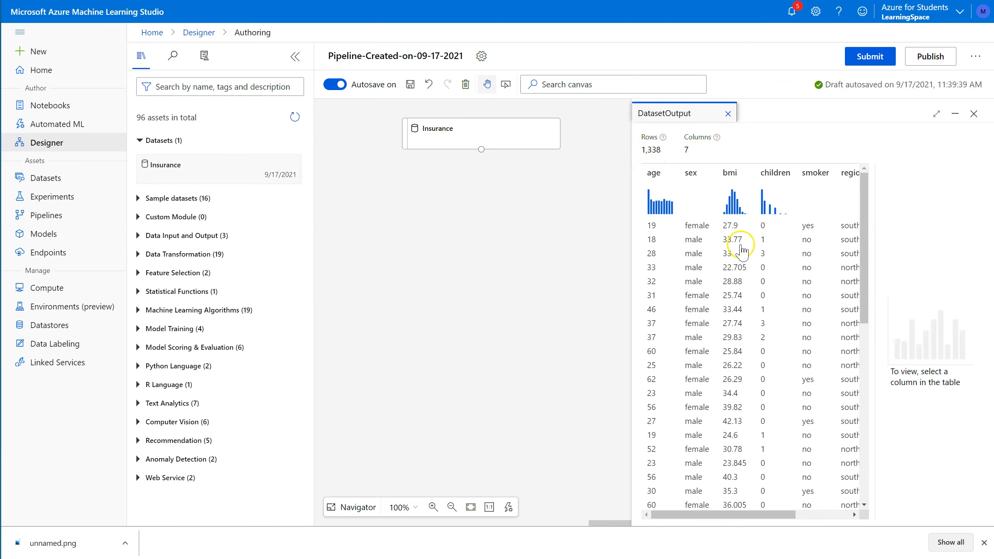
mouse_move(666, 300)
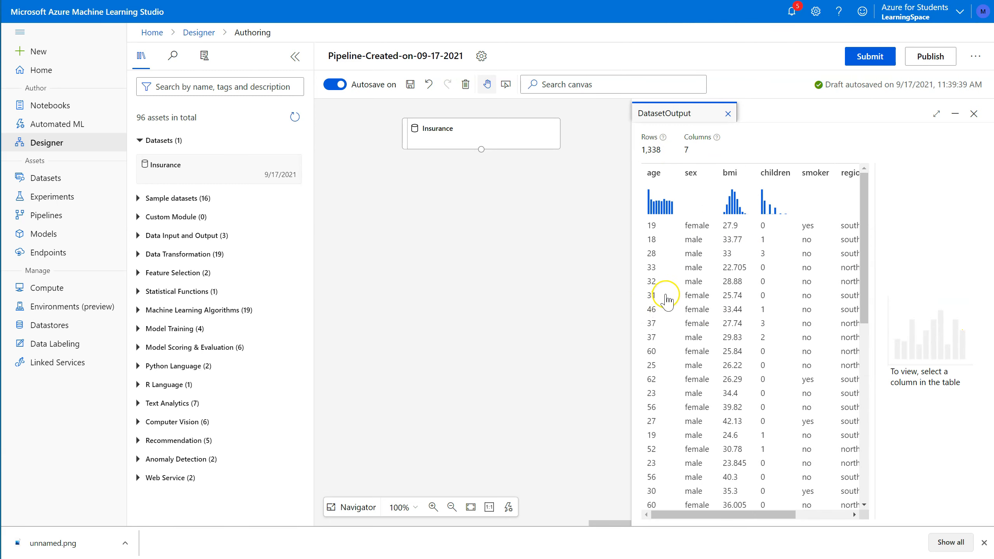
left_click(654, 173)
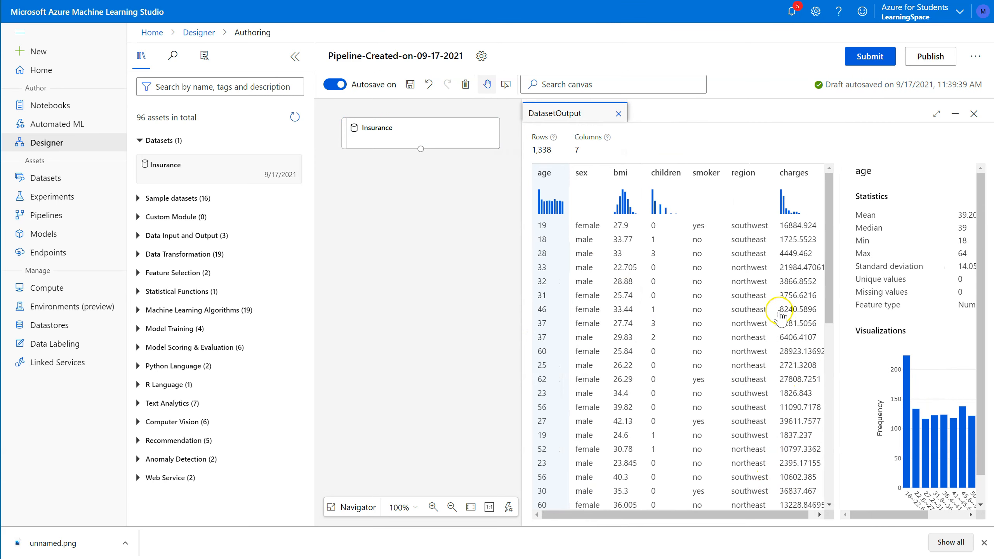
mouse_move(847, 314)
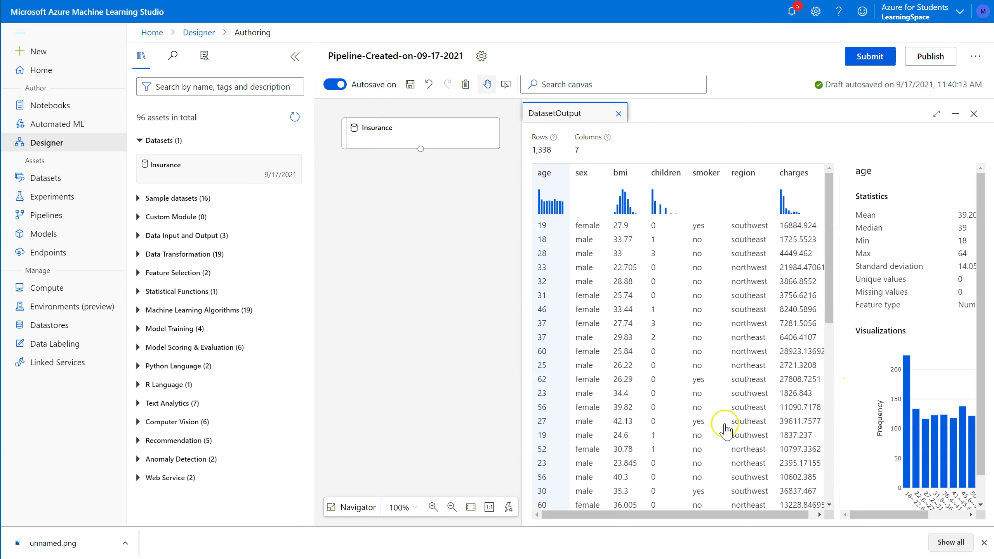
mouse_move(848, 422)
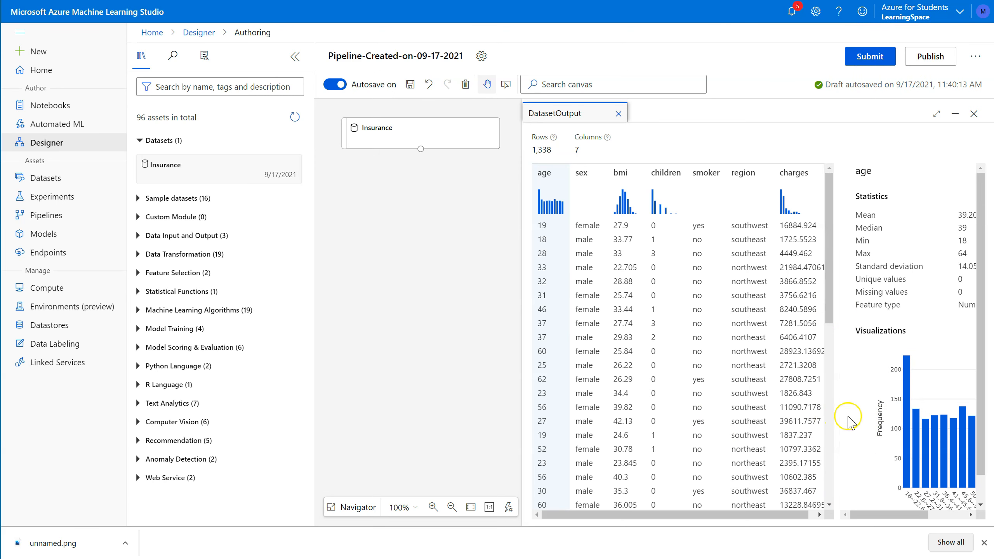
mouse_move(860, 512)
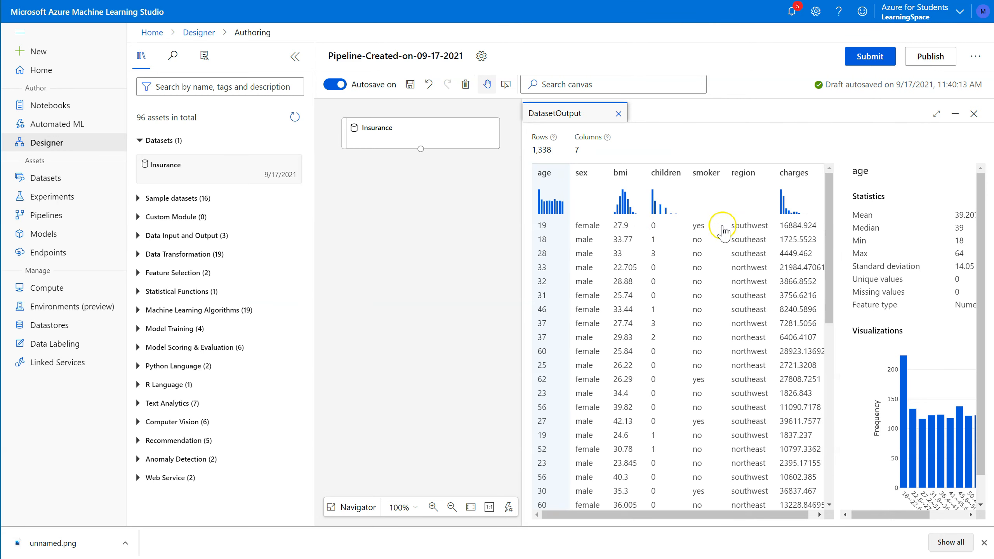
mouse_move(801, 244)
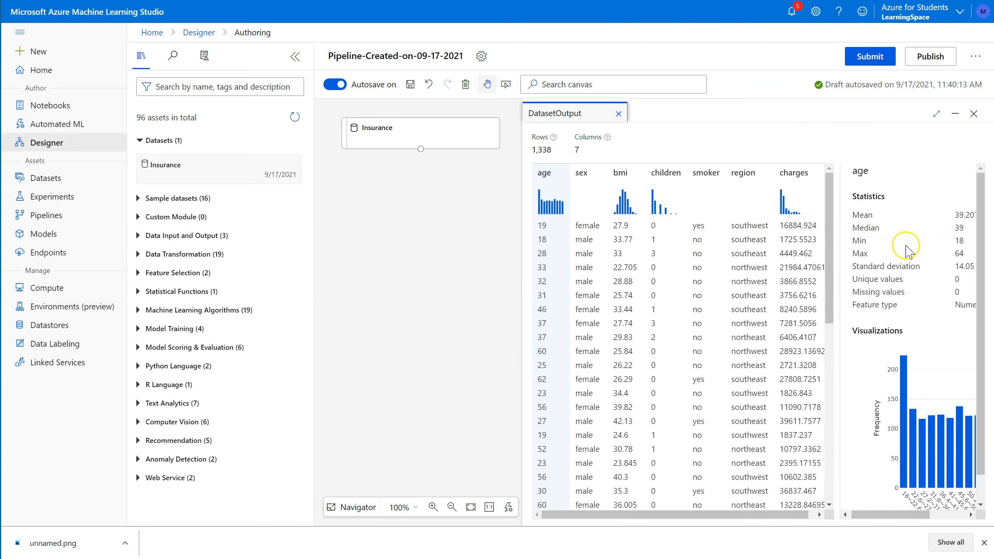
mouse_move(864, 317)
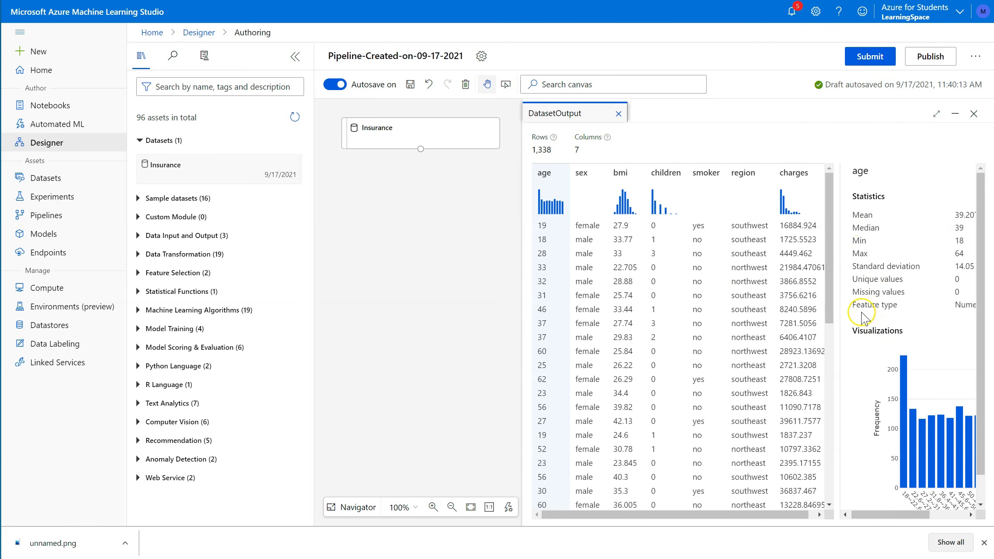
mouse_move(864, 214)
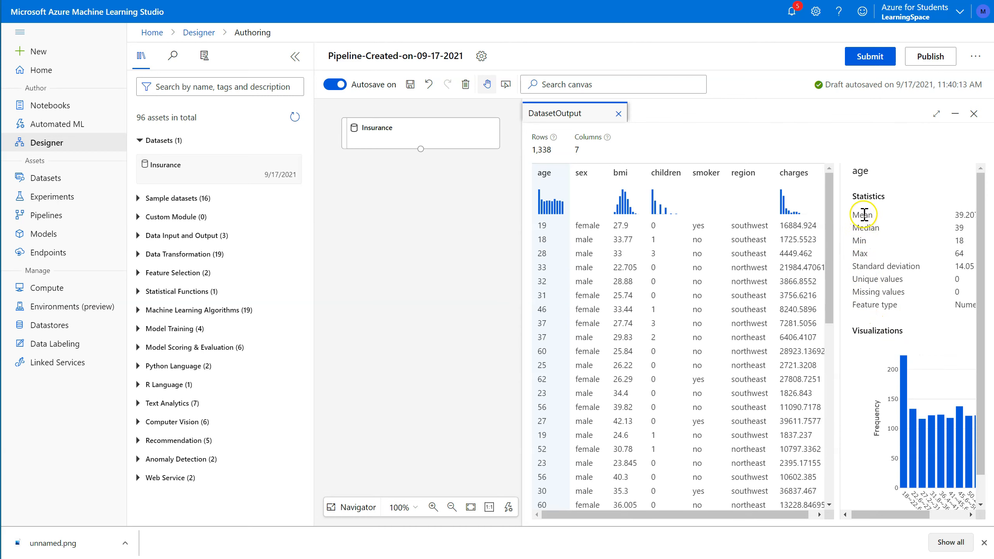
mouse_move(888, 269)
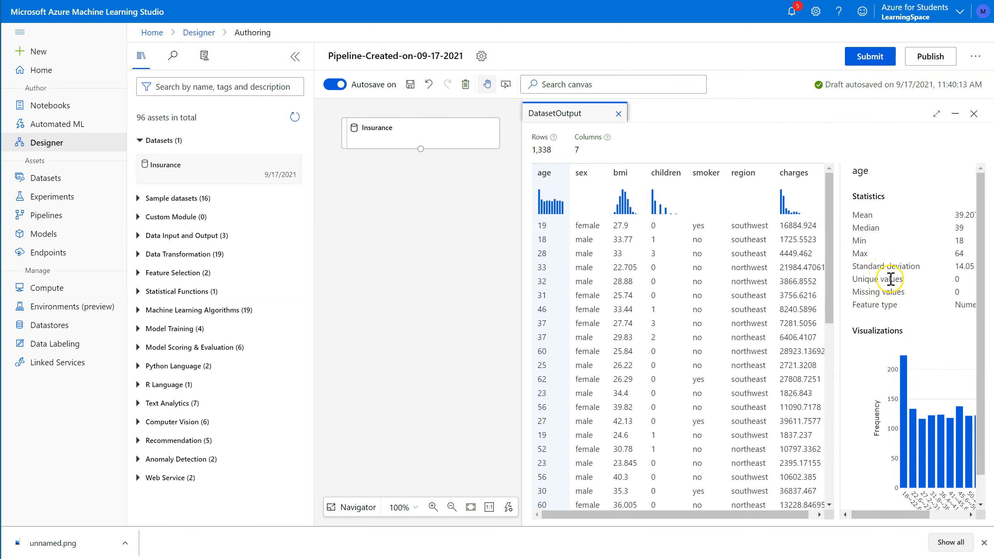
mouse_move(951, 281)
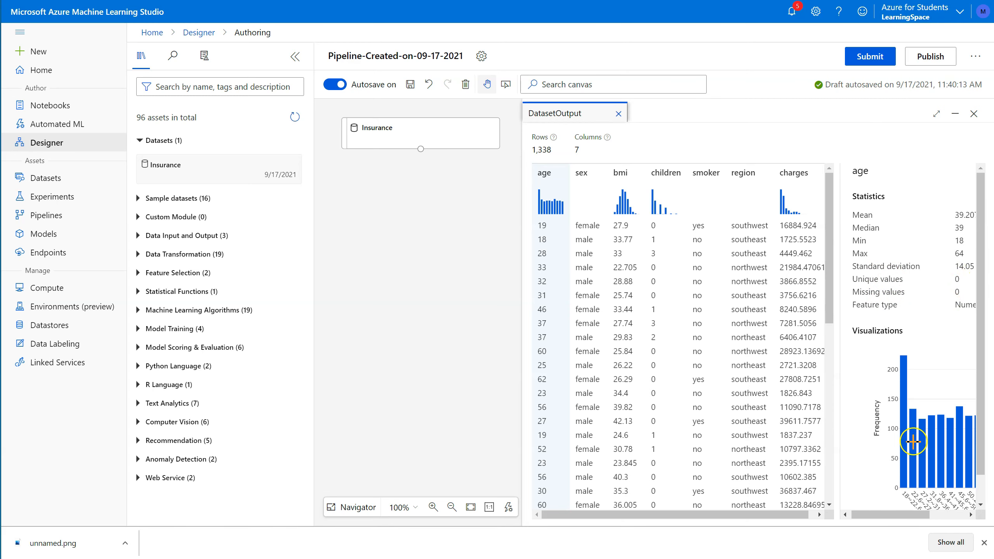
mouse_move(954, 220)
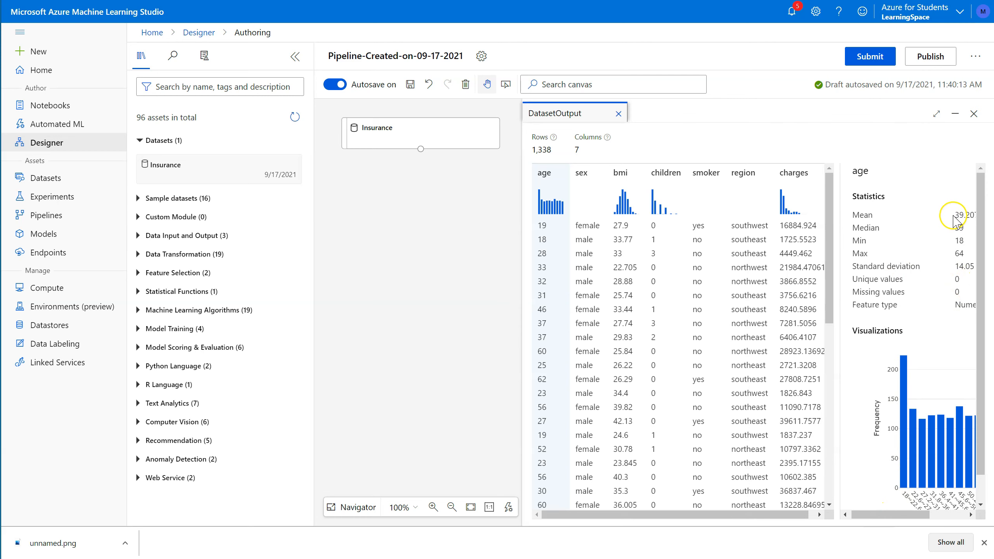
mouse_move(957, 223)
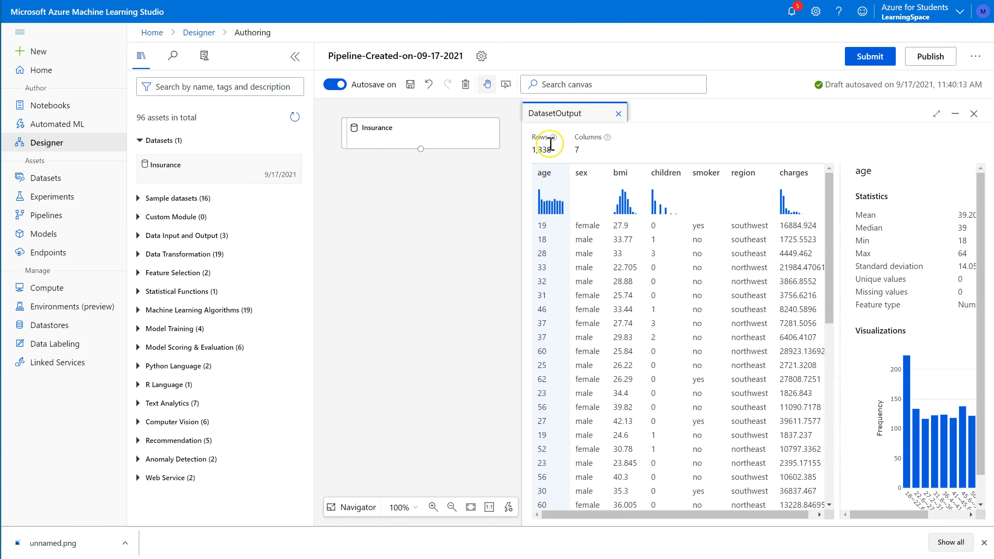
left_click(618, 113)
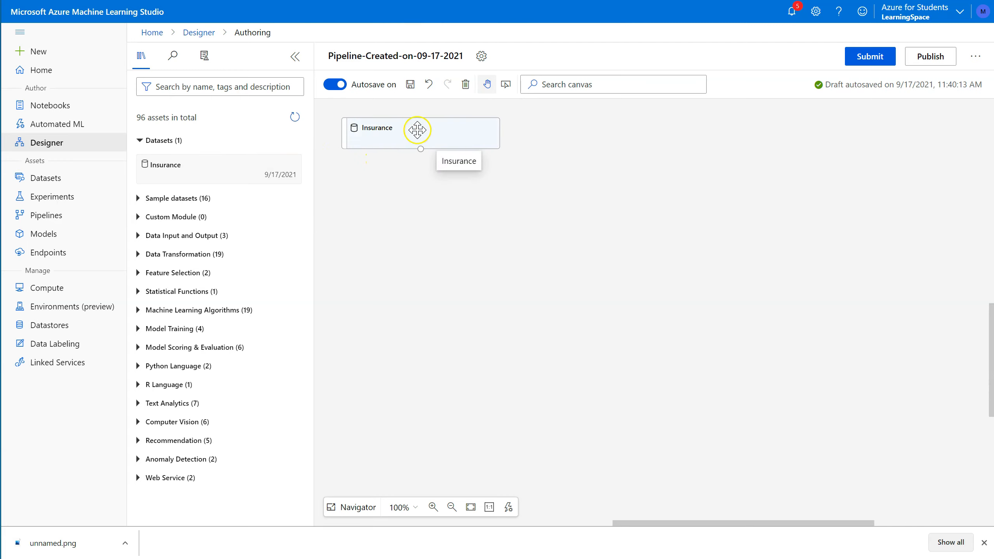
mouse_move(424, 155)
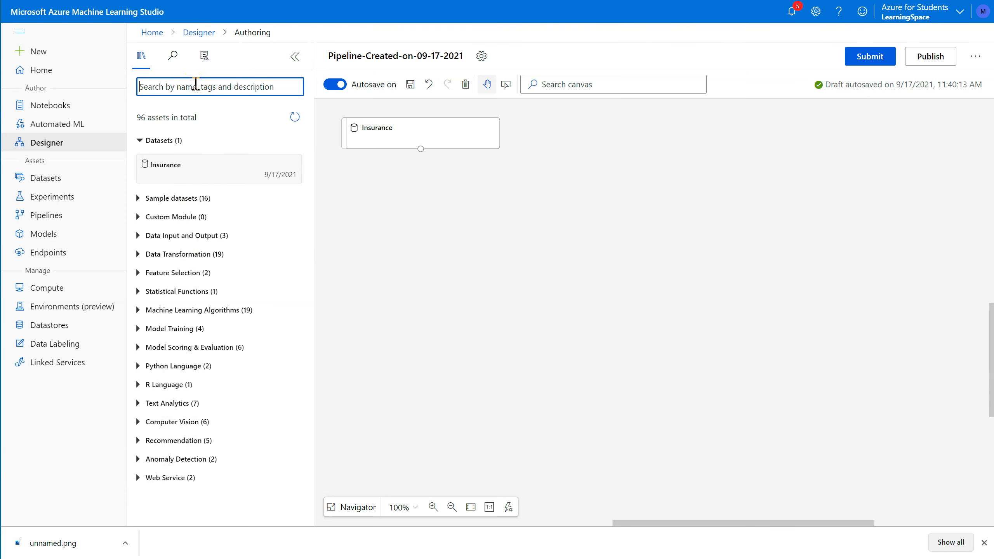
Search 'summar', place Summarize Data under Insurance, and select it
type("summar")
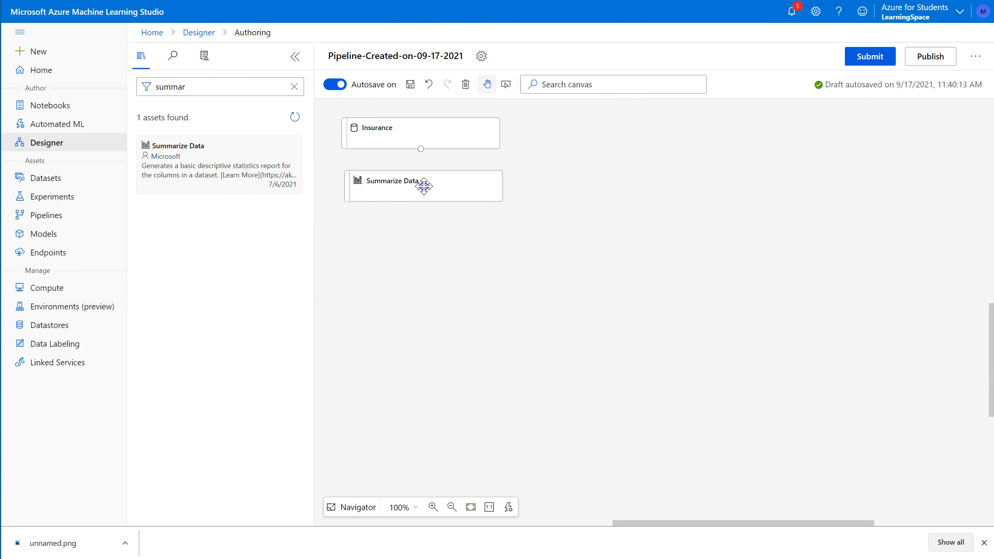
left_click(423, 186)
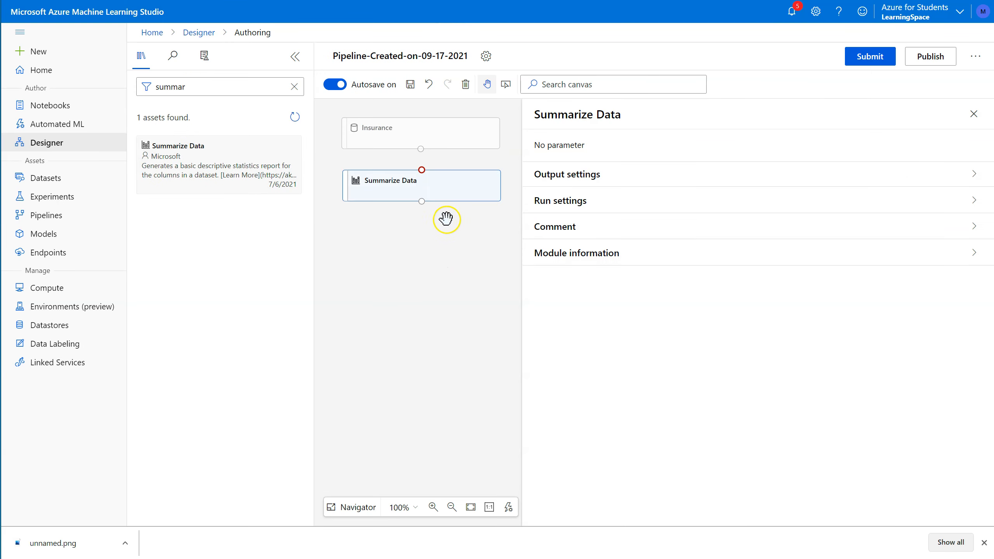
mouse_move(421, 202)
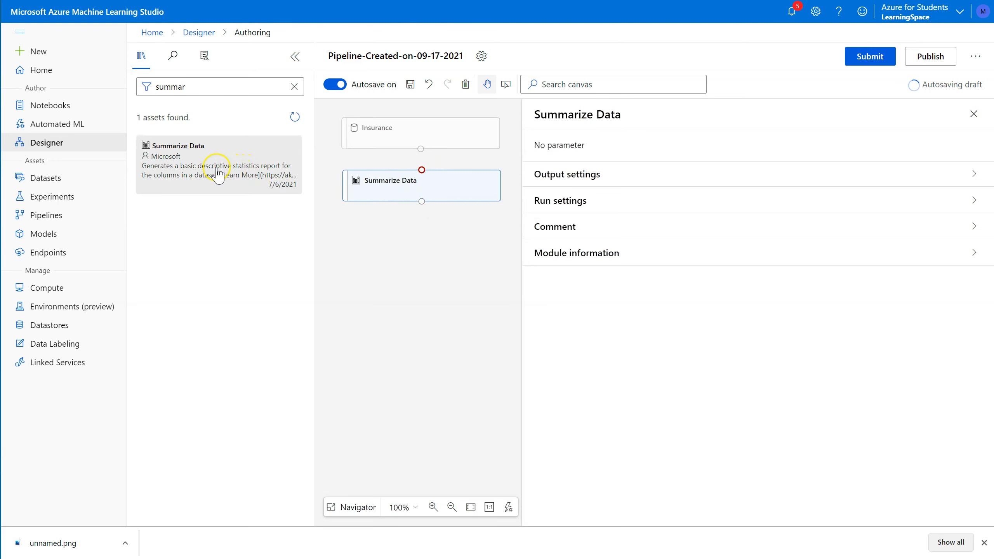
mouse_move(400, 185)
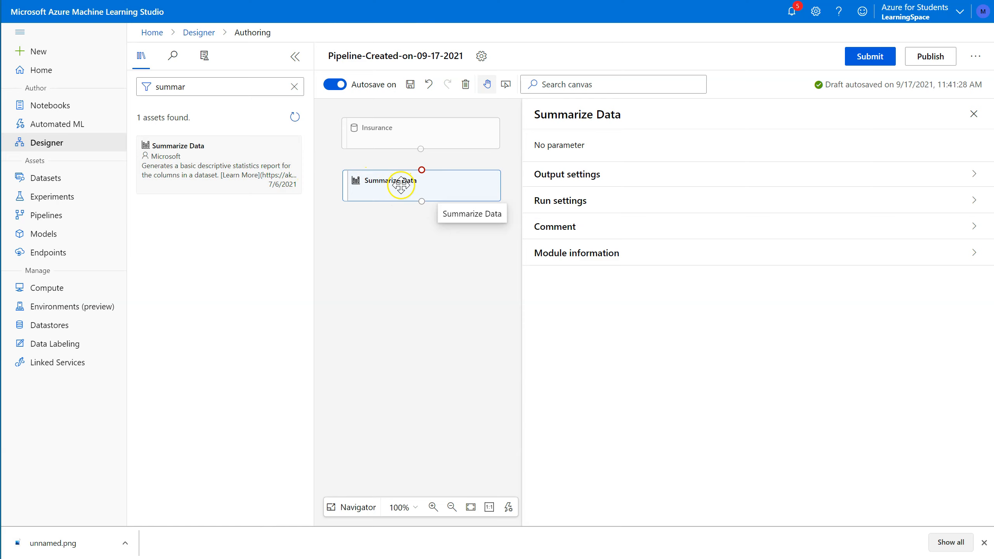
mouse_move(384, 178)
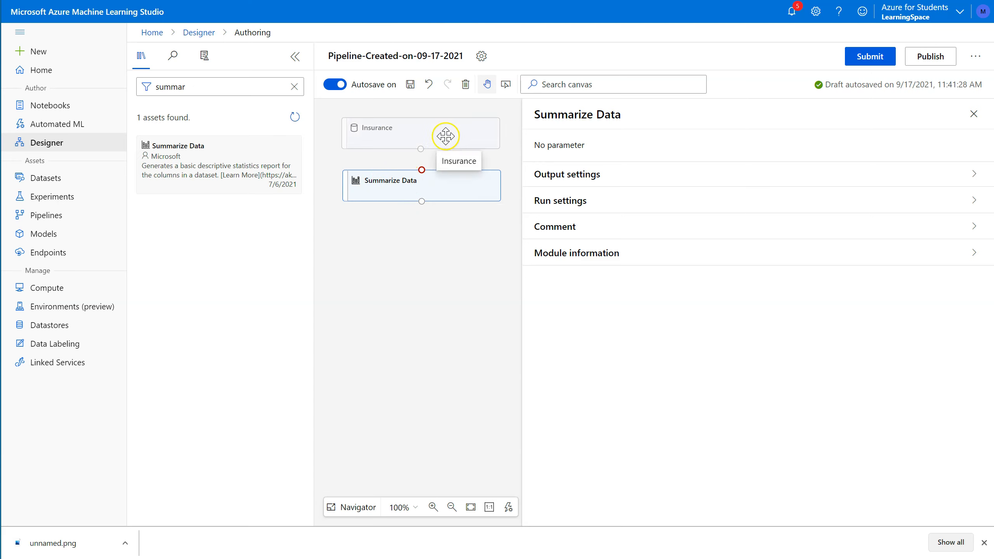
mouse_move(421, 151)
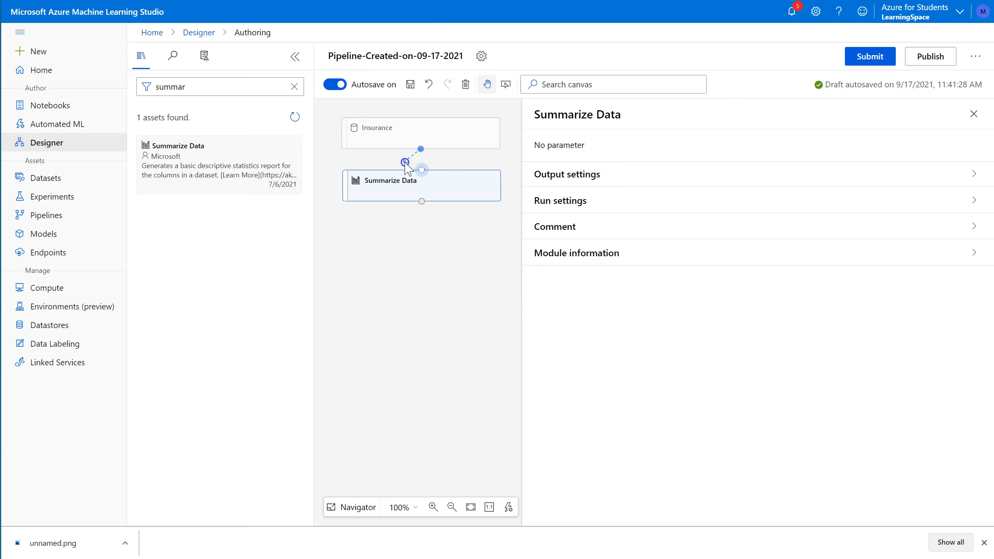
mouse_move(420, 170)
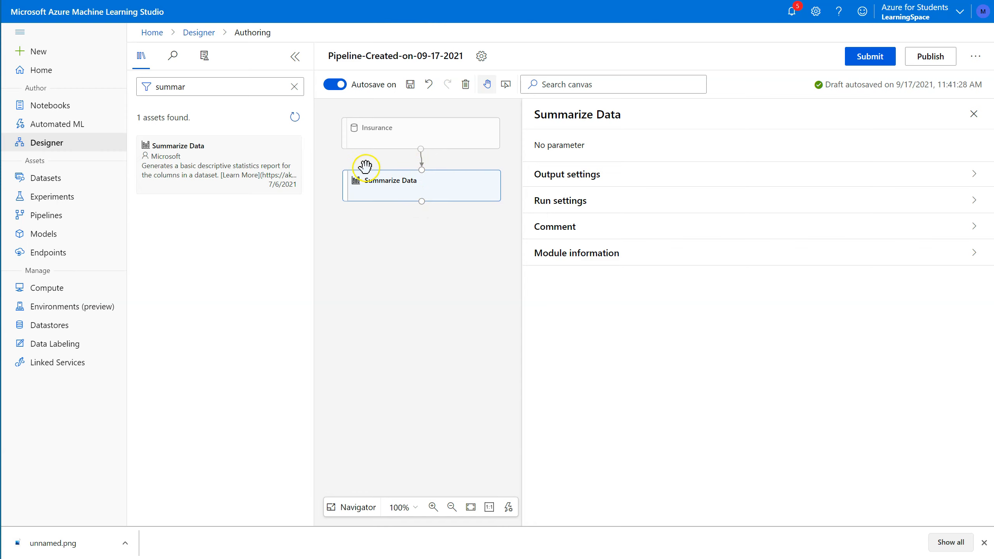
mouse_move(421, 150)
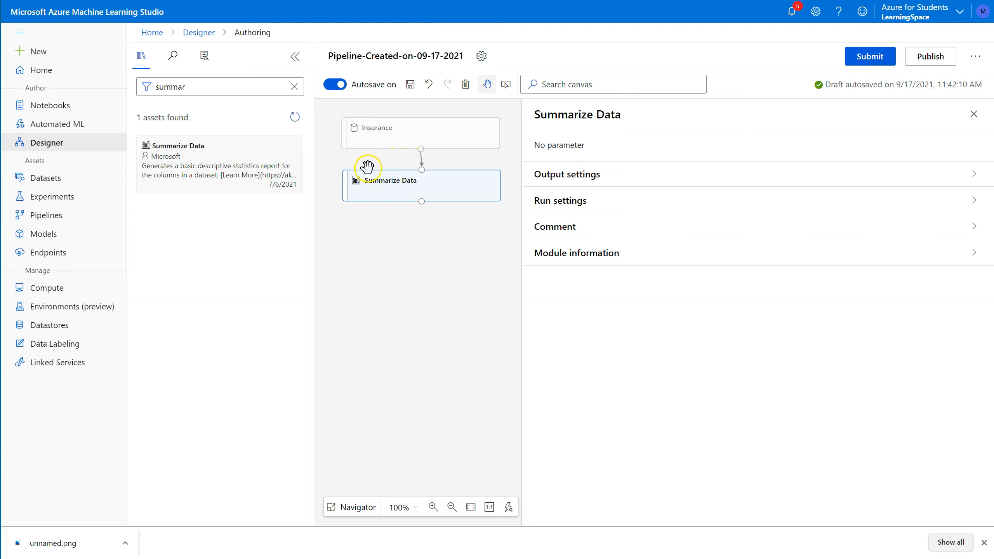
mouse_move(427, 160)
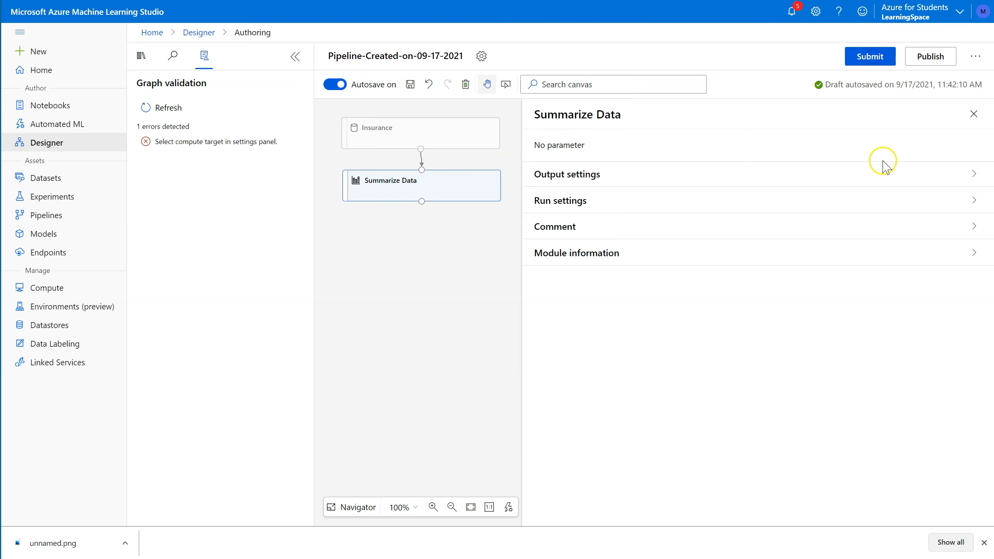
mouse_move(775, 138)
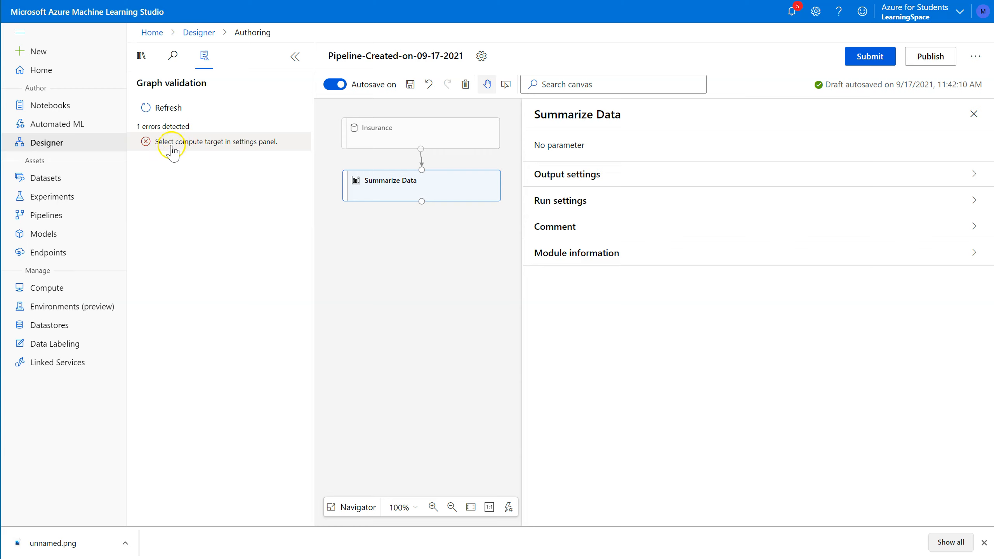
mouse_move(201, 151)
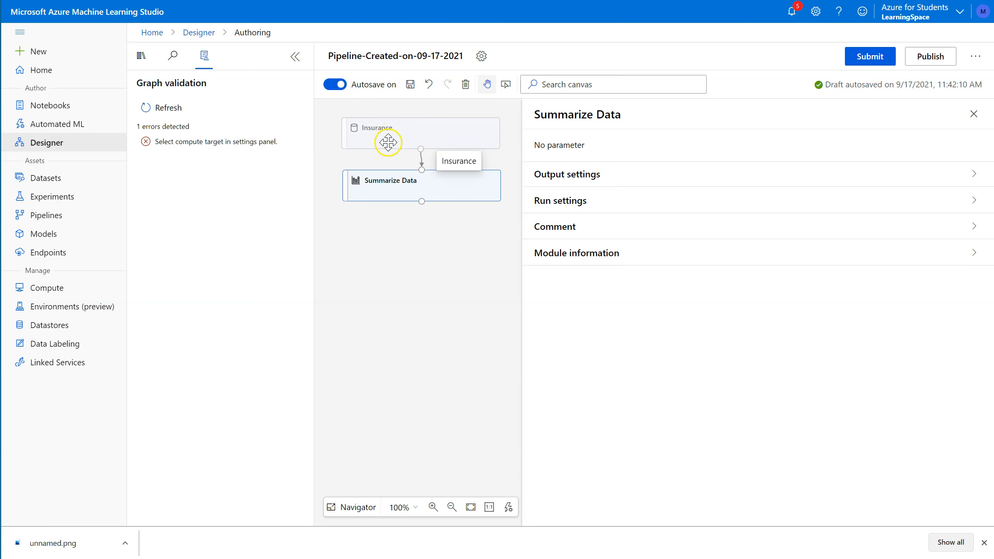
mouse_move(401, 241)
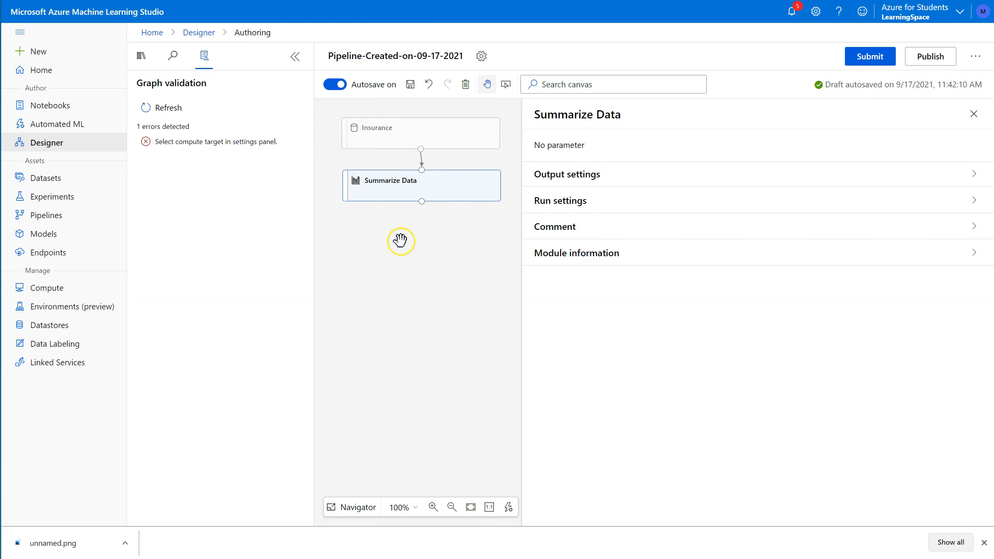
mouse_move(407, 190)
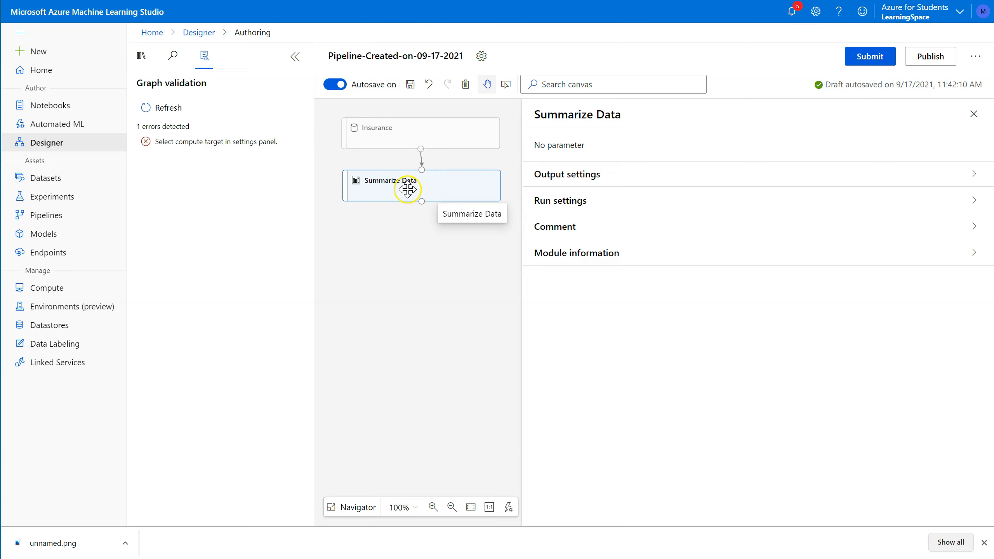
mouse_move(472, 106)
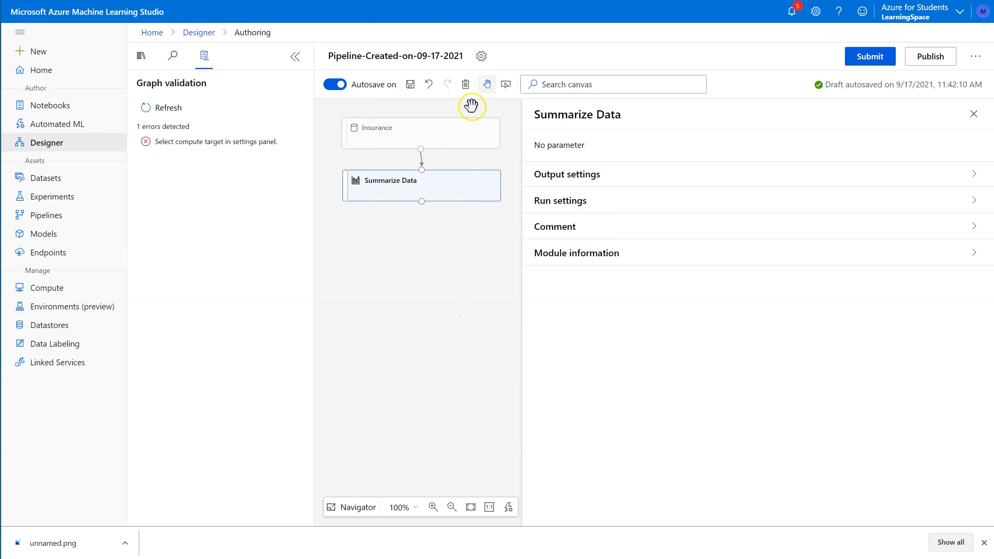
mouse_move(378, 194)
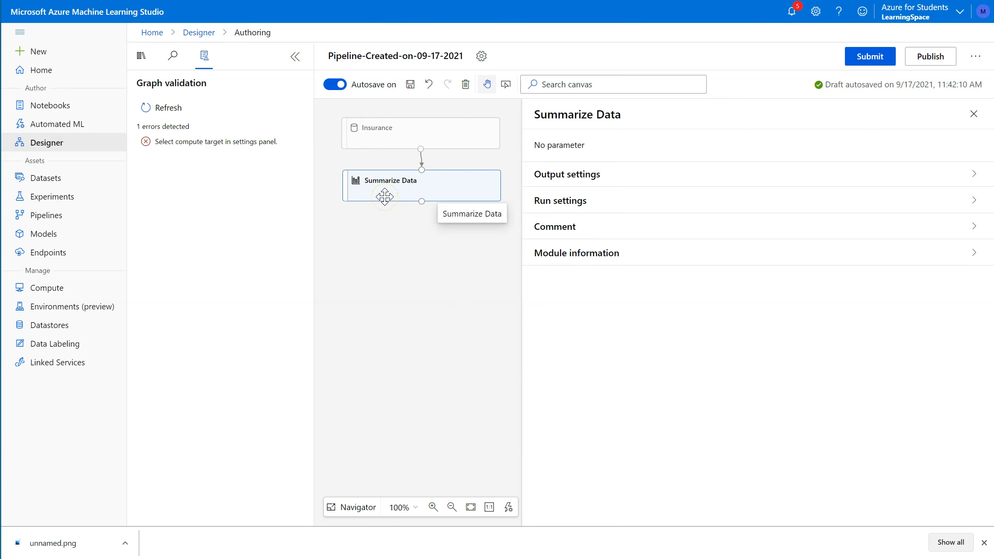
mouse_move(573, 132)
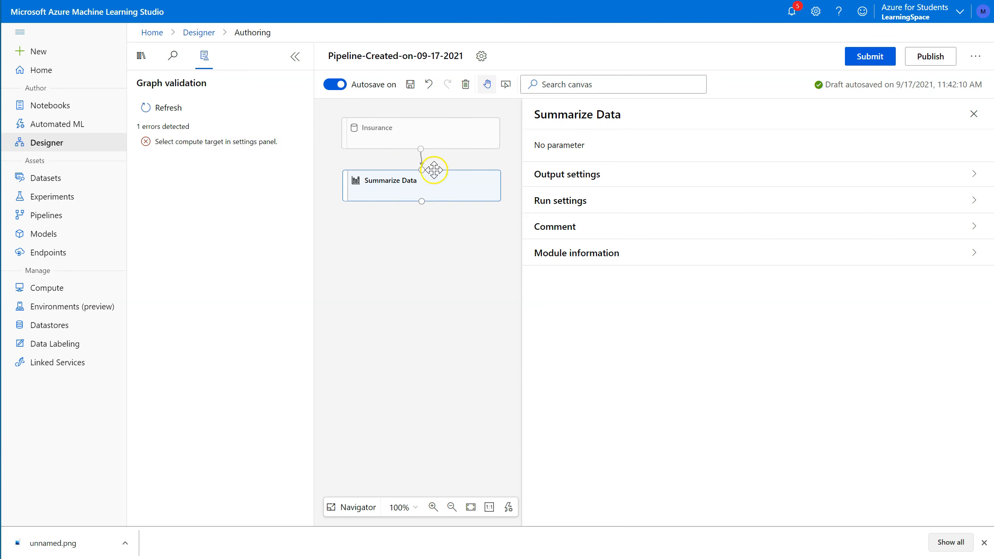
Select the Insurance module to show its details, then click the left navigation
left_click(420, 133)
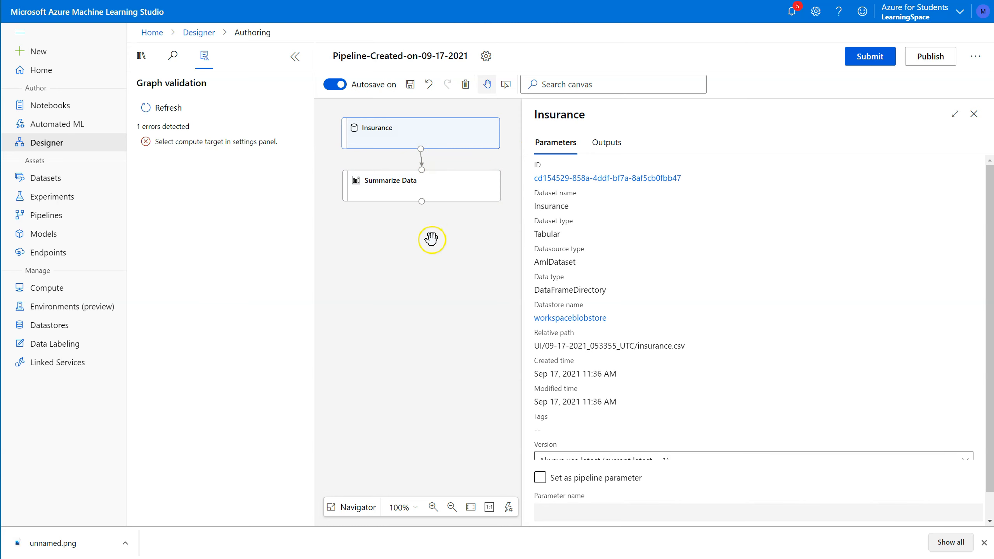
left_click(46, 287)
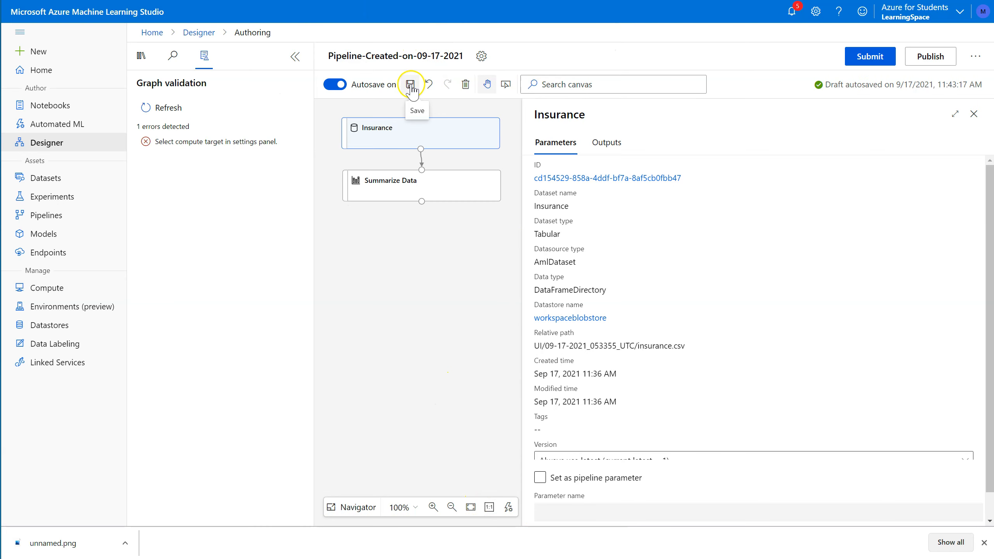
Save the draft and expand Summarize Data's run settings, where no compute target is selected
left_click(411, 84)
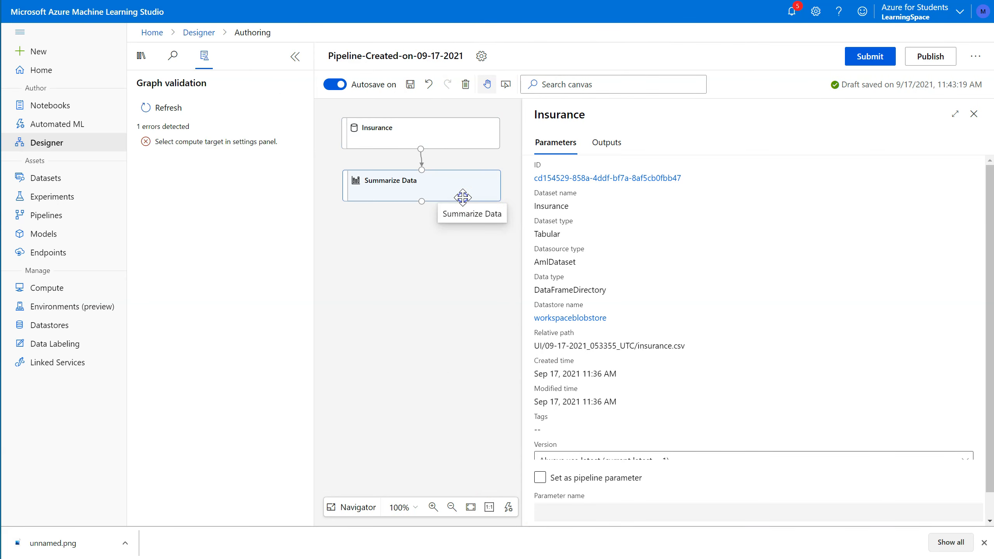
left_click(421, 180)
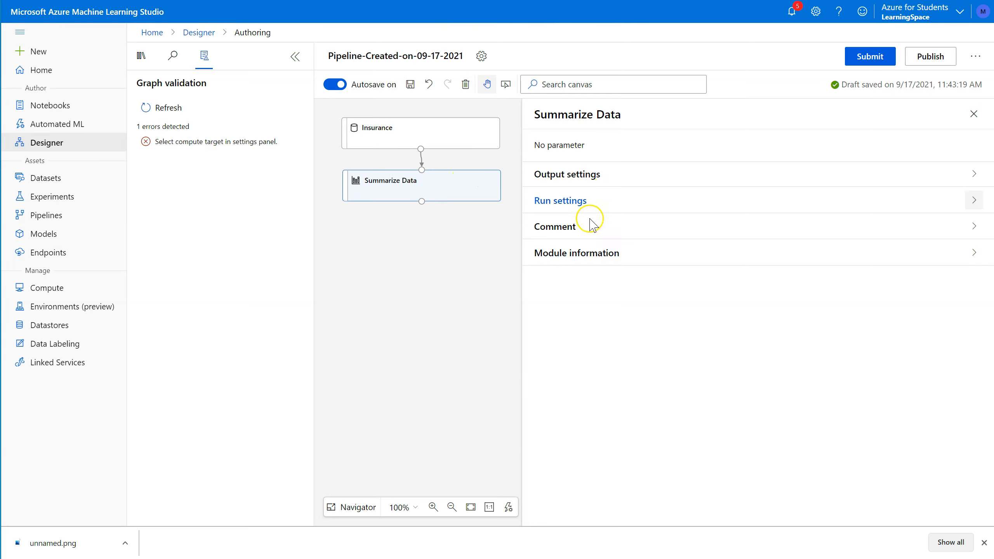
mouse_move(557, 139)
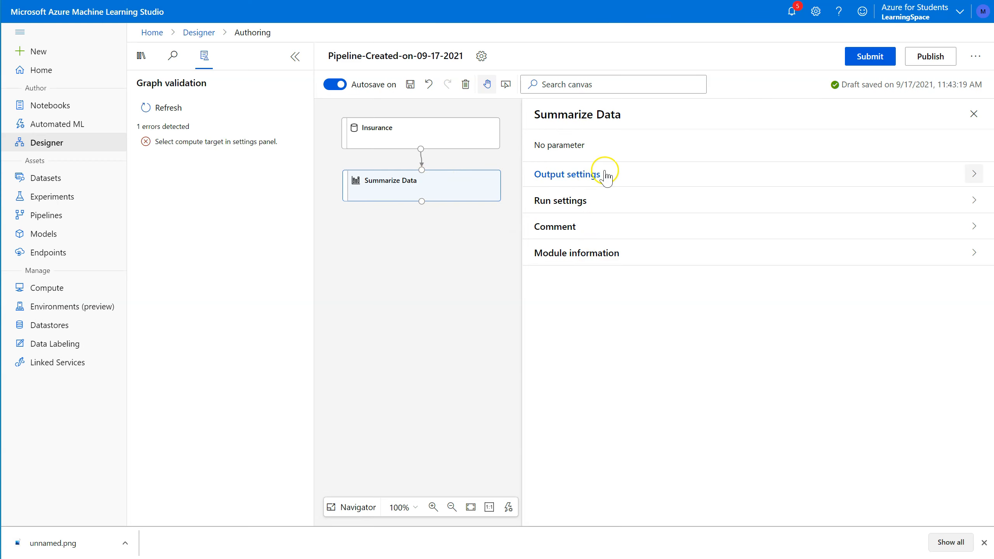
left_click(567, 174)
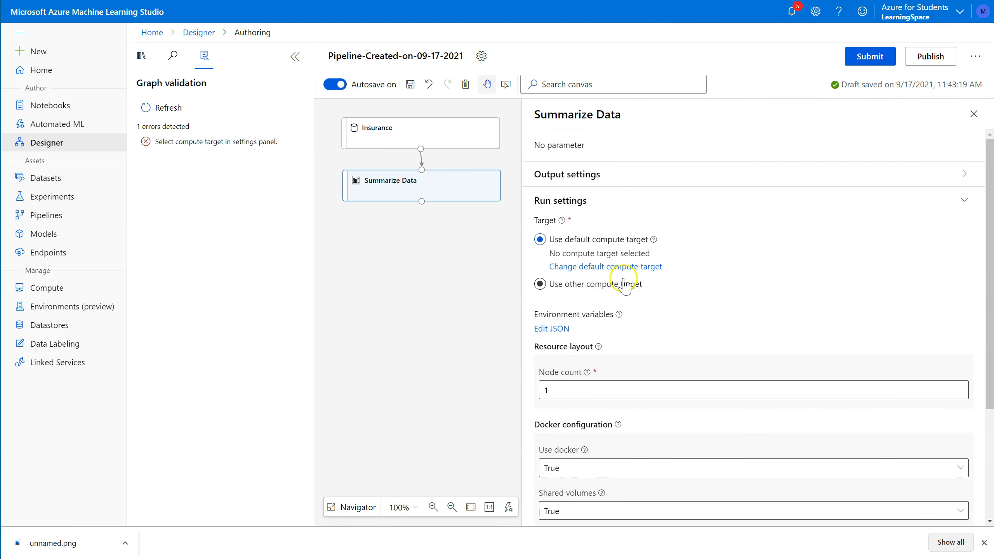
left_click(540, 239)
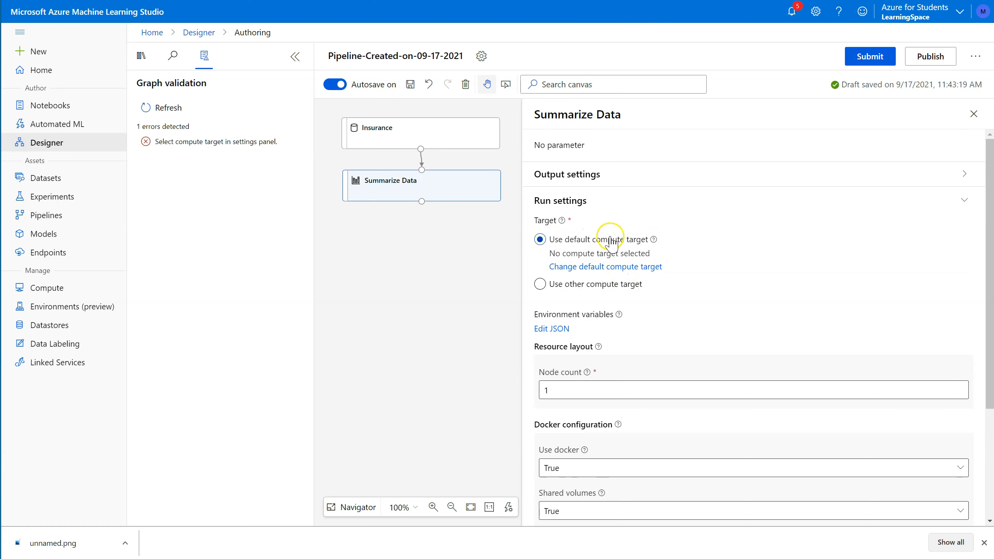
mouse_move(641, 249)
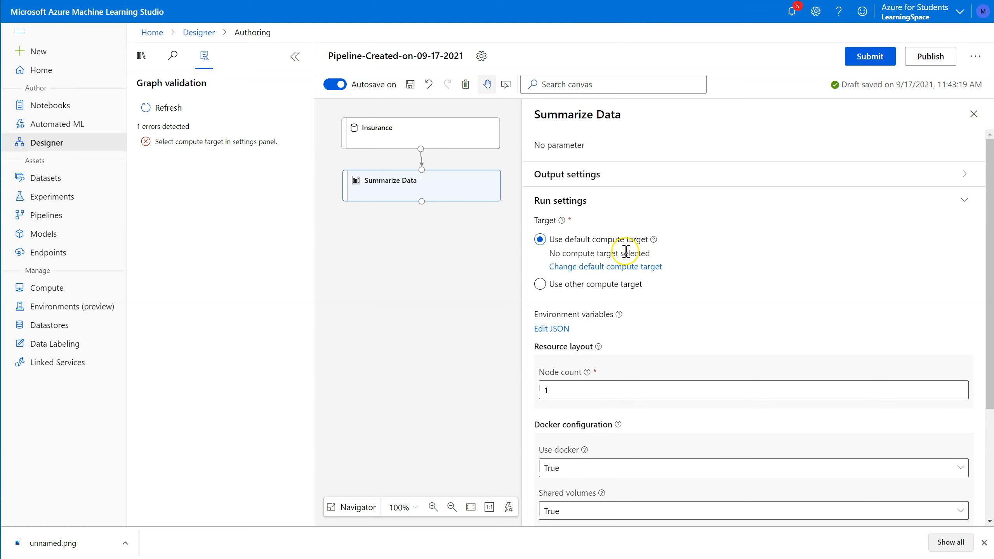
mouse_move(439, 279)
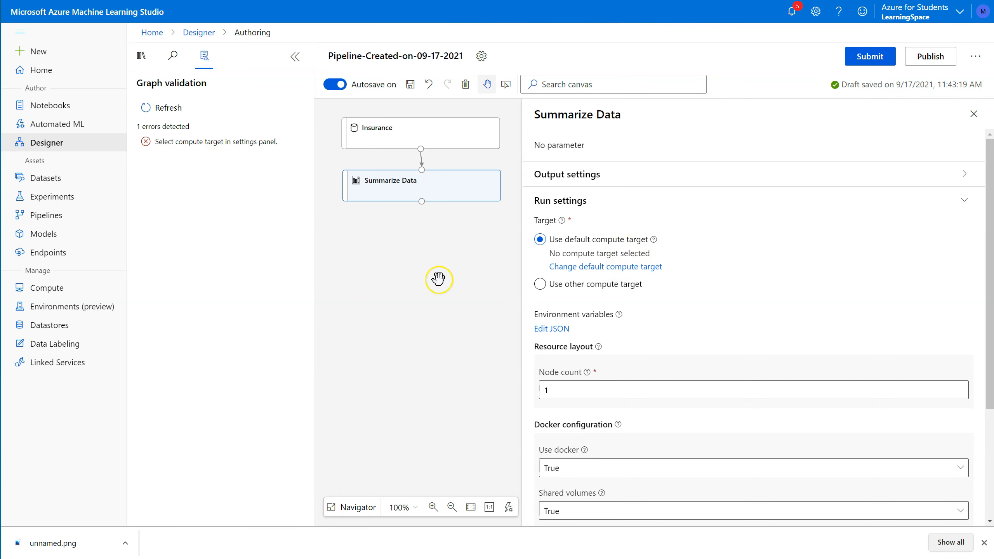
mouse_move(45, 288)
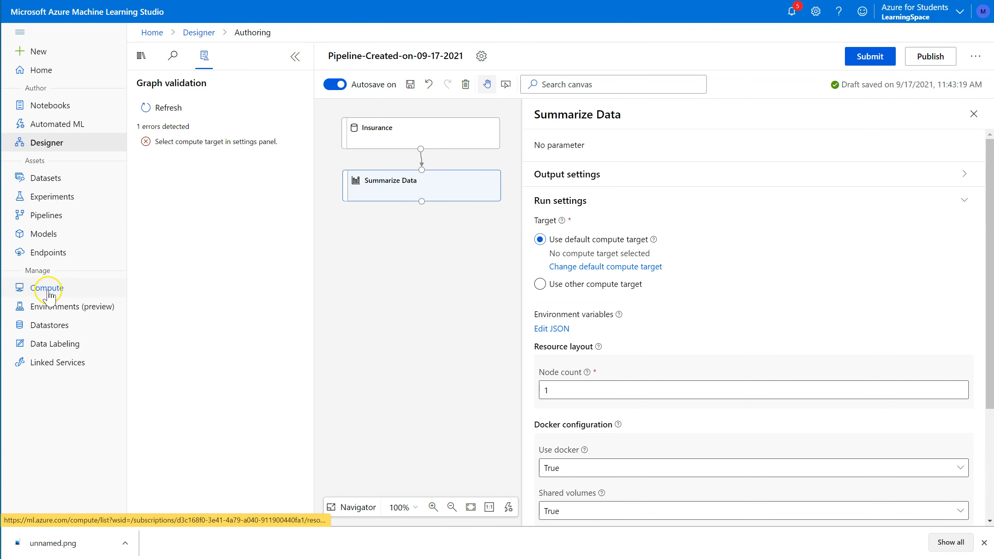
mouse_move(591, 254)
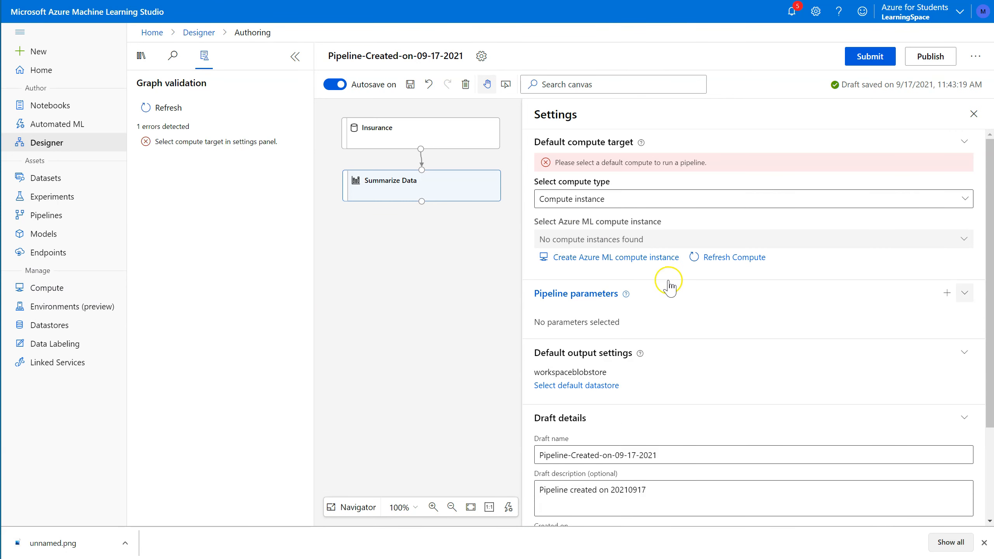
mouse_move(607, 209)
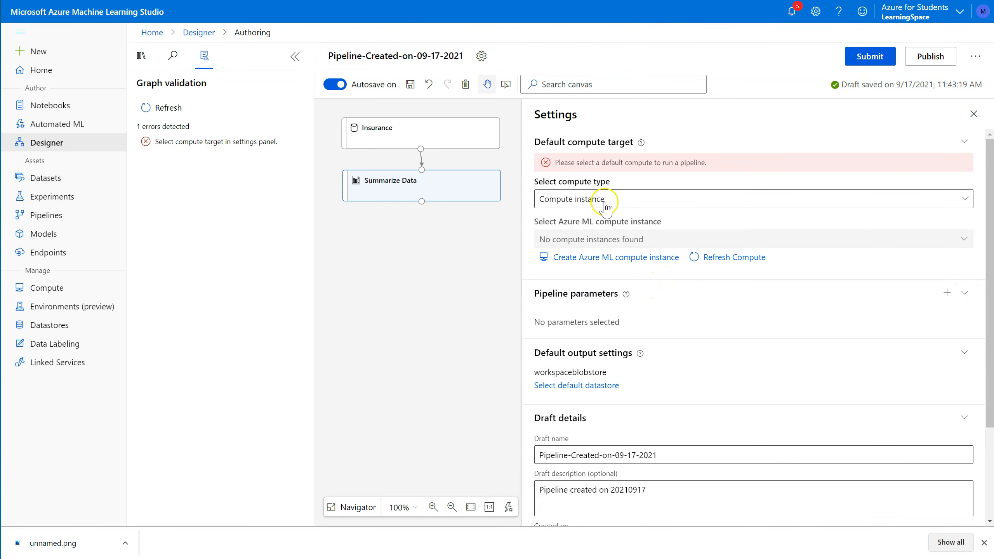
Keep Compute instance as the compute type and start creating a new Azure ML compute instance
left_click(751, 199)
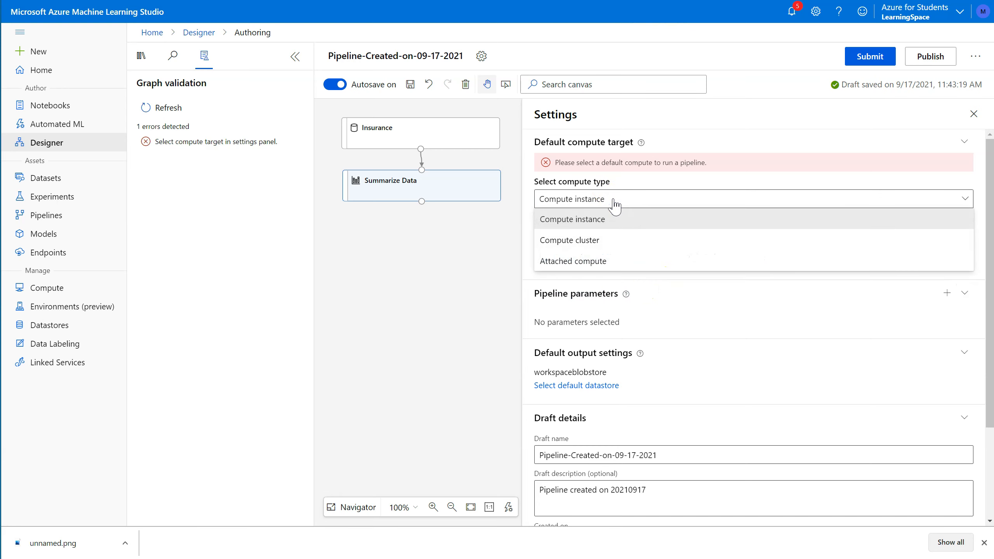
left_click(570, 219)
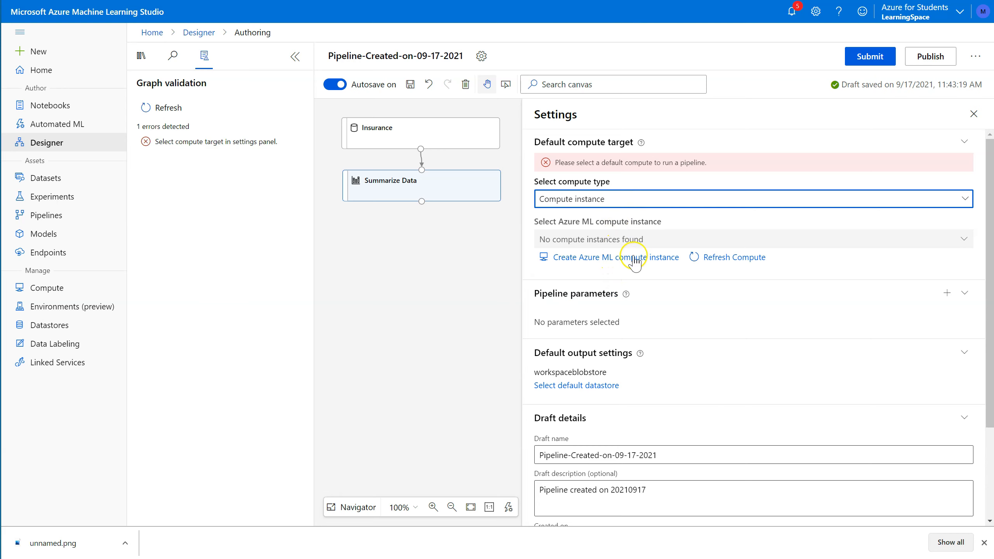
left_click(607, 257)
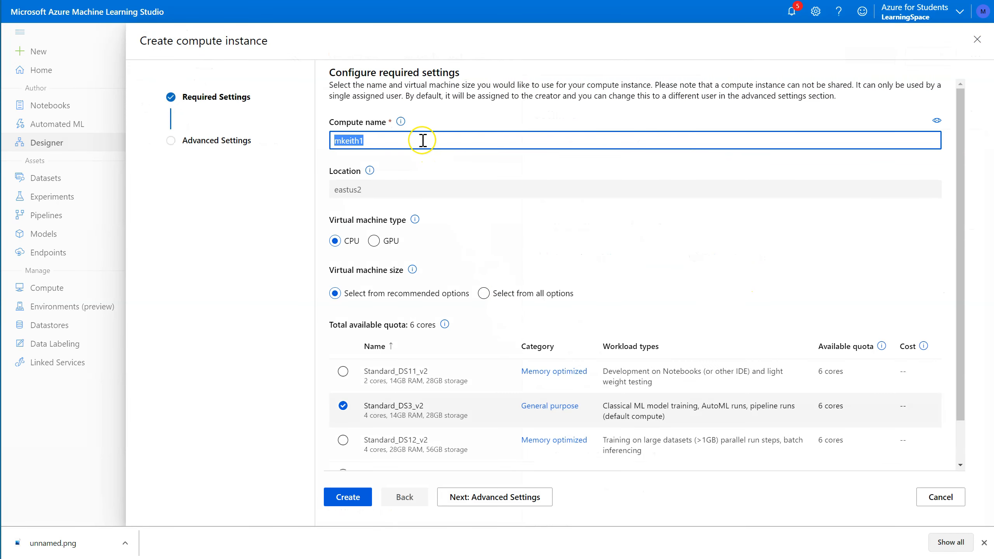
mouse_move(624, 163)
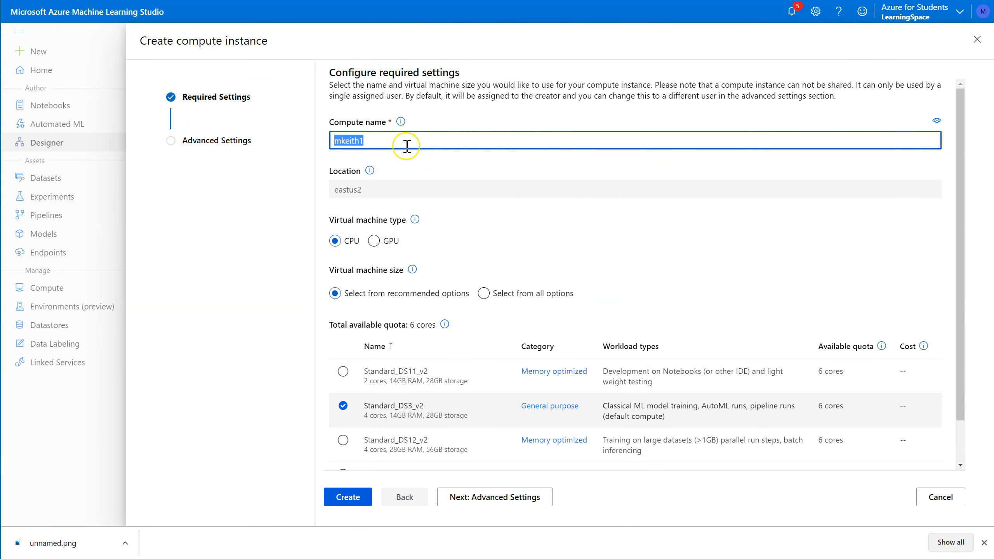
Enter LearningComputer as the compute instance name, fixing typing mistakes along the way
type("LearningComputer")
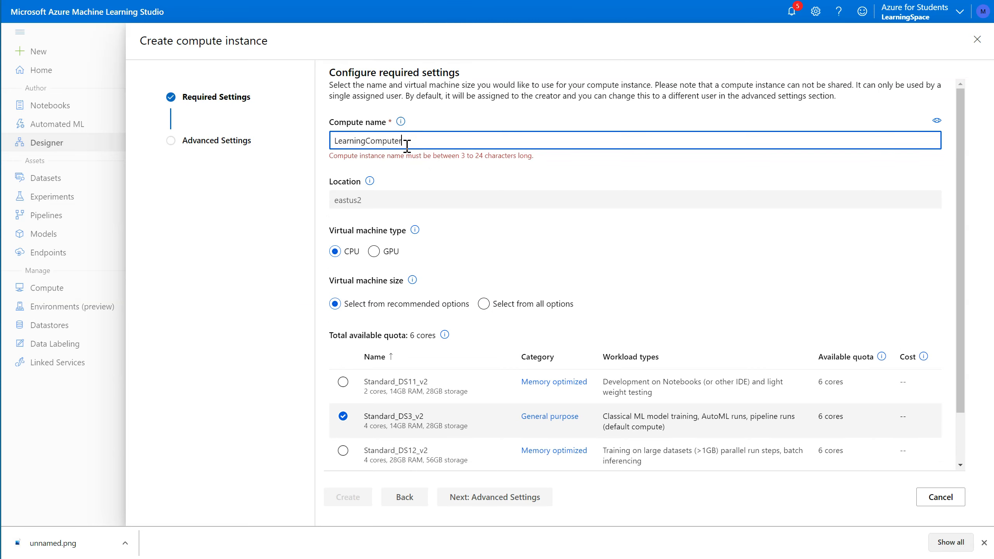
key("Backspace")
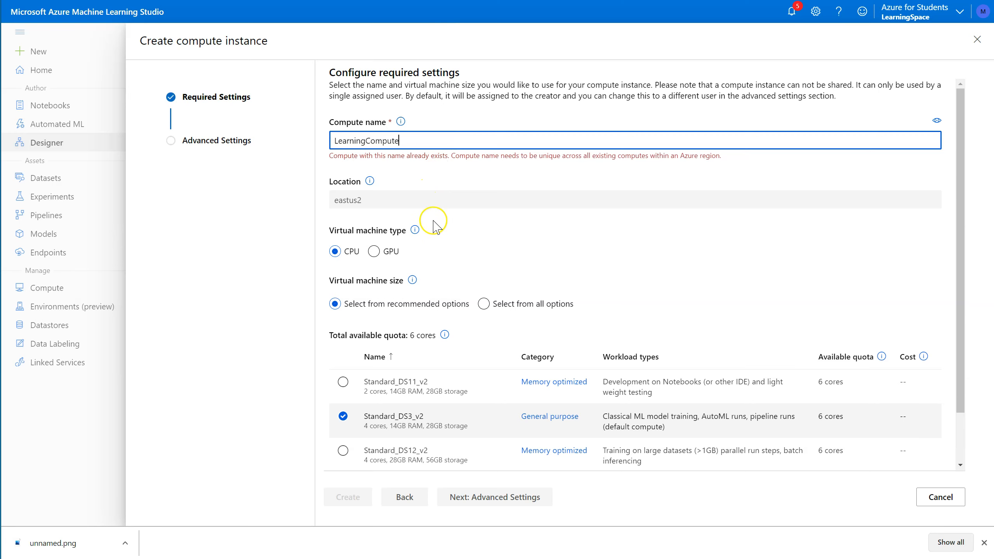
mouse_move(369, 231)
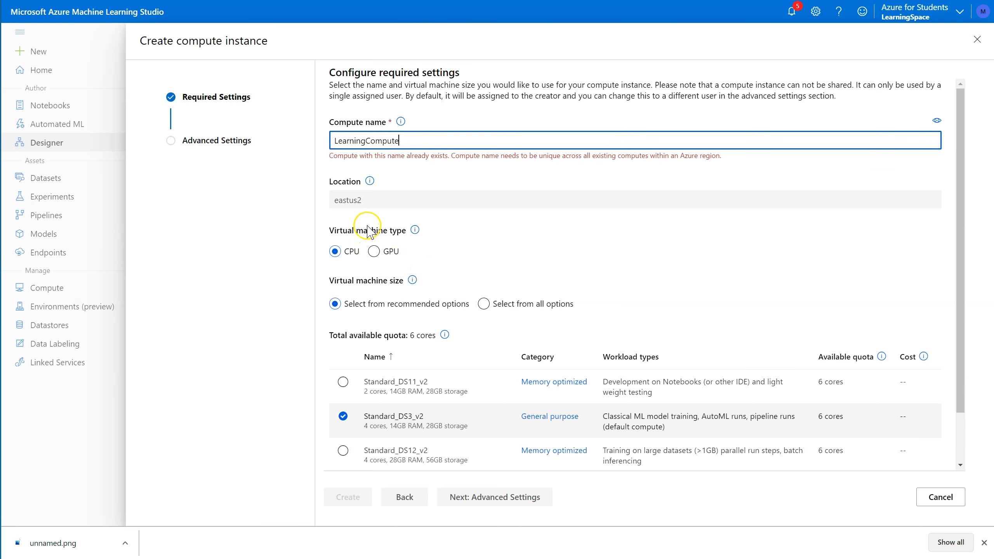
mouse_move(387, 205)
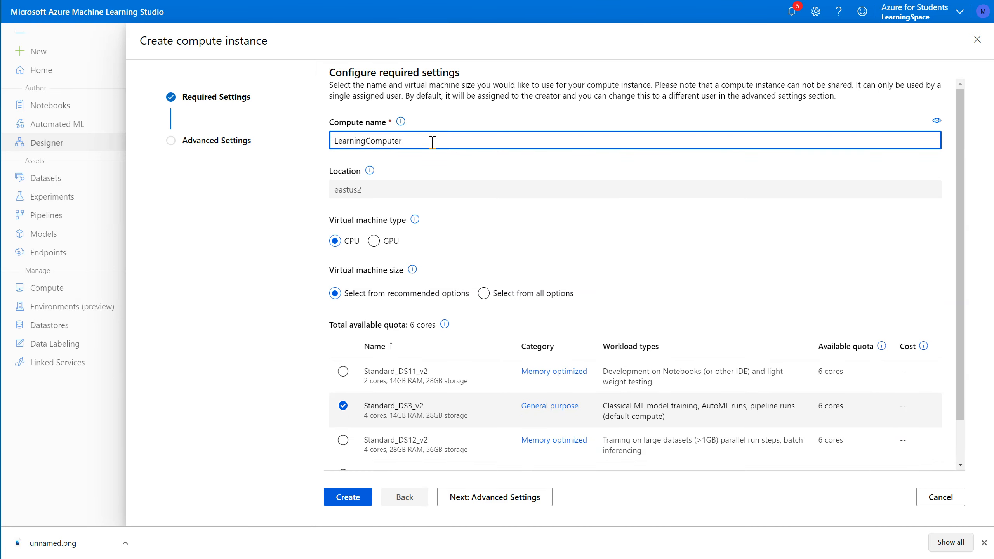
mouse_move(428, 140)
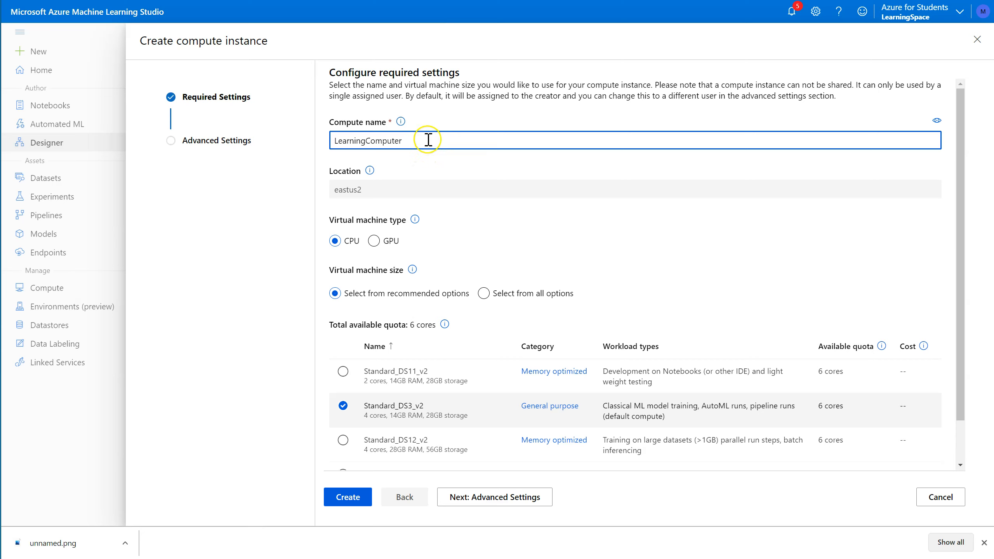
key("Backspace")
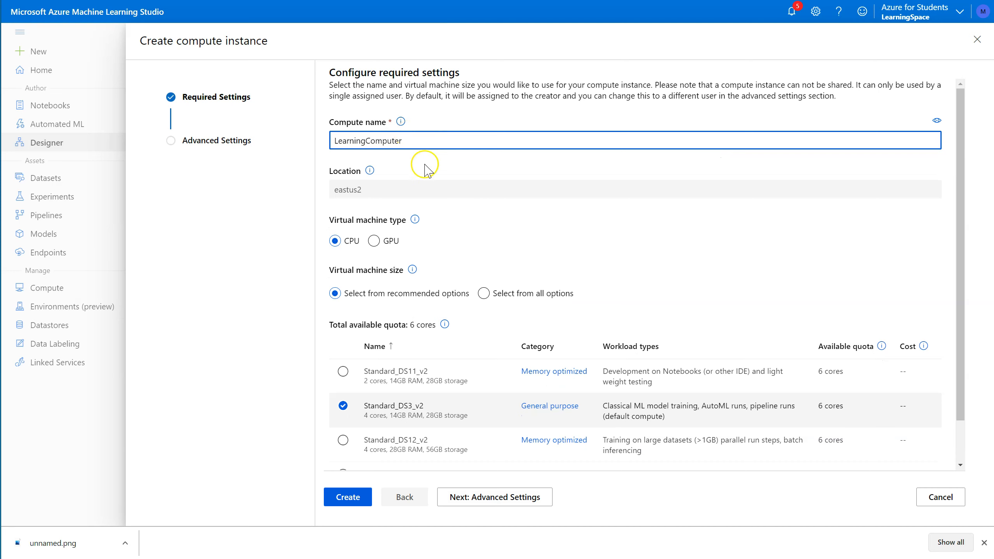
mouse_move(481, 252)
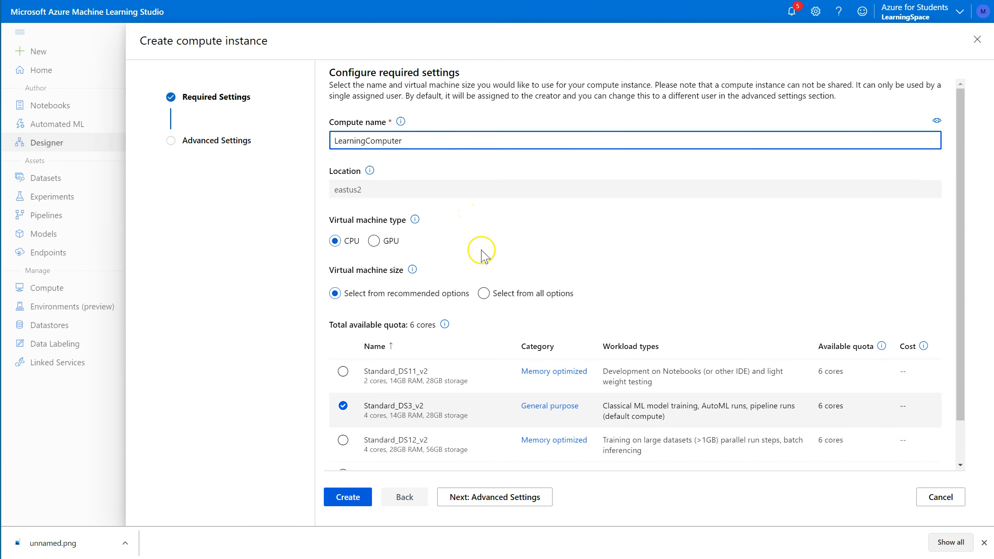
Keep CPU as the virtual machine type after briefly trying GPU
scroll("down", 3)
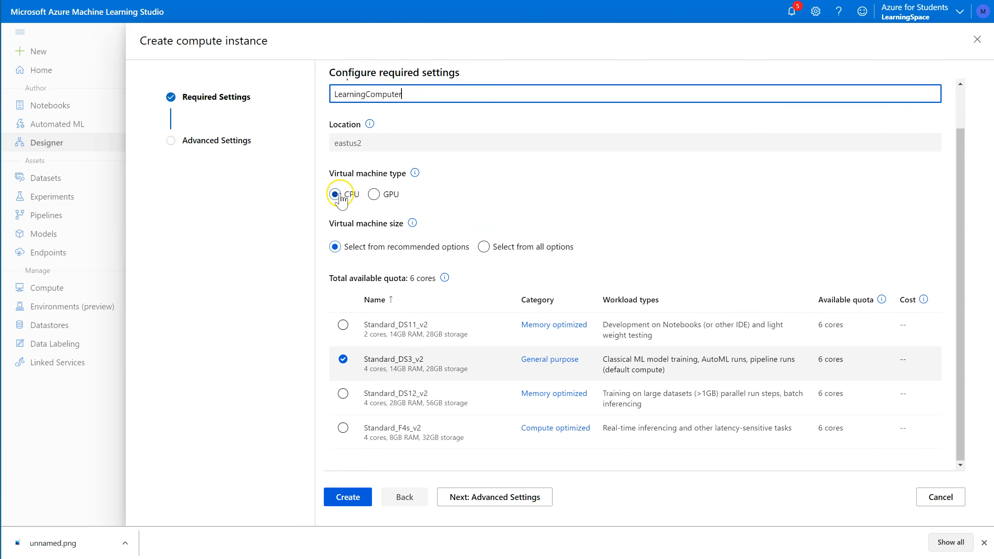
left_click(374, 195)
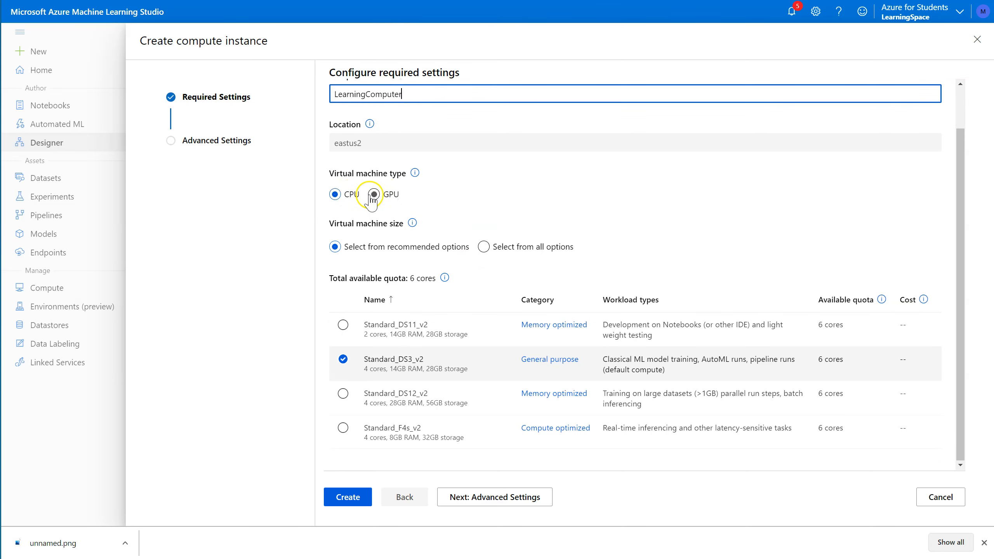
left_click(374, 195)
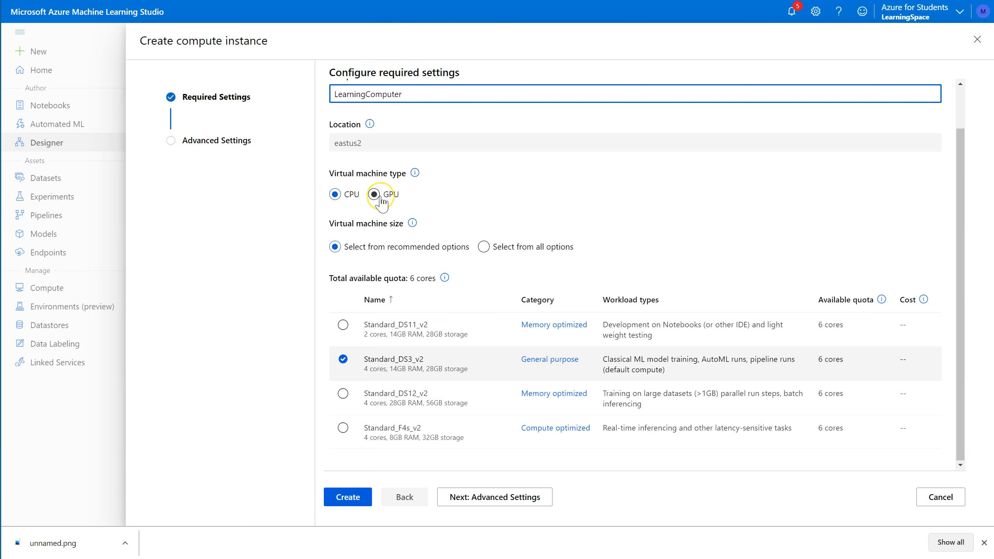
left_click(335, 194)
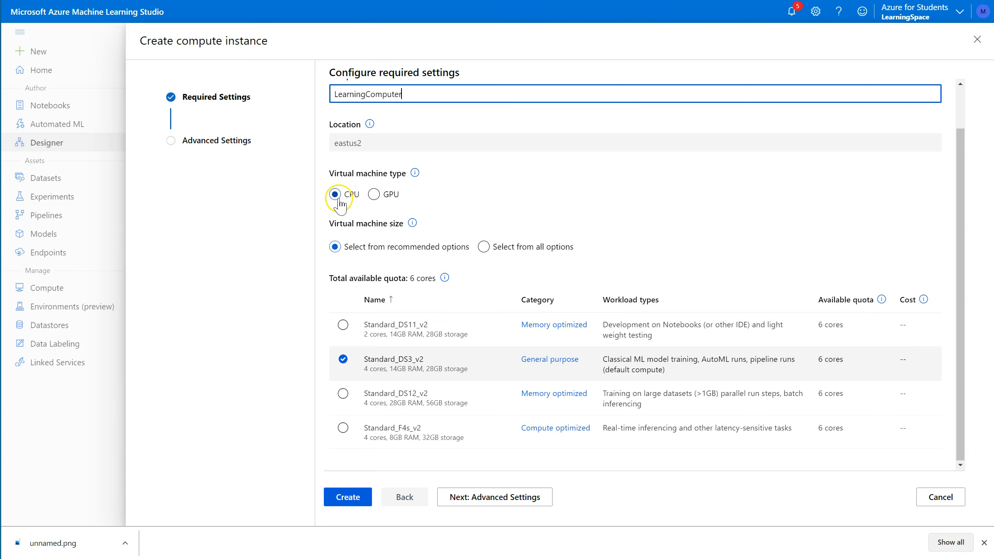
mouse_move(466, 260)
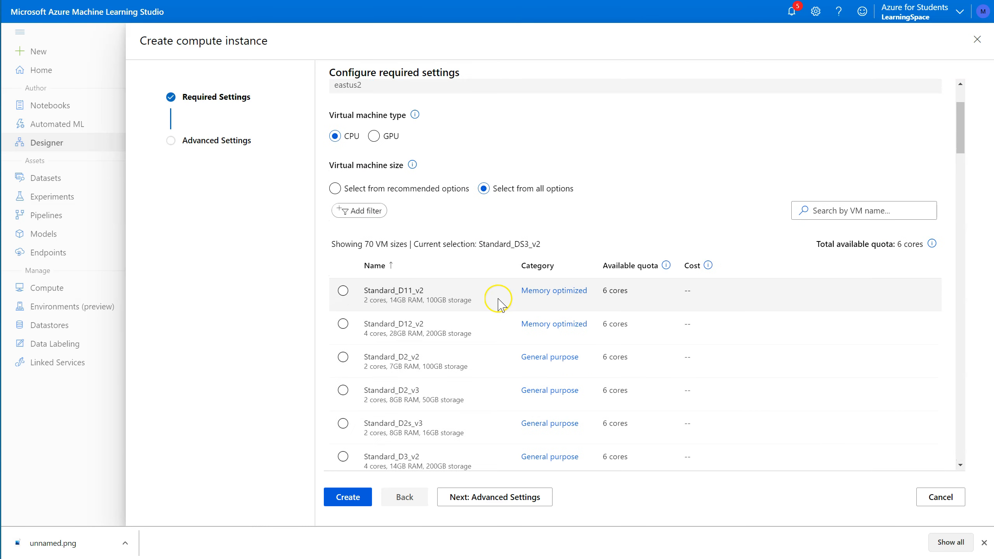
Choose Standard_DS11_v2 from all machine sizes and continue to Advanced Settings
scroll("down", 3)
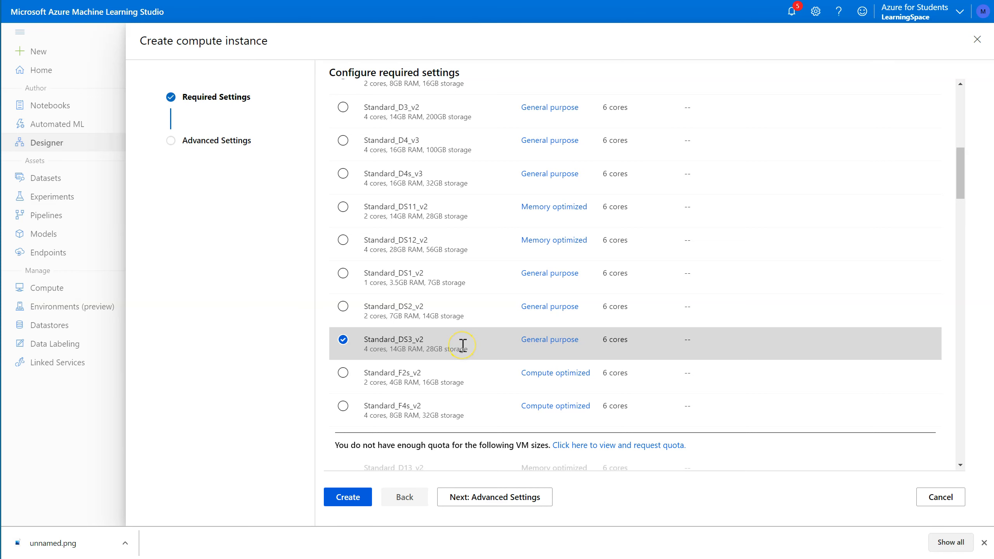
left_click(482, 189)
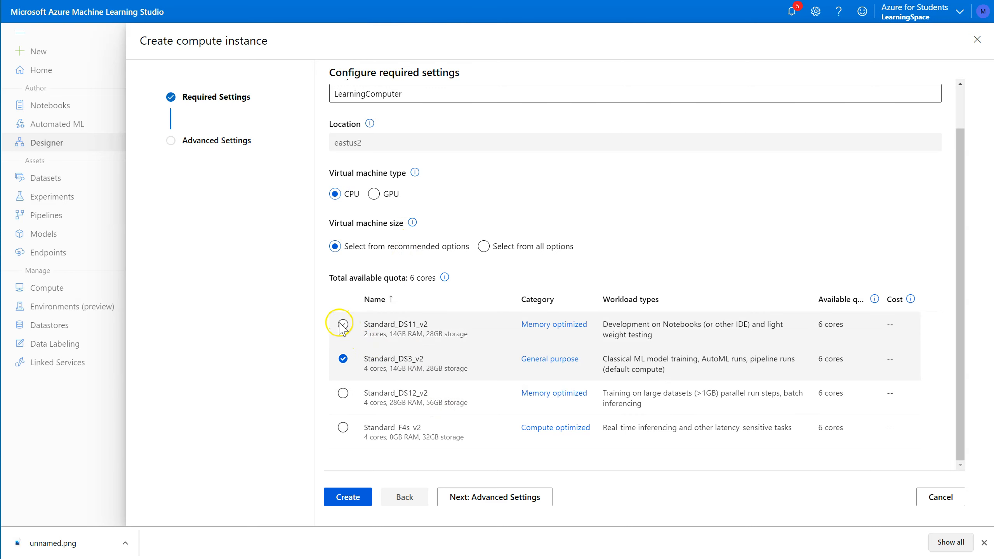
left_click(343, 324)
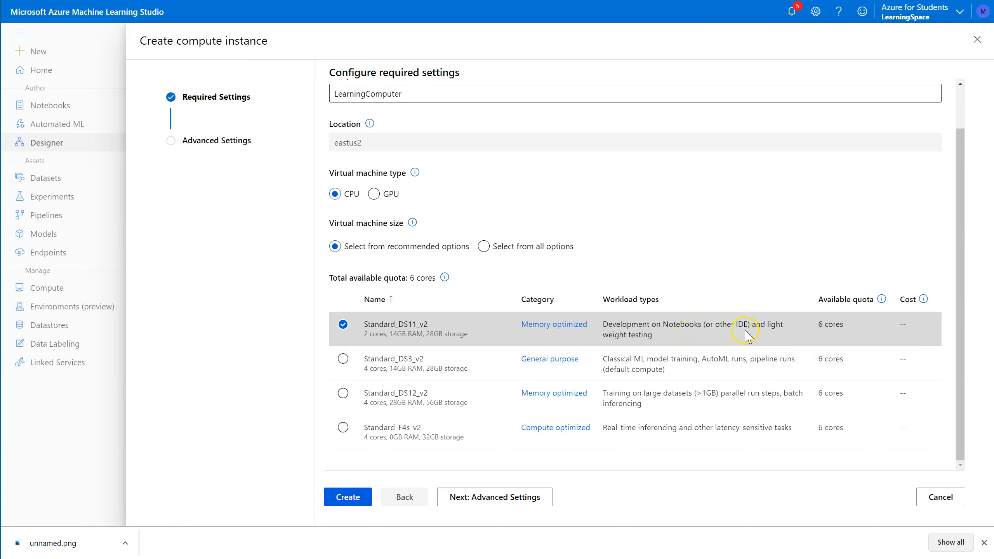
mouse_move(640, 398)
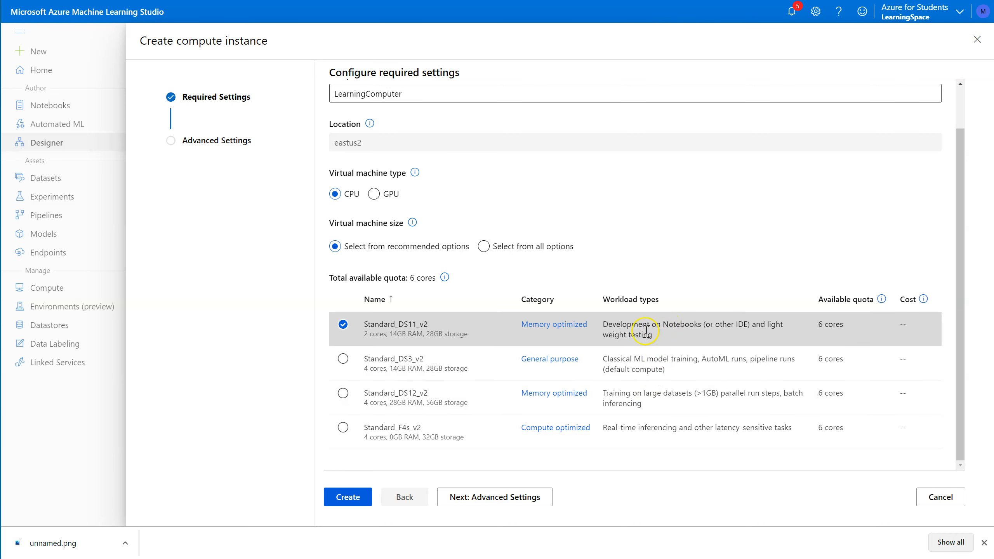
left_click(484, 247)
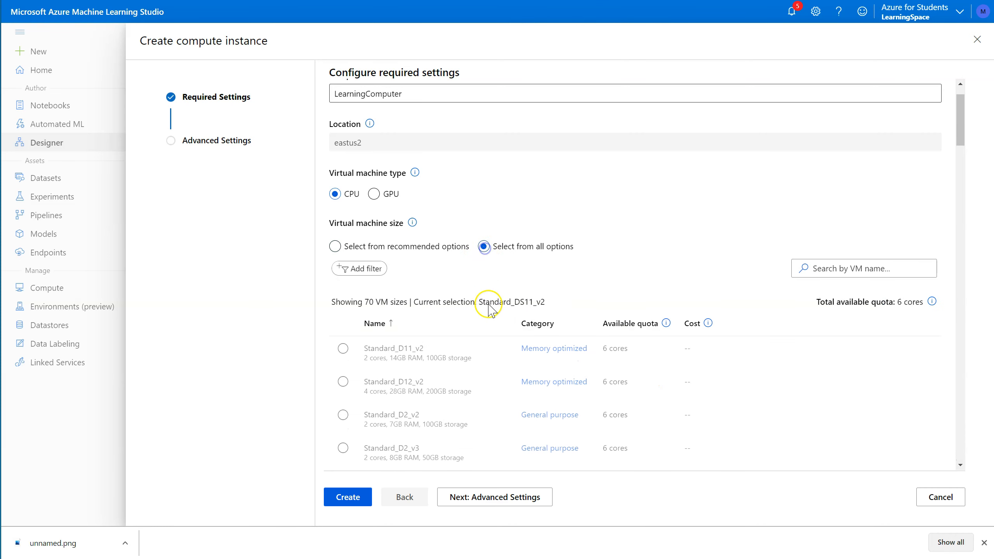
scroll("down", 3)
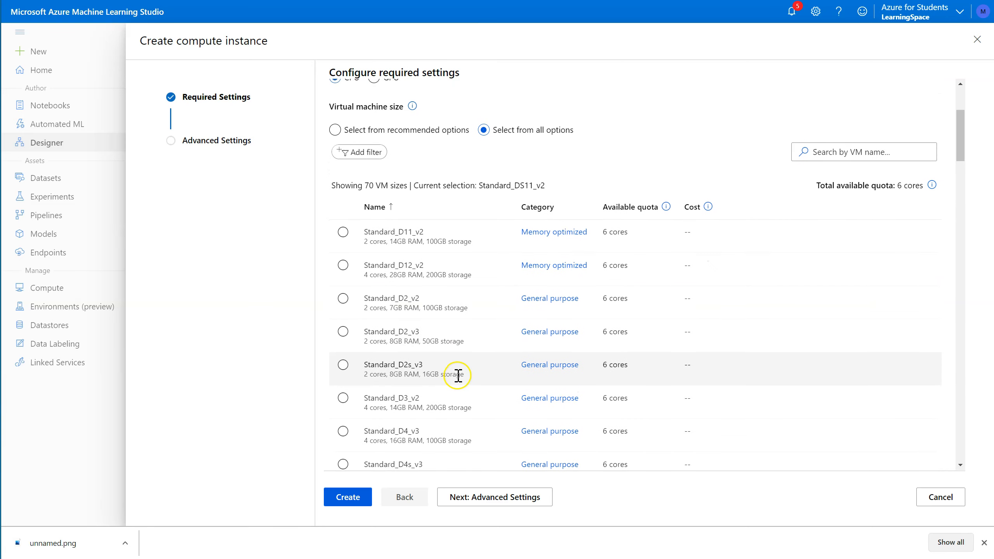
left_click(343, 381)
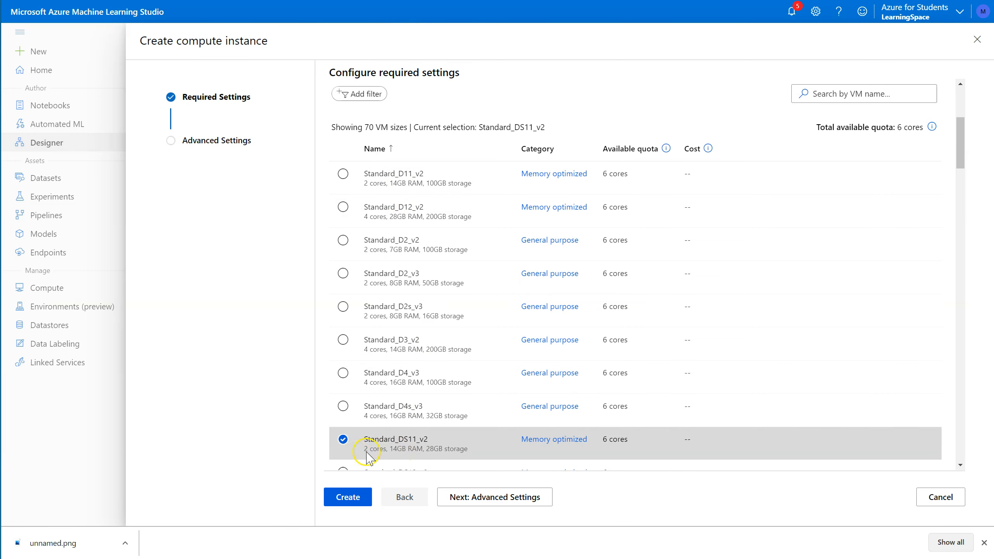
mouse_move(391, 117)
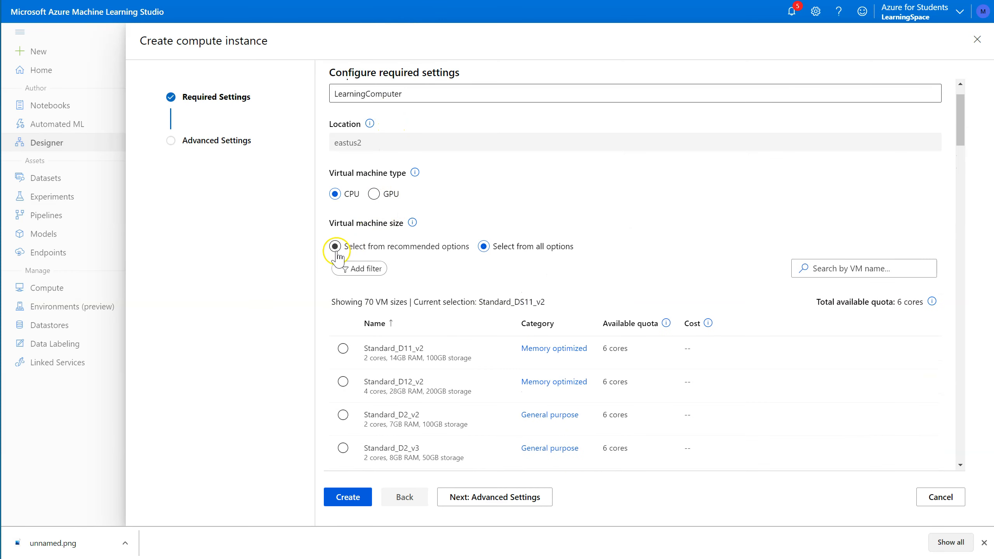
left_click(336, 246)
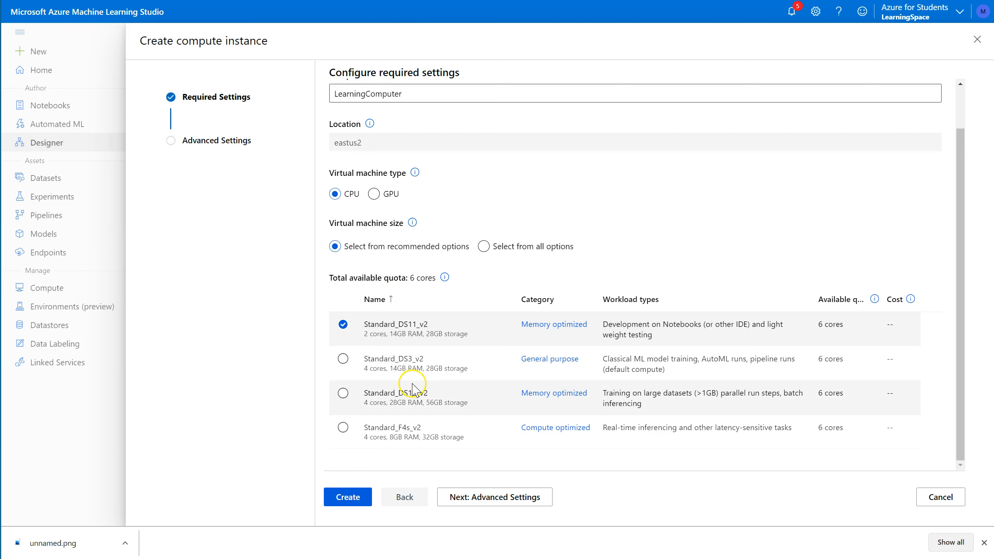
left_click(495, 497)
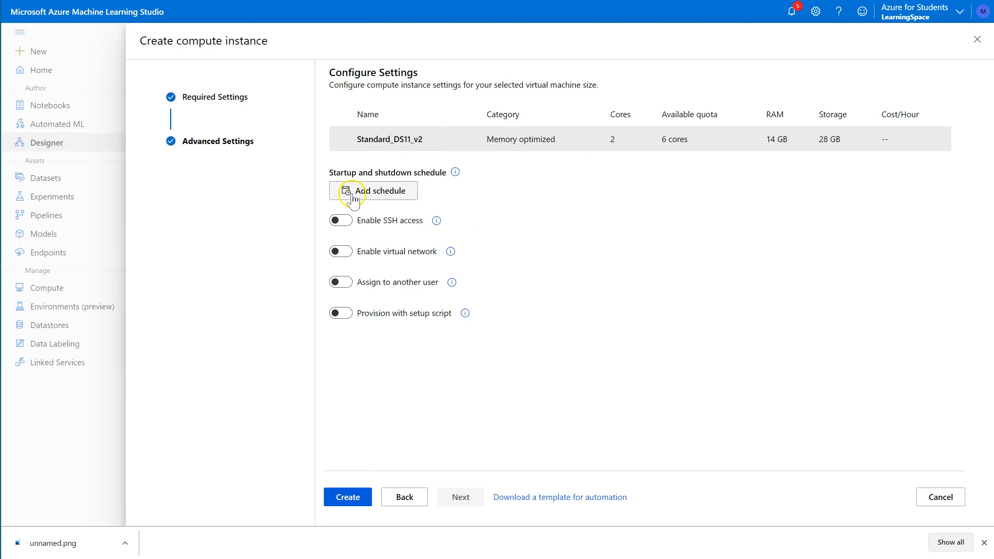
mouse_move(385, 178)
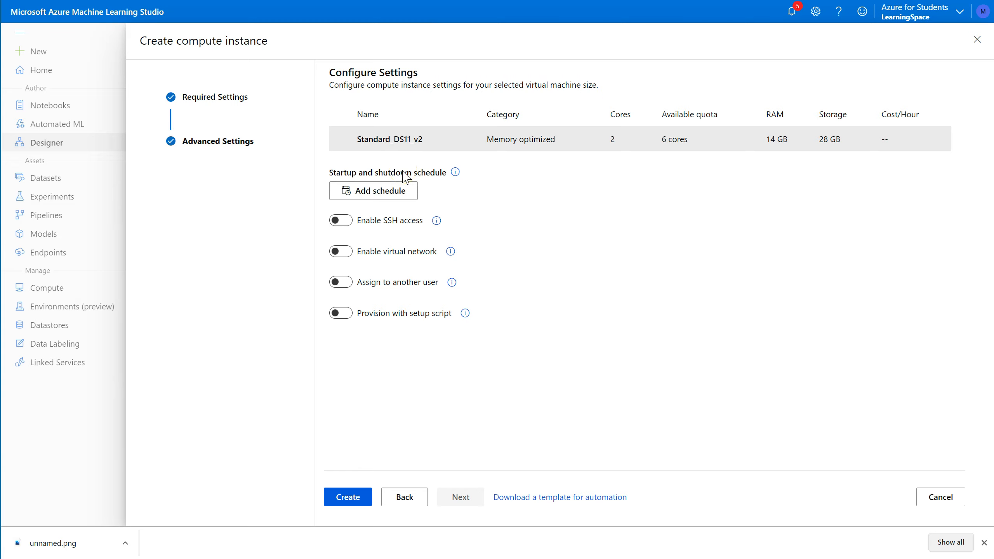
Add a schedule stopping the instance at 08:00 PM UTC, Monday through Friday
left_click(374, 190)
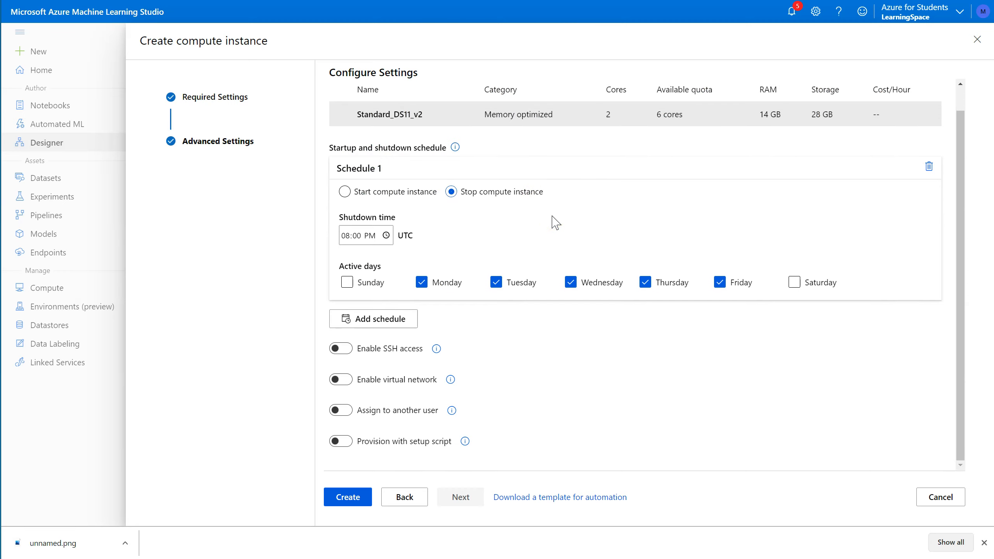
left_click(362, 235)
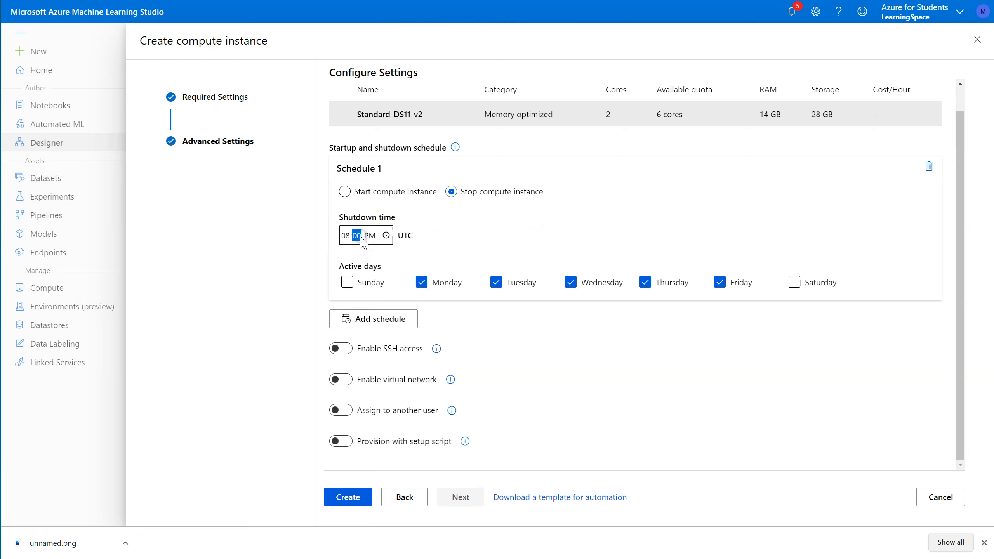
left_click(354, 235)
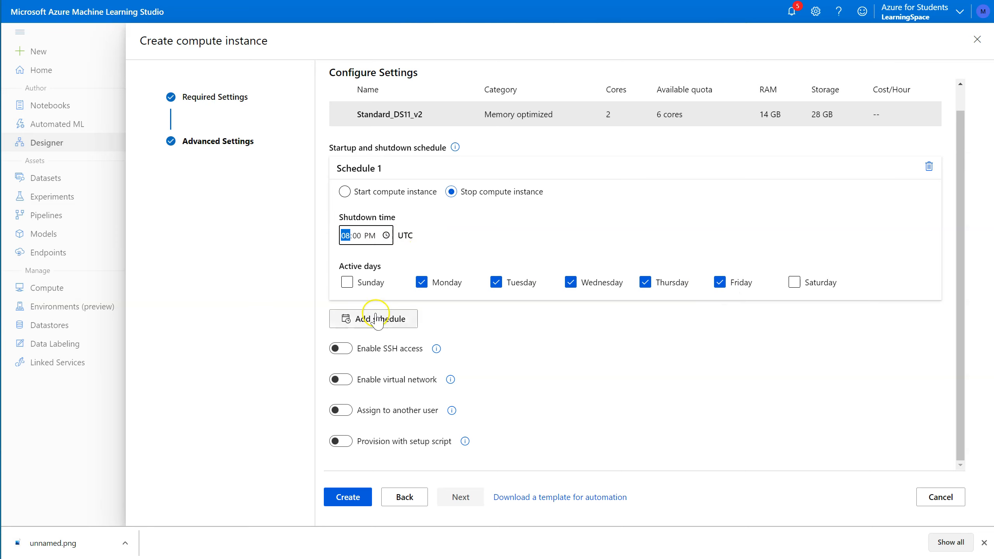
mouse_move(376, 441)
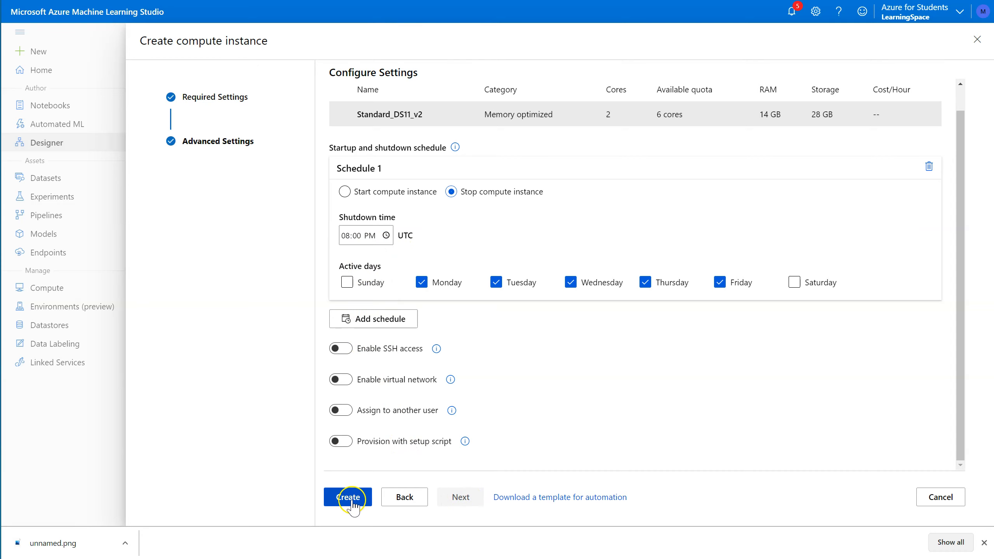
Create LearningComputer, confirm it appears in the compute instance dropdown, and show notifications
left_click(347, 497)
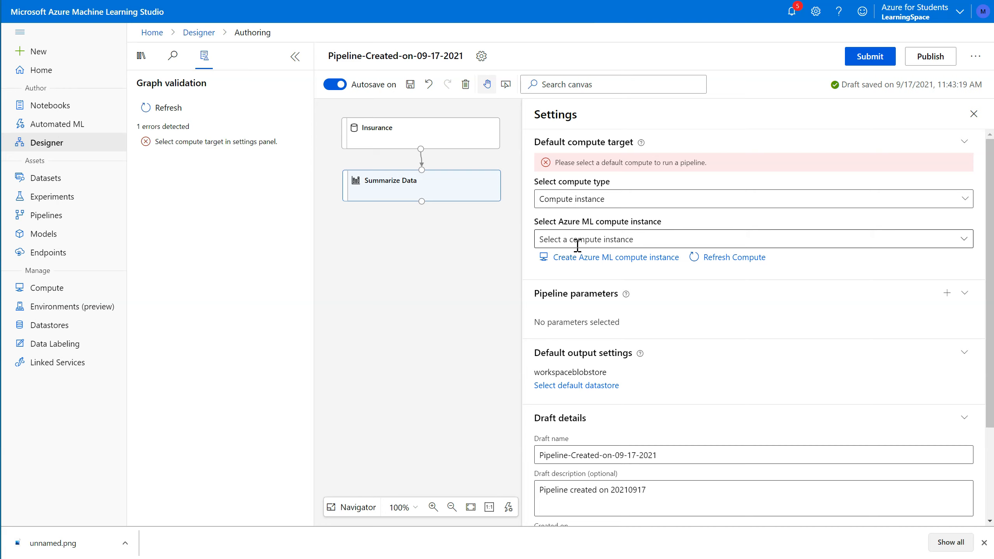
left_click(752, 198)
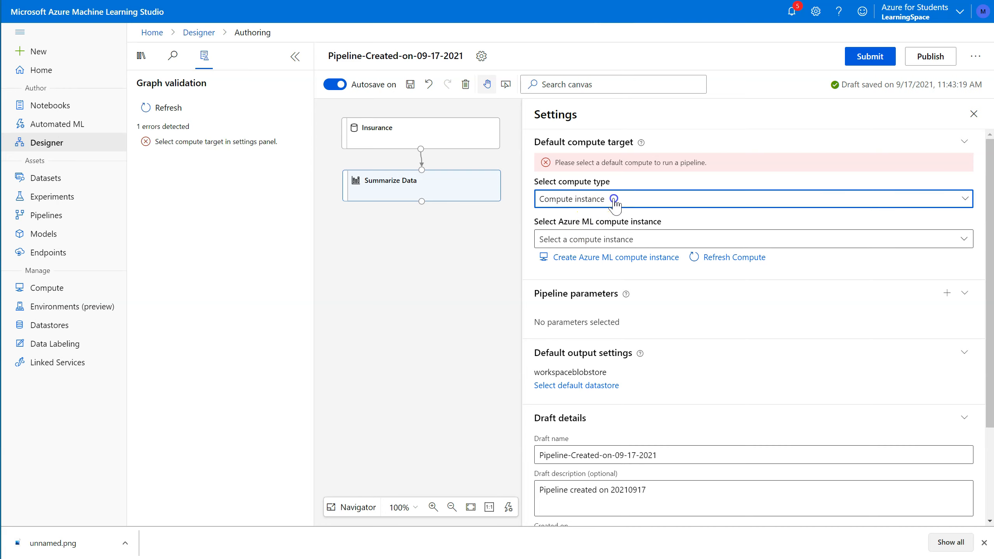
mouse_move(634, 279)
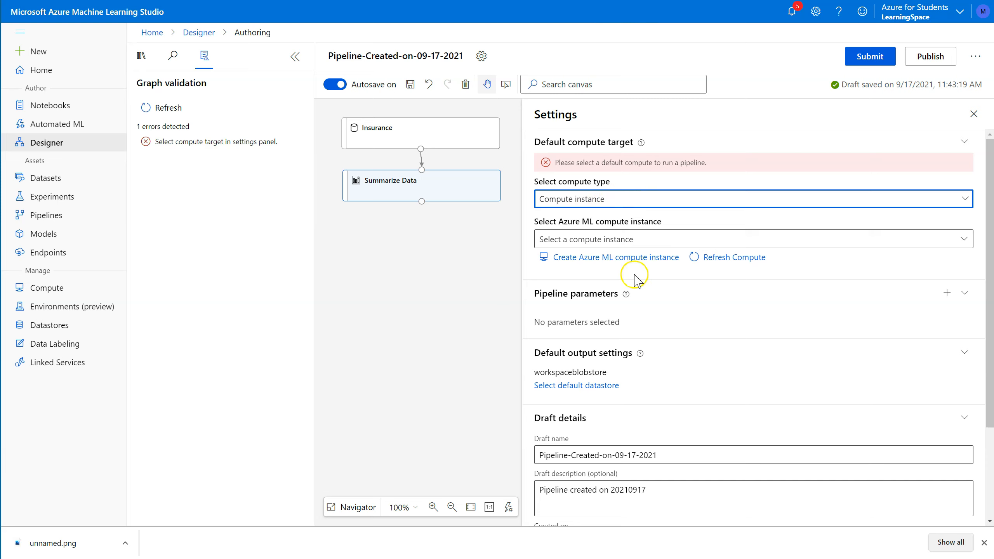
left_click(752, 240)
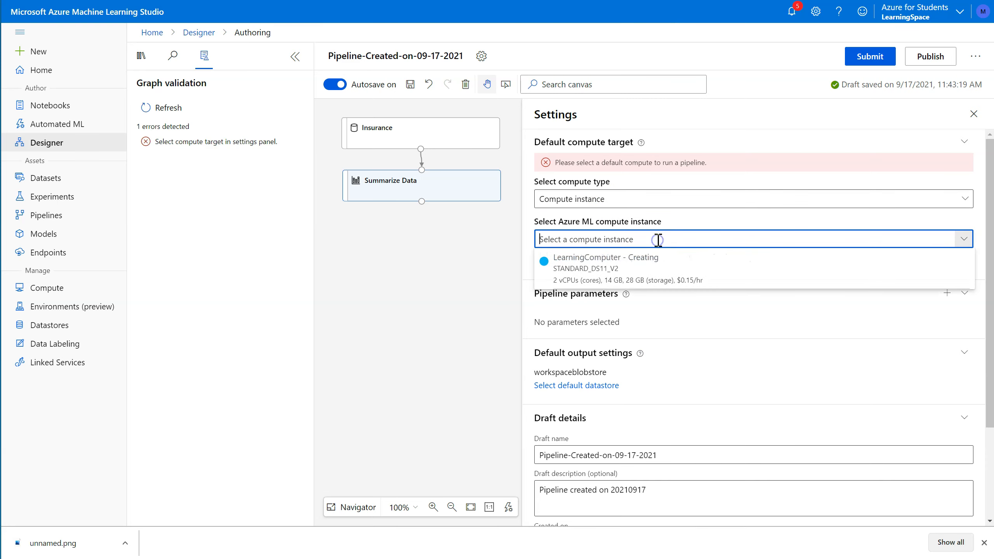
mouse_move(570, 264)
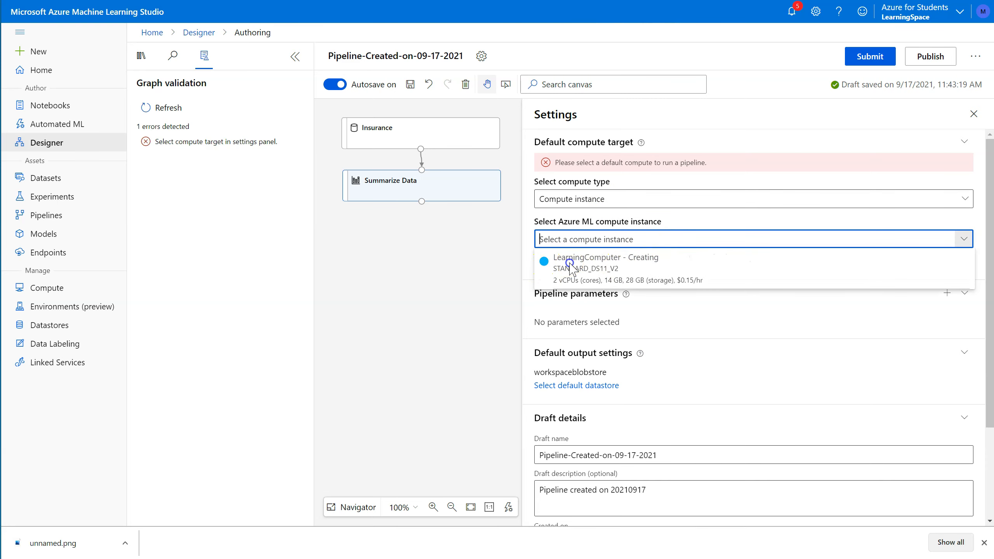
mouse_move(593, 264)
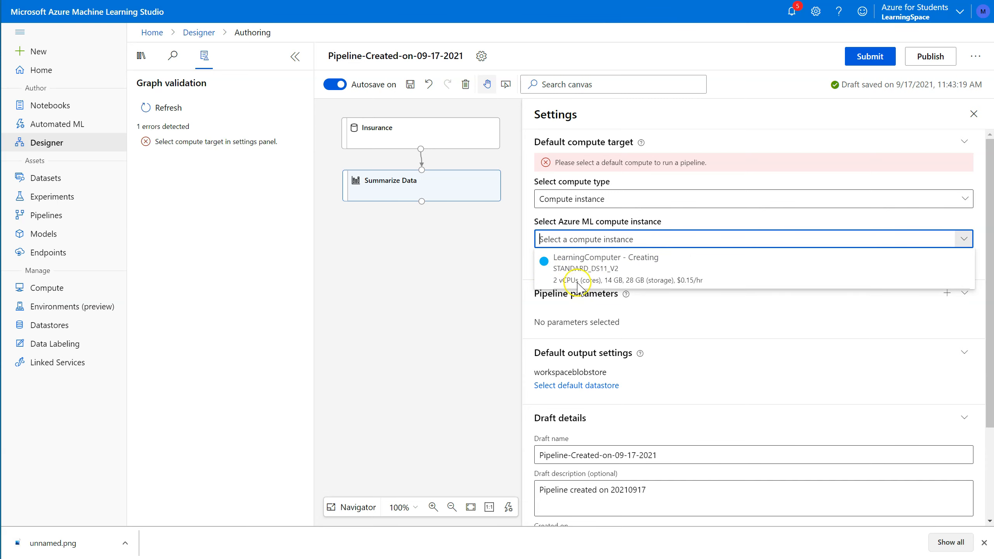
left_click(791, 11)
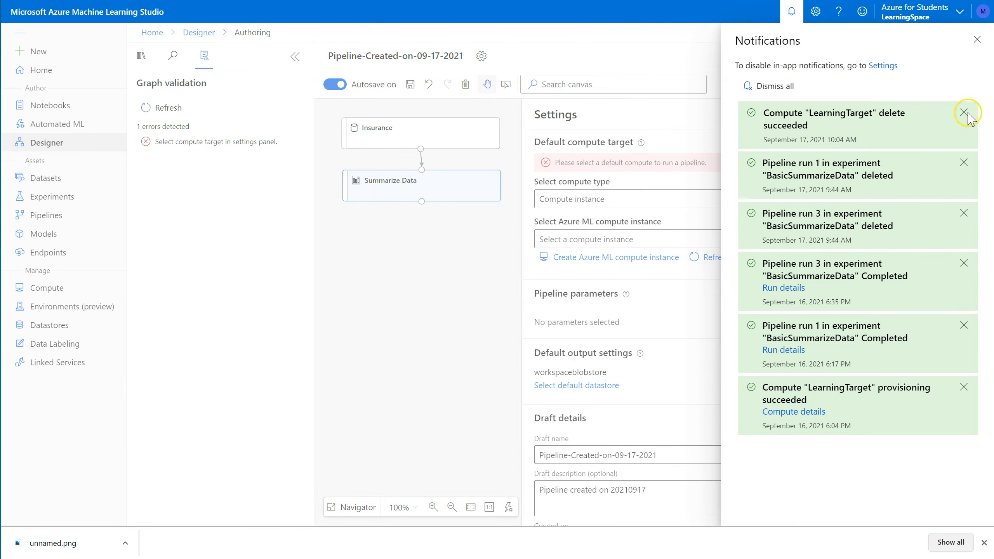
Dismiss all five notifications: compute deletion, pipeline run deleted, and run completed messages
left_click(964, 113)
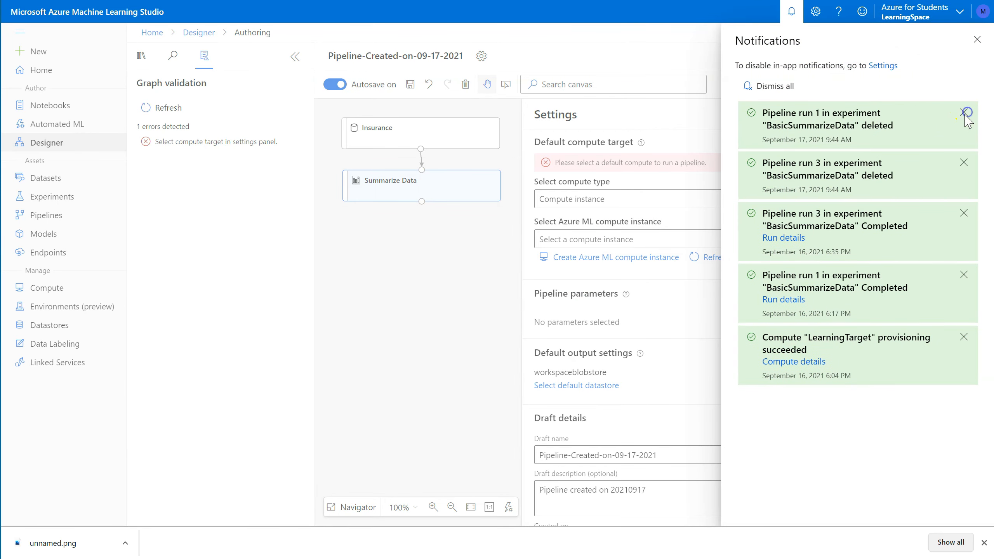
left_click(965, 118)
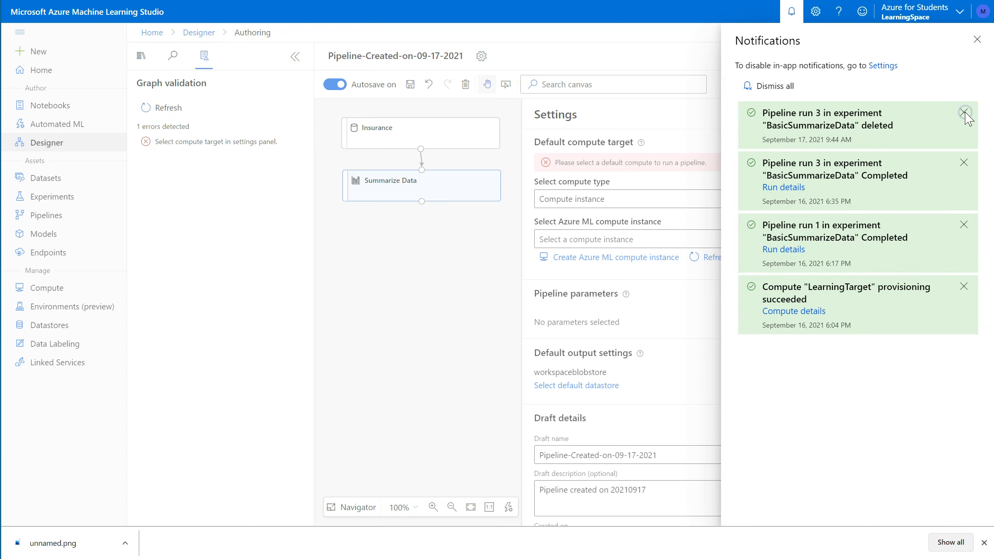
left_click(964, 118)
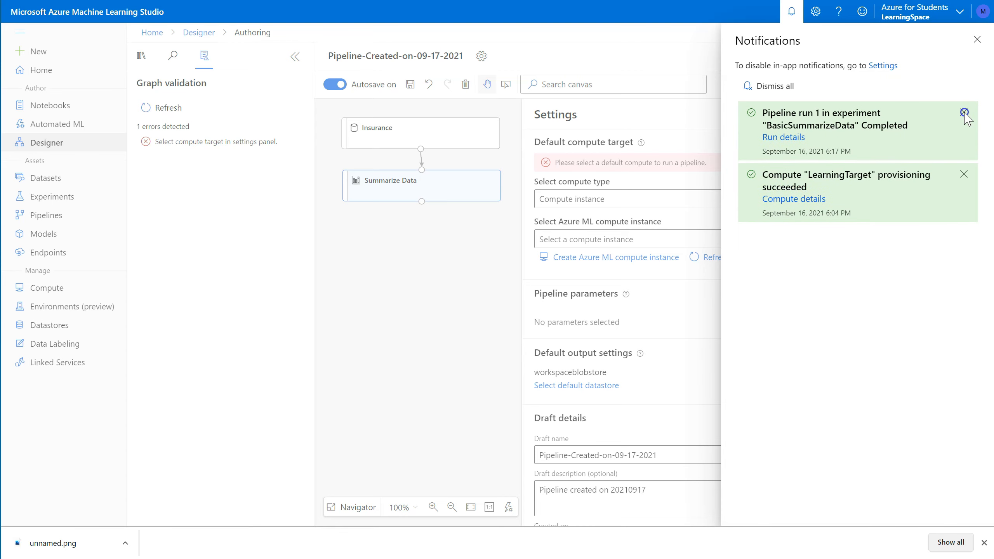
left_click(964, 119)
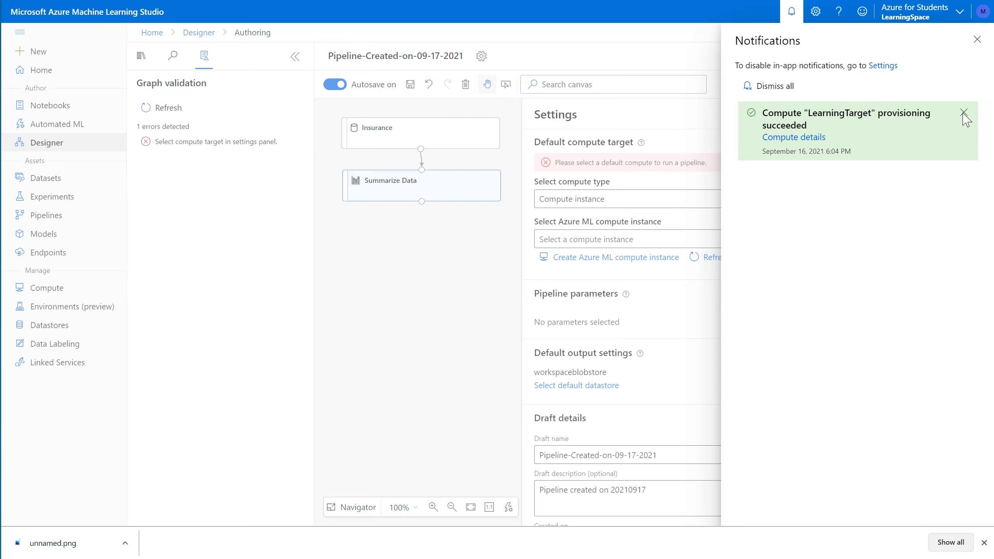
left_click(964, 114)
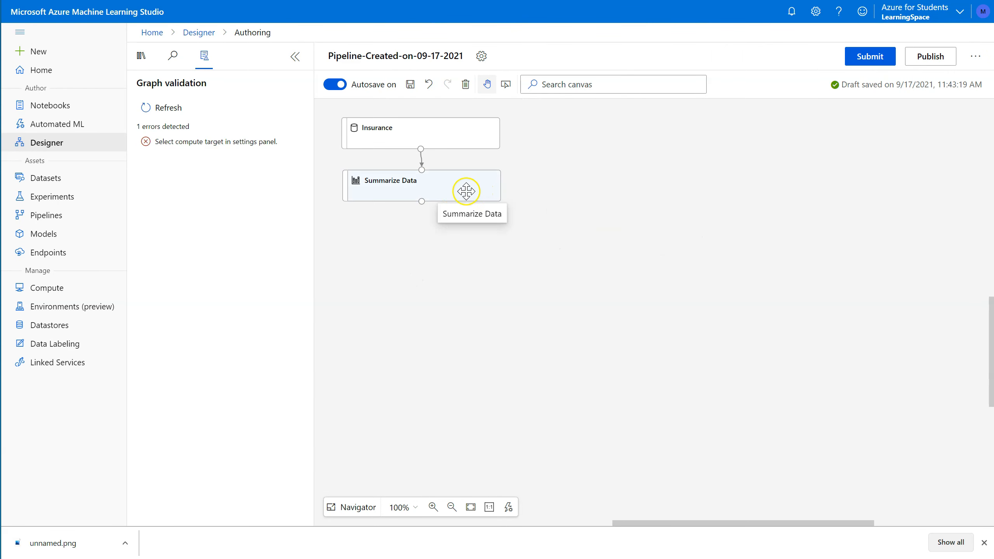
Open Summarize Data's default compute target settings and check the available compute instances
left_click(420, 185)
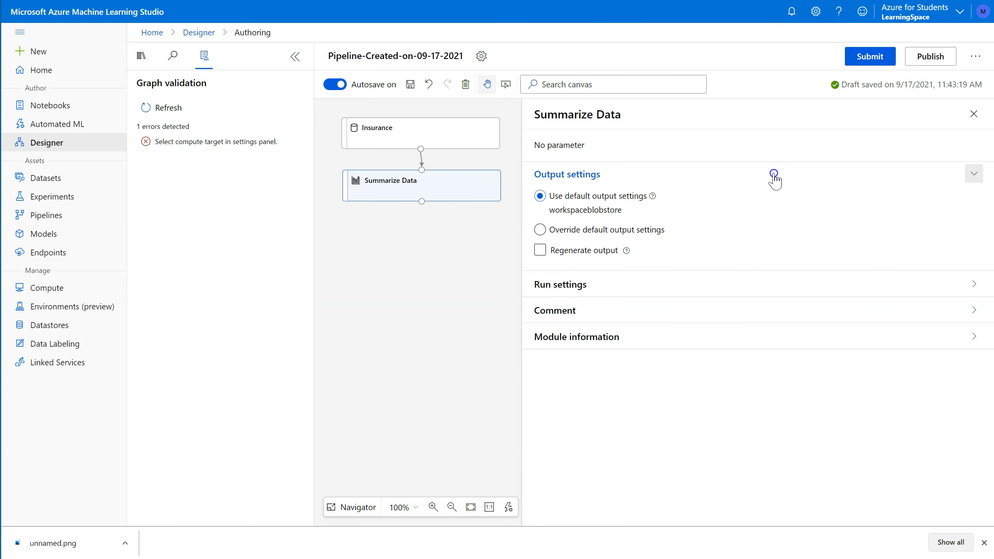
left_click(559, 284)
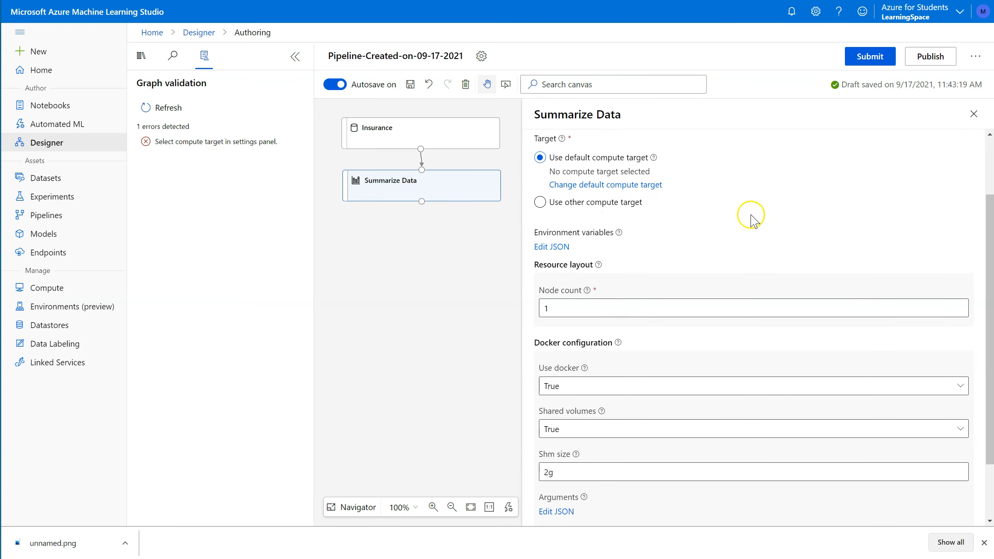
mouse_move(582, 190)
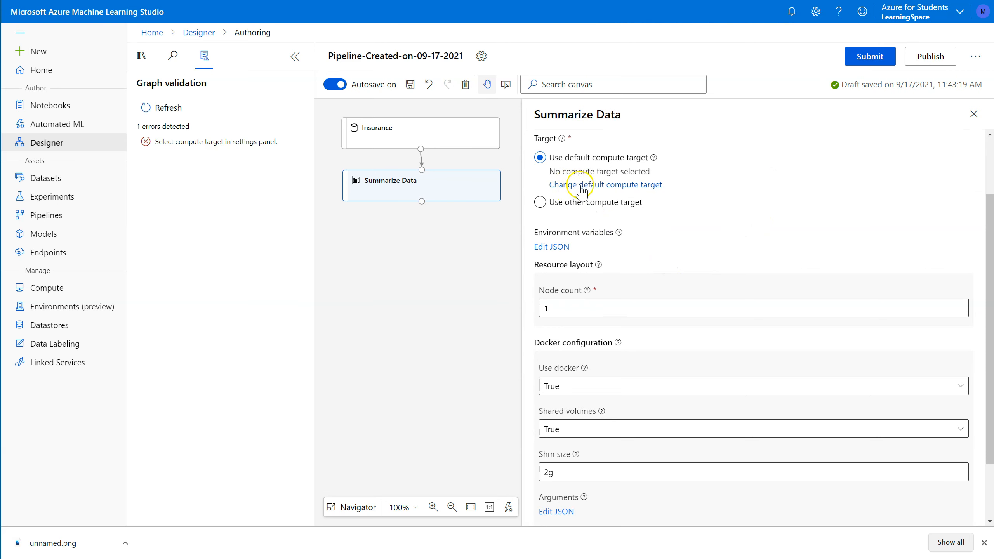
left_click(604, 185)
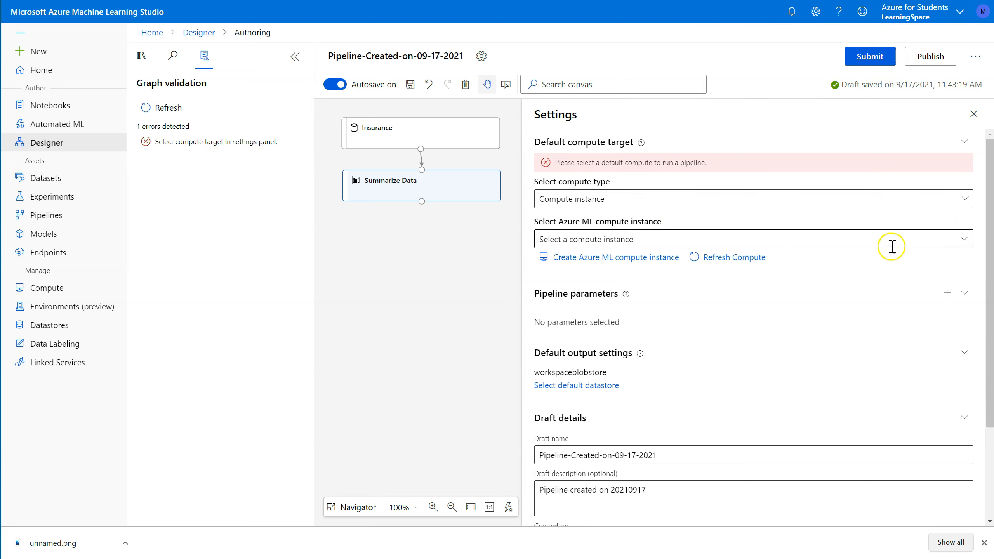
left_click(752, 239)
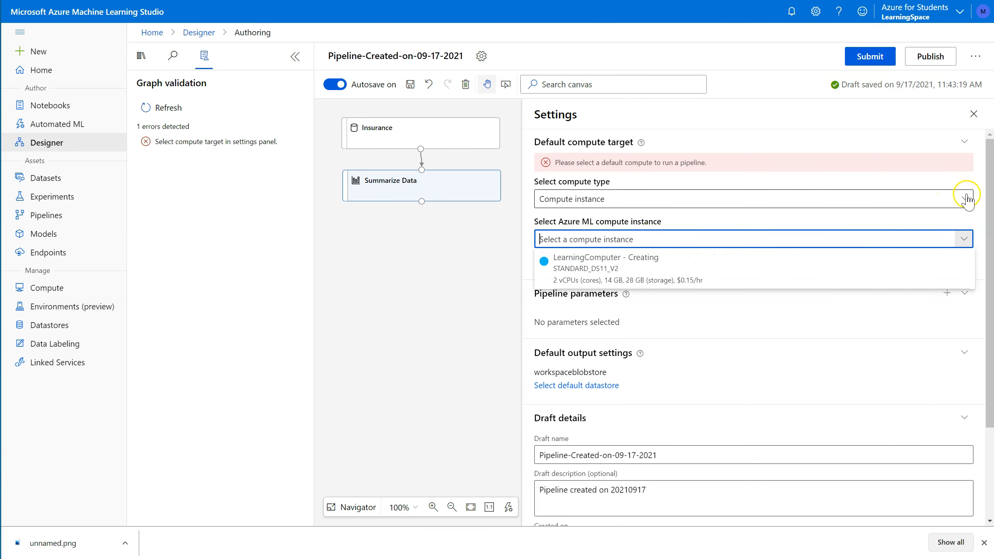
left_click(964, 199)
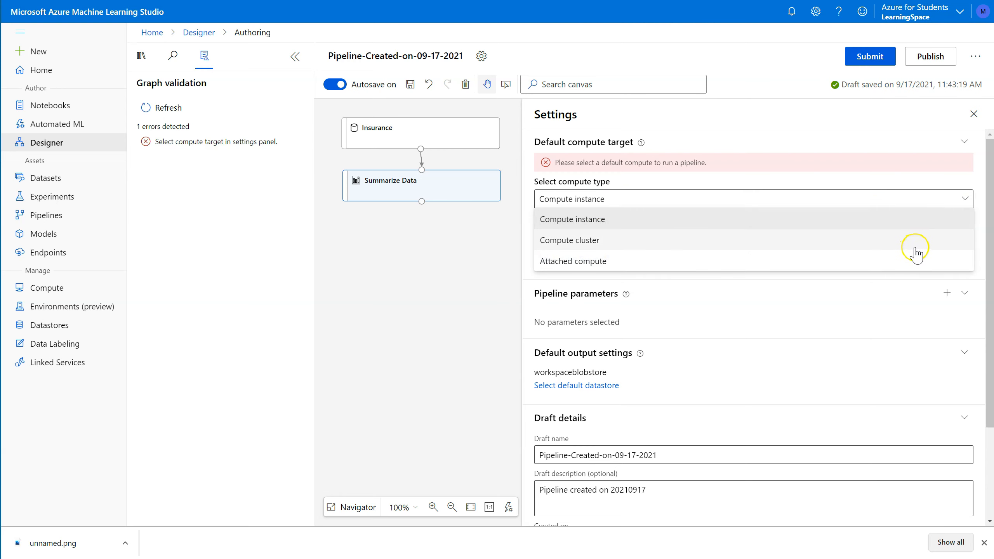
left_click(571, 218)
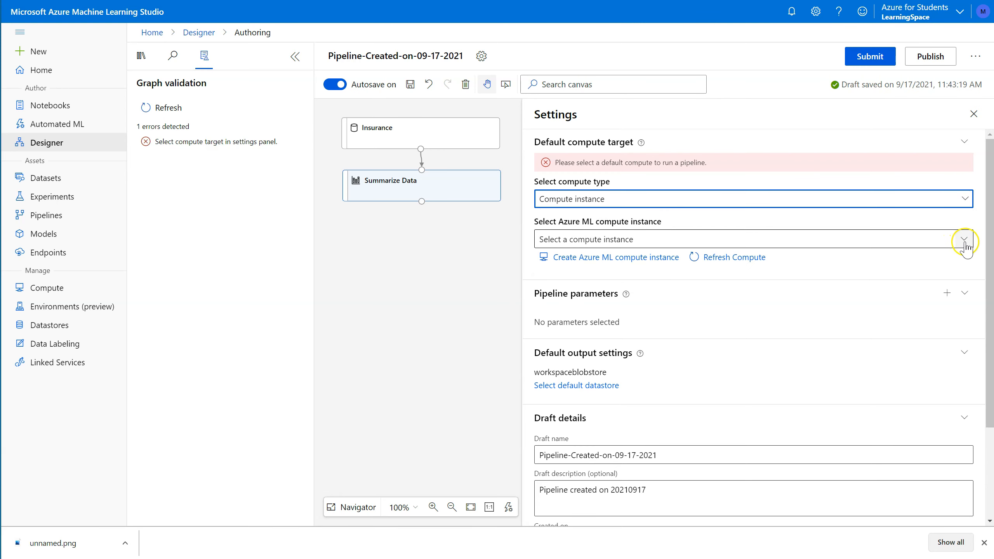
left_click(963, 239)
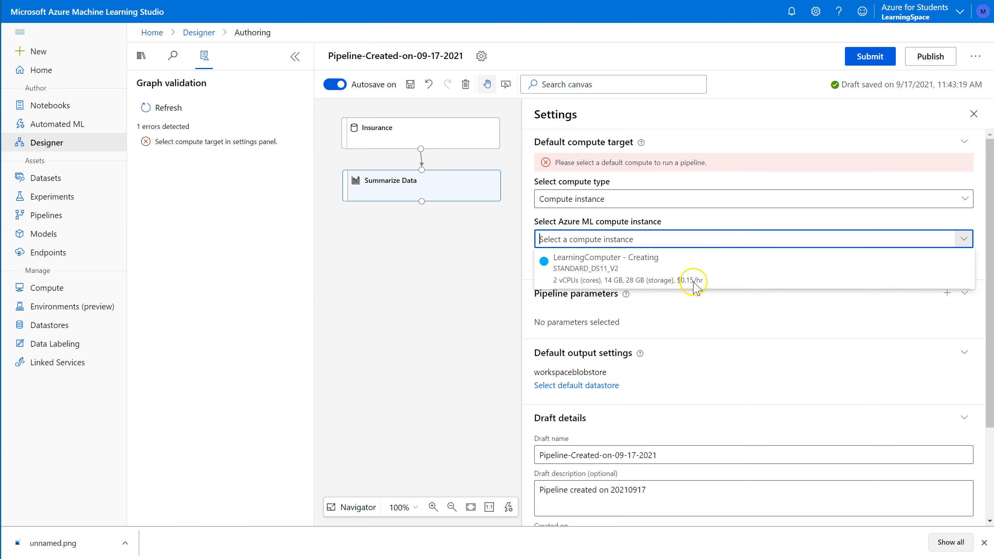
mouse_move(702, 292)
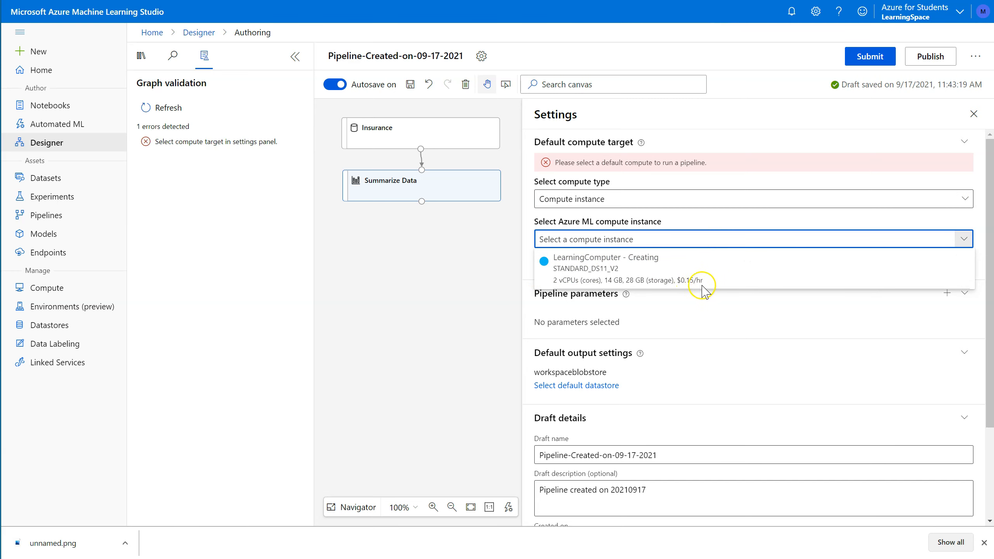
mouse_move(711, 284)
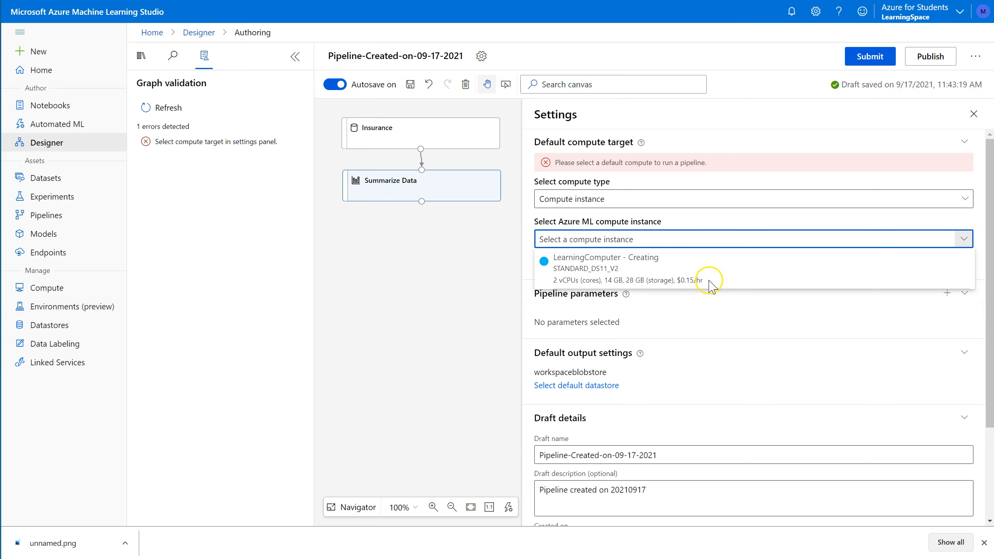
Close and reopen the compute target settings, again keeping Compute instance as the type
left_click(974, 115)
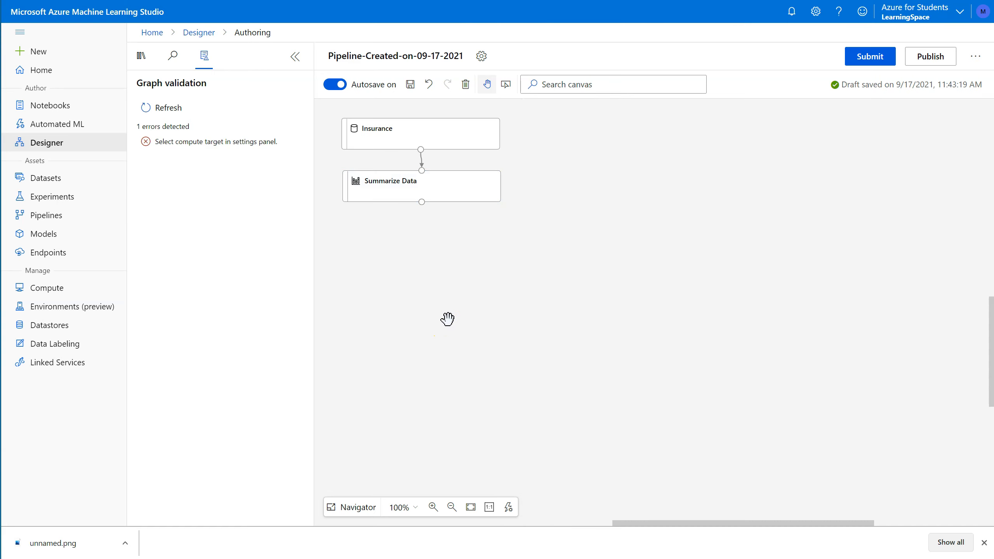
left_click(421, 187)
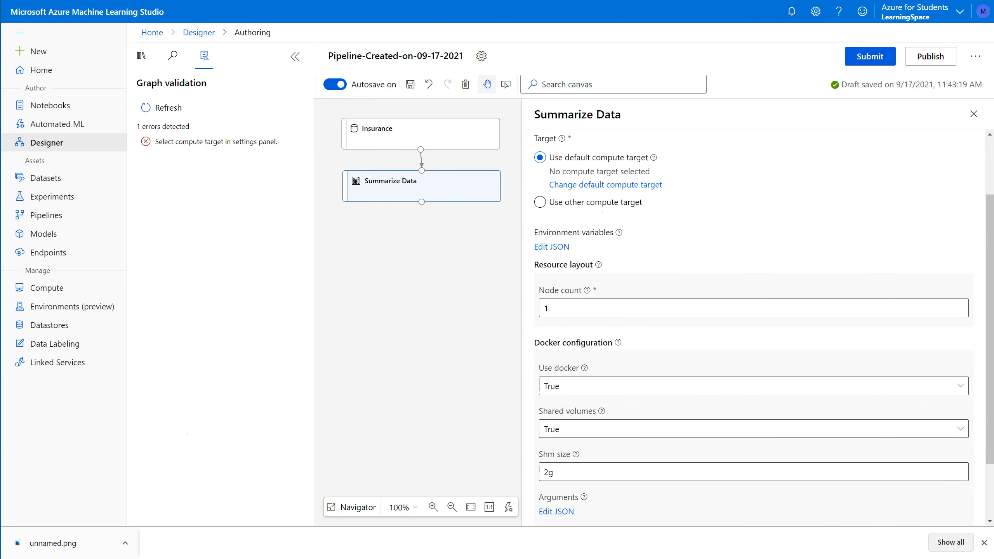
left_click(481, 56)
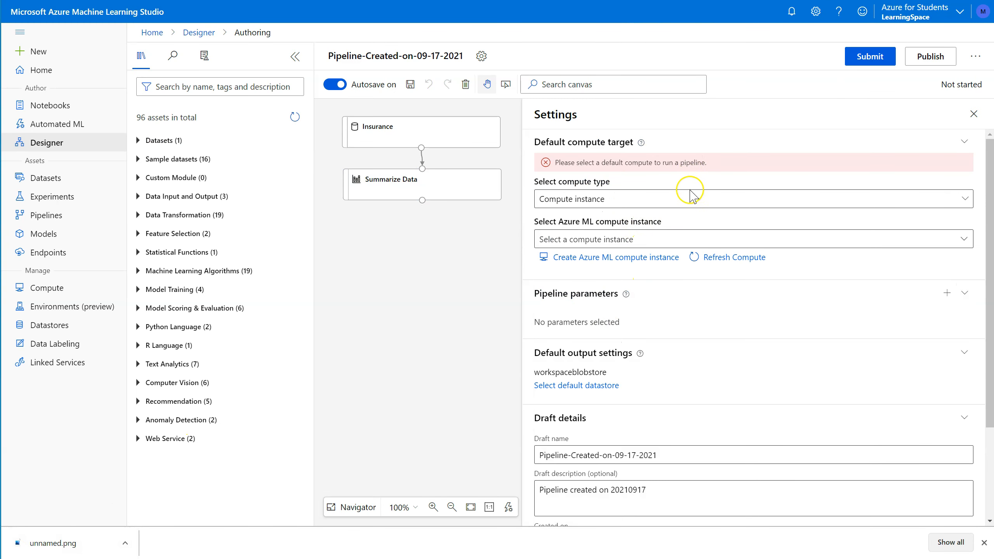
left_click(752, 199)
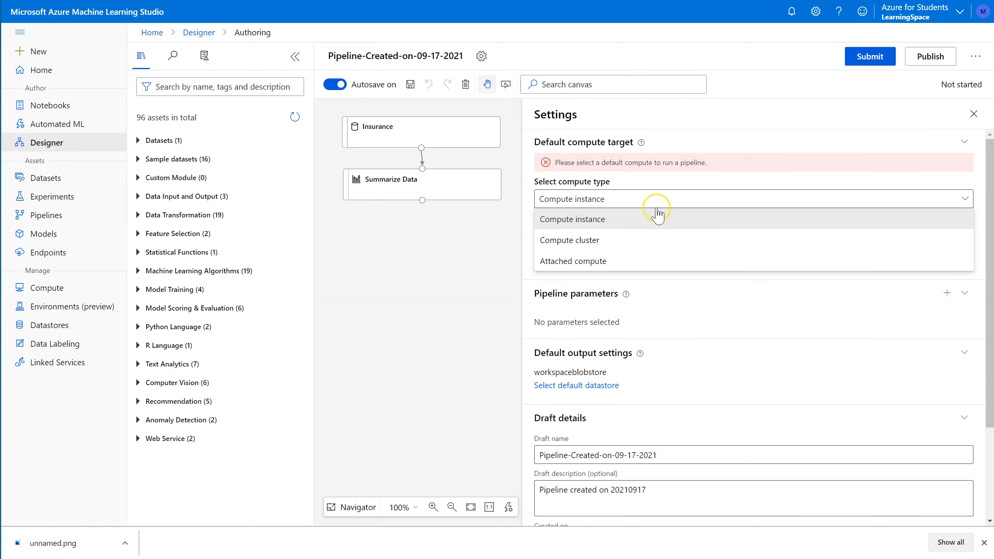
left_click(572, 219)
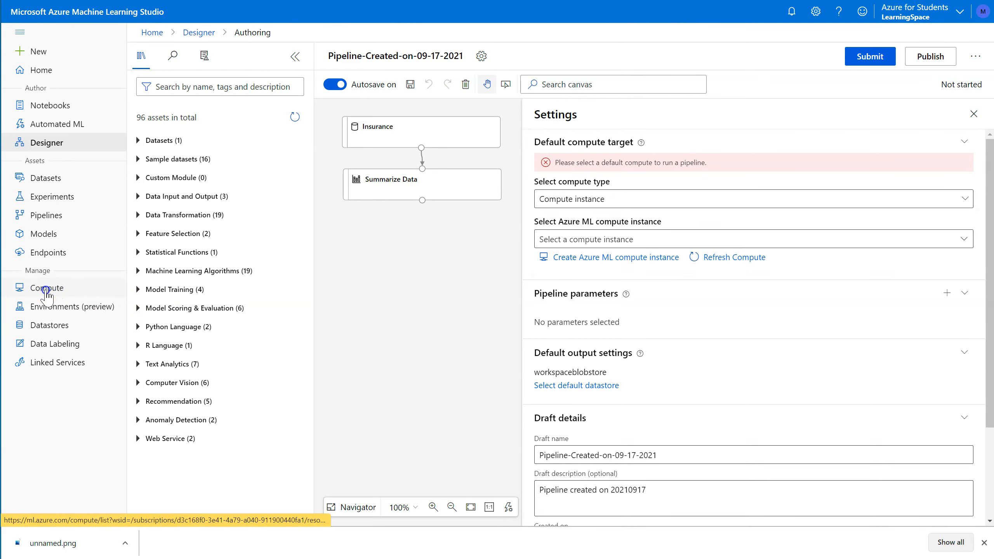
Go to the Compute page to watch LearningComputer's creation status
left_click(46, 287)
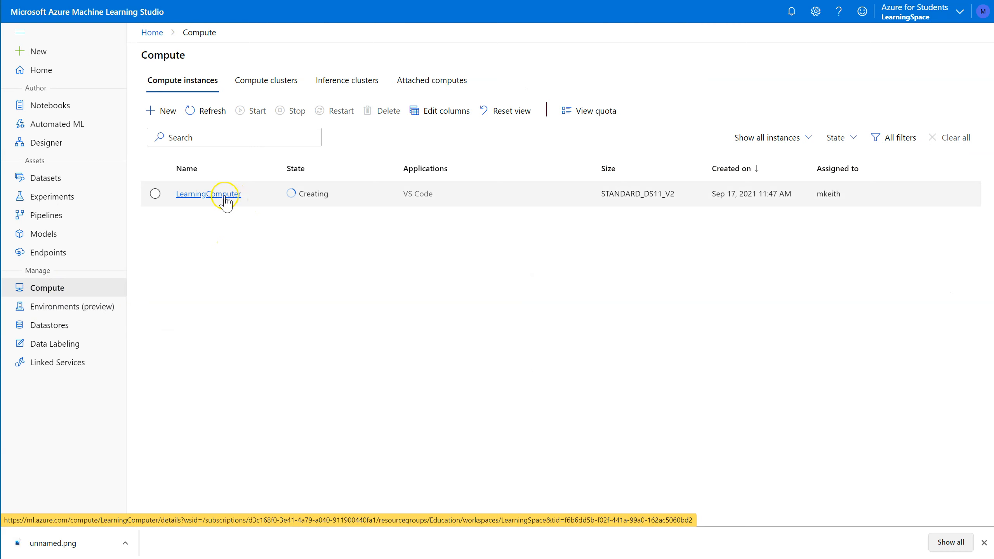
mouse_move(363, 195)
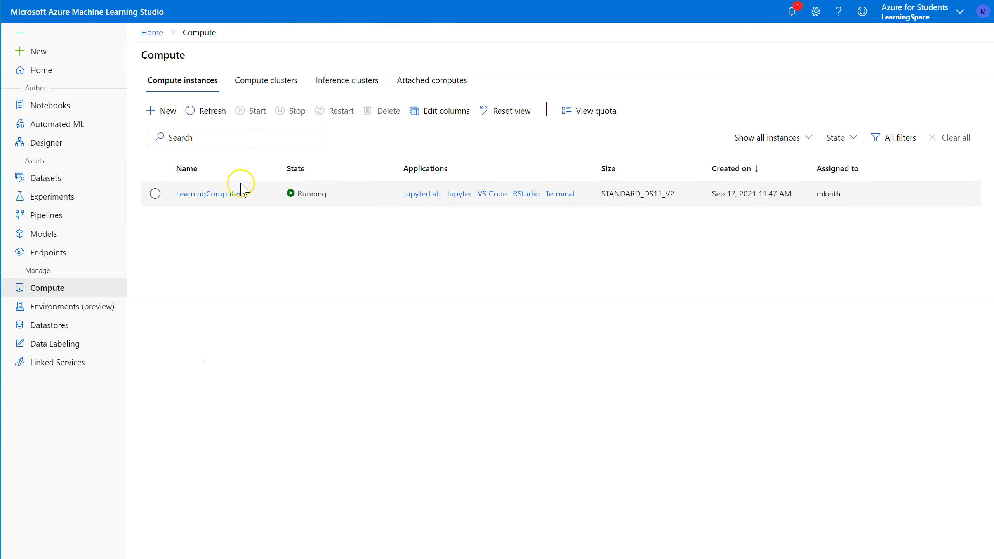
mouse_move(46, 215)
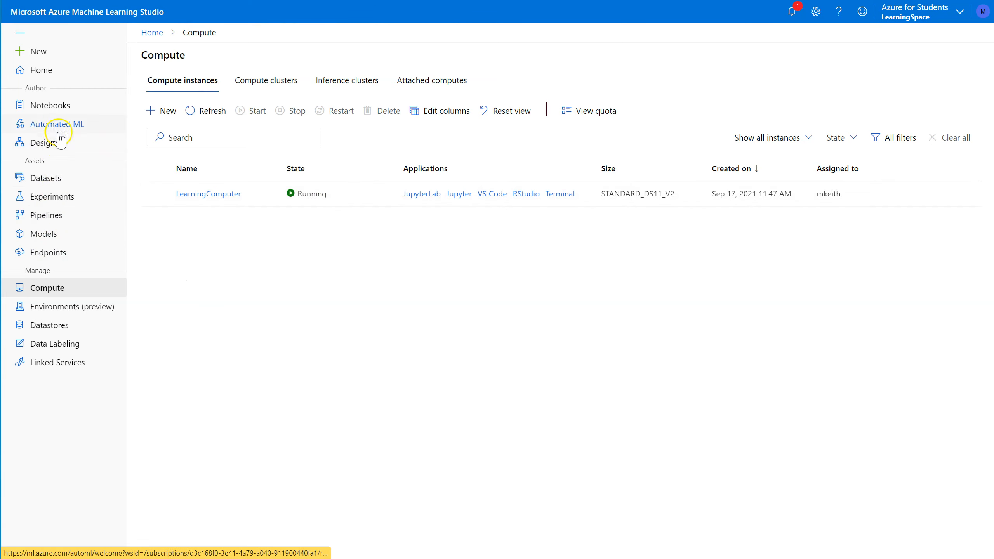
Dismiss the display-name callout, check the BasicSummarizeData experiment, and return to the Designer draft
left_click(45, 215)
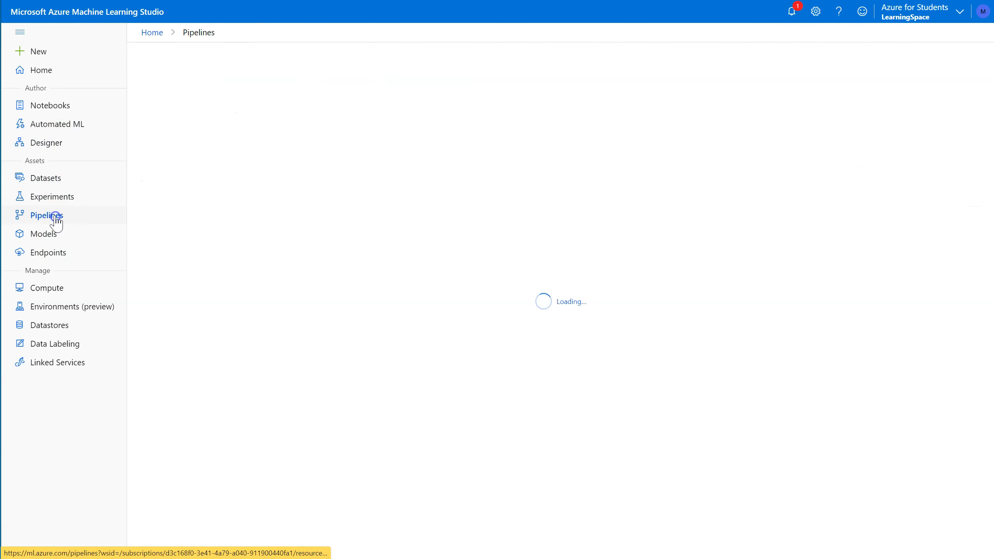
left_click(45, 216)
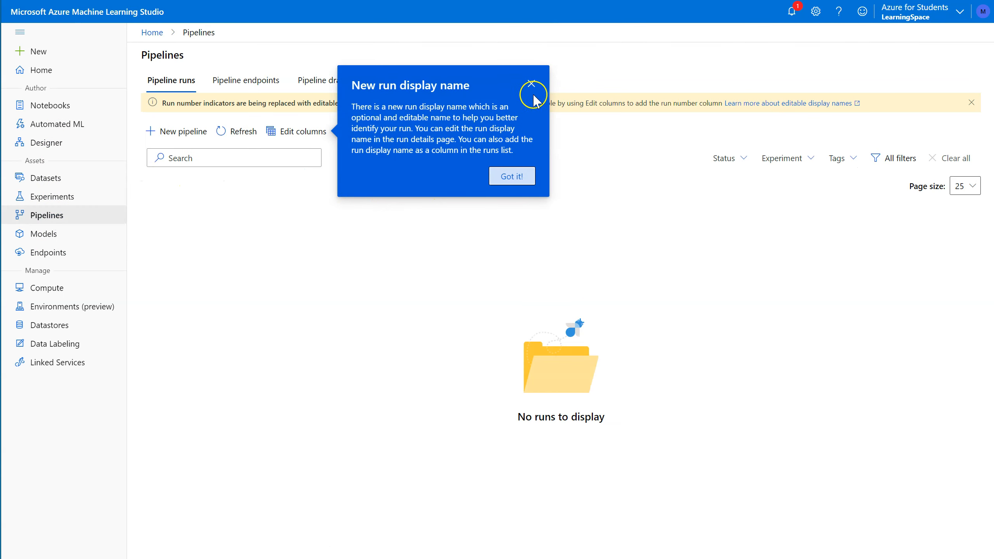
left_click(512, 175)
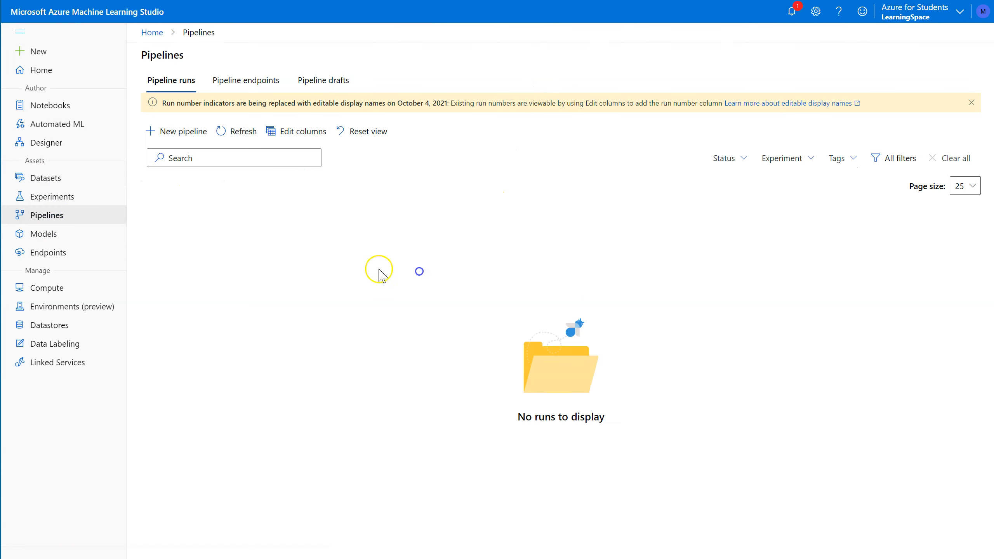
left_click(53, 197)
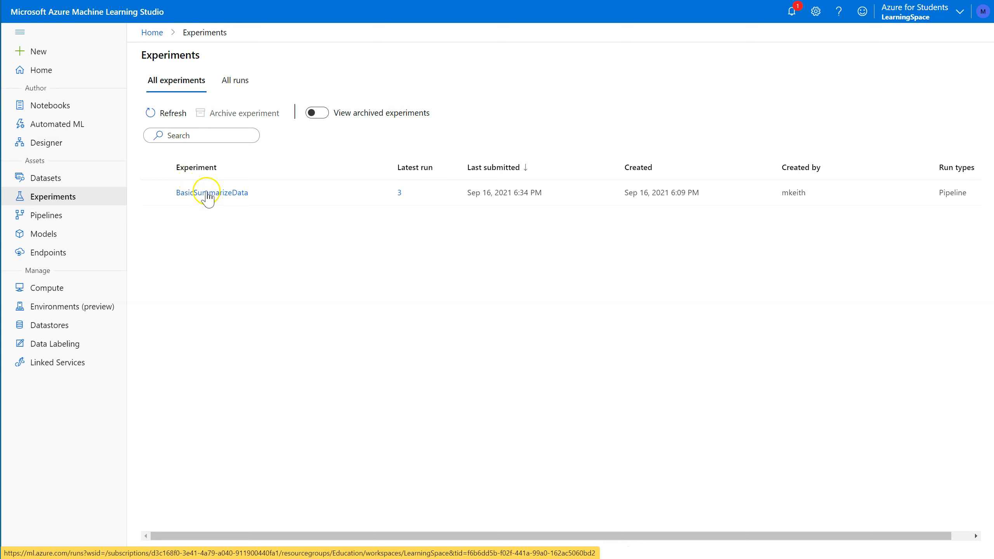
left_click(47, 142)
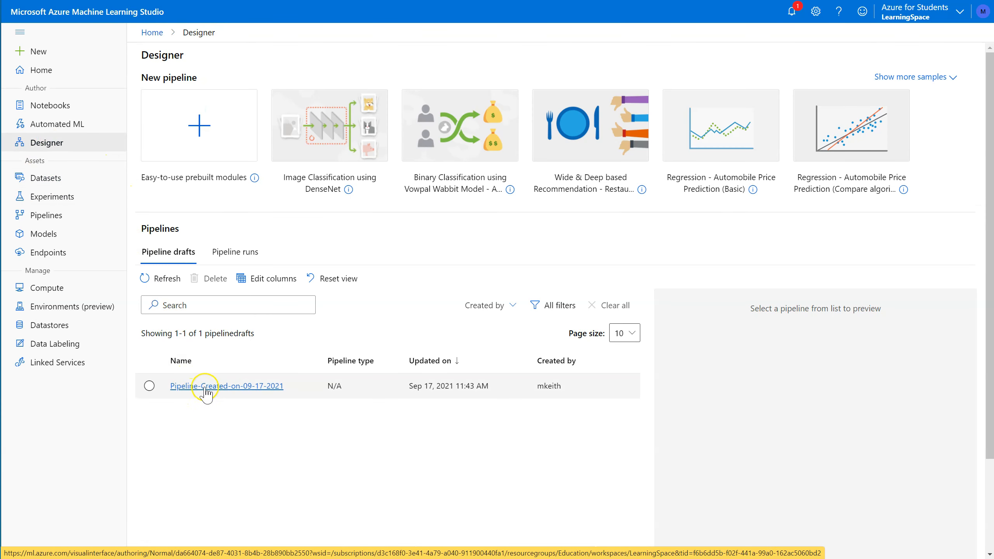
left_click(53, 196)
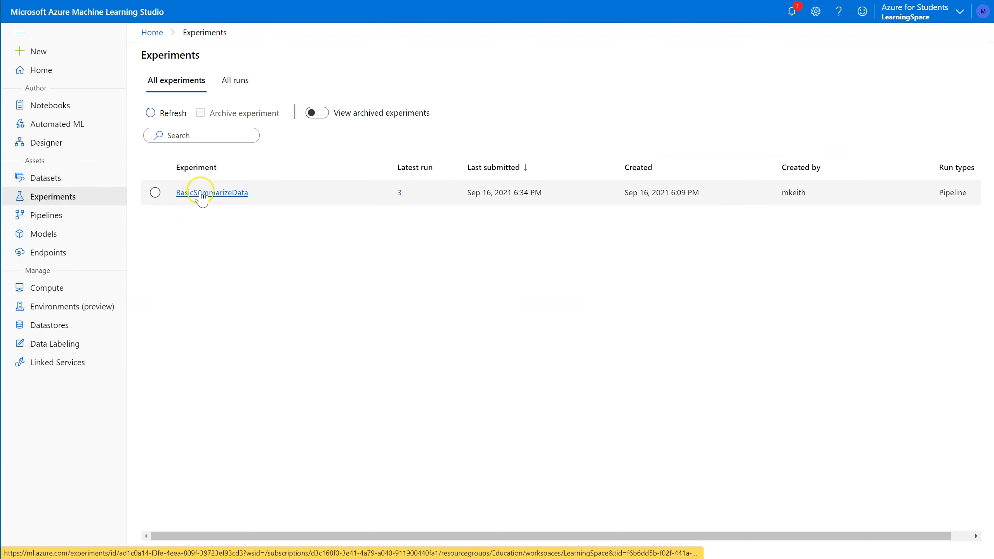
left_click(213, 192)
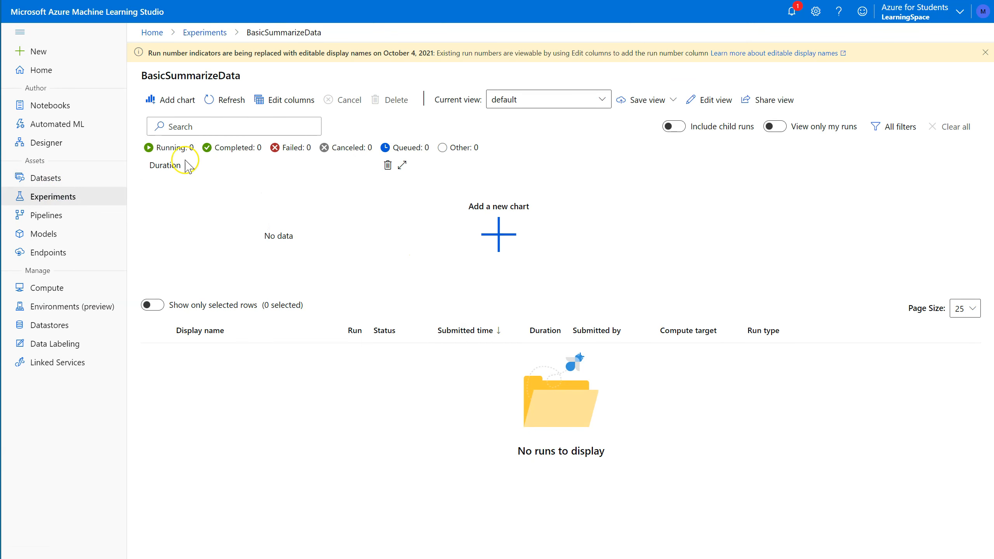
mouse_move(398, 198)
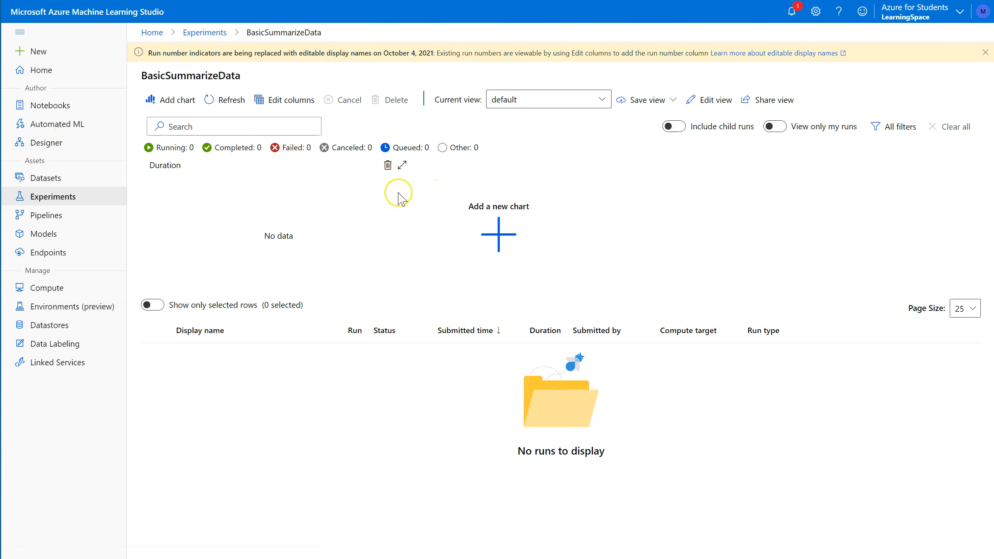
left_click(47, 142)
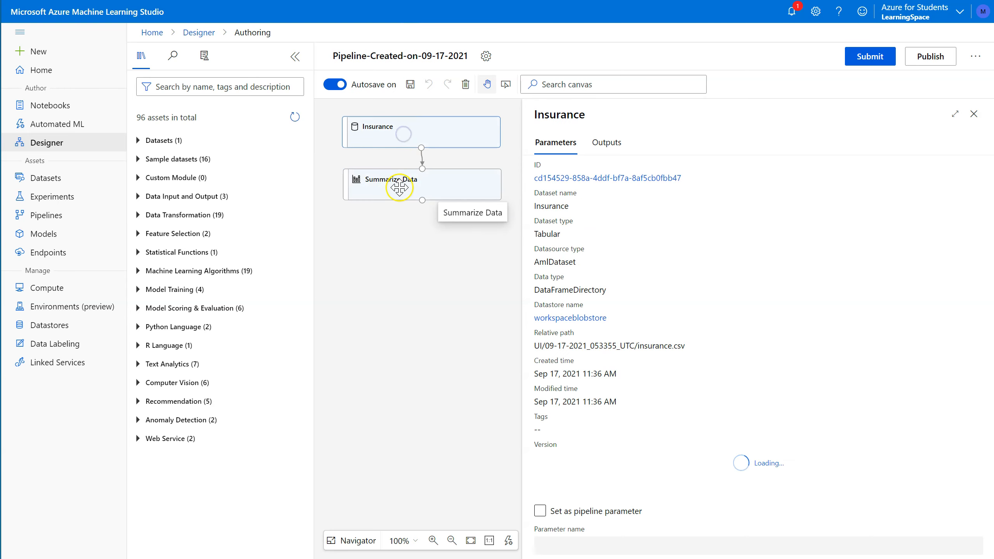
Set the running LearningComputer instance as the pipeline's default compute target from Summarize Data's run settings
left_click(974, 114)
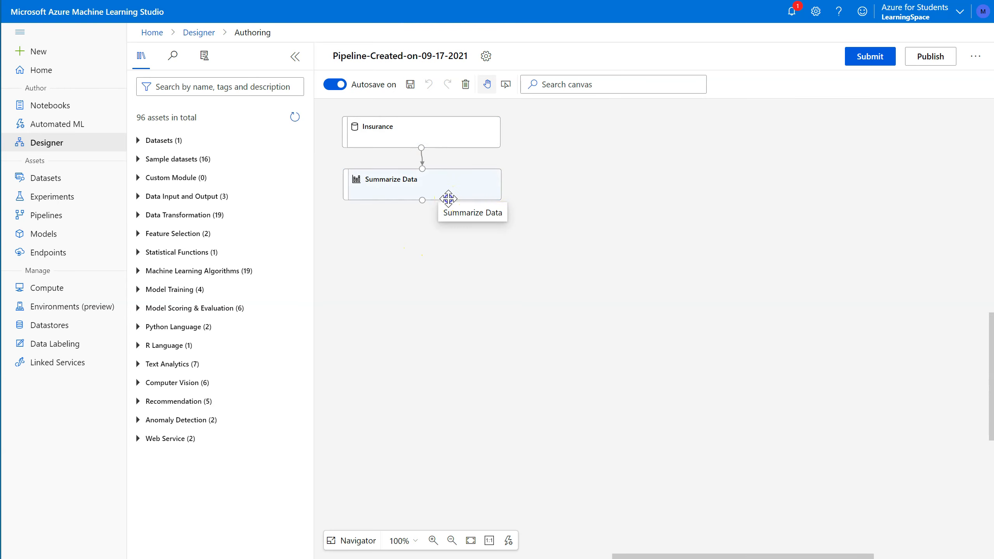
left_click(422, 184)
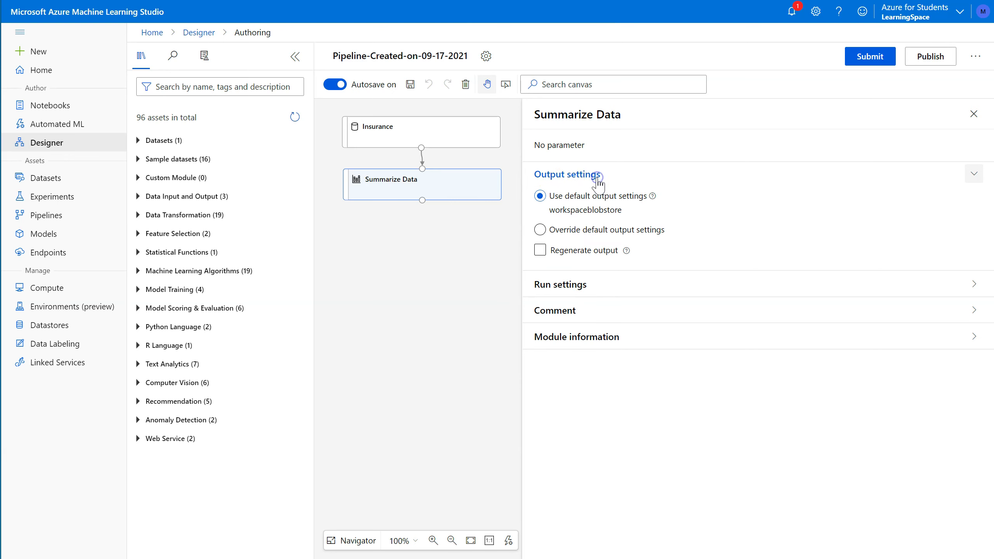
left_click(559, 284)
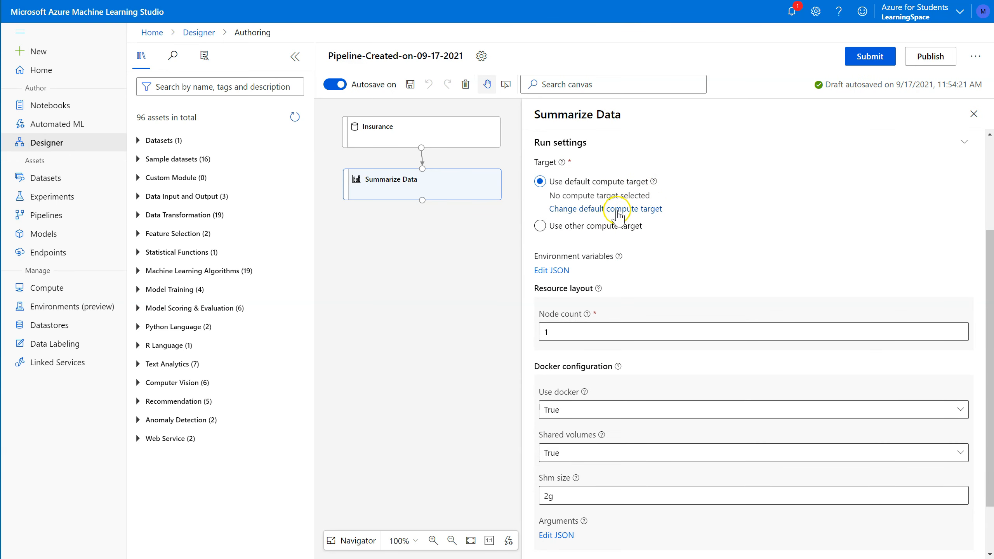
left_click(604, 209)
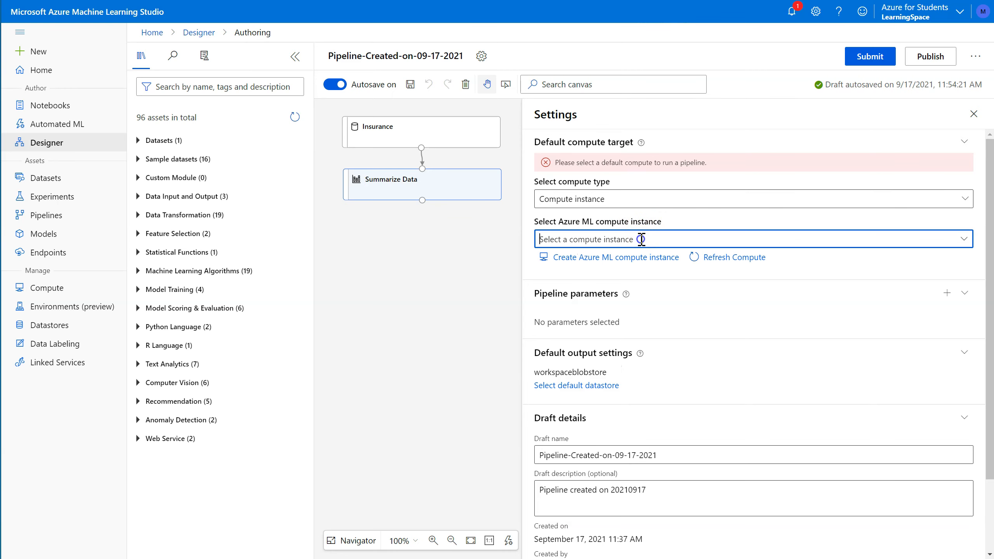
left_click(749, 239)
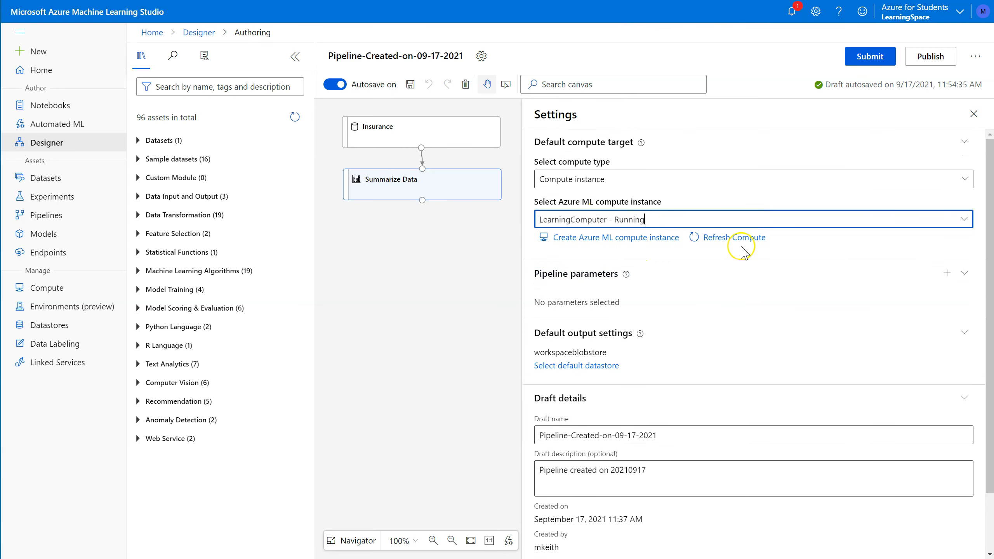
mouse_move(783, 132)
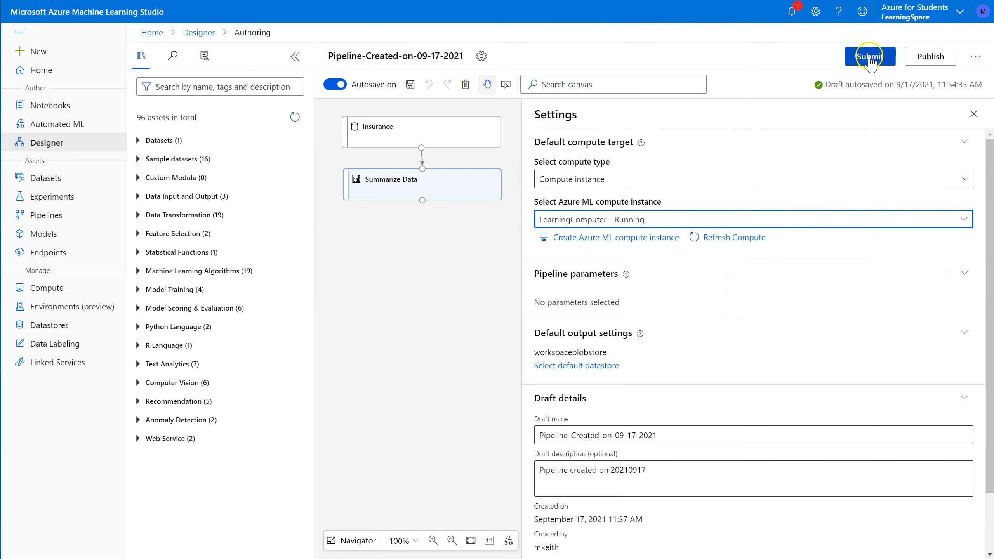
Submit the pipeline run under the existing BasicSummarizeData experiment
left_click(870, 56)
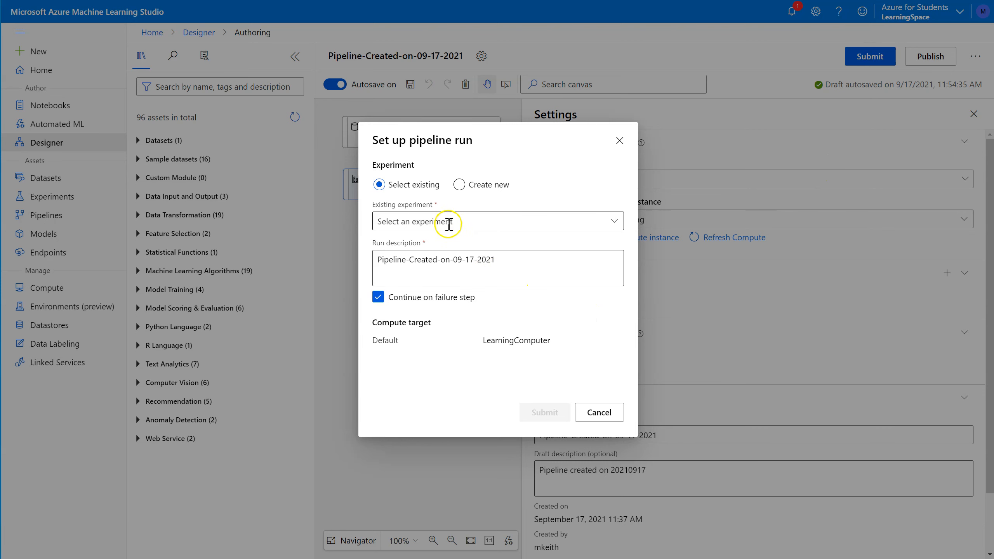
mouse_move(439, 221)
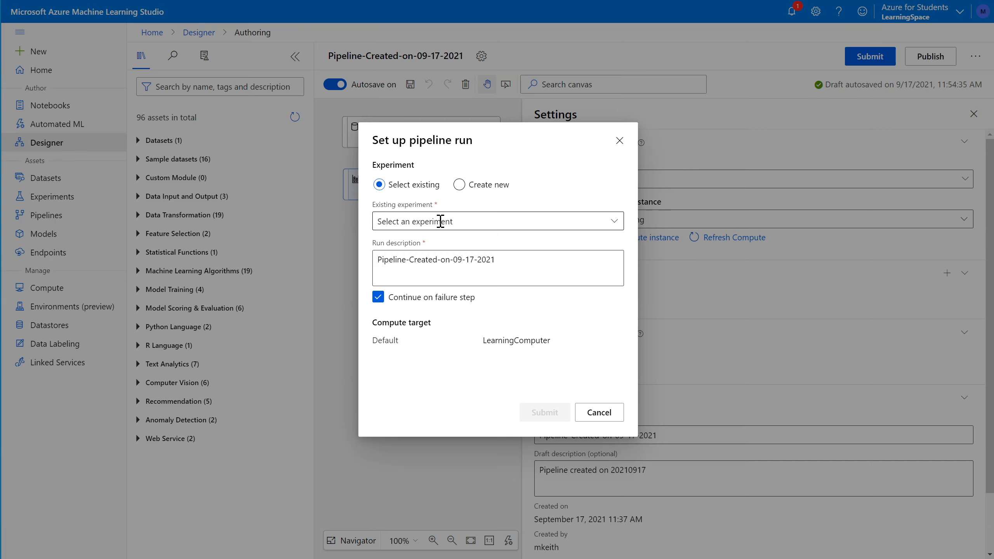
left_click(496, 220)
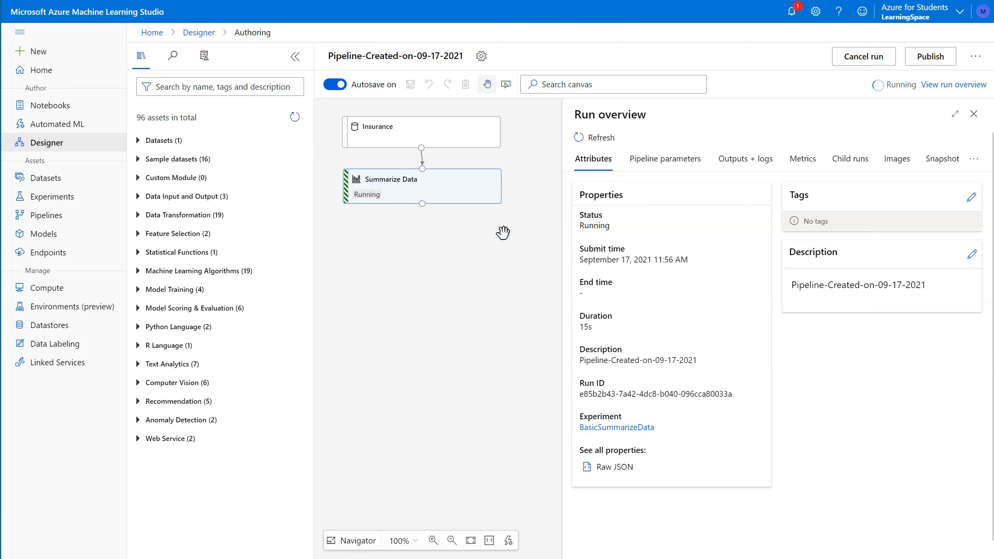
mouse_move(888, 108)
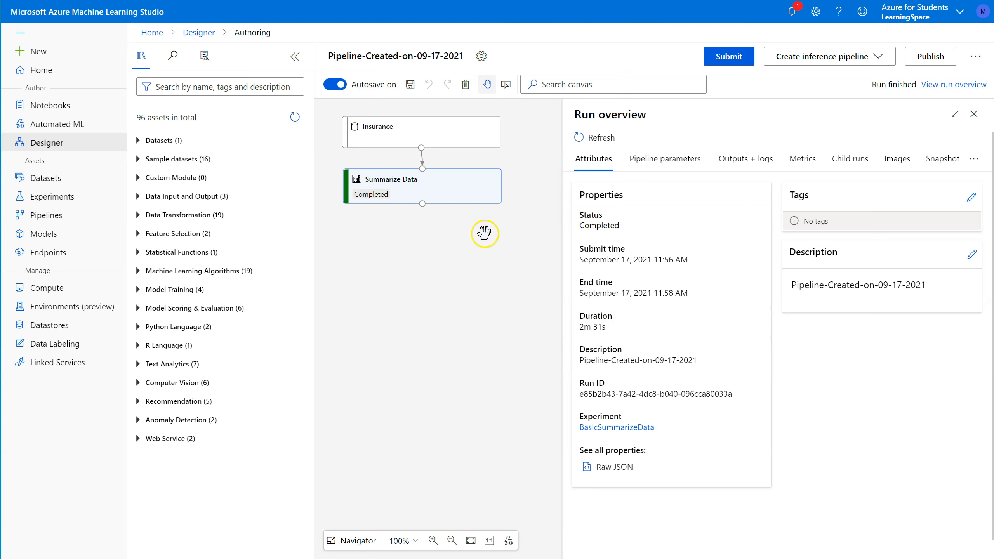
mouse_move(454, 190)
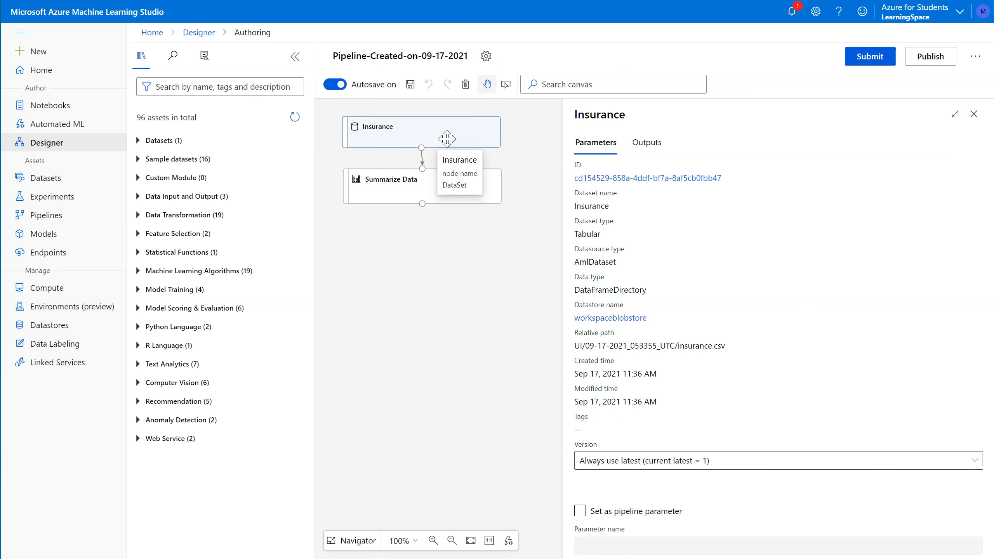
mouse_move(448, 189)
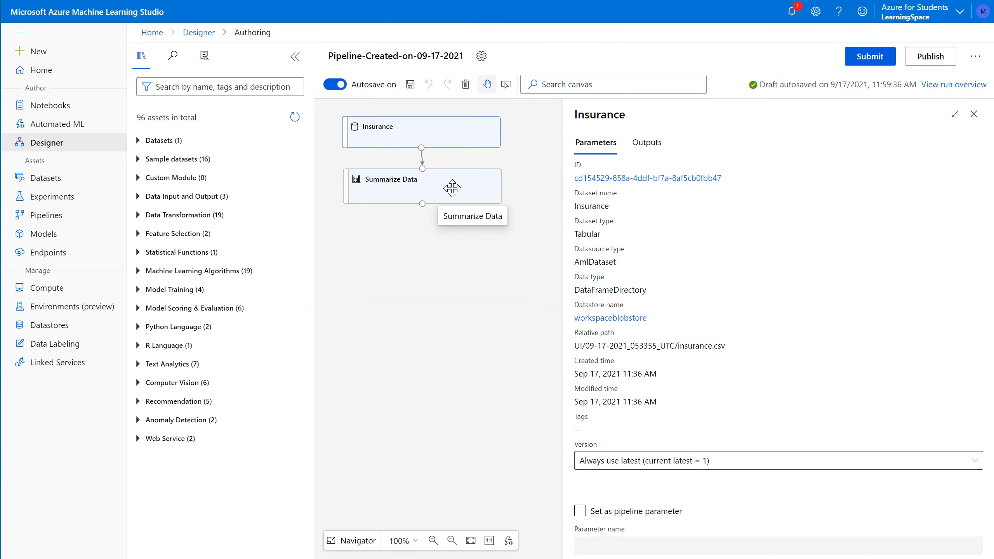
mouse_move(338, 316)
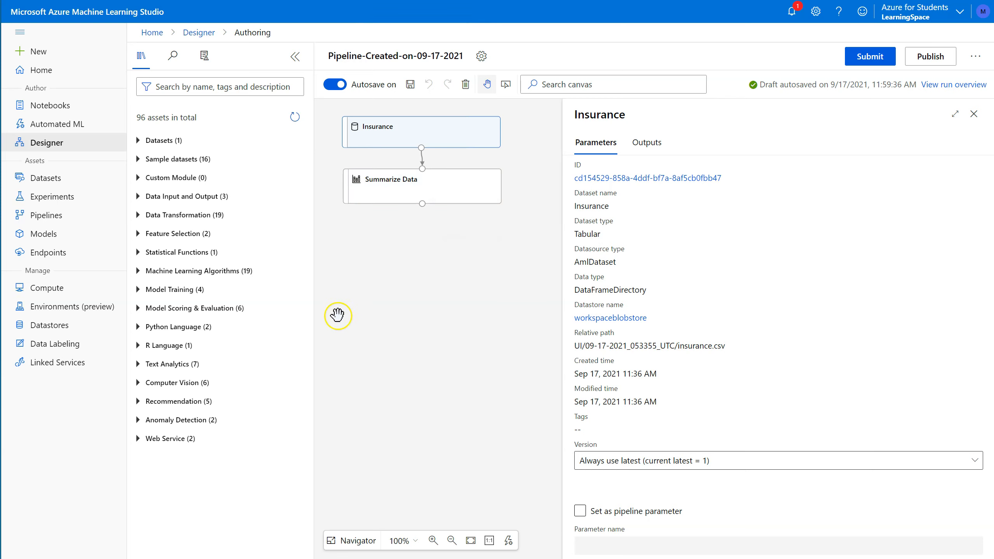
mouse_move(463, 197)
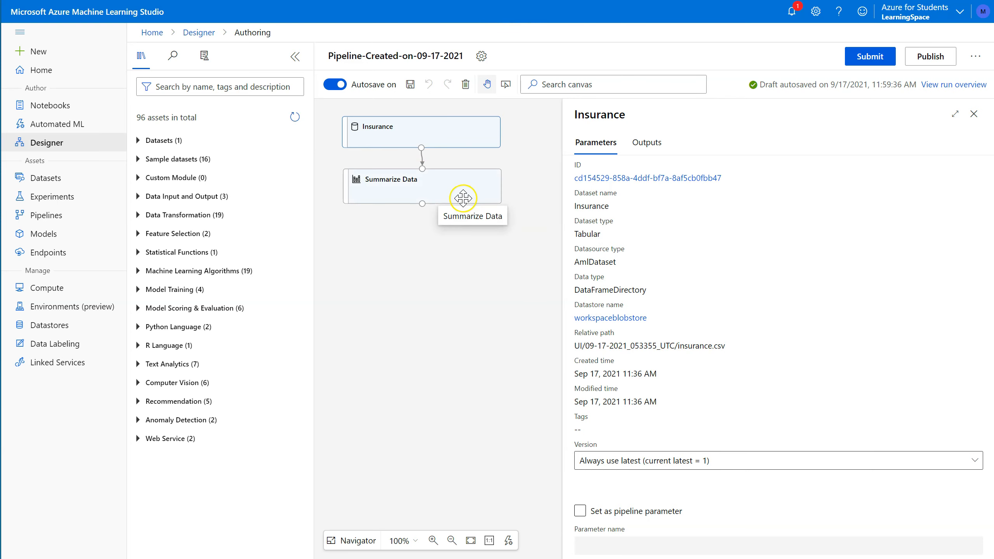
Select the Summarize Data module after the run completes and bring up its actions menu
left_click(422, 186)
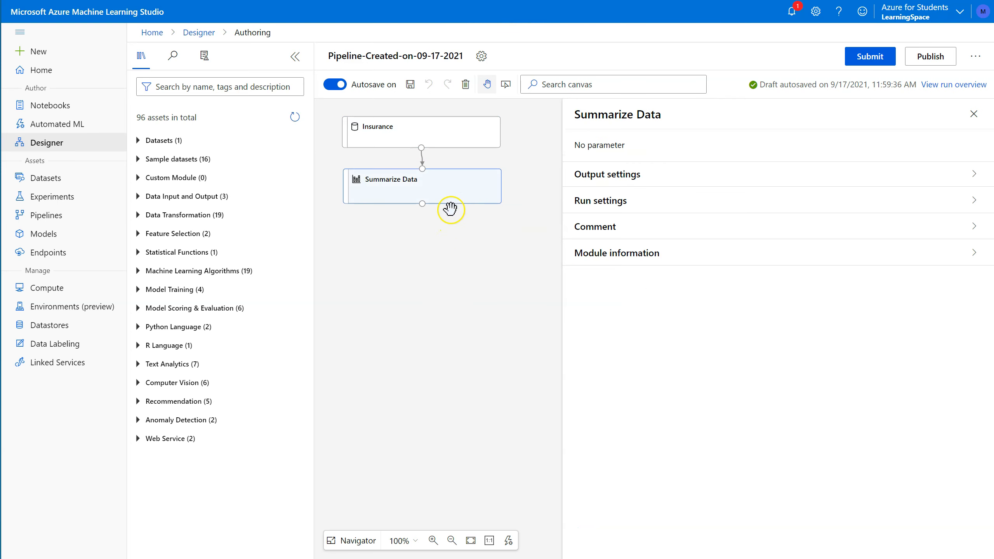
right_click(449, 186)
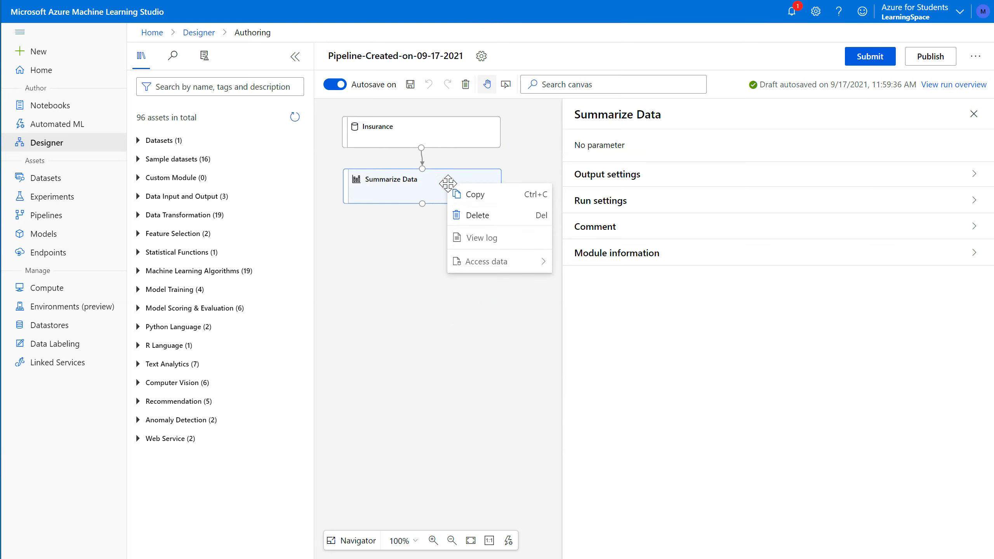
mouse_move(482, 277)
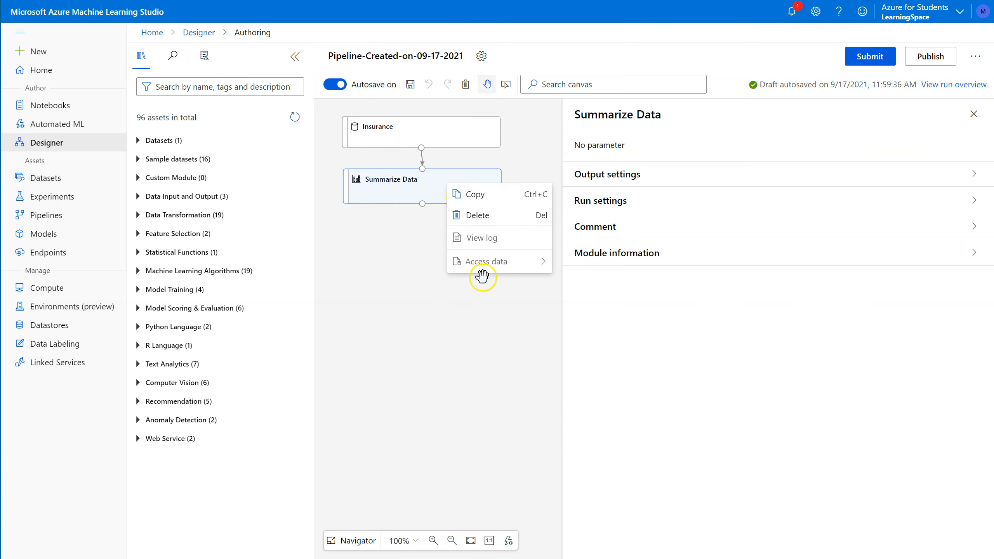
mouse_move(480, 247)
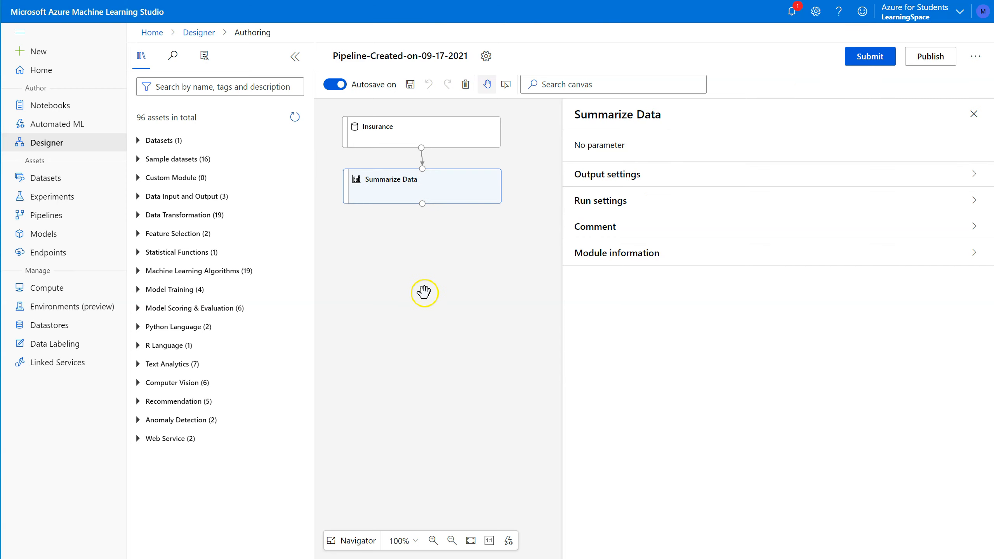
mouse_move(453, 188)
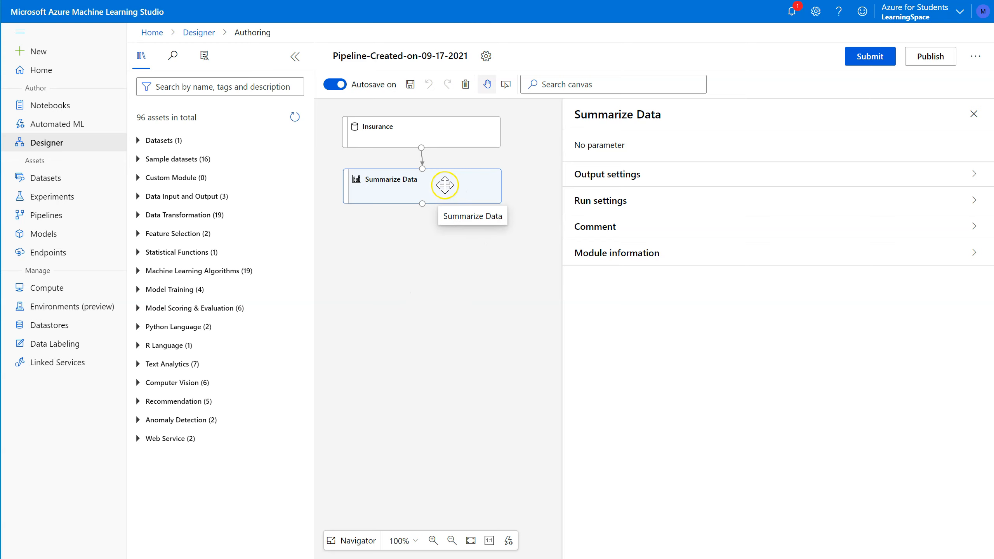
right_click(446, 186)
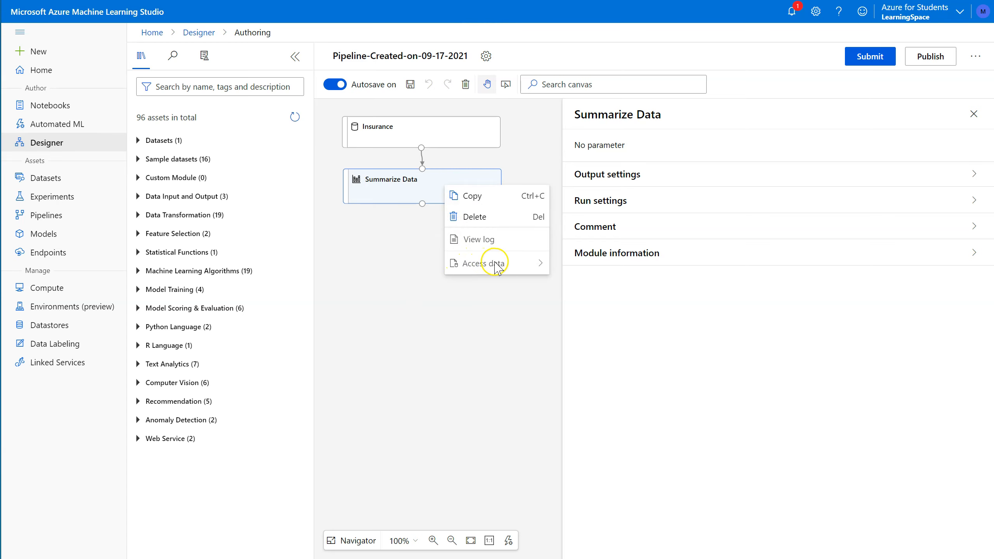
mouse_move(487, 246)
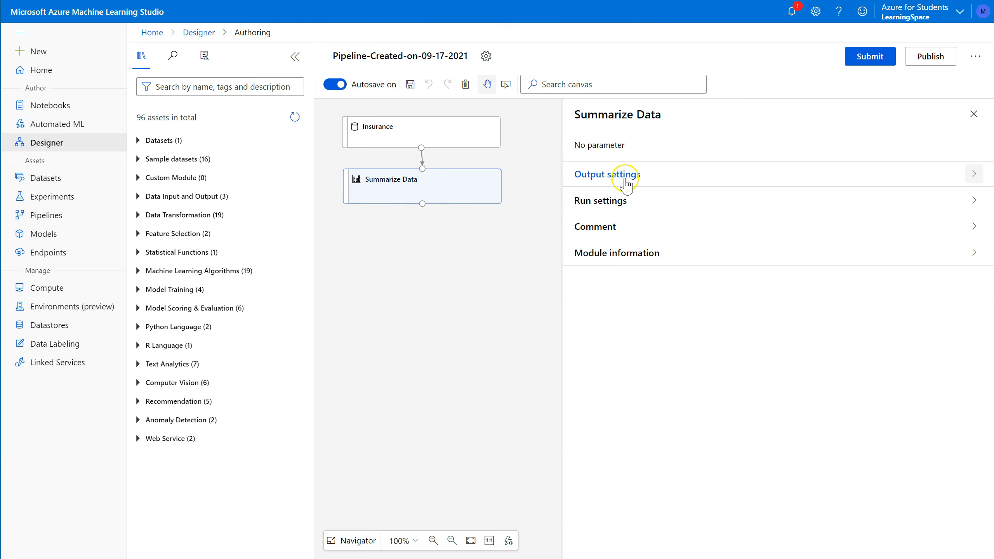
mouse_move(46, 177)
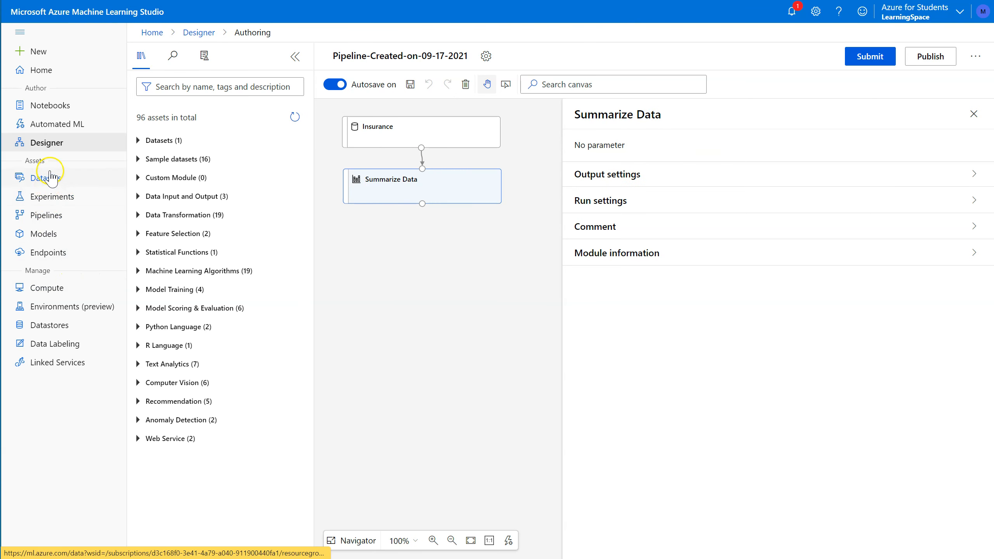
Open Pipelines > Pipeline runs to find the completed plucky_car_xgrkdzr2 run
left_click(46, 215)
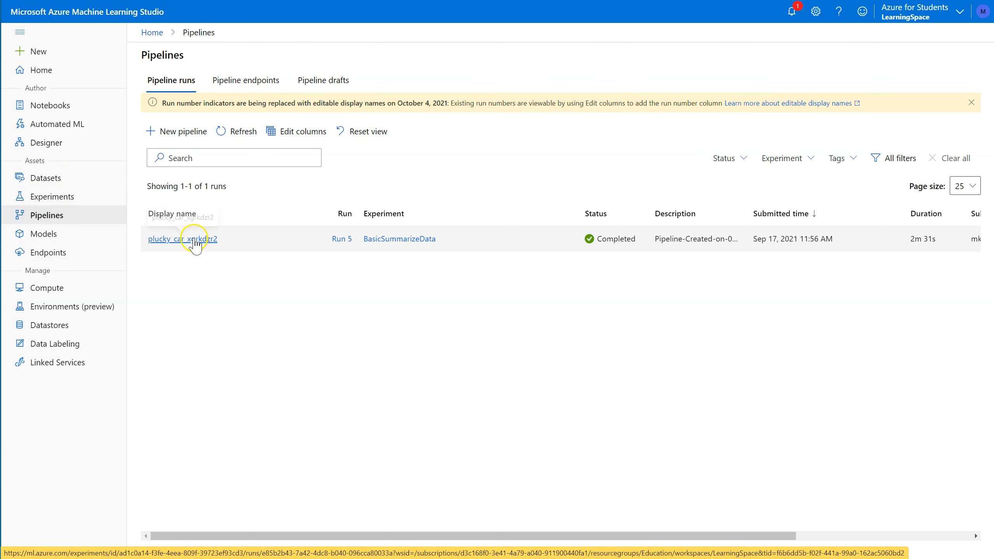
mouse_move(340, 239)
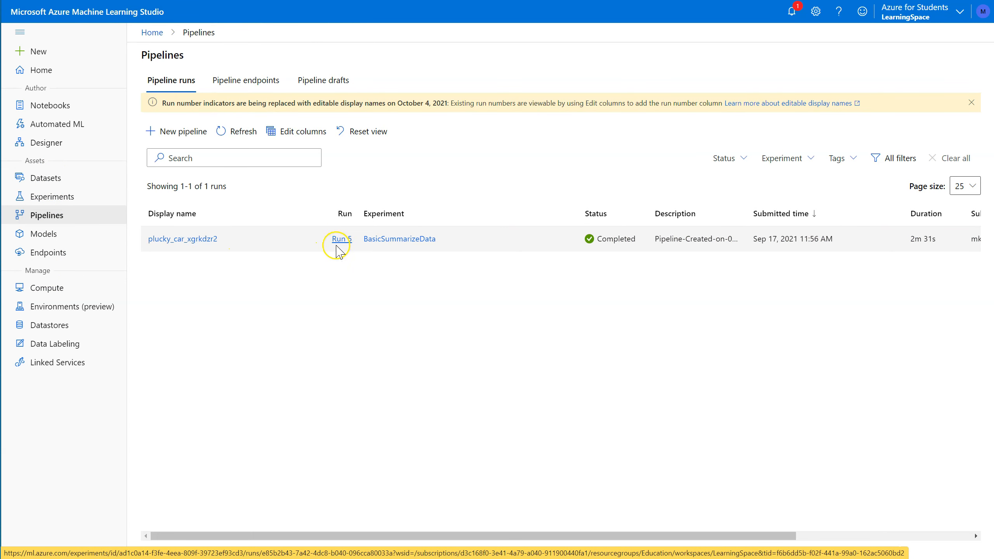
mouse_move(341, 239)
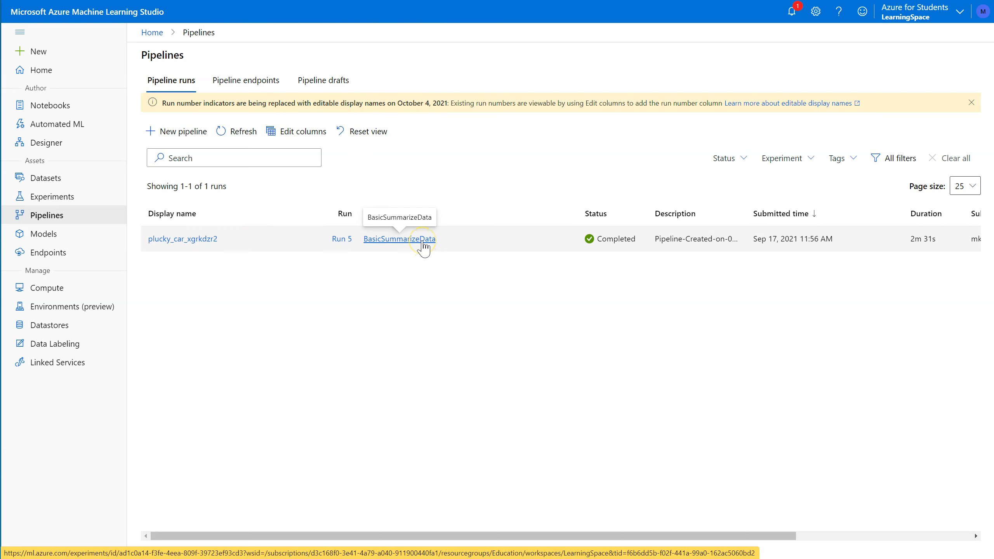
mouse_move(229, 254)
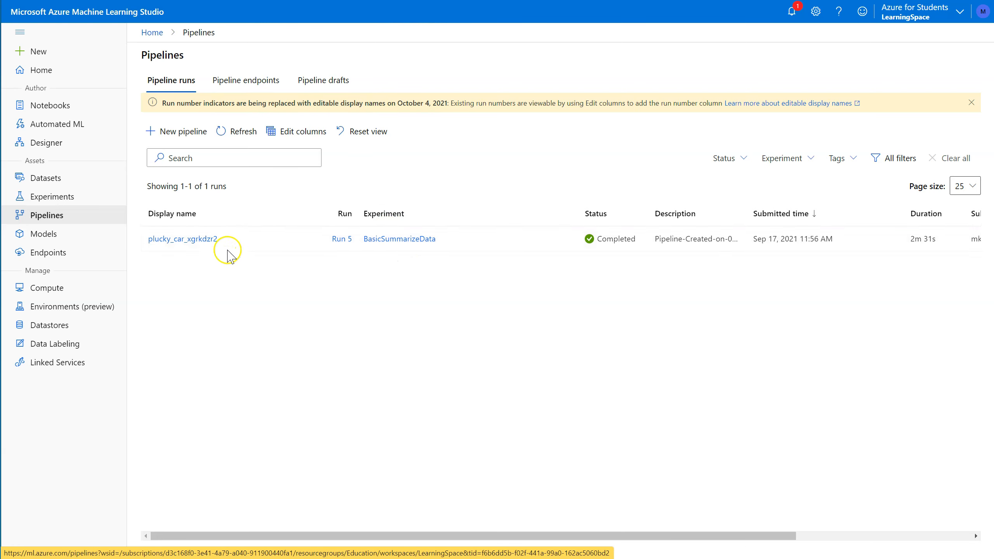
mouse_move(182, 238)
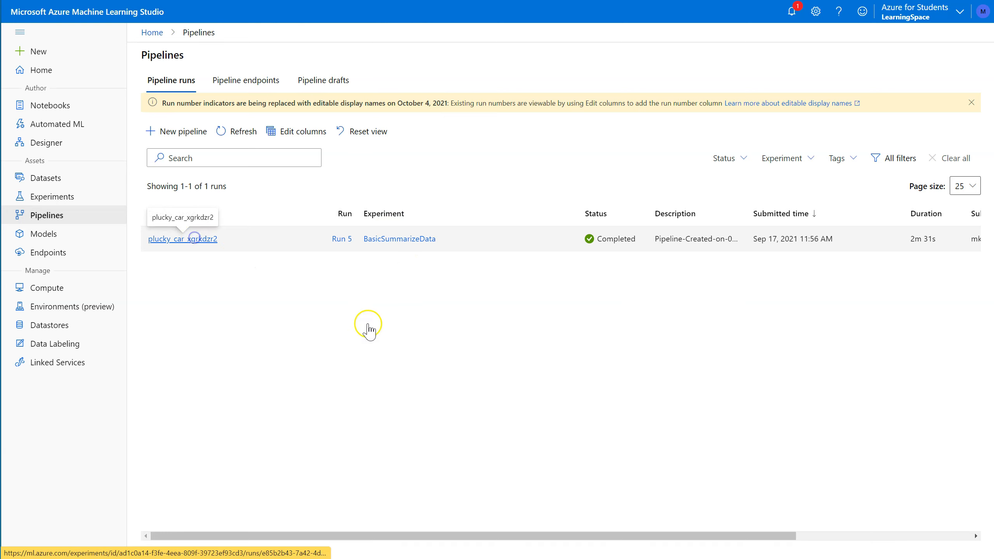
Open the plucky_car_xgrkdzr2 run and show the Summarize Data step's output actions
left_click(182, 239)
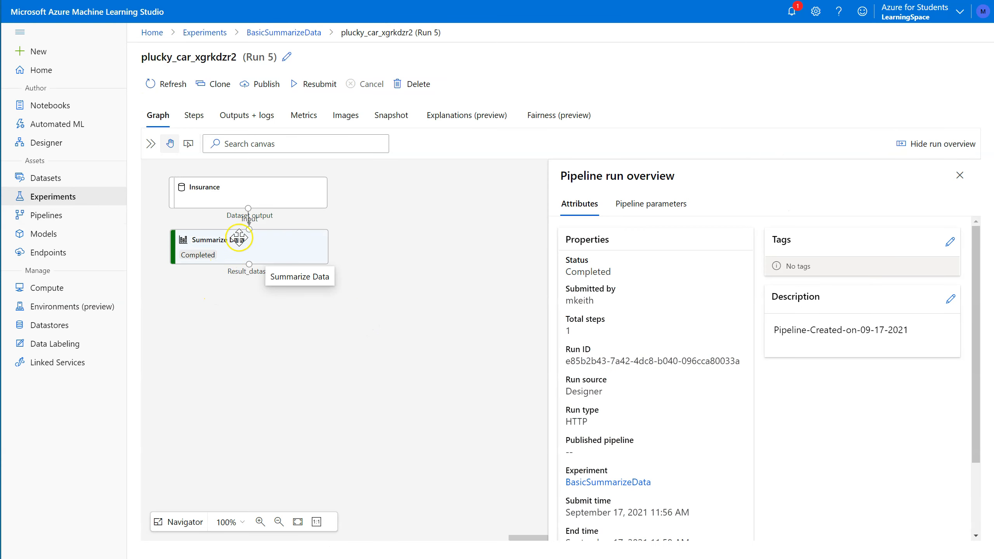
right_click(248, 248)
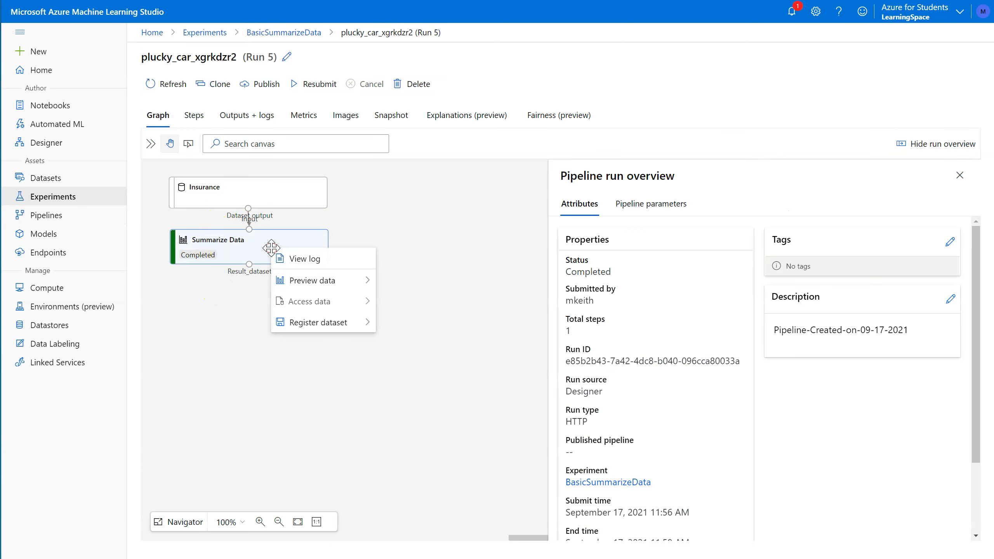
mouse_move(310, 263)
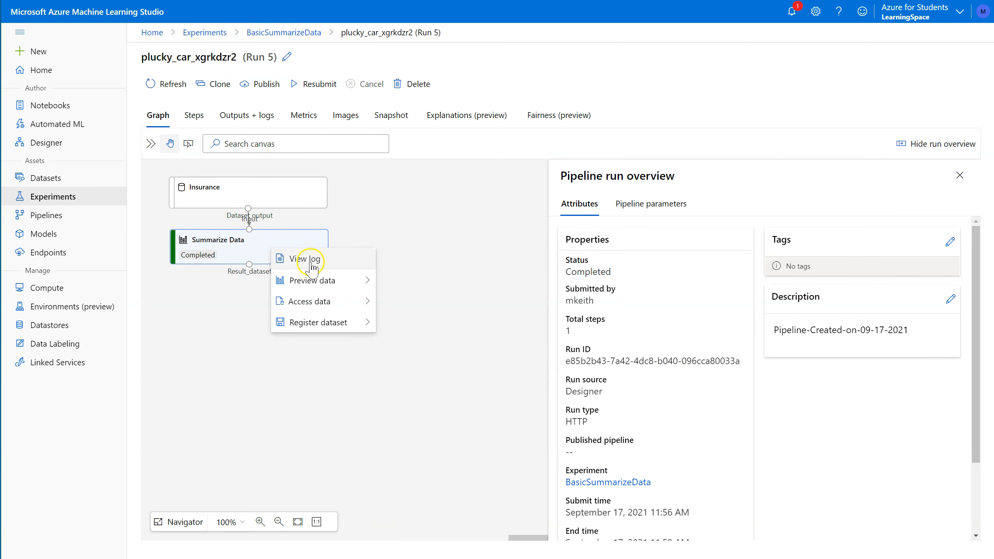
mouse_move(312, 280)
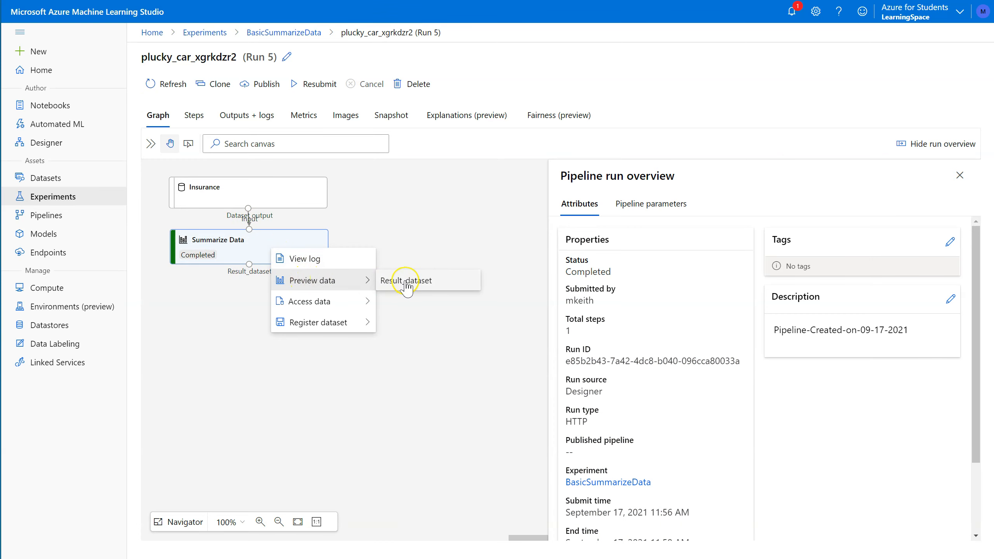
mouse_move(314, 301)
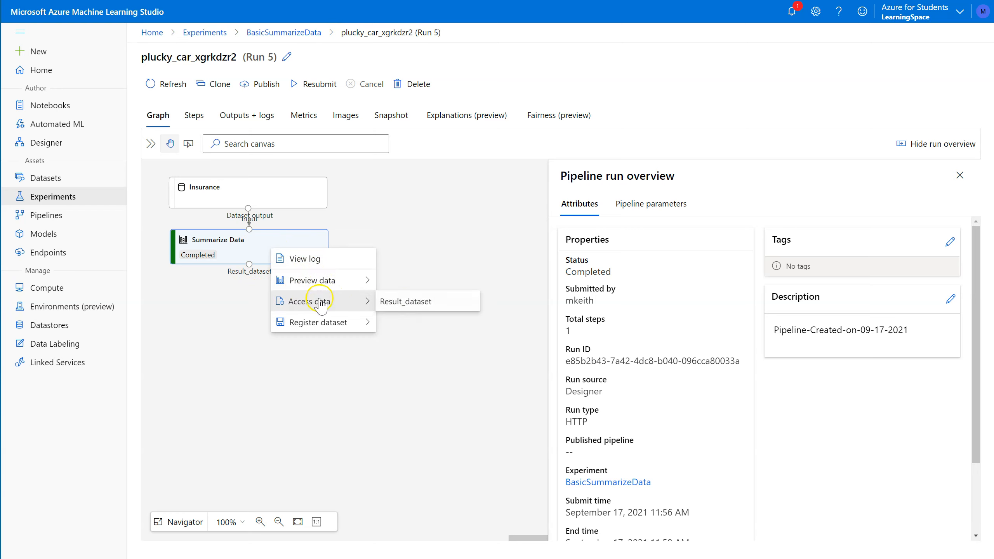
mouse_move(347, 326)
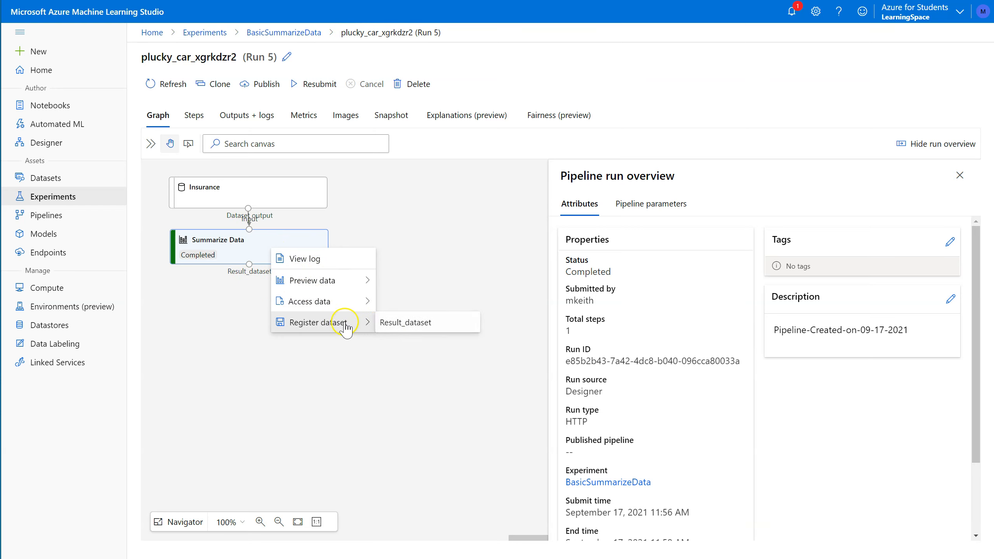
mouse_move(311, 280)
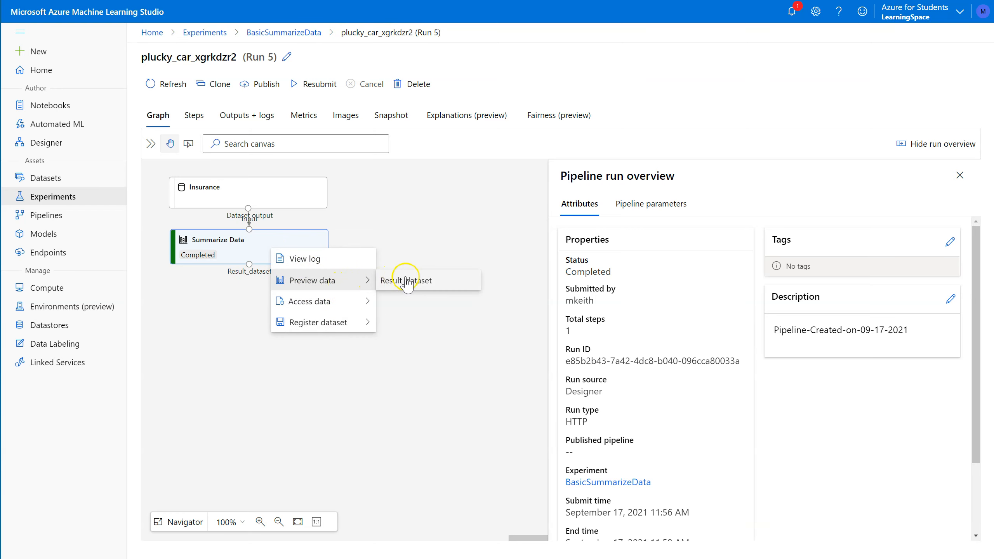
Preview Result_dataset (7 rows, 23 columns) and view Sample Skewness statistics and histogram
left_click(406, 280)
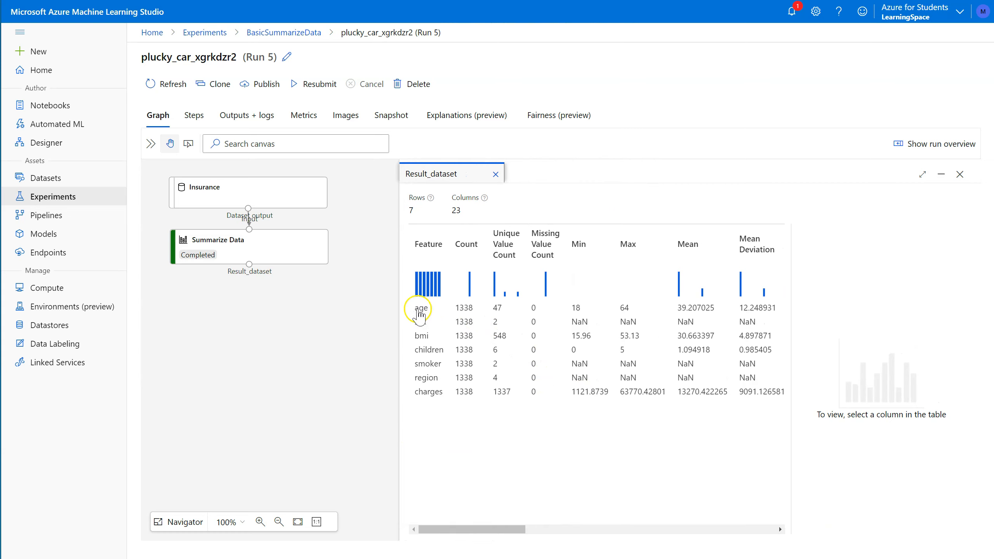
mouse_move(456, 297)
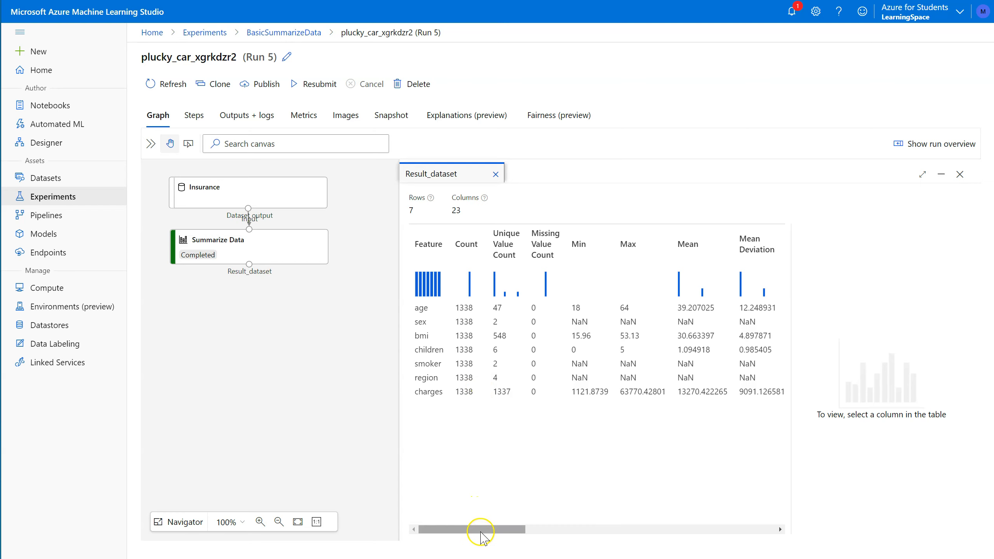
left_click_drag(480, 530, 525, 529)
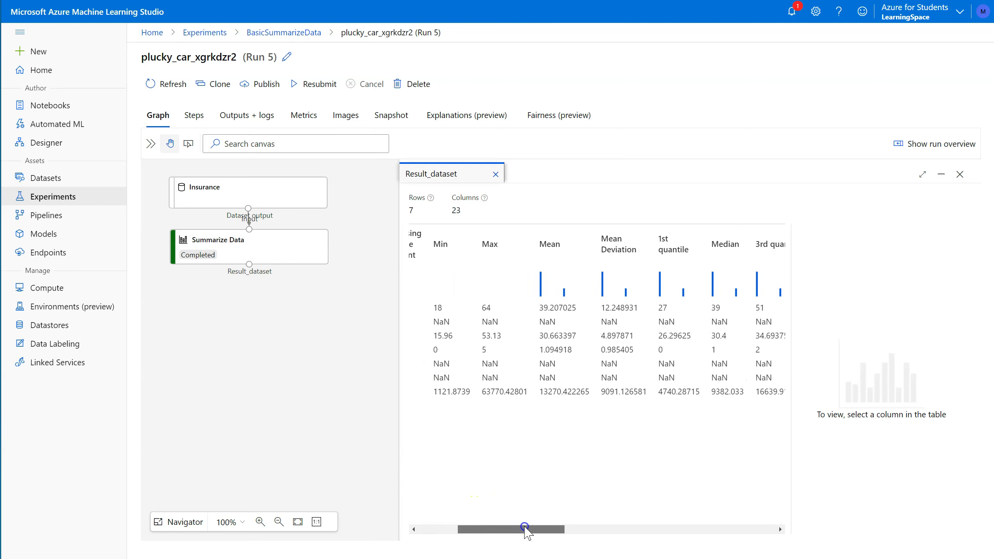
left_click_drag(524, 529, 611, 529)
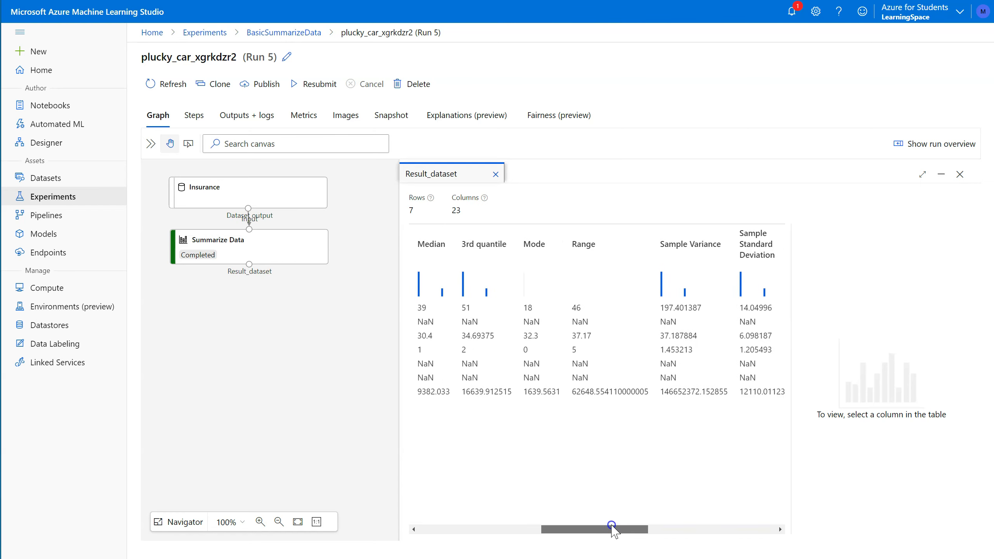
left_click_drag(612, 529, 670, 524)
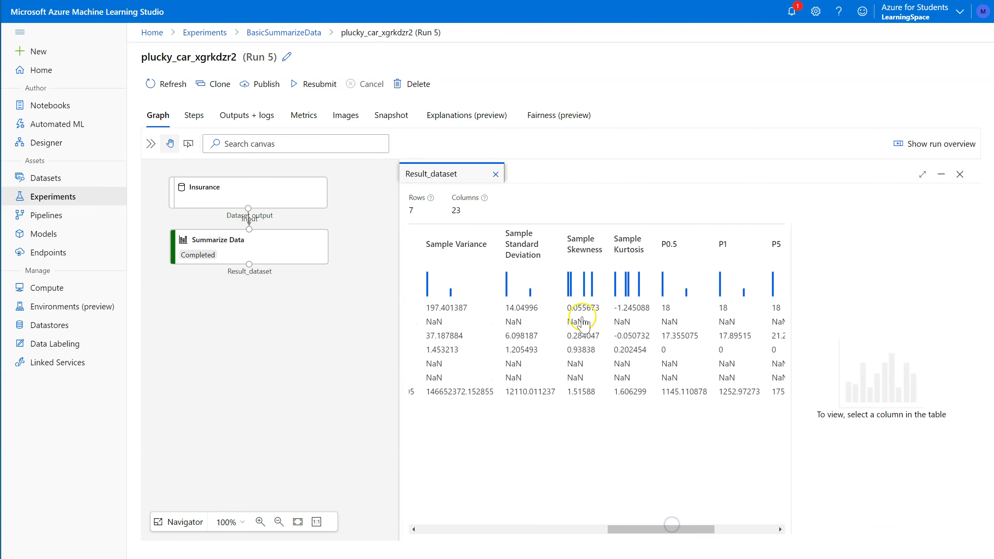
mouse_move(589, 381)
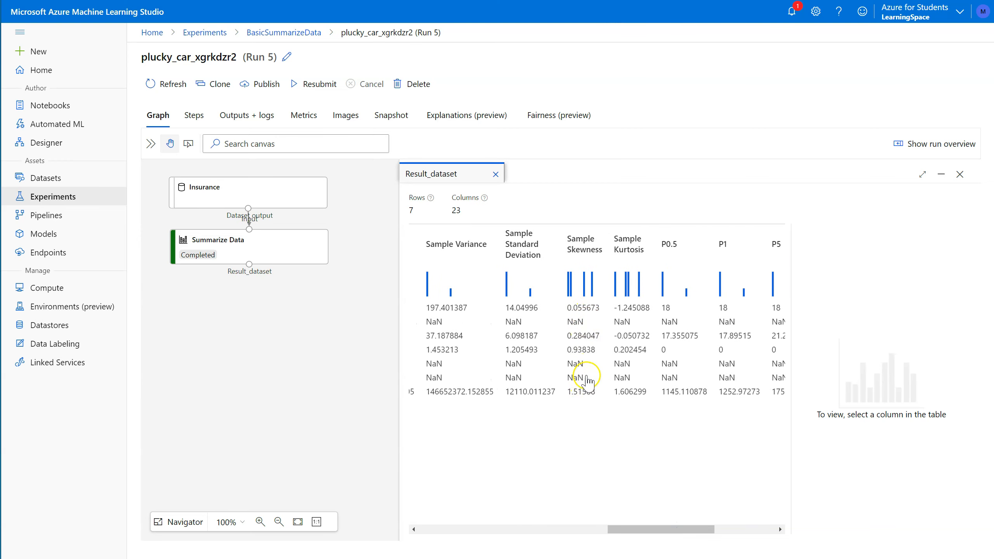
mouse_move(593, 315)
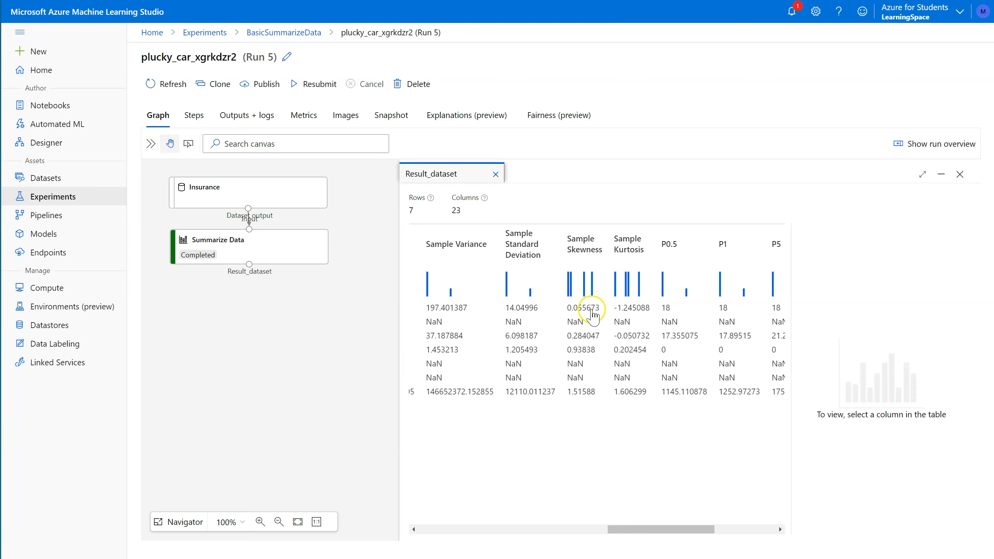
mouse_move(582, 325)
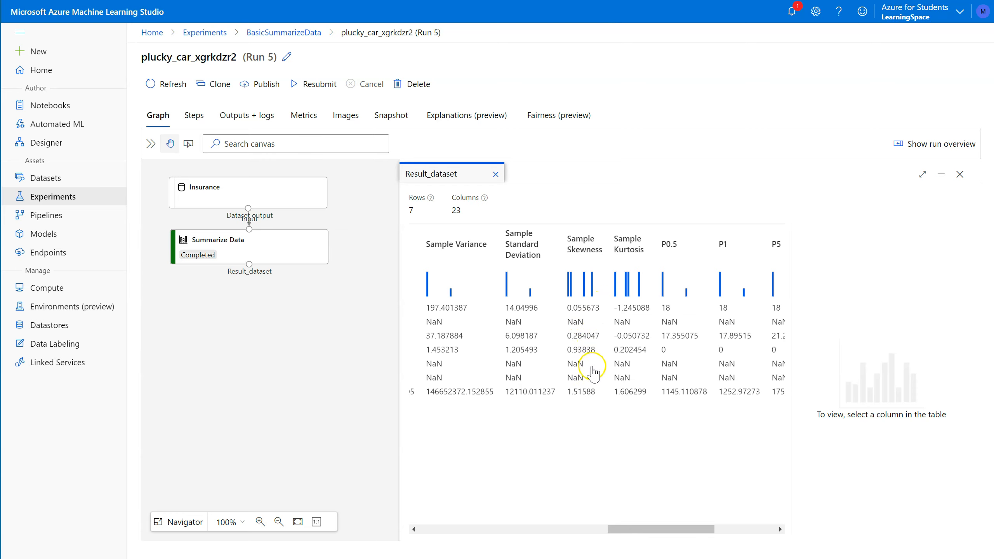
mouse_move(569, 254)
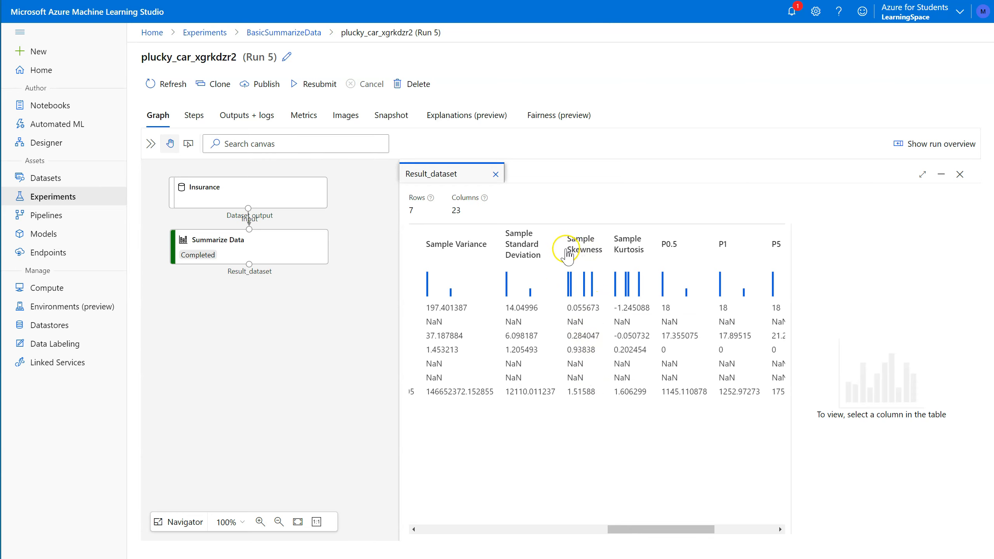
mouse_move(640, 203)
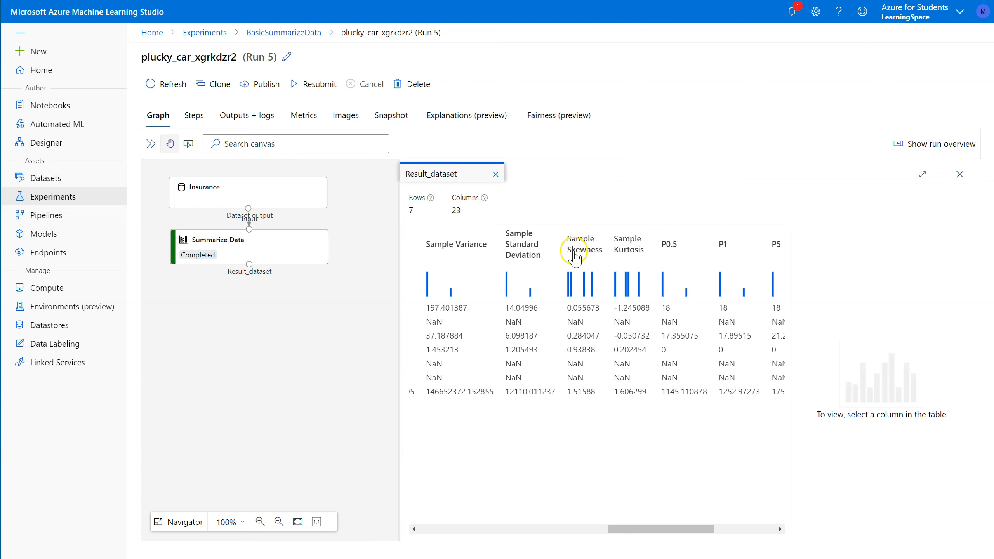
mouse_move(577, 400)
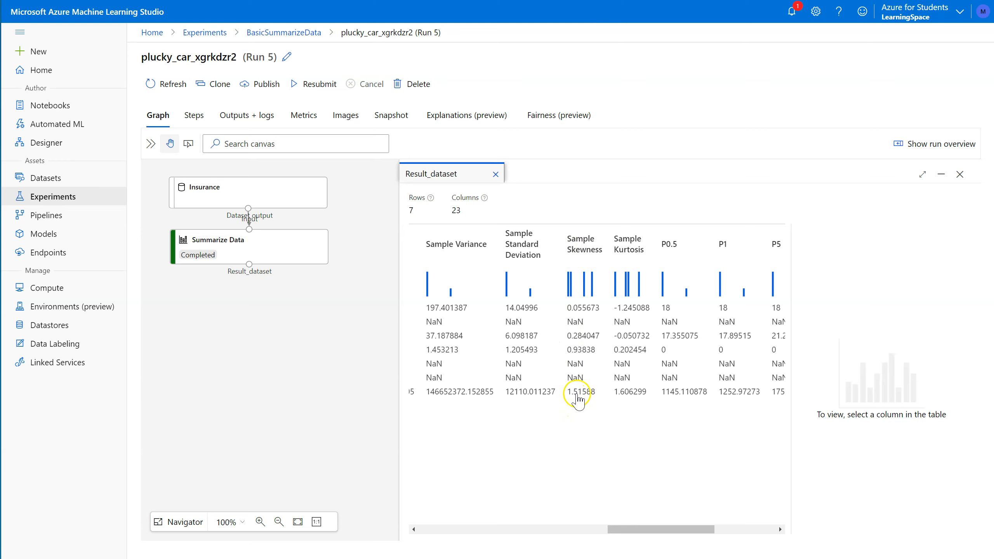
scroll("left", 3)
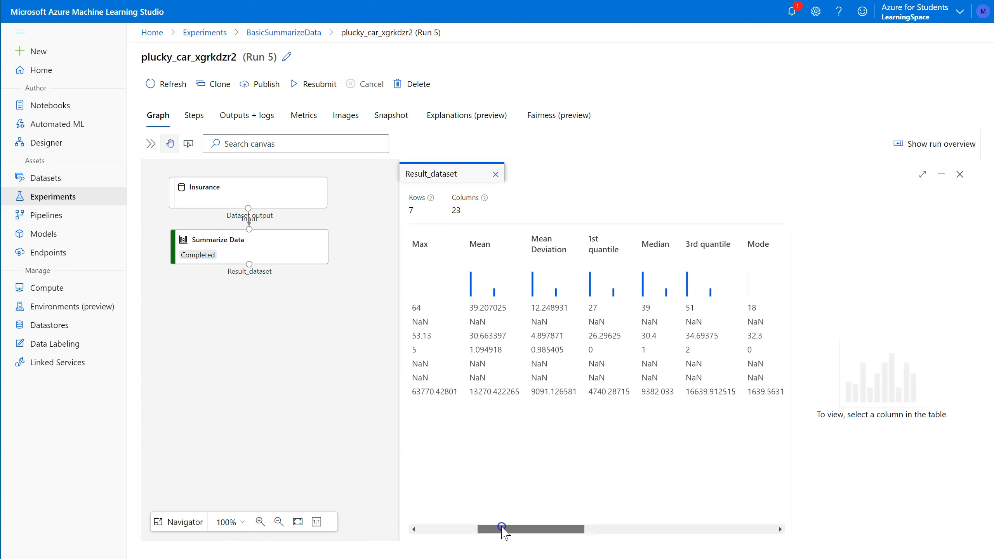
left_click_drag(501, 530, 566, 530)
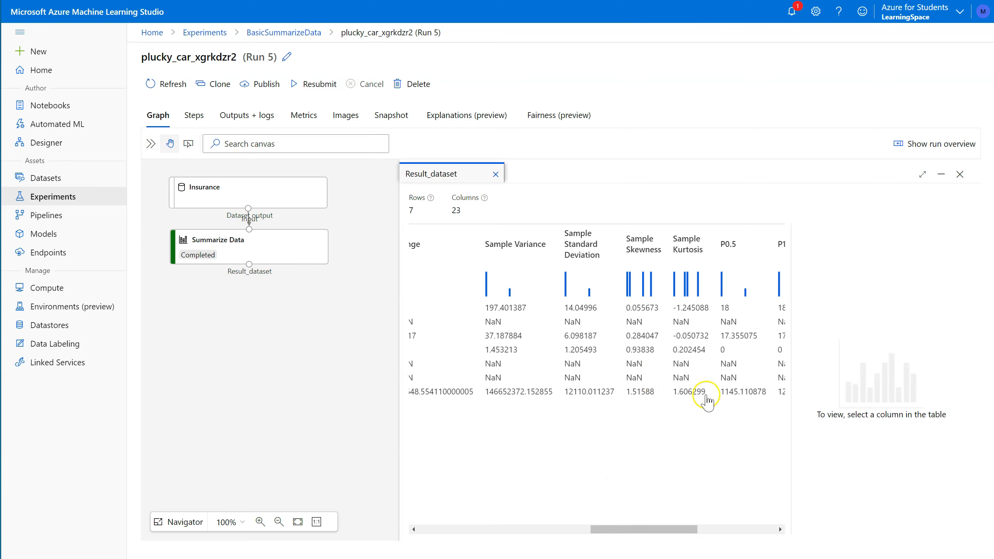
left_click(642, 285)
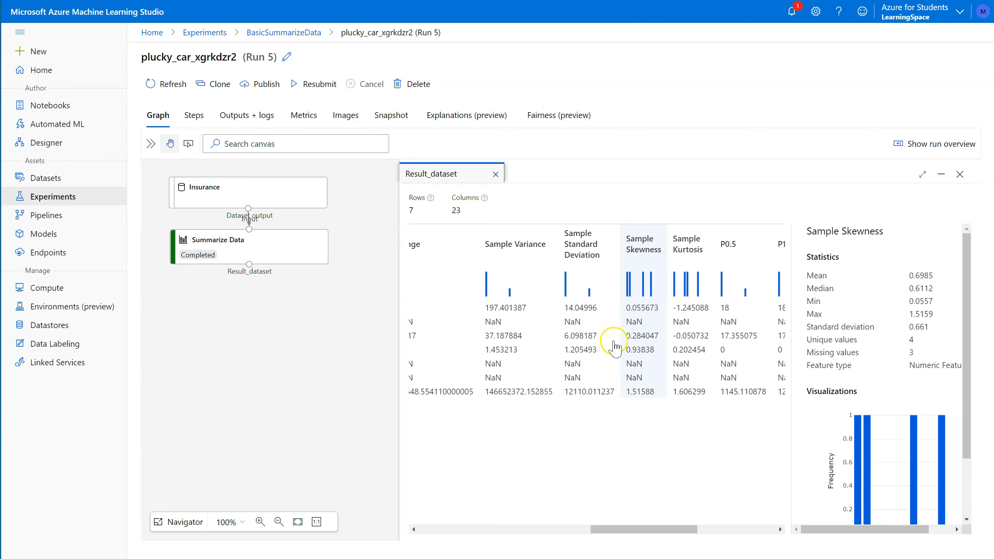
mouse_move(460, 451)
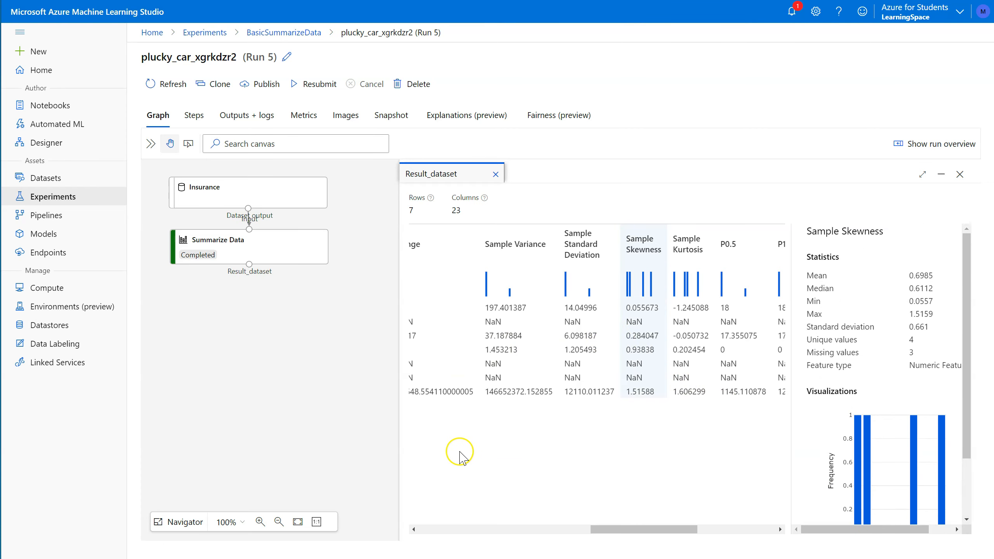
mouse_move(325, 251)
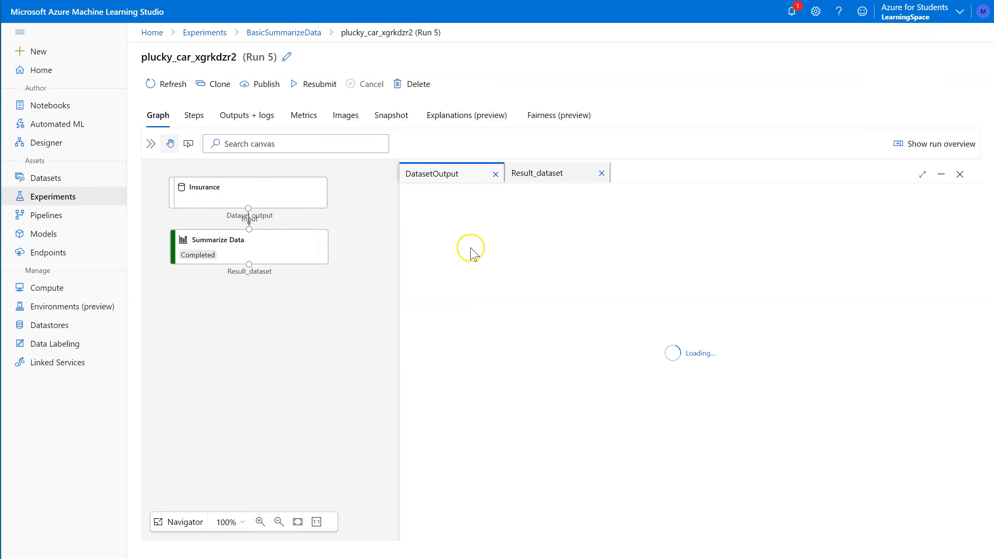
mouse_move(497, 266)
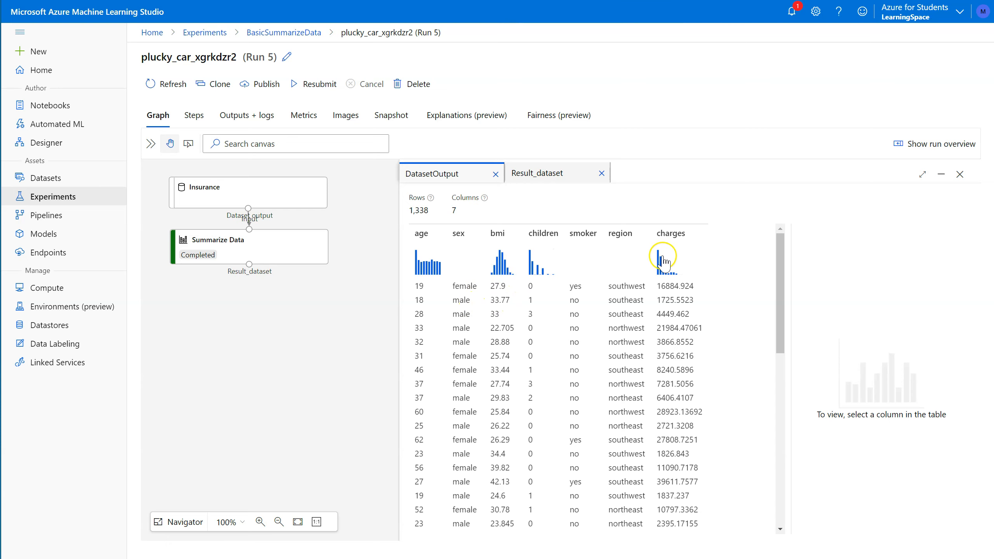
mouse_move(582, 266)
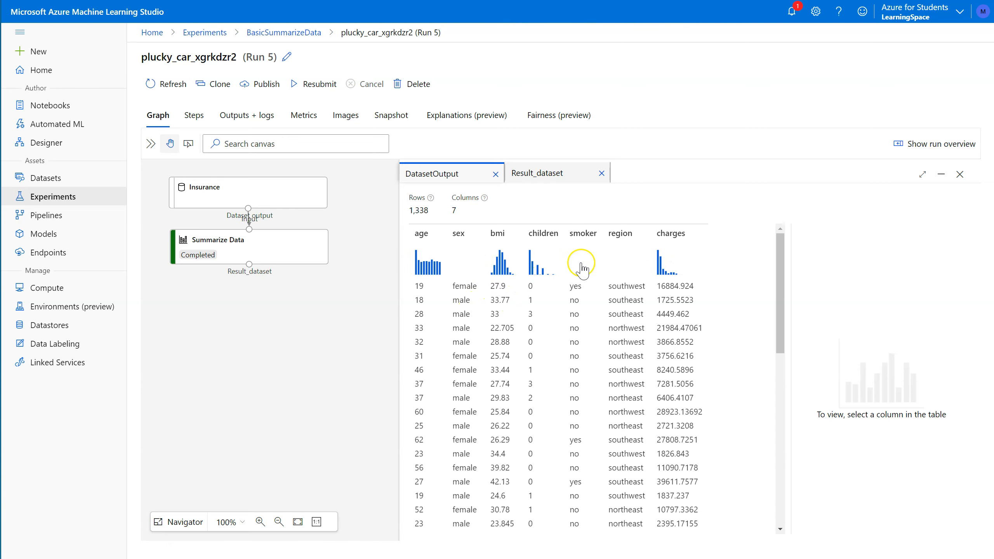
mouse_move(661, 269)
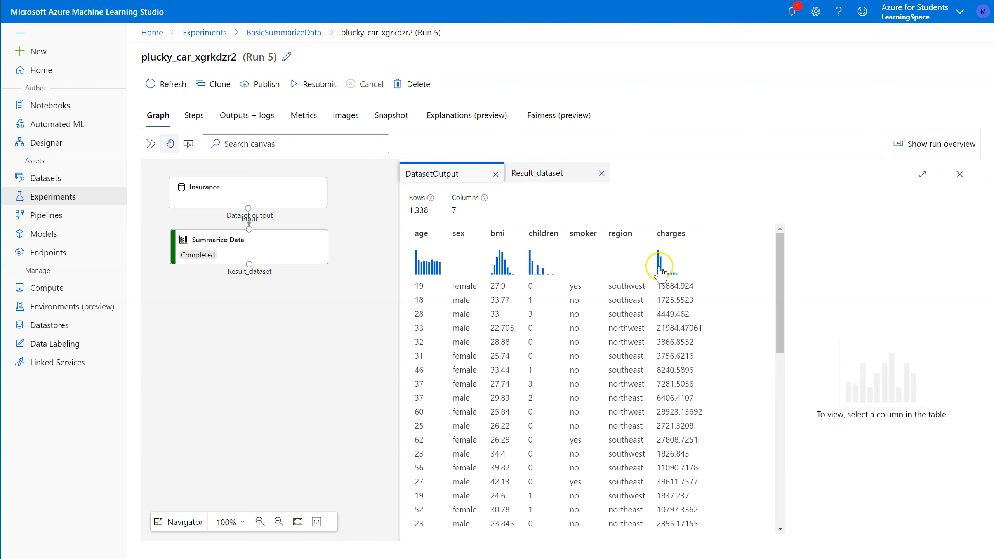
mouse_move(686, 271)
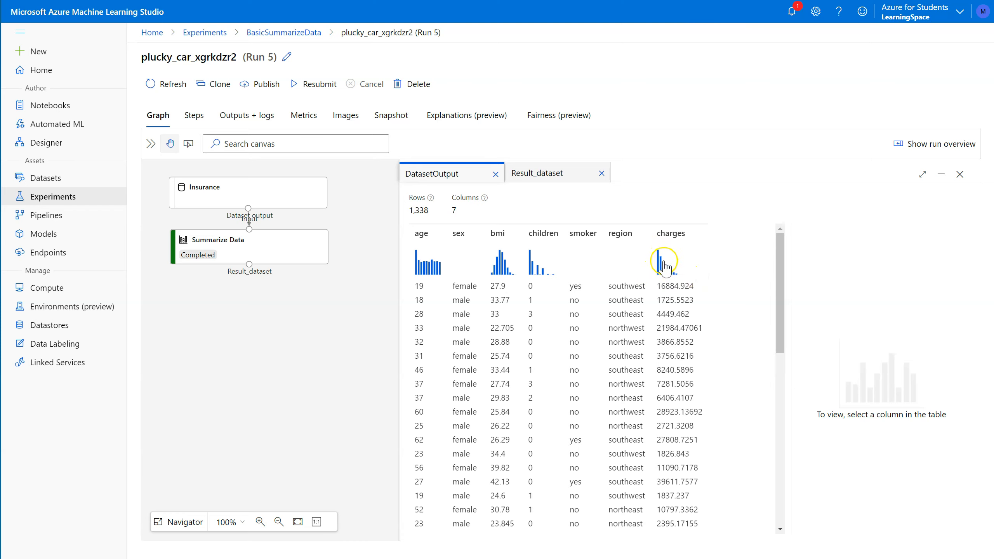
mouse_move(688, 277)
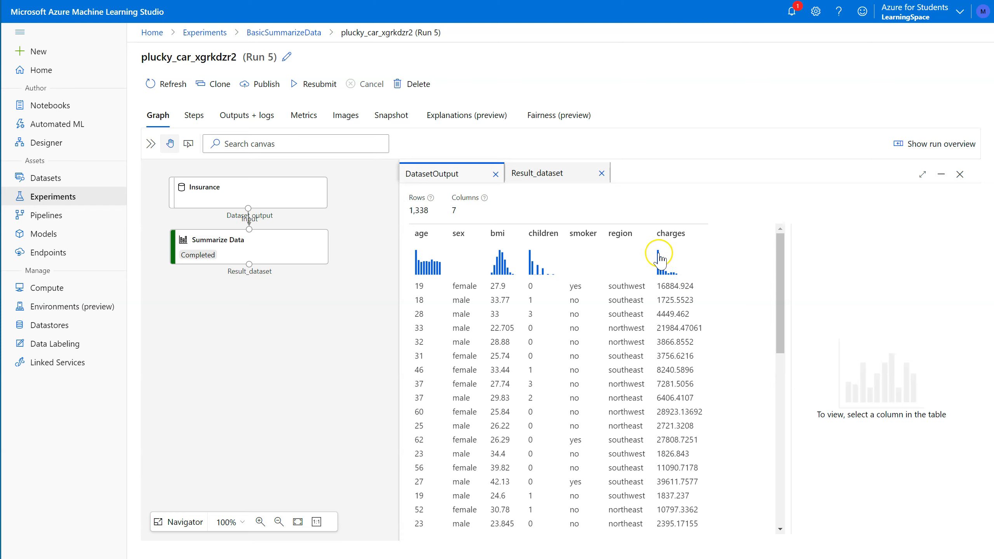
mouse_move(531, 272)
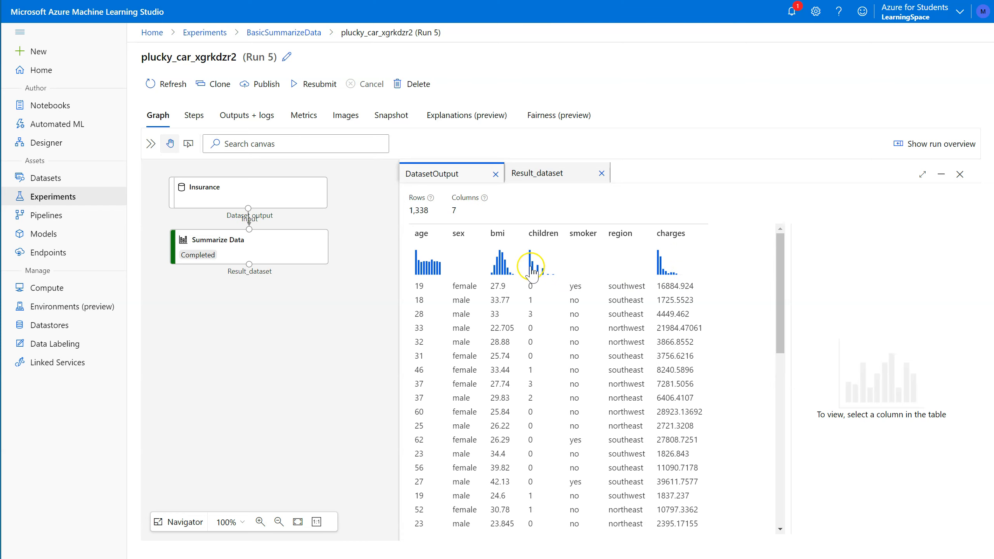
mouse_move(563, 277)
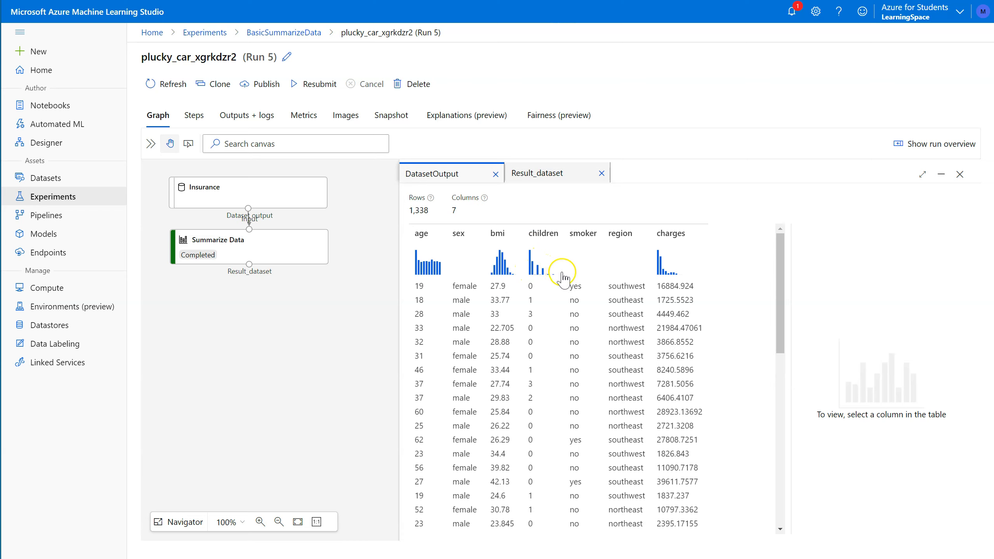
mouse_move(543, 275)
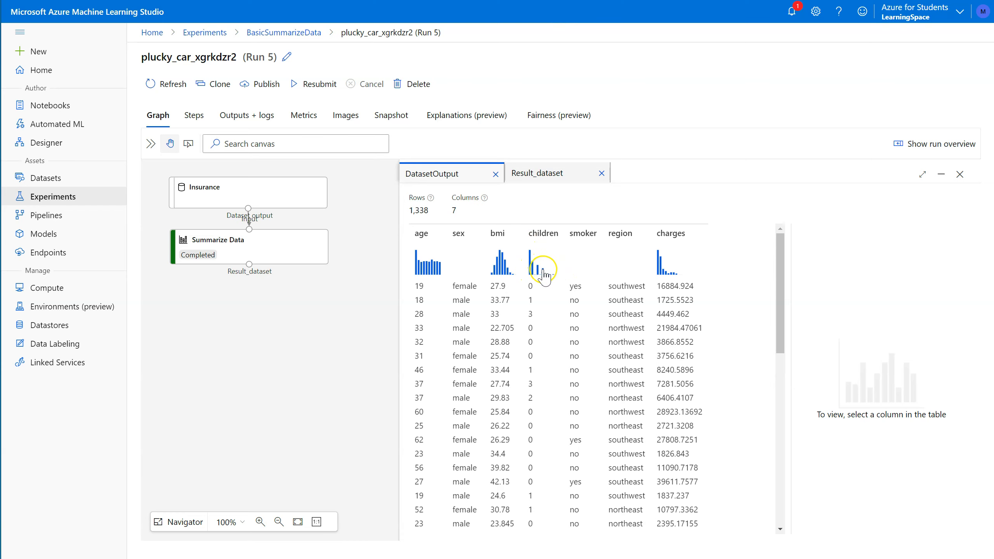
mouse_move(546, 246)
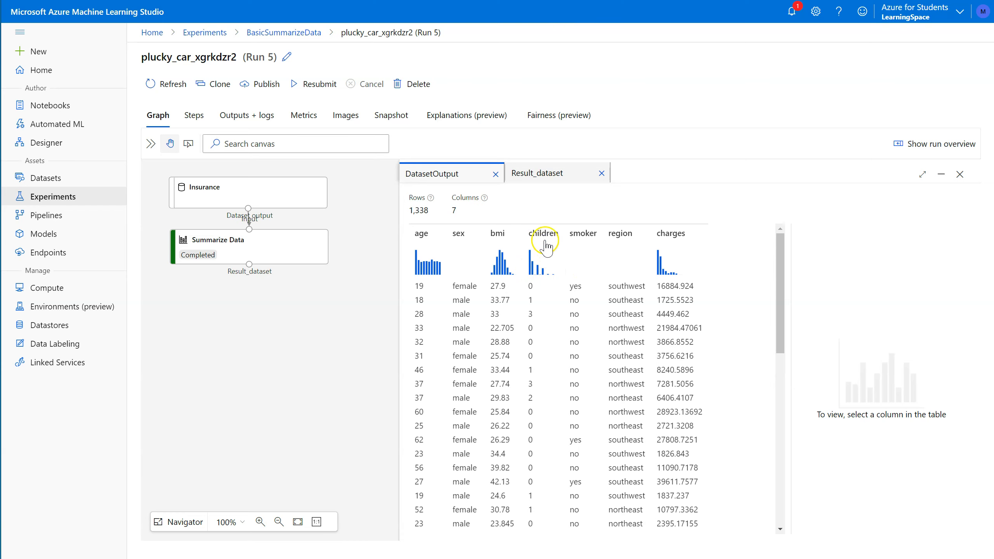
Switch to the Result_dataset tab to show the Insurance summary statistics table
left_click(538, 173)
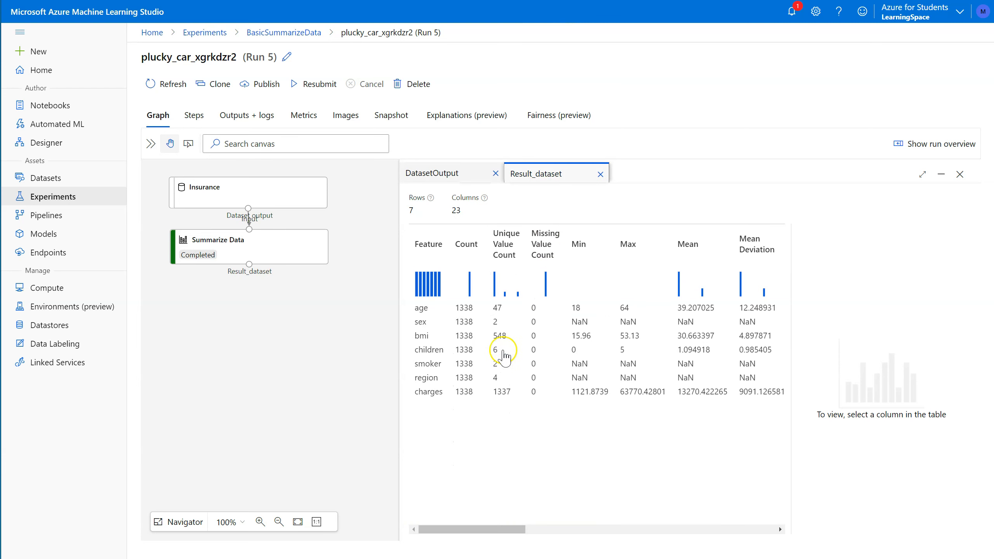
mouse_move(450, 483)
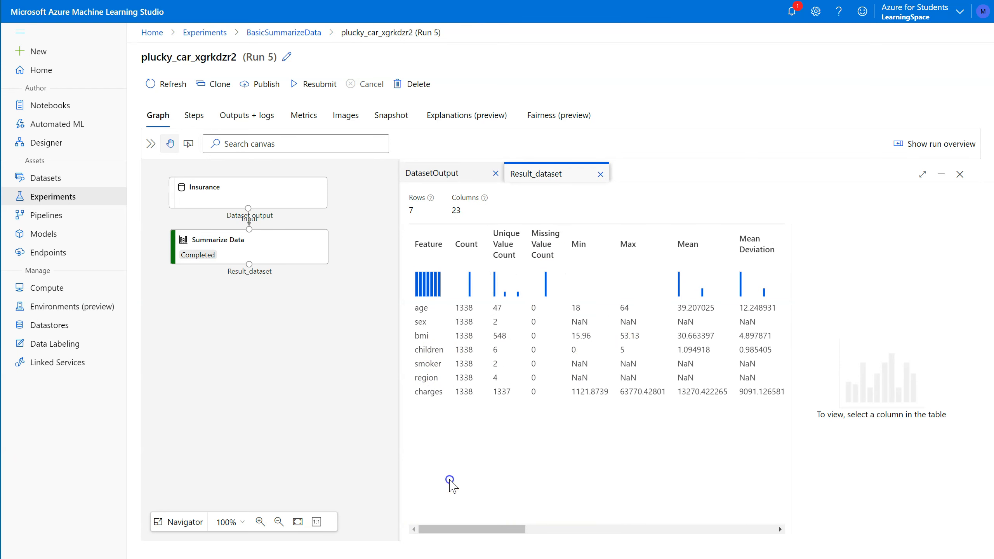
Scroll through the remaining statistics, revisit the Insurance dataset preview, then go to Designer drafts
left_click_drag(450, 529, 540, 530)
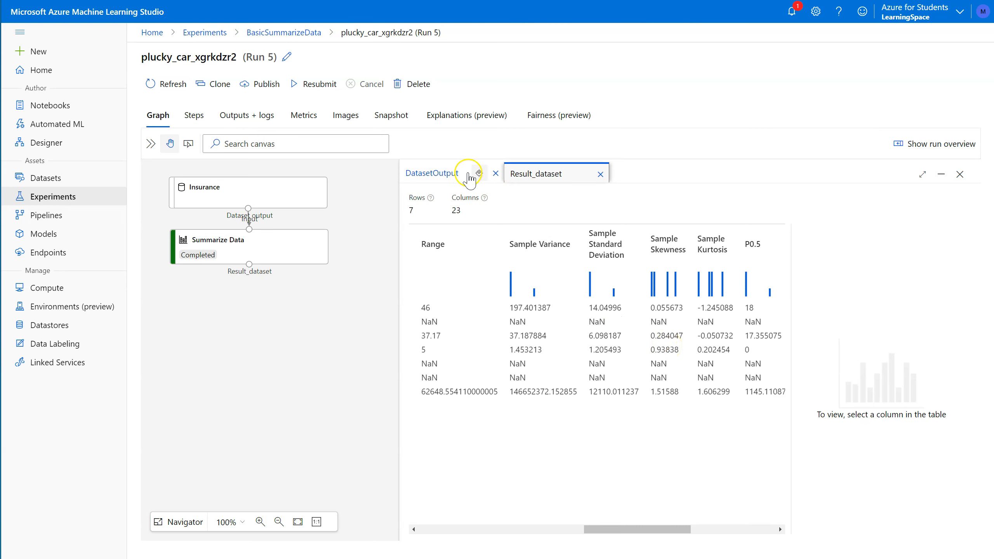
left_click(431, 173)
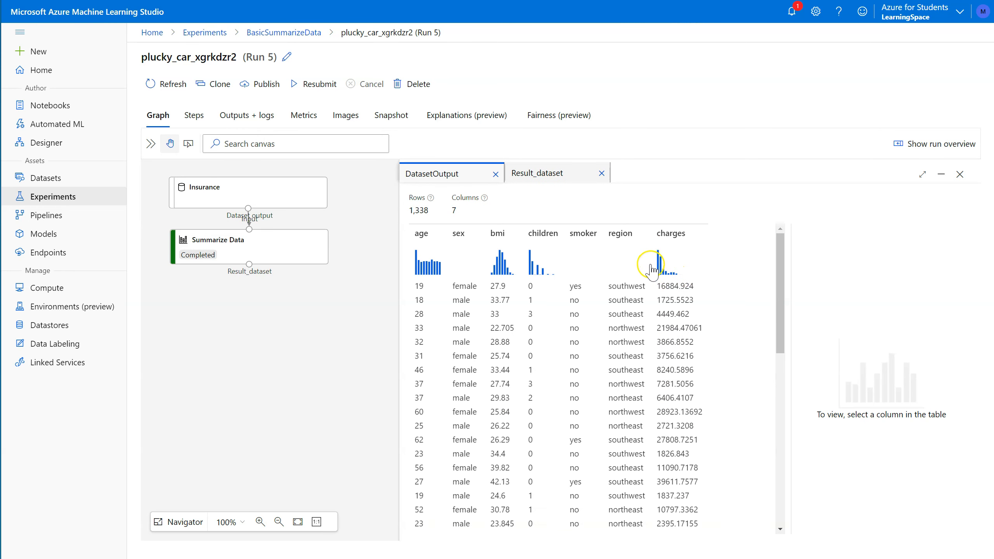
mouse_move(651, 273)
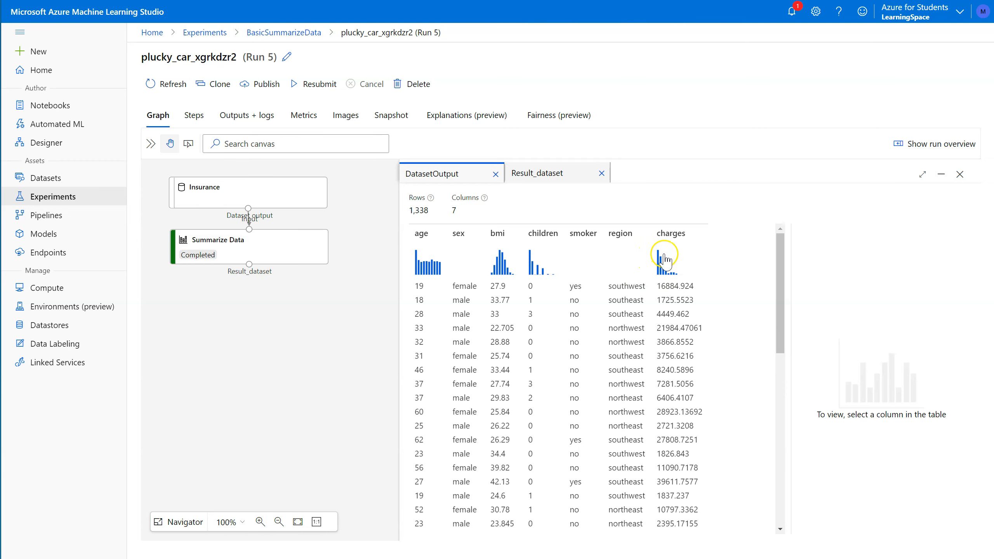
mouse_move(695, 259)
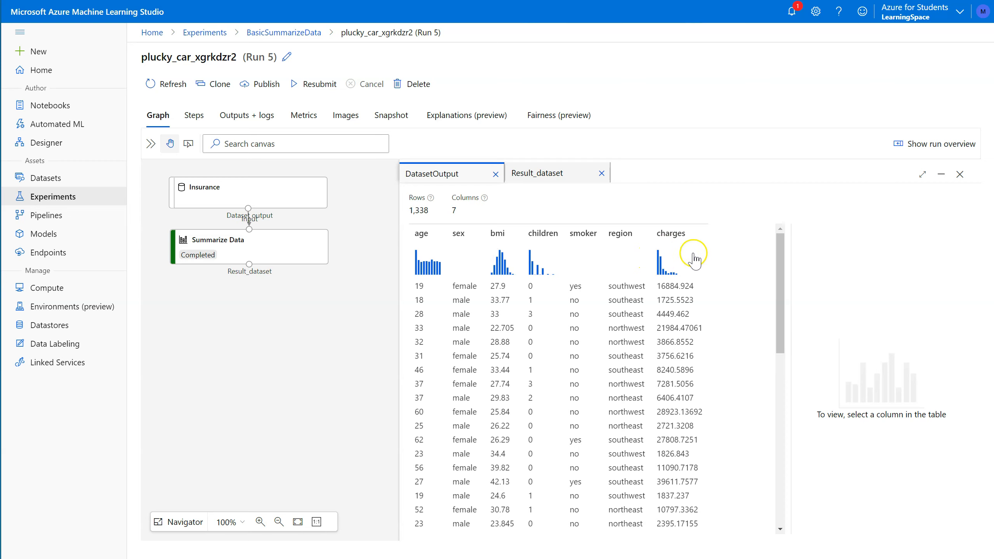
mouse_move(670, 266)
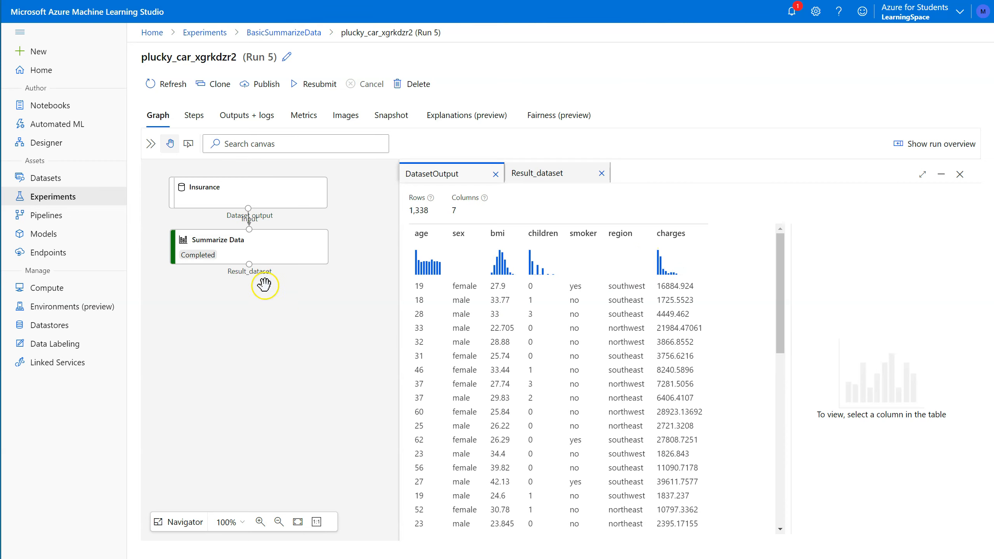
mouse_move(271, 245)
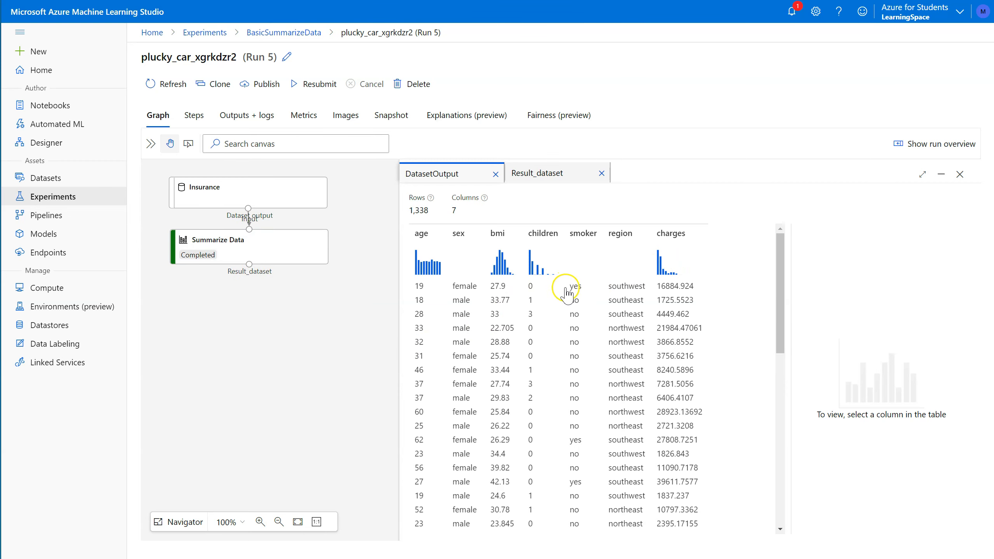
mouse_move(396, 348)
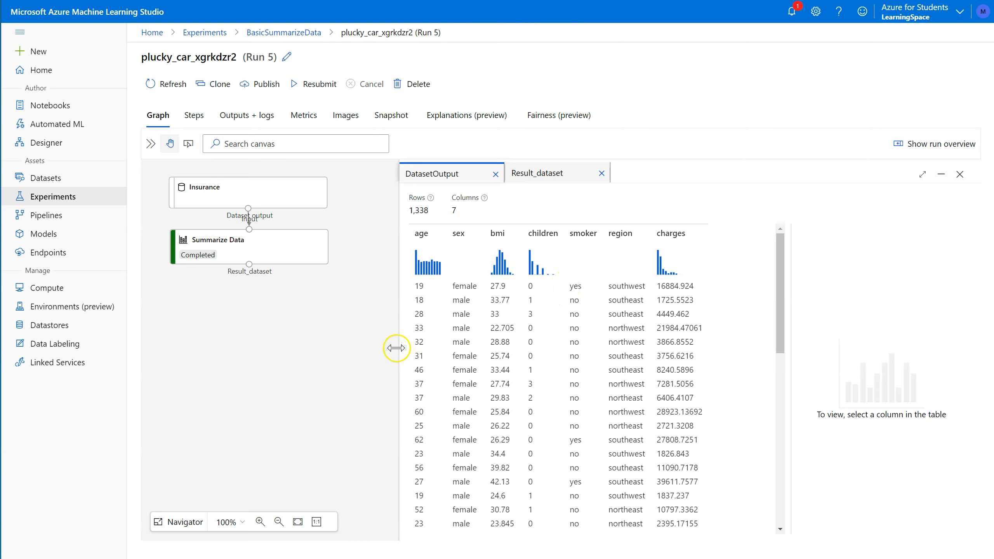
mouse_move(53, 109)
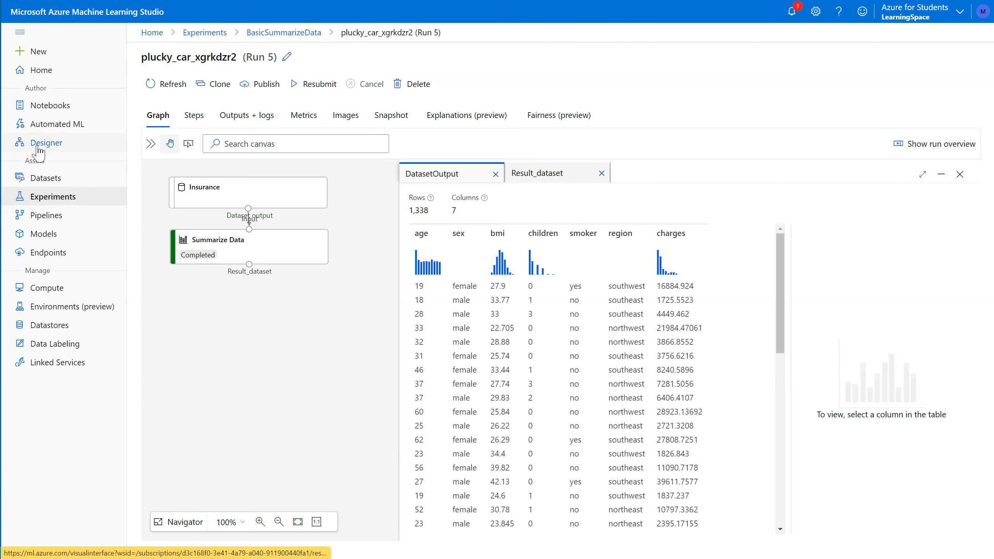
left_click(46, 143)
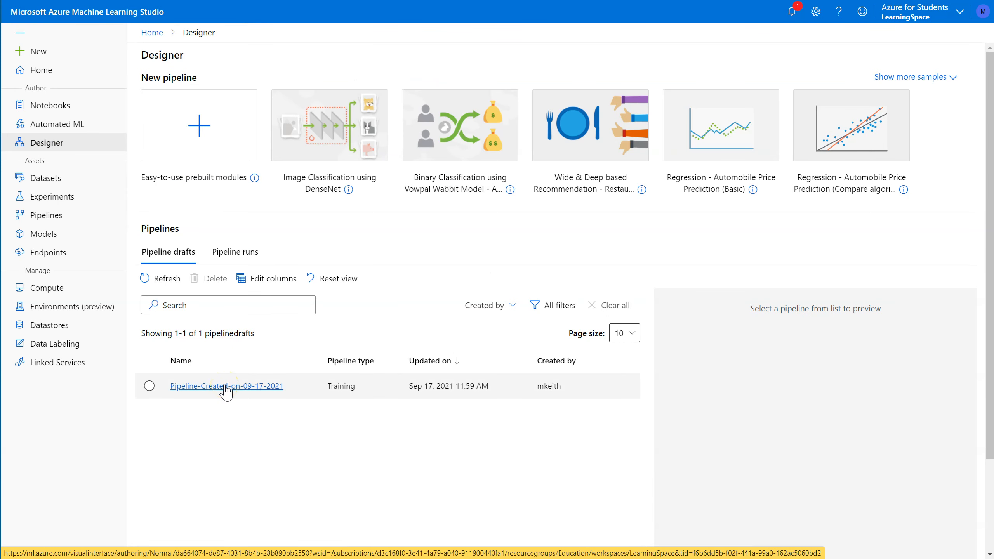
Open the Pipeline-Created-on-09-17-2021 draft showing Insurance feeding Summarize Data
left_click(226, 385)
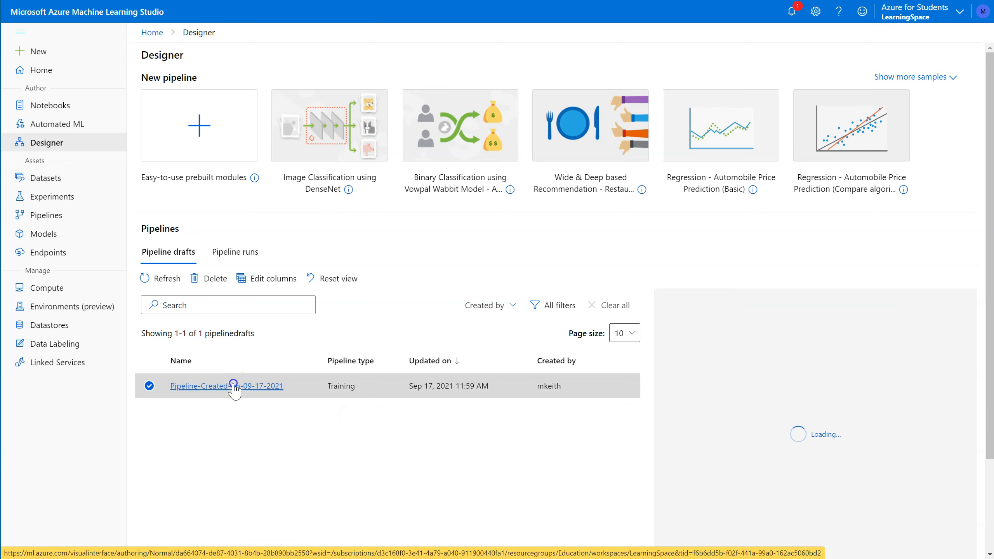
left_click(226, 385)
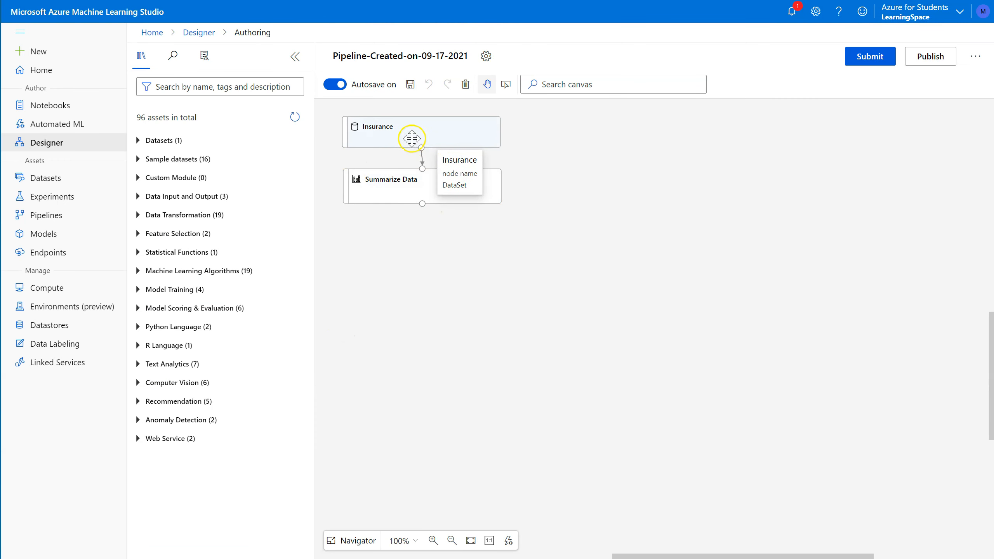
mouse_move(381, 138)
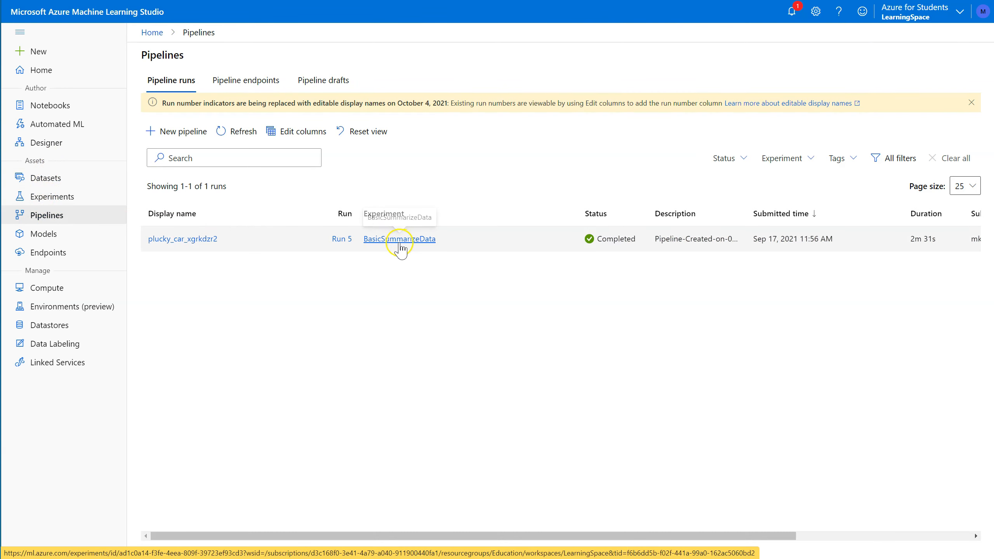
mouse_move(184, 324)
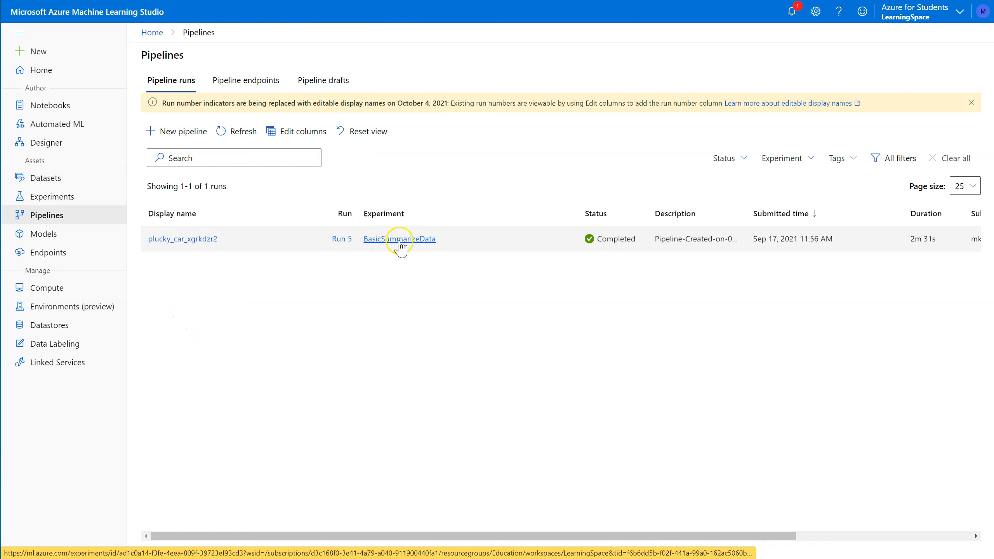
mouse_move(398, 239)
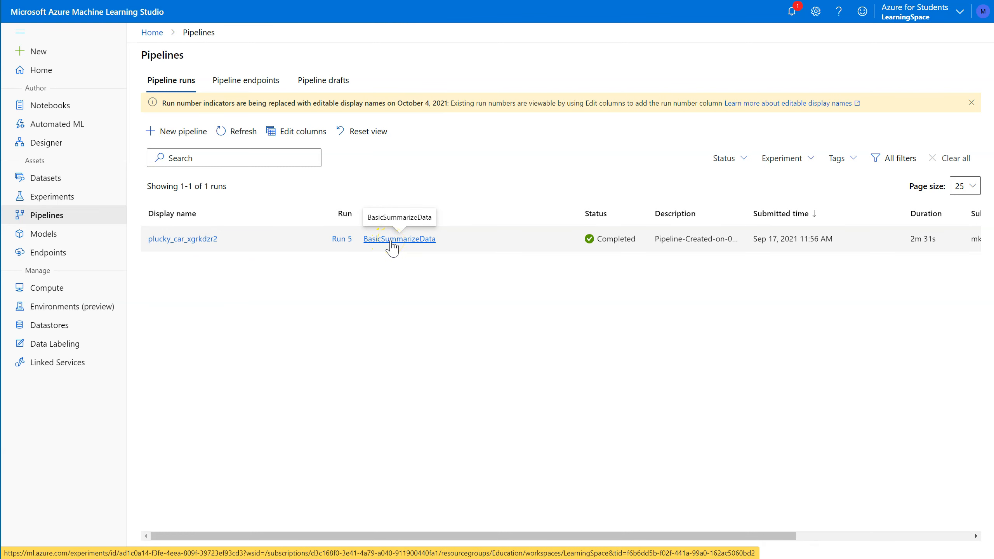
mouse_move(341, 240)
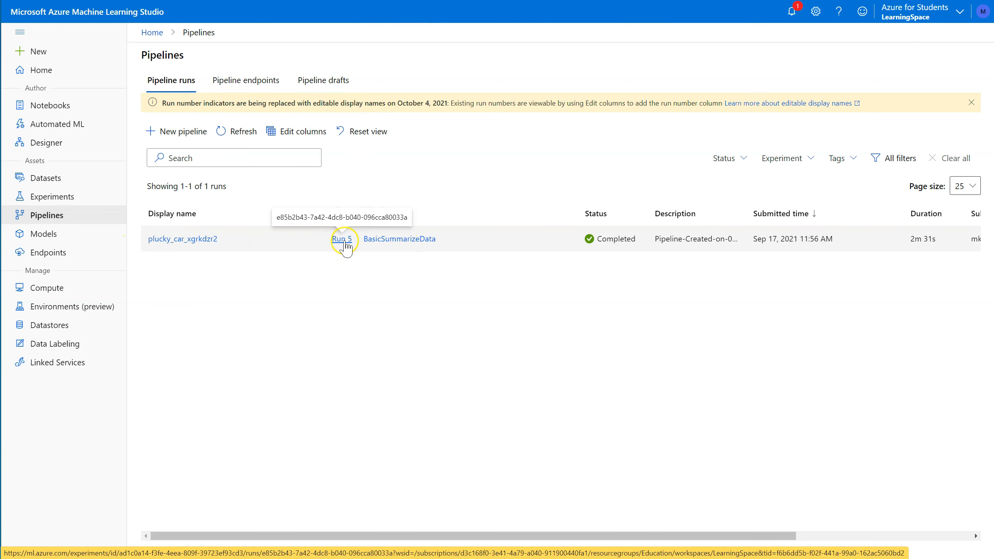
mouse_move(44, 143)
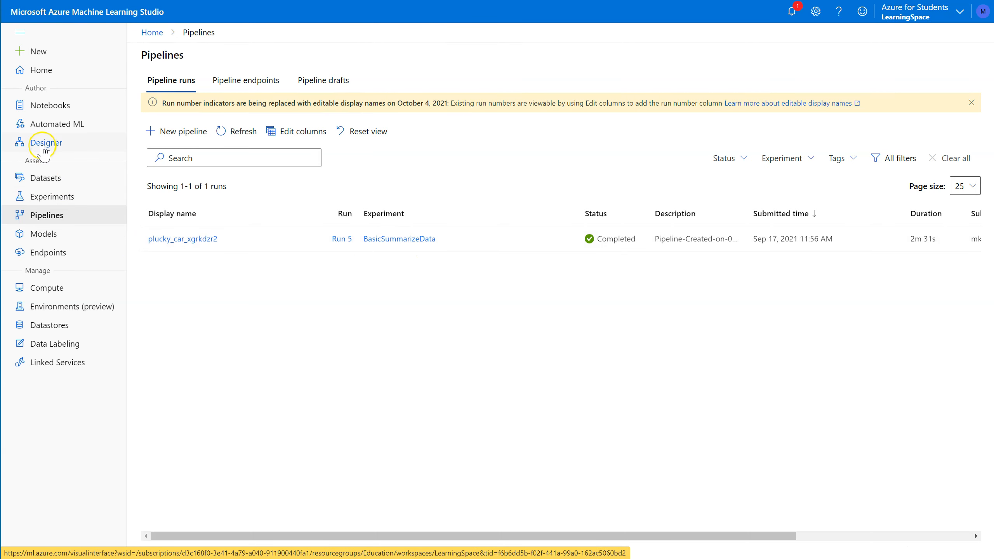
Return to the Designer's pipeline drafts list from Pipeline runs
left_click(45, 142)
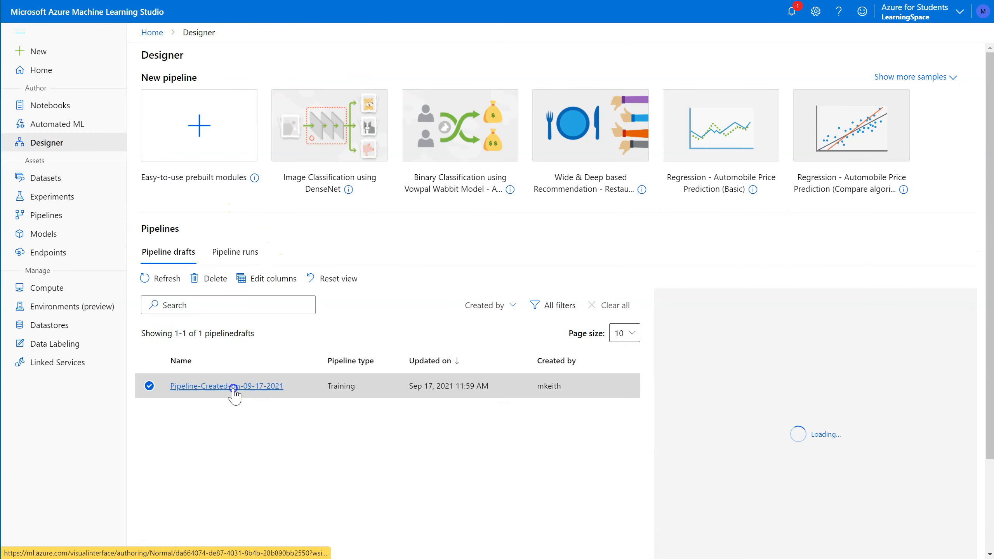
Reopen the Pipeline-Created-on-09-17-2021 draft showing Insurance feeding Summarize Data on the canvas
left_click(226, 386)
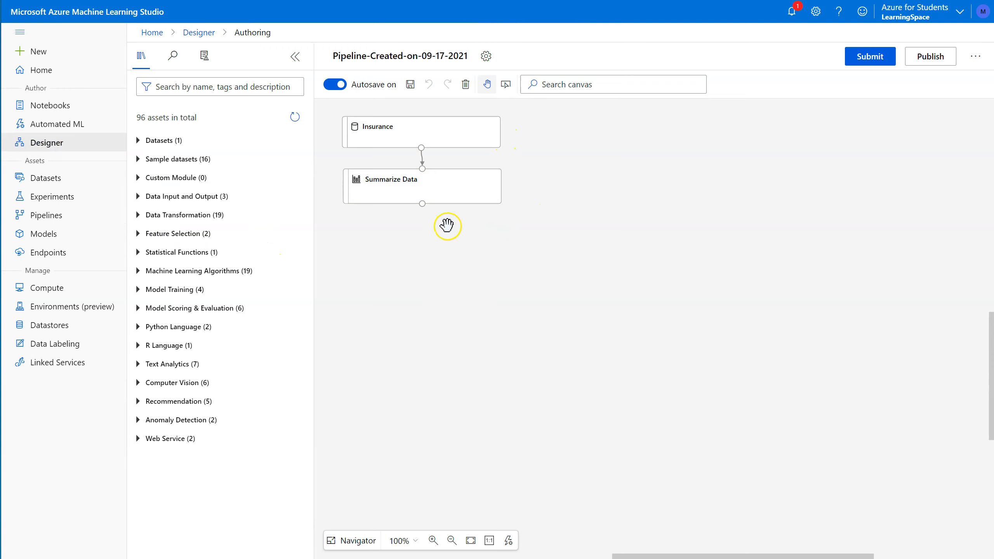
right_click(422, 186)
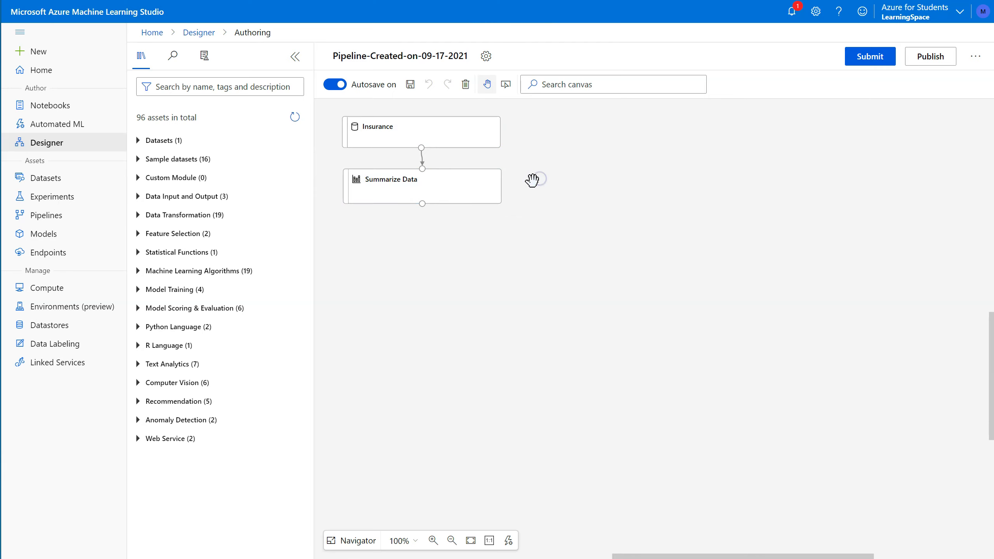
mouse_move(473, 188)
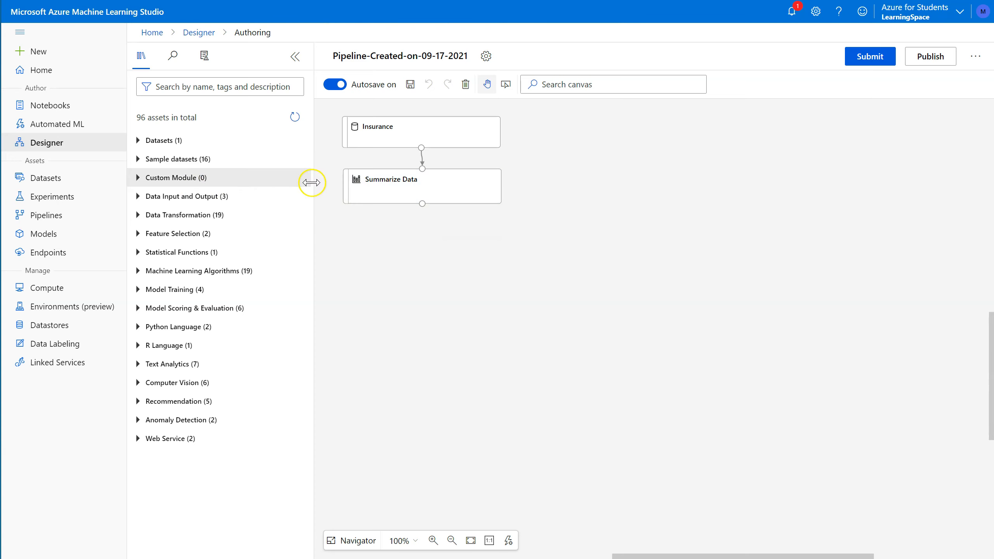
mouse_move(46, 215)
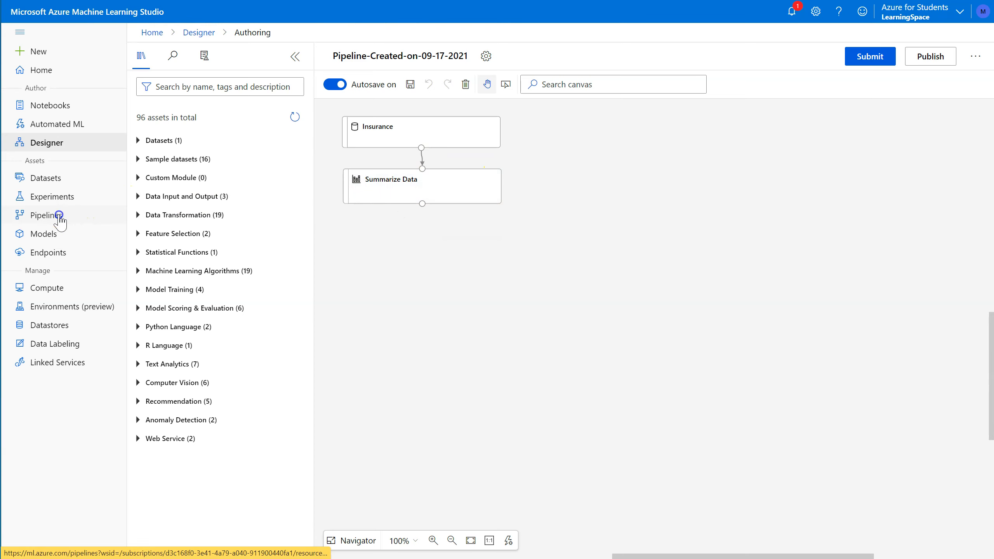